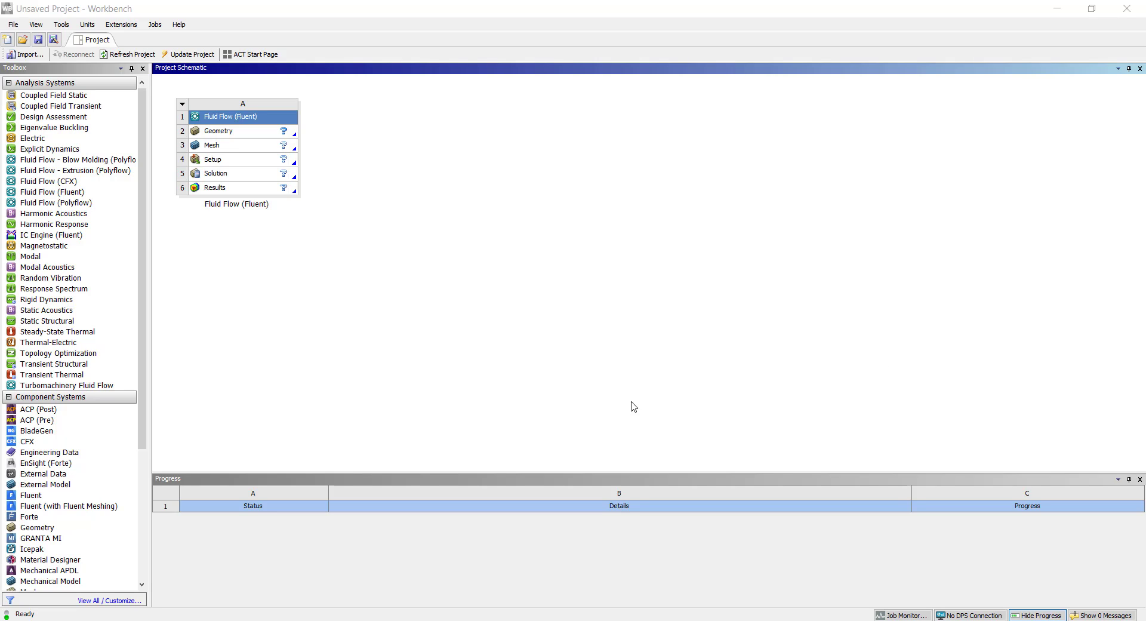
mouse_move(424, 377)
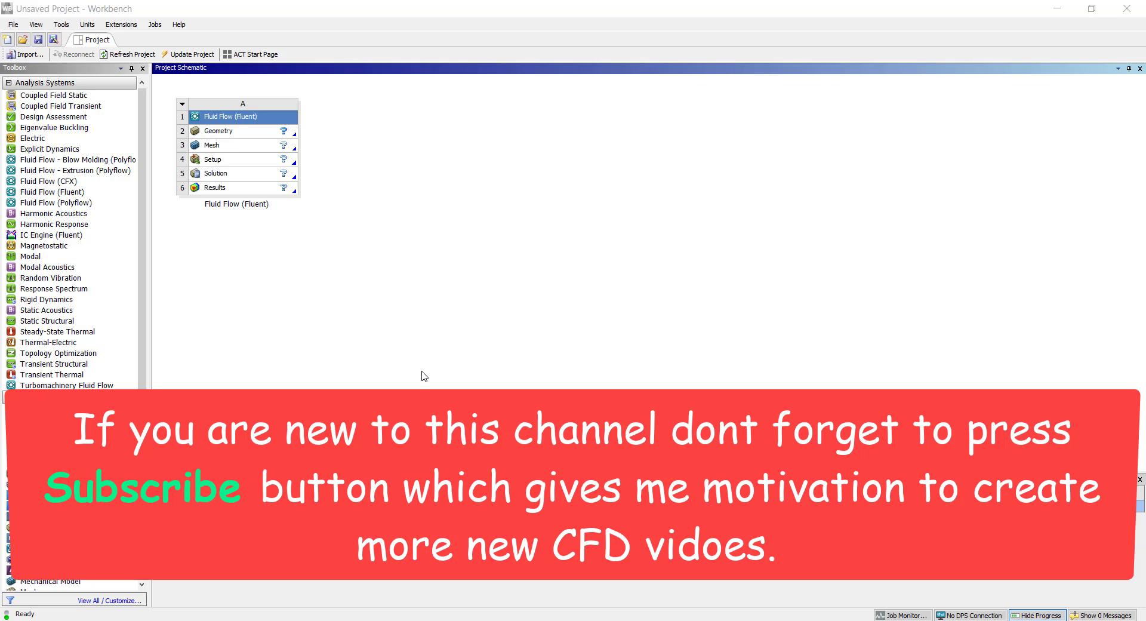
Step: Import car_radiator.stp as the Fluent system's geometry and edit it in DesignModeler
right_click(218, 131)
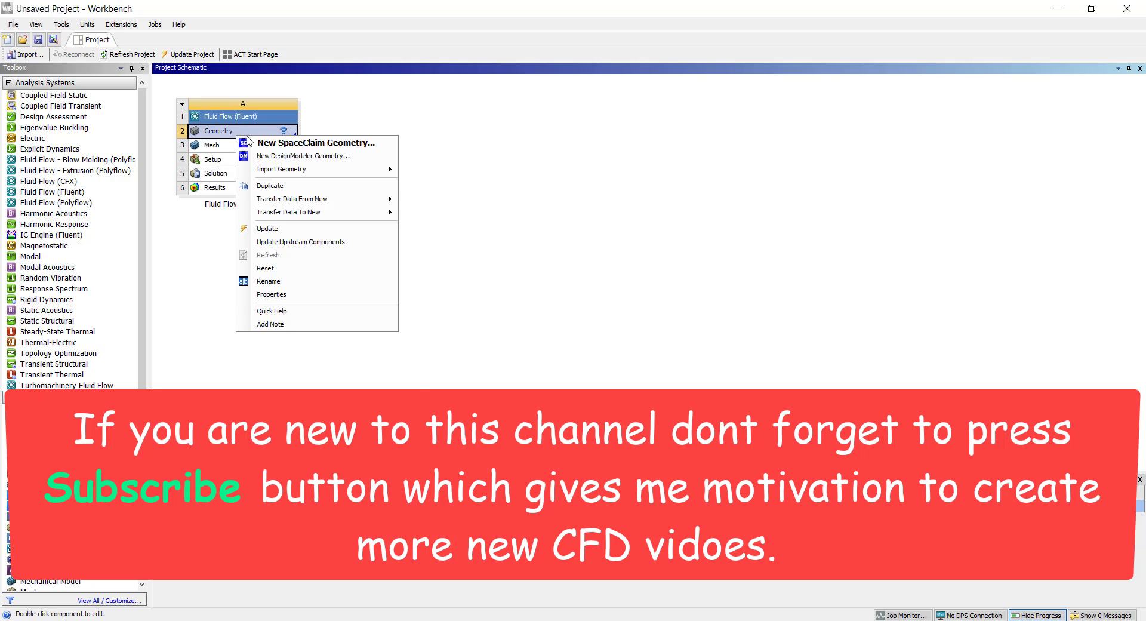
mouse_move(281, 169)
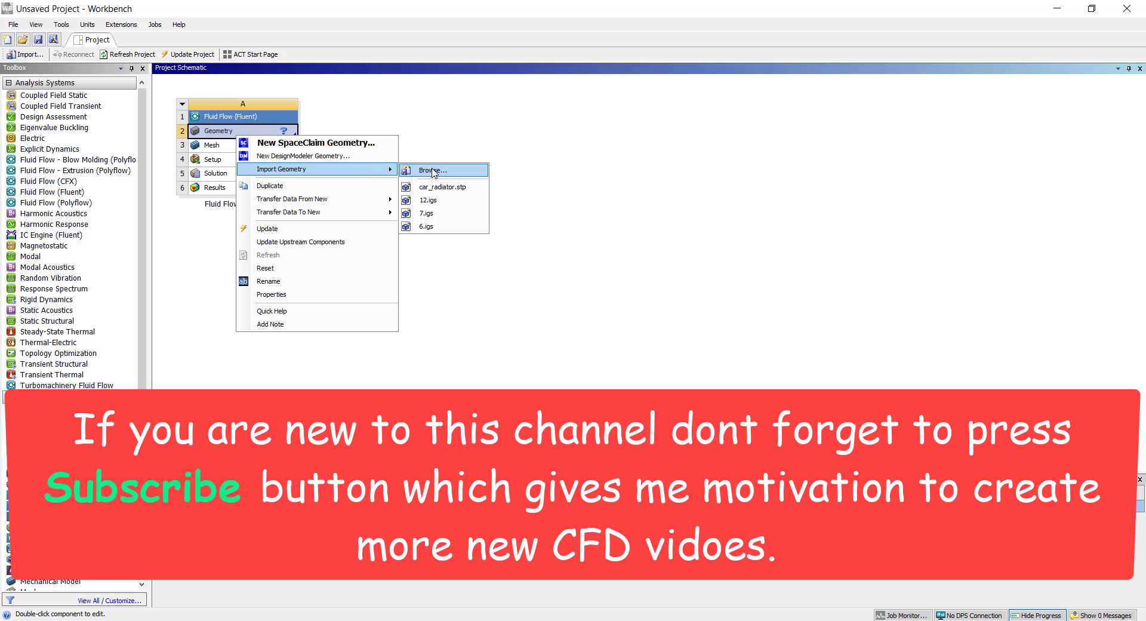
click(432, 170)
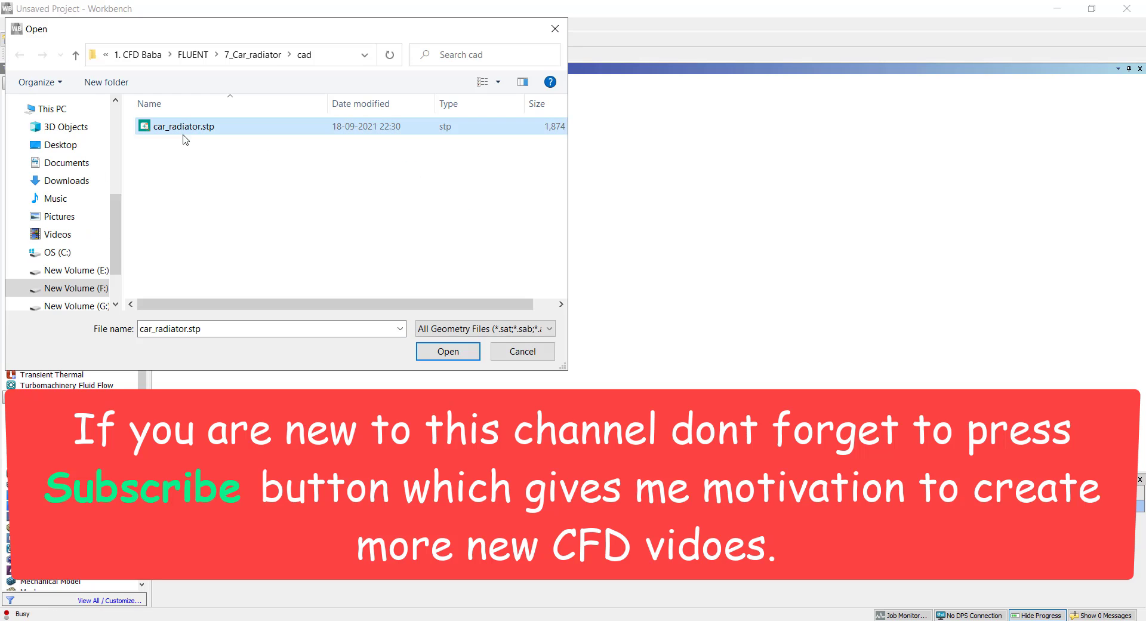
click(447, 352)
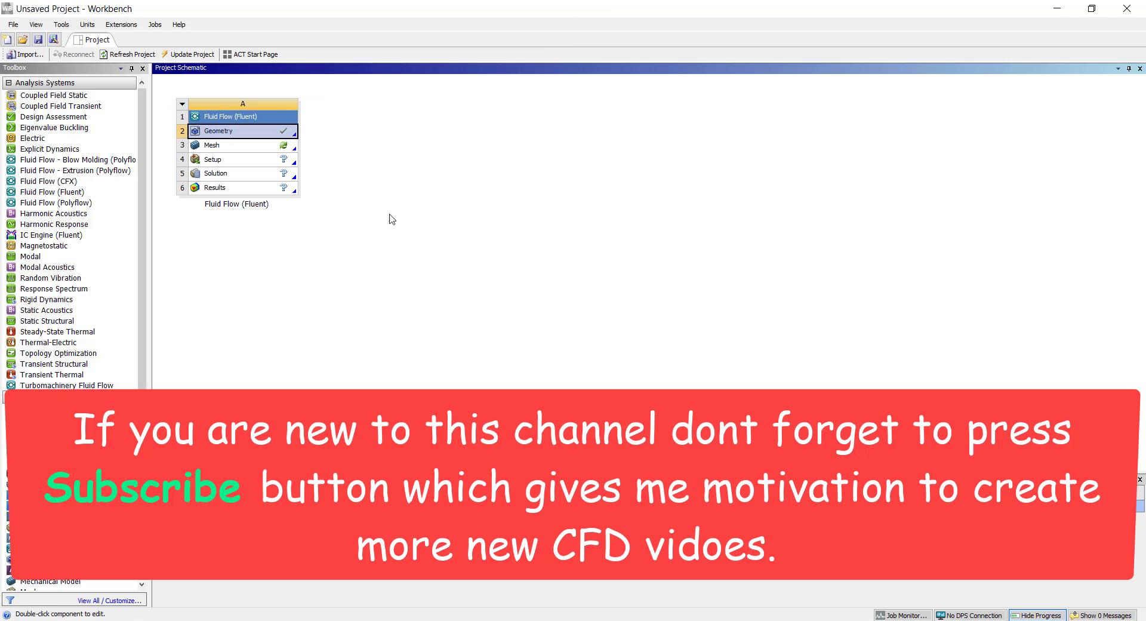
right_click(217, 131)
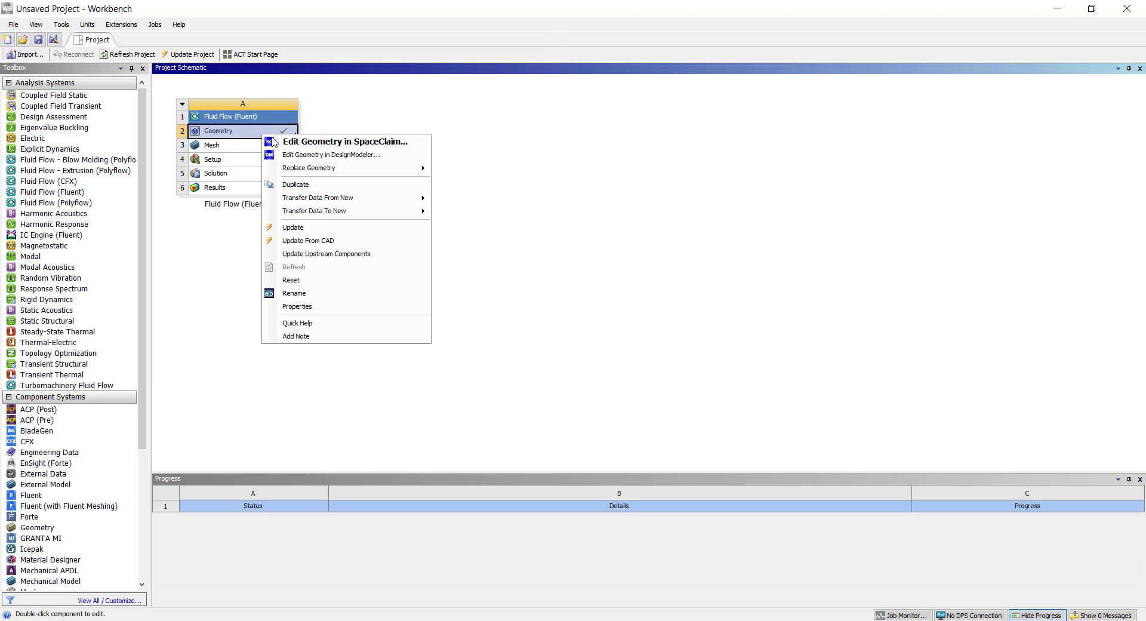
mouse_move(330, 154)
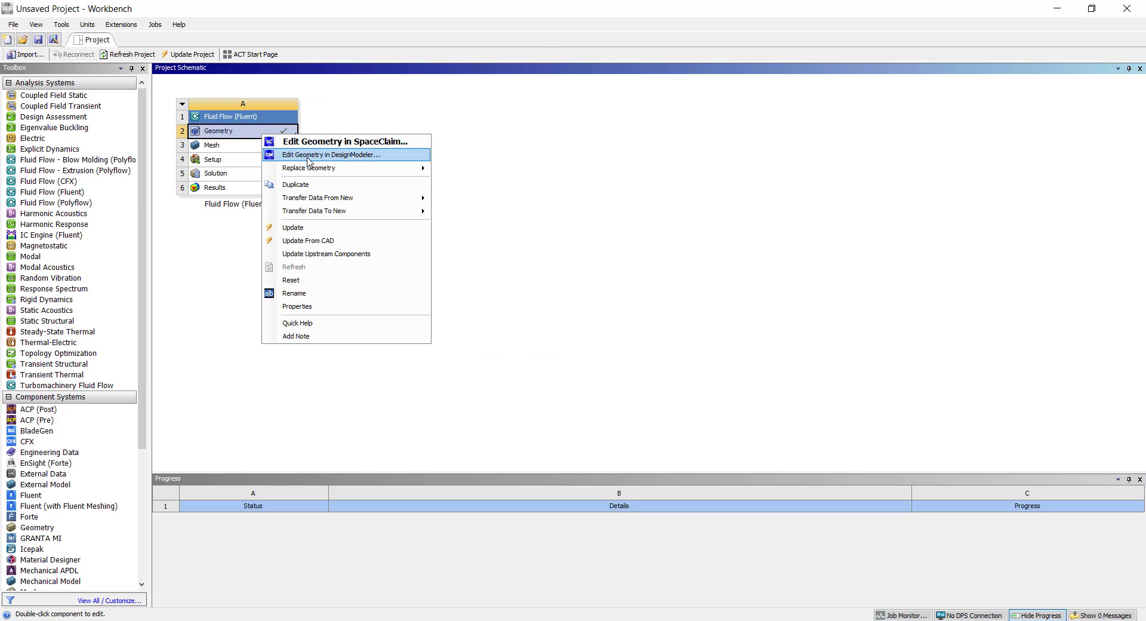
click(330, 154)
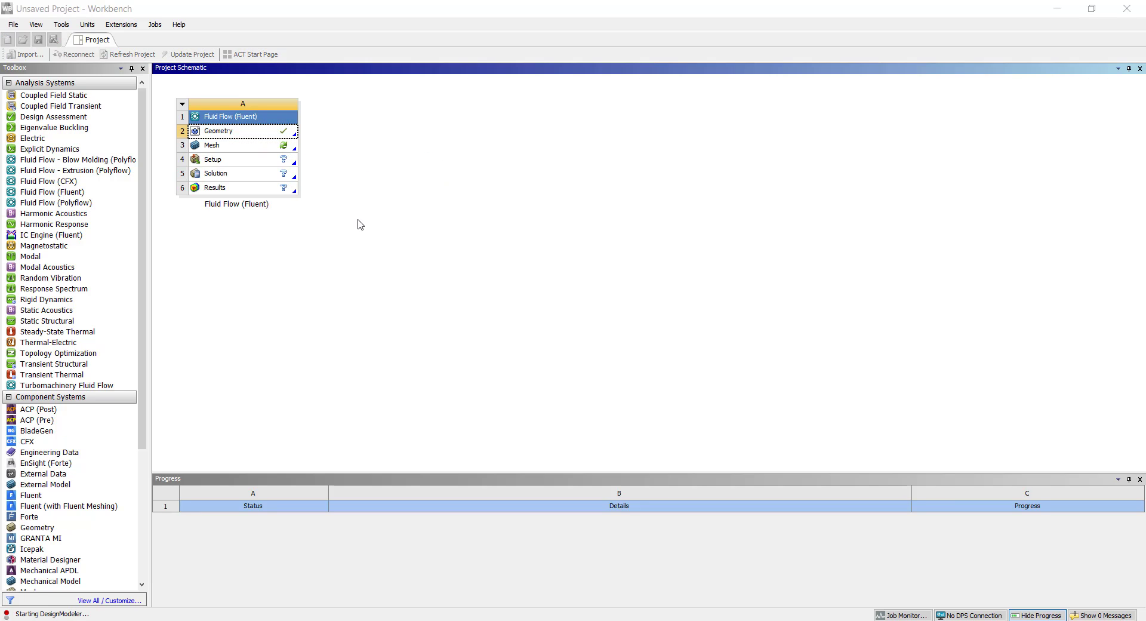
Step: Generate the imported radiator geometry and pick a body to inspect
double_click(219, 131)
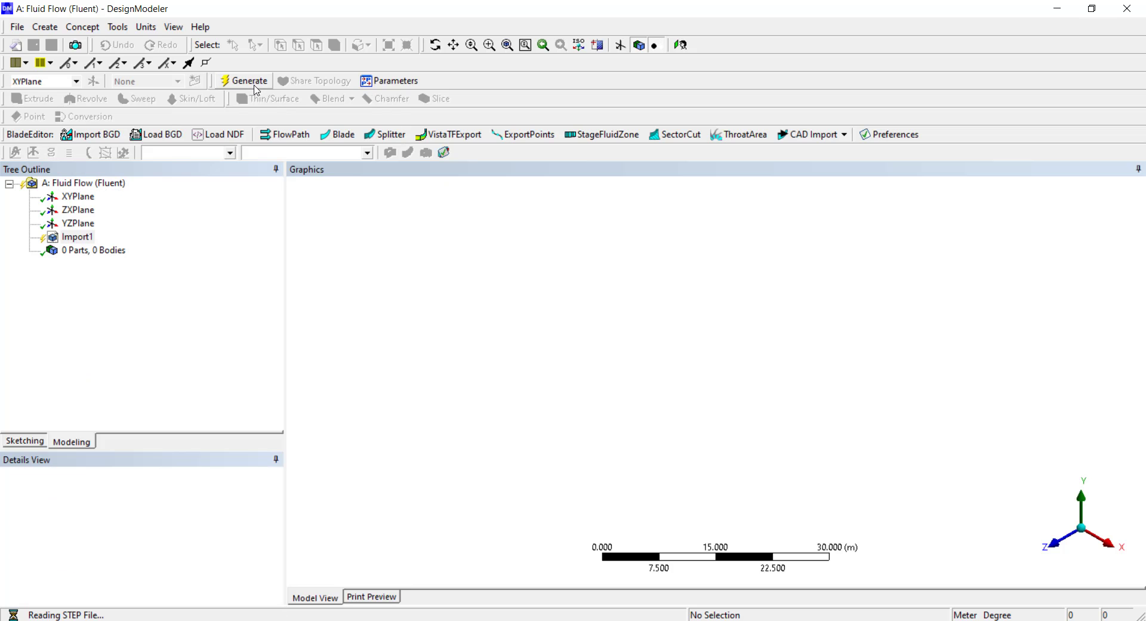
click(250, 80)
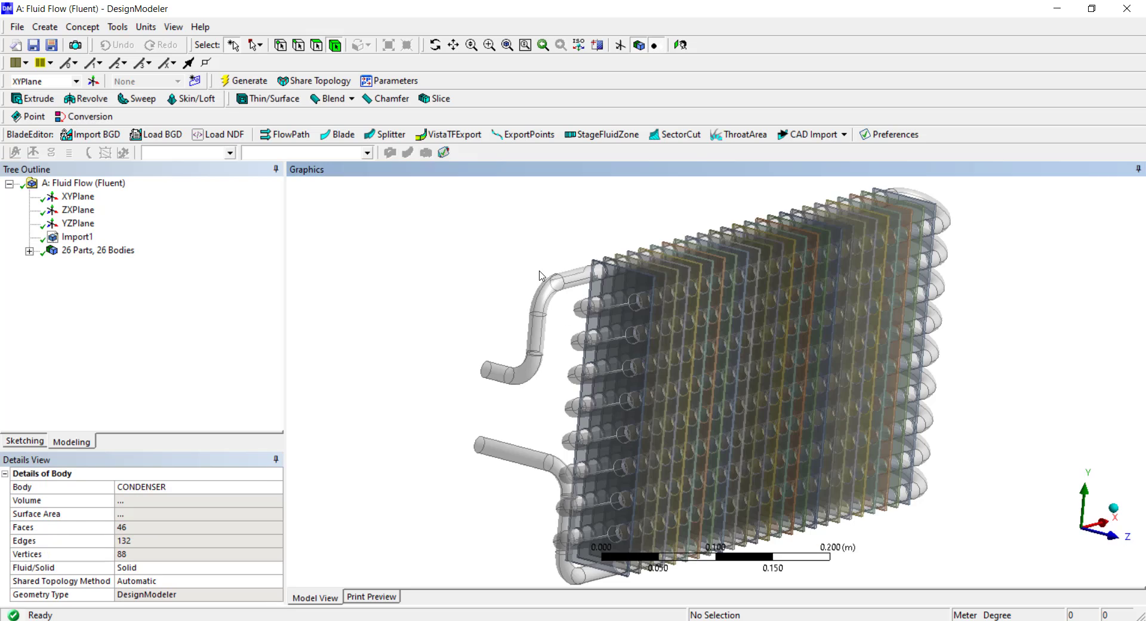
click(545, 318)
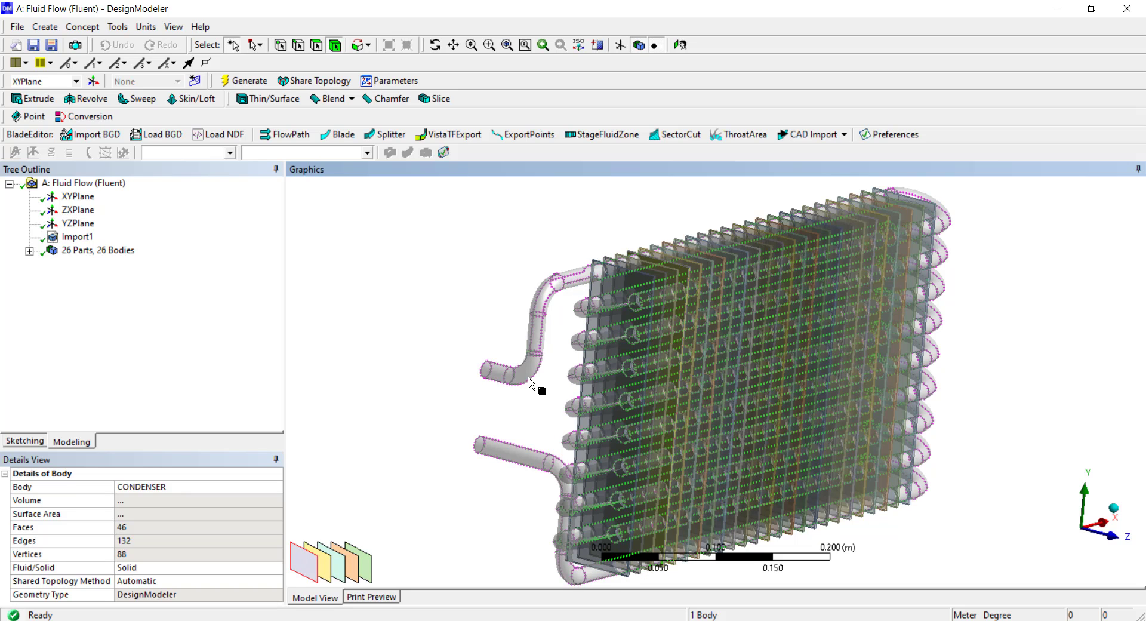
click(248, 81)
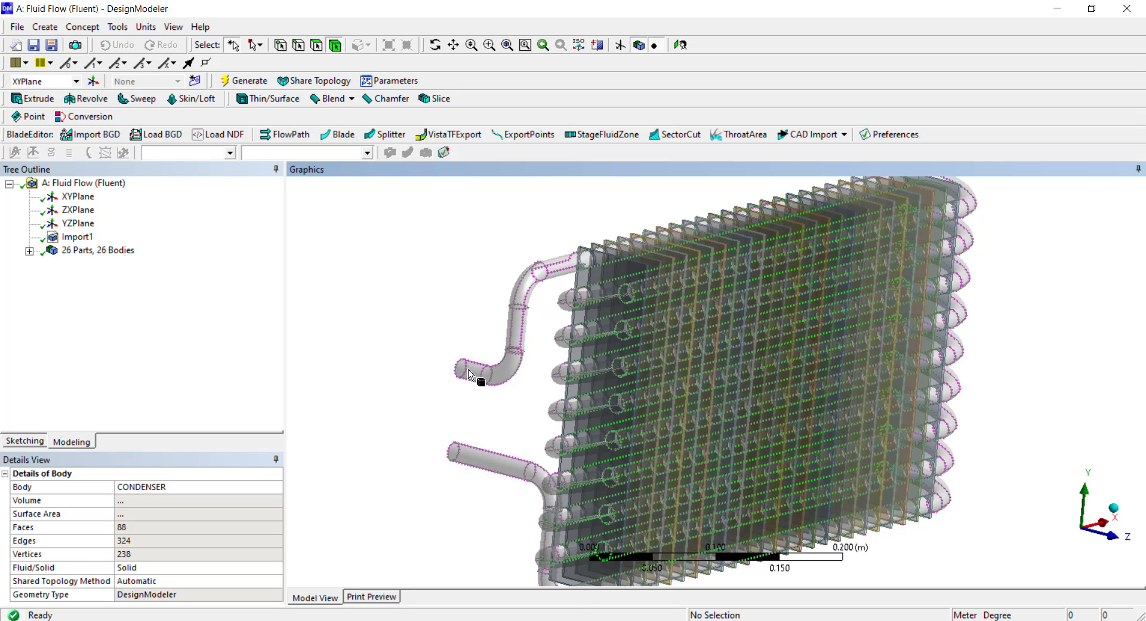
Step: Inspect the pipe and fins, rotate the view, and expand the 26-body list
click(509, 365)
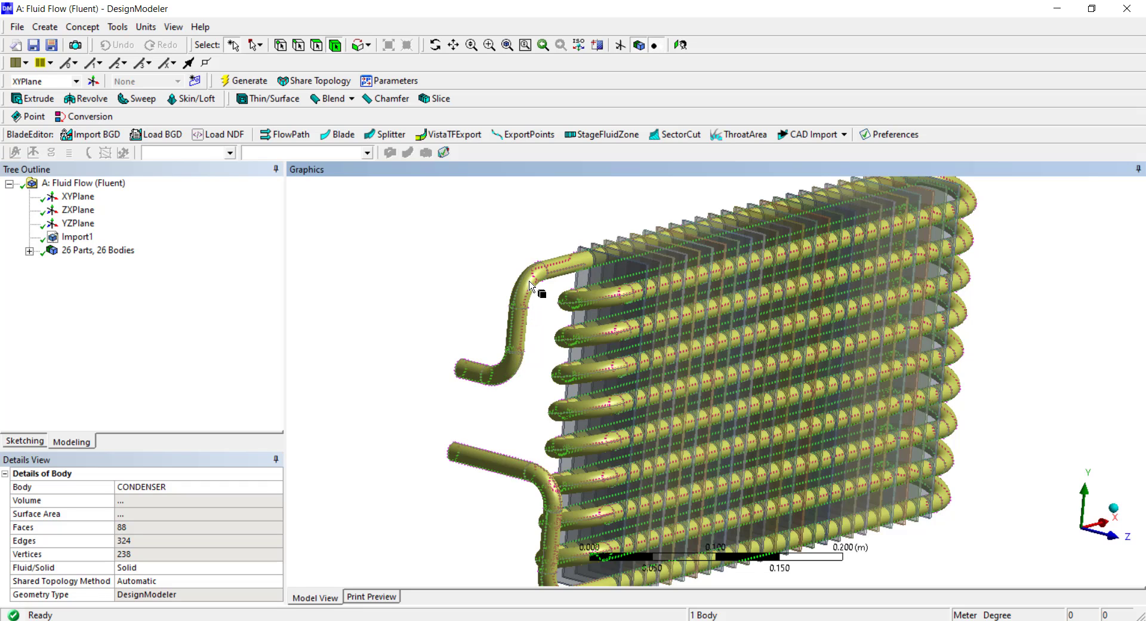
drag(532, 287, 625, 277)
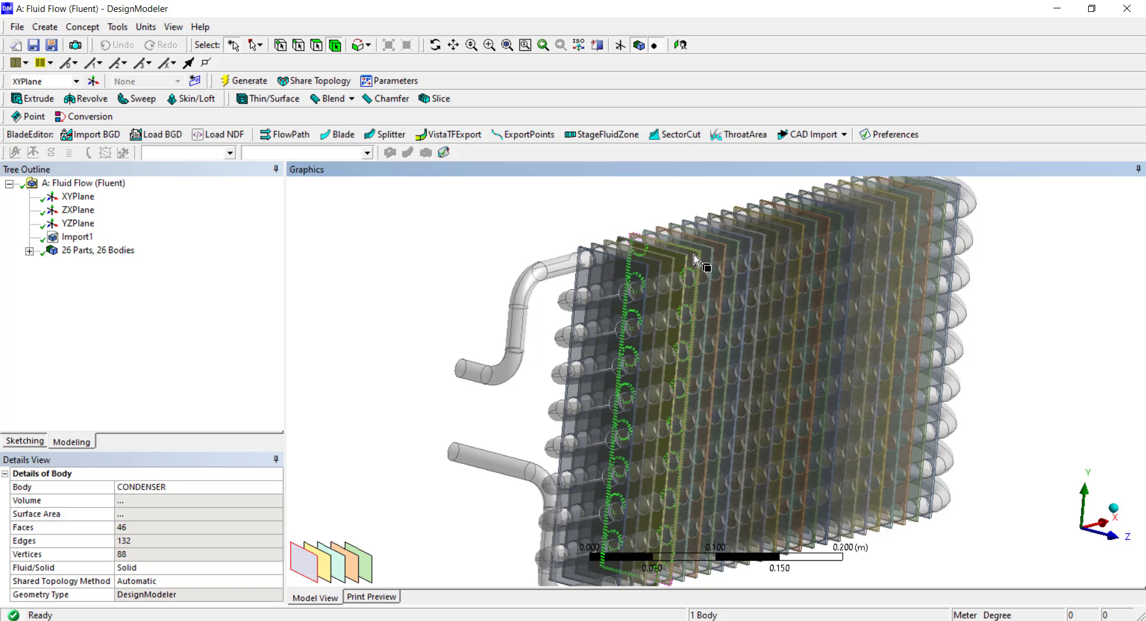
click(433, 357)
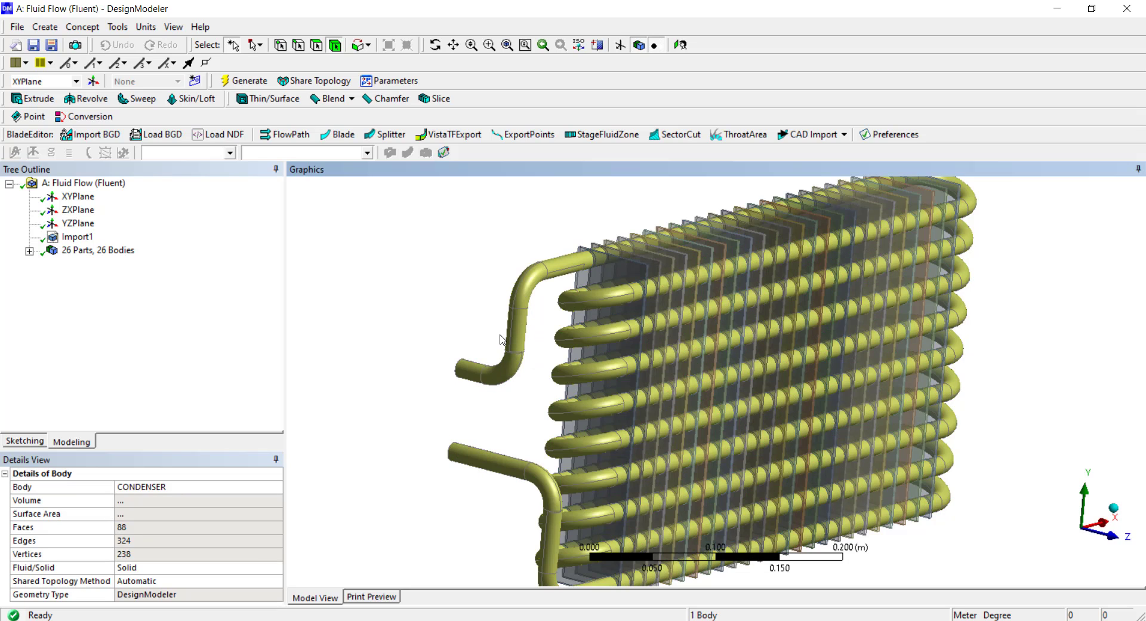
click(669, 303)
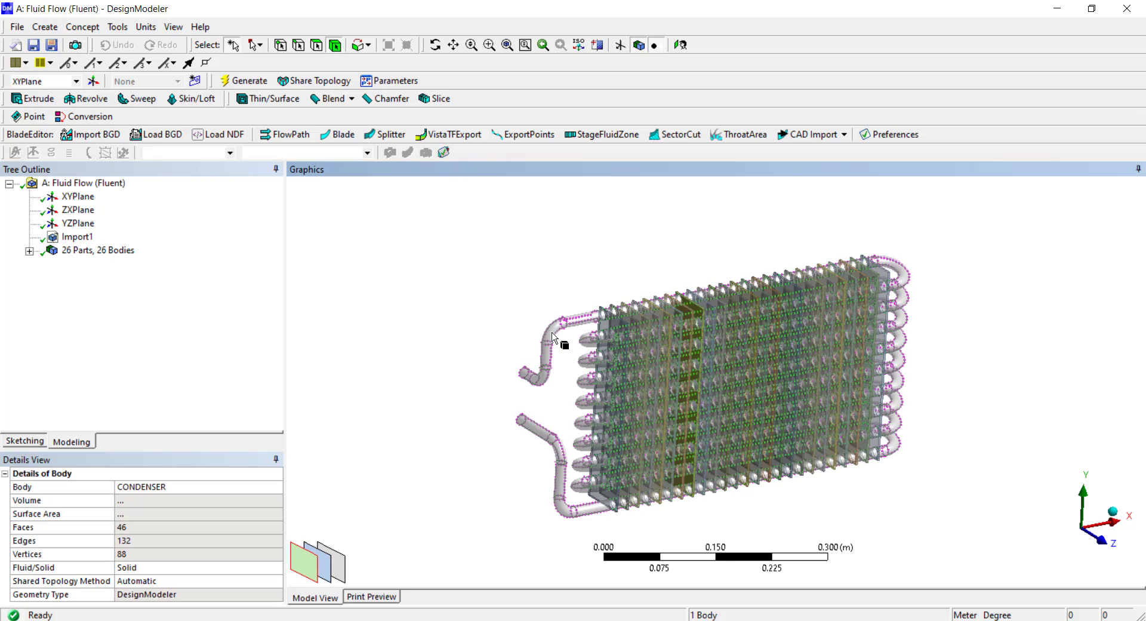
click(243, 81)
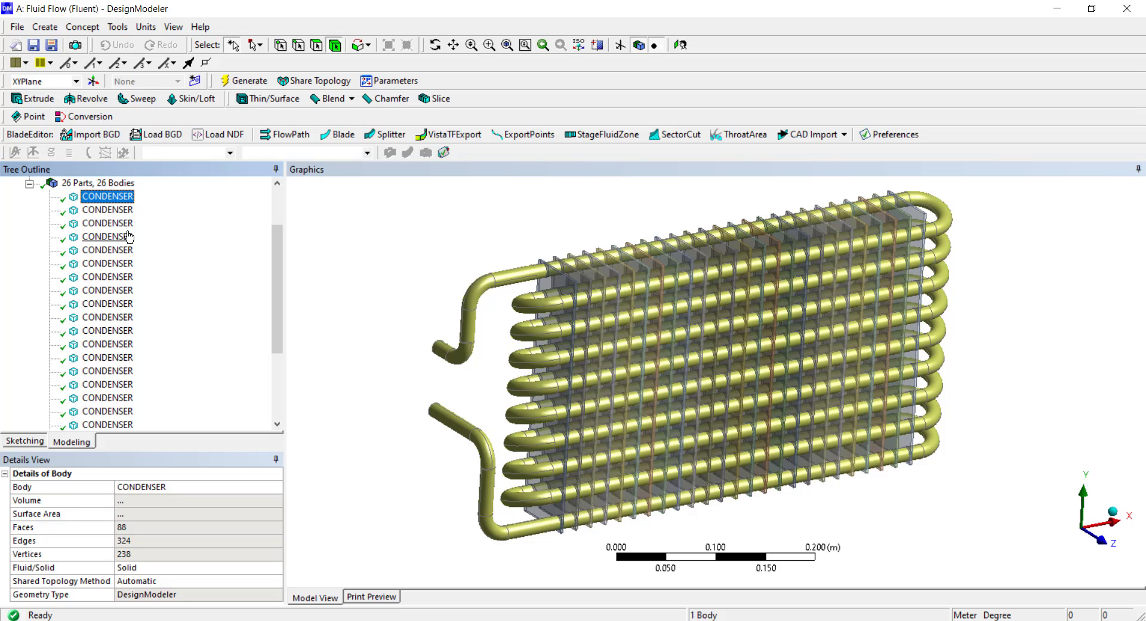
mouse_move(132, 252)
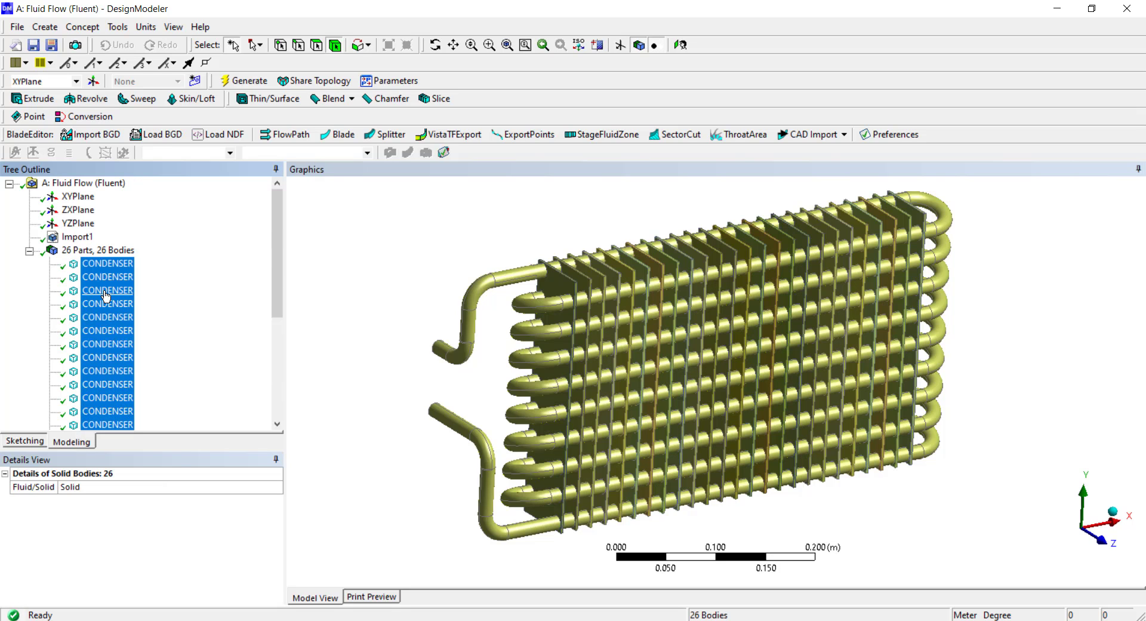
Step: Group the selected CONDENSER bodies with Form New Part
right_click(108, 290)
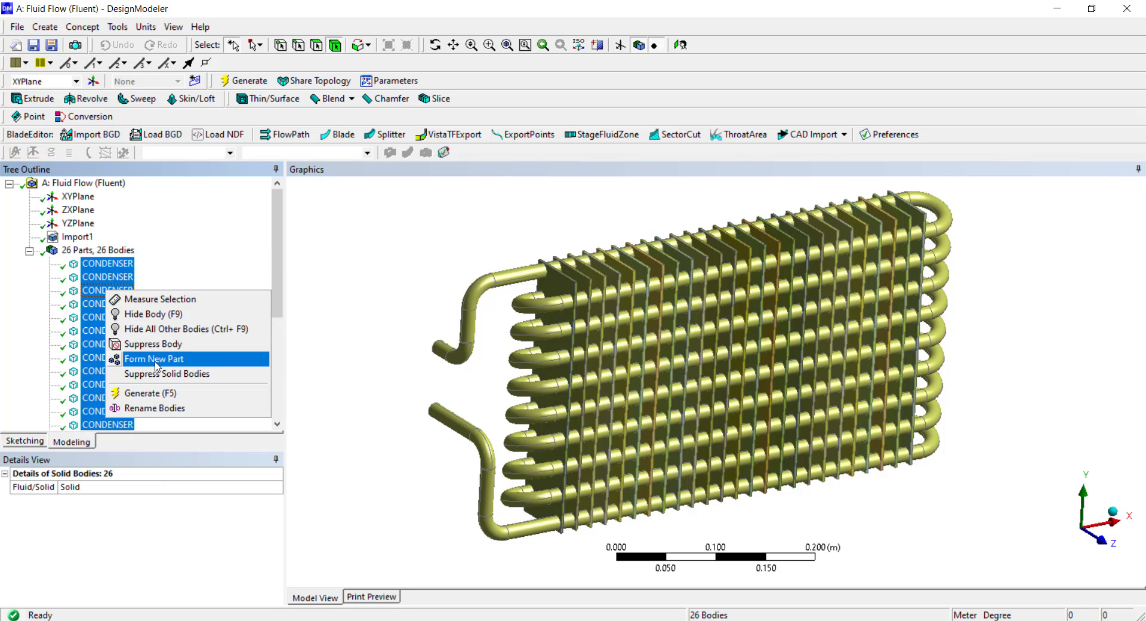
click(154, 358)
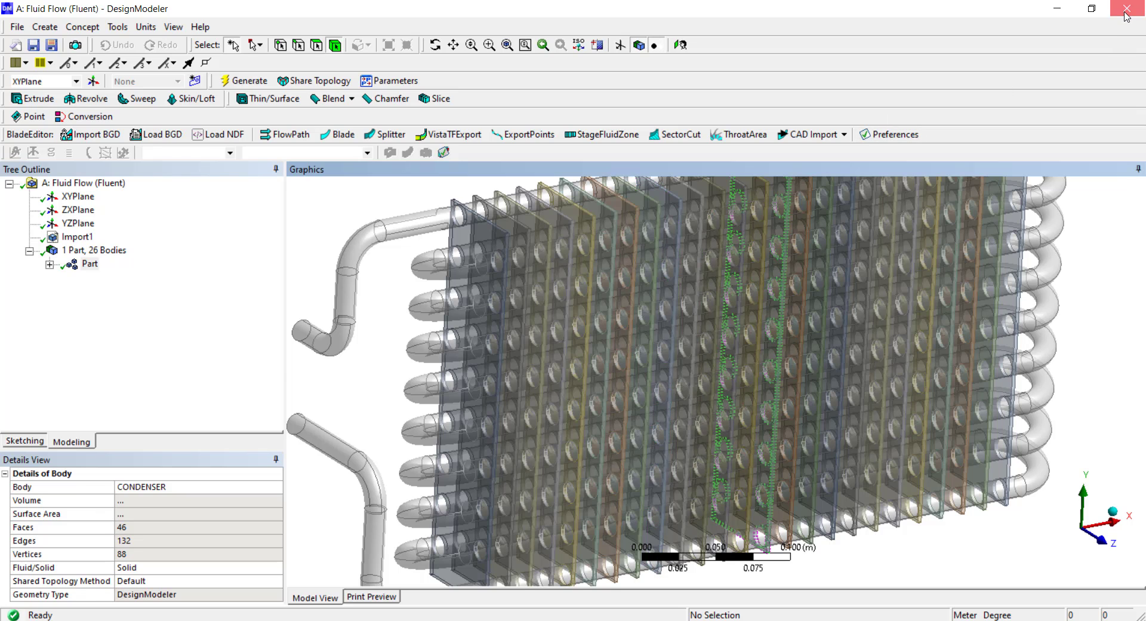
Step: Close DesignModeler and open the Fluid Flow system's Mesh cell in ANSYS Meshing
click(1137, 8)
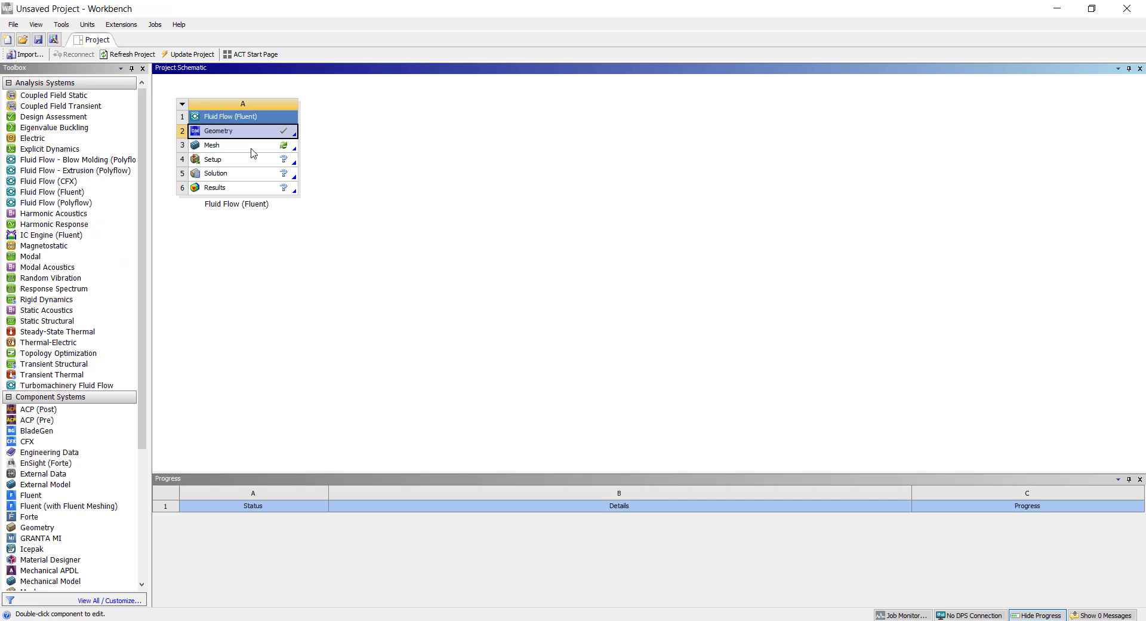
click(242, 146)
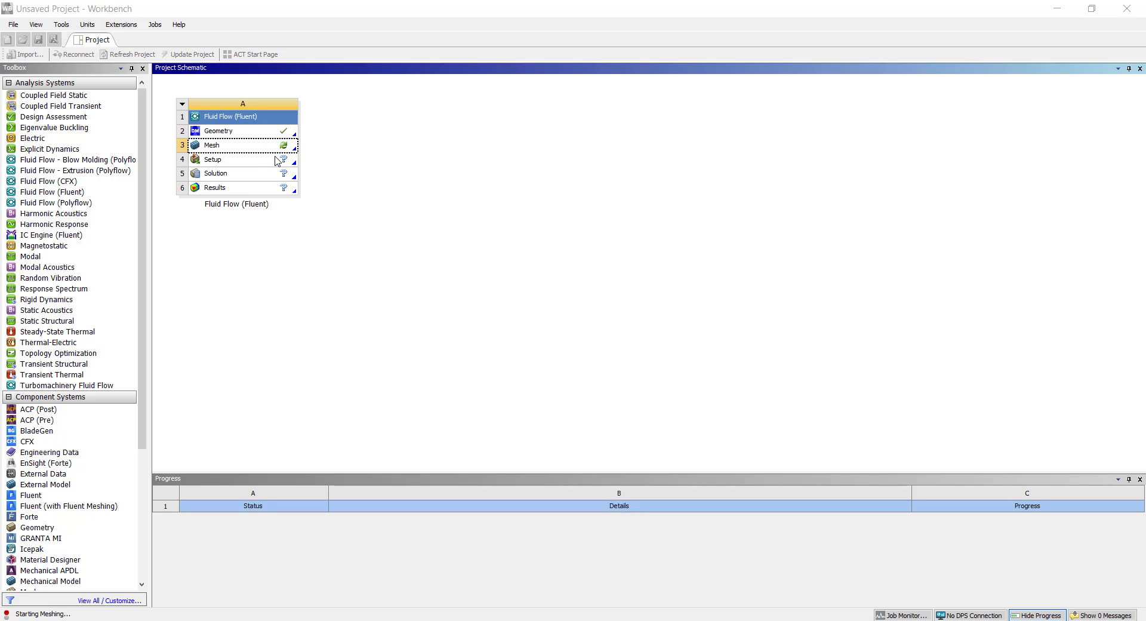
double_click(212, 143)
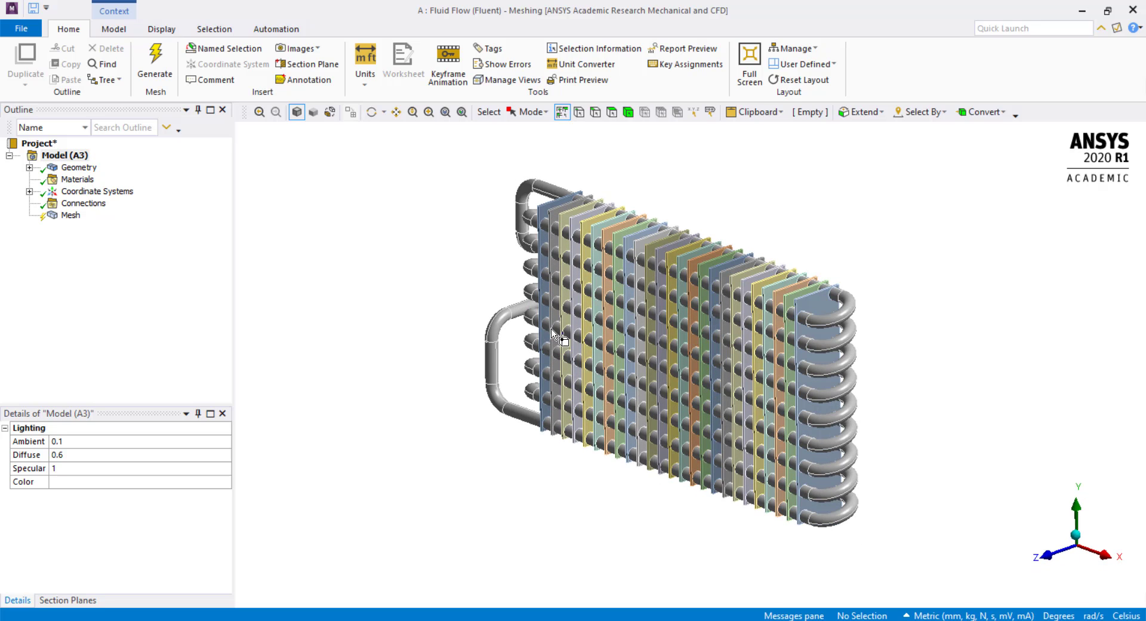
Step: Add a mesh method on all 26 radiator bodies set to Tetrahedrons
drag(556, 336, 662, 307)
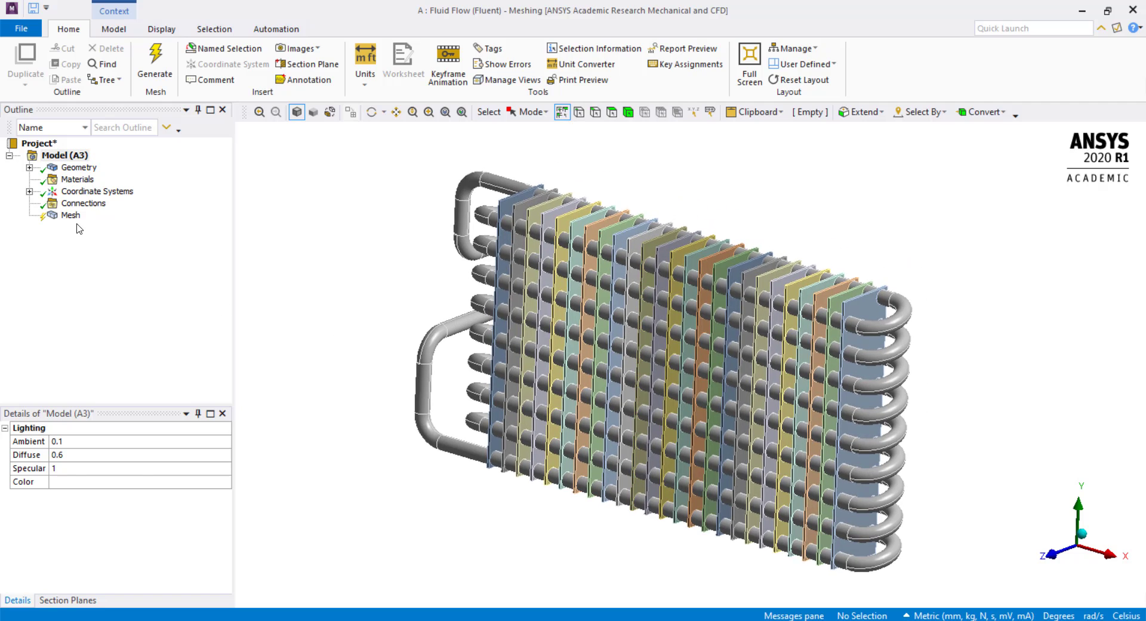
right_click(70, 215)
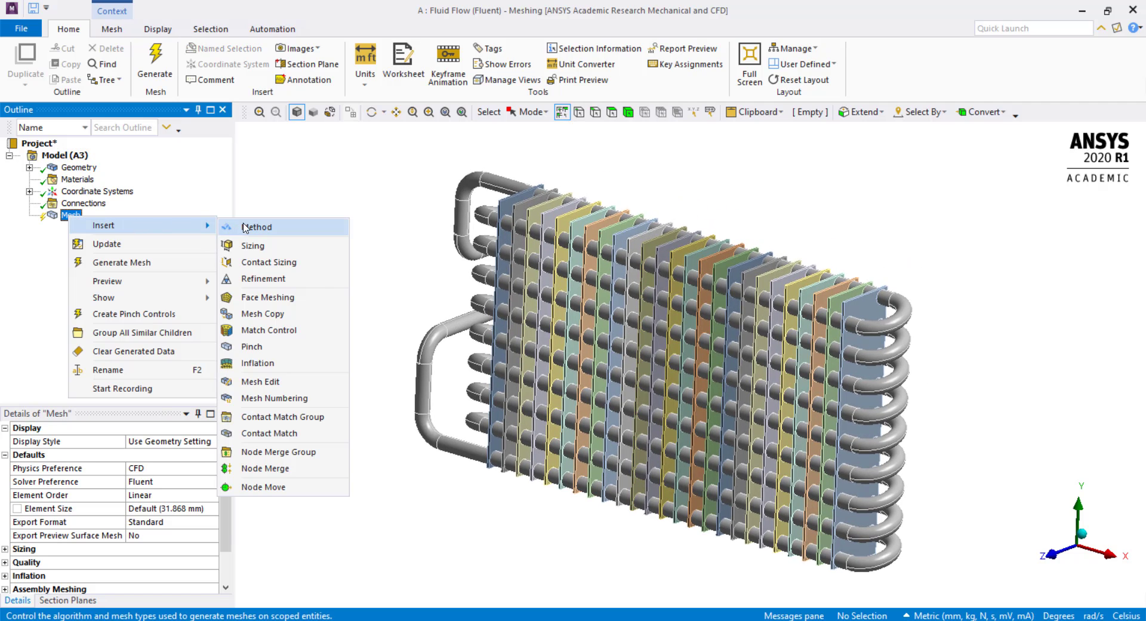
click(257, 227)
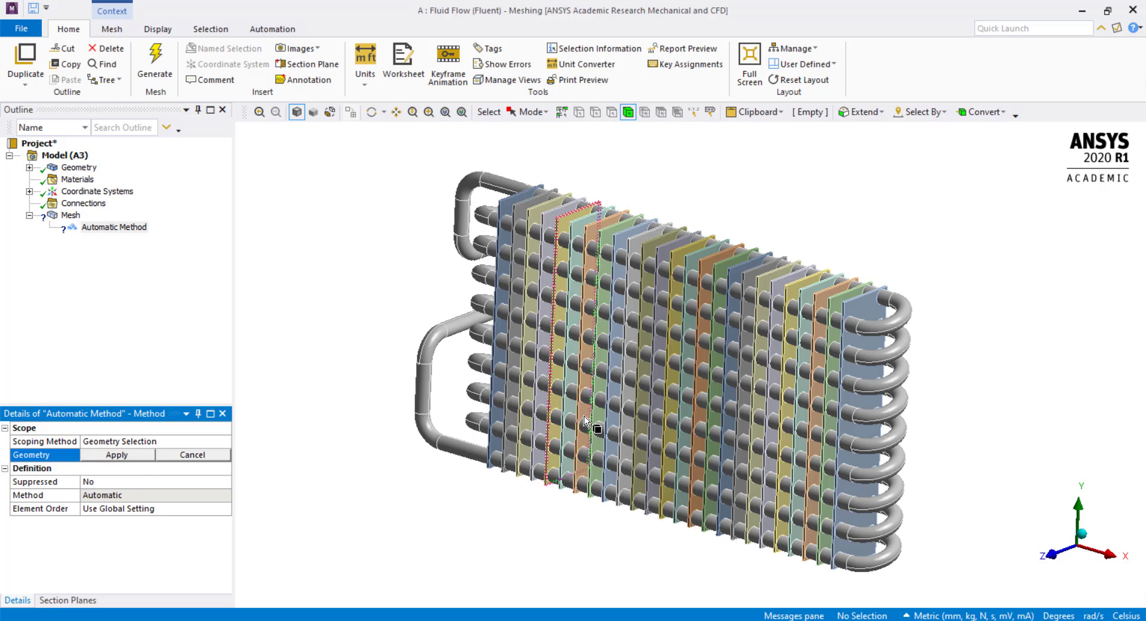
right_click(585, 424)
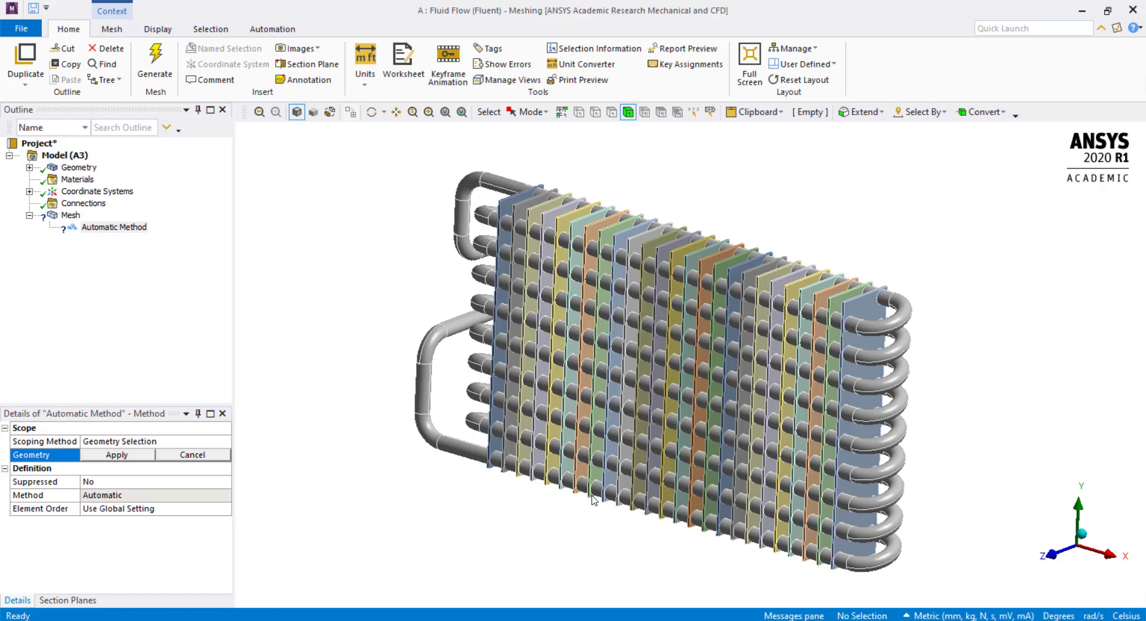
click(117, 454)
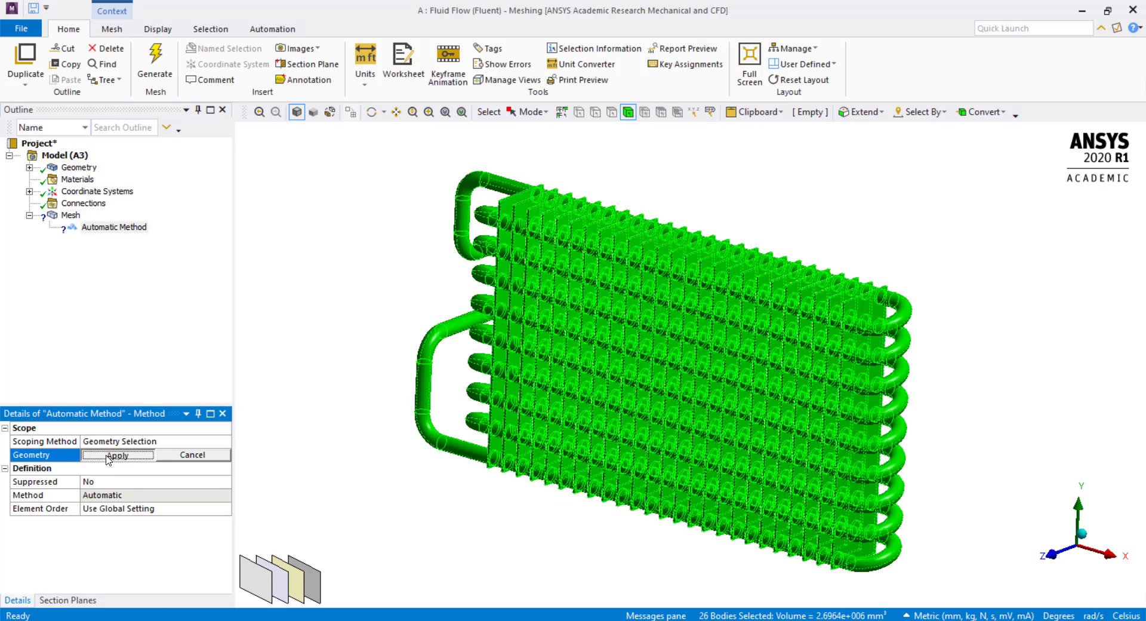
click(118, 454)
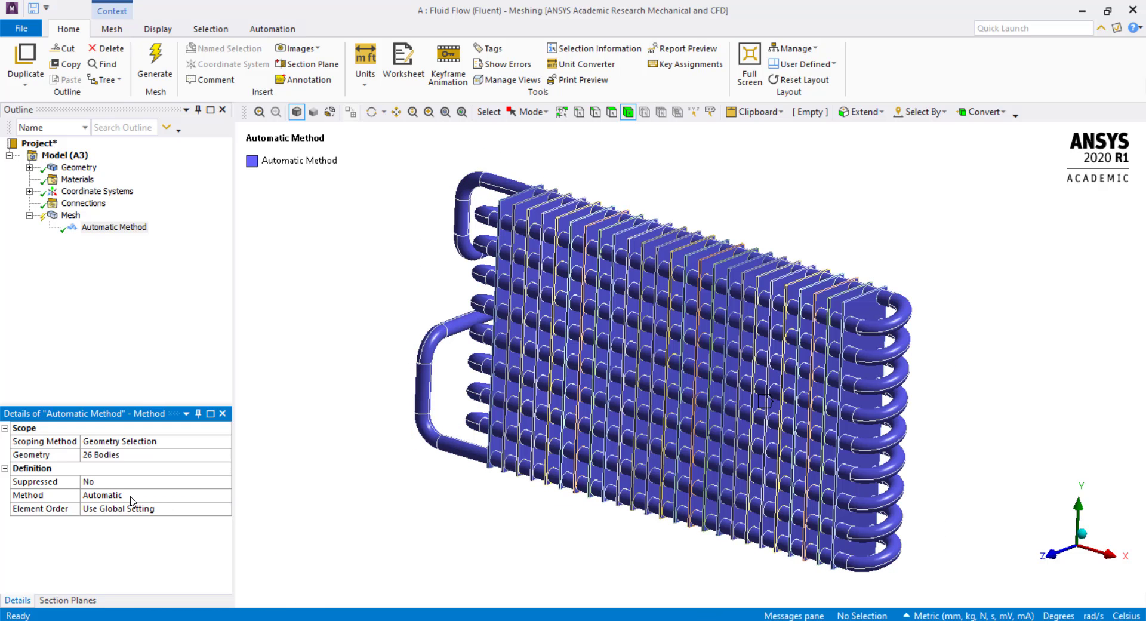
click(132, 495)
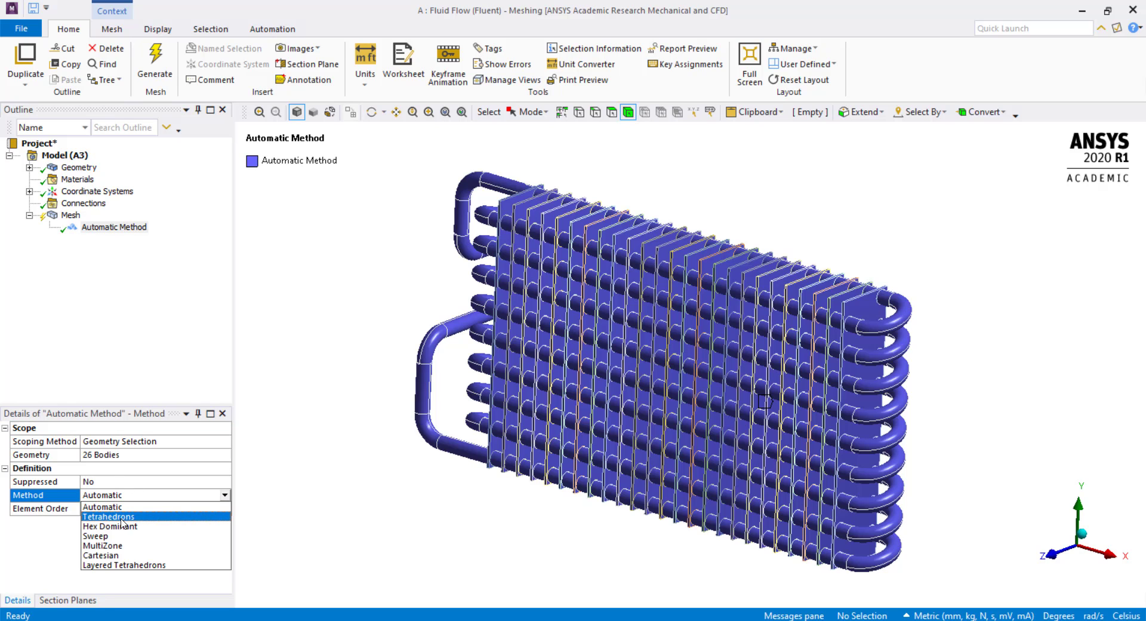
click(109, 516)
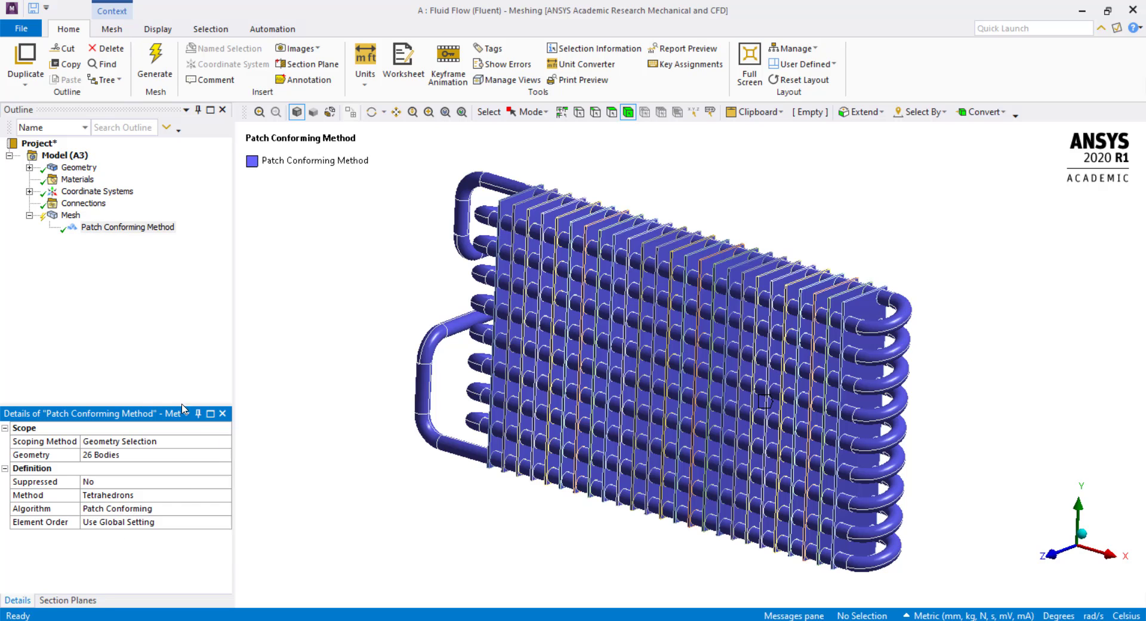
click(72, 214)
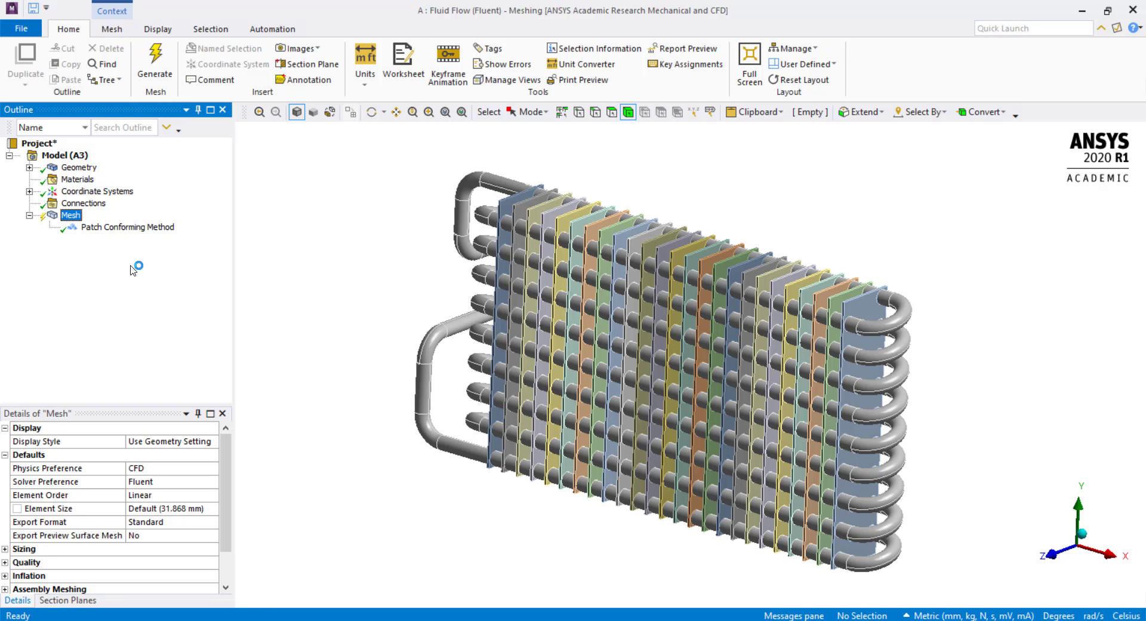
Step: Generate the tetrahedral mesh and zoom in on the pipe end faces
click(154, 62)
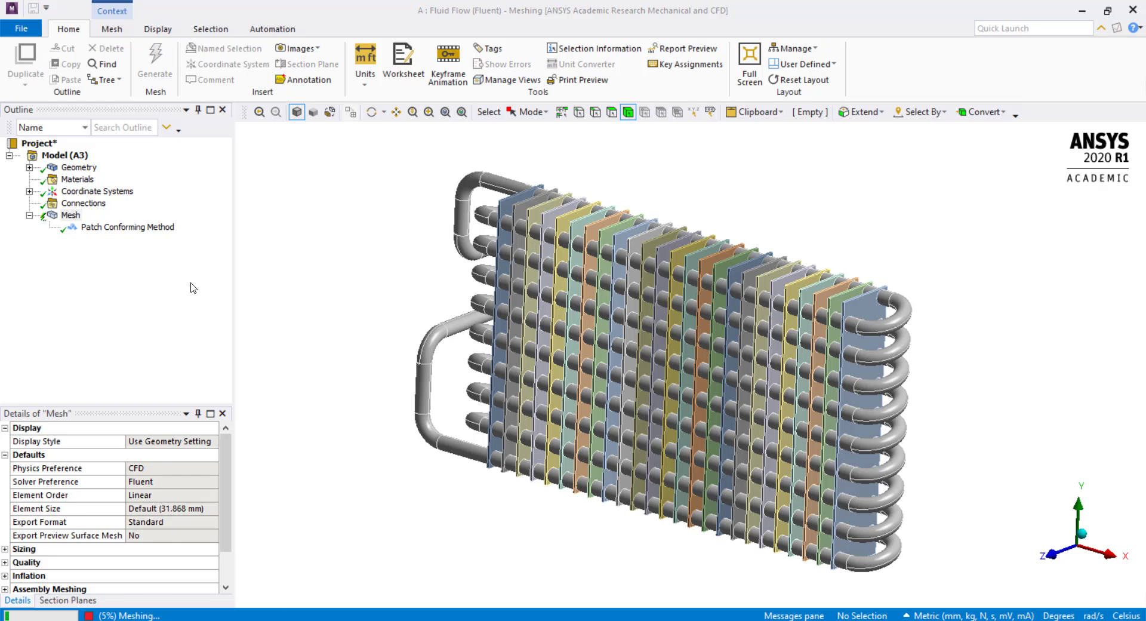
click(154, 62)
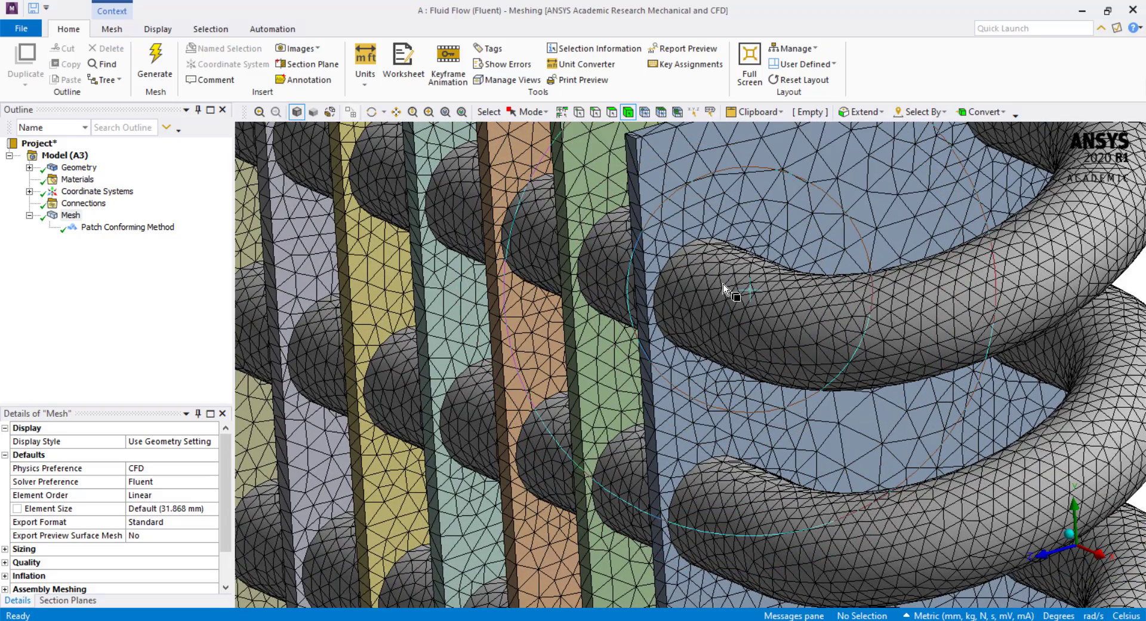
click(723, 289)
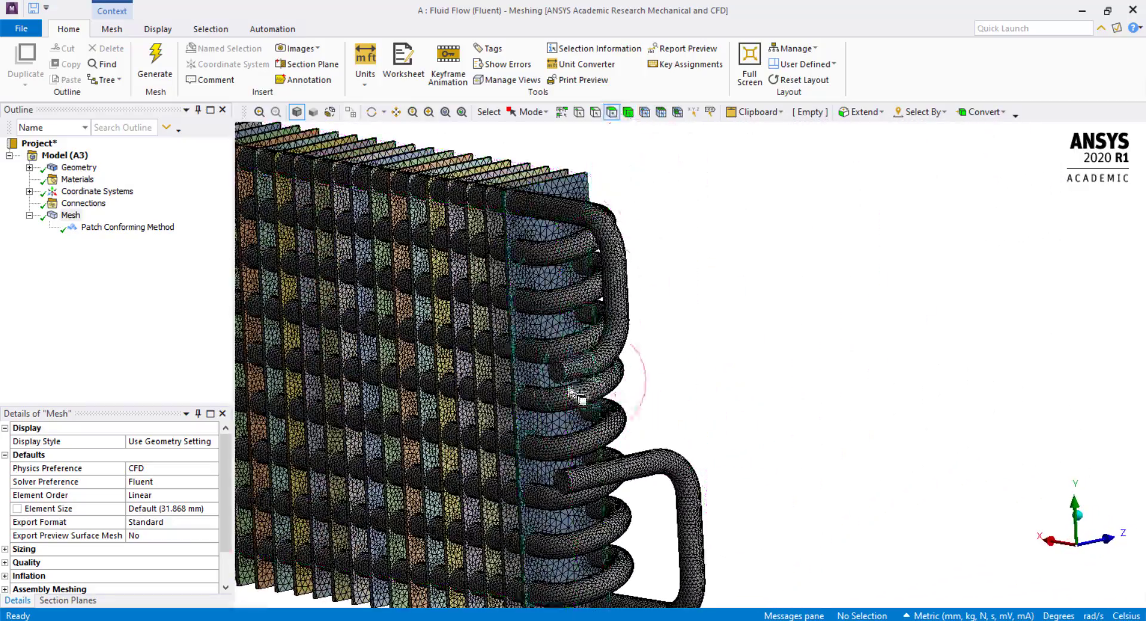
click(713, 342)
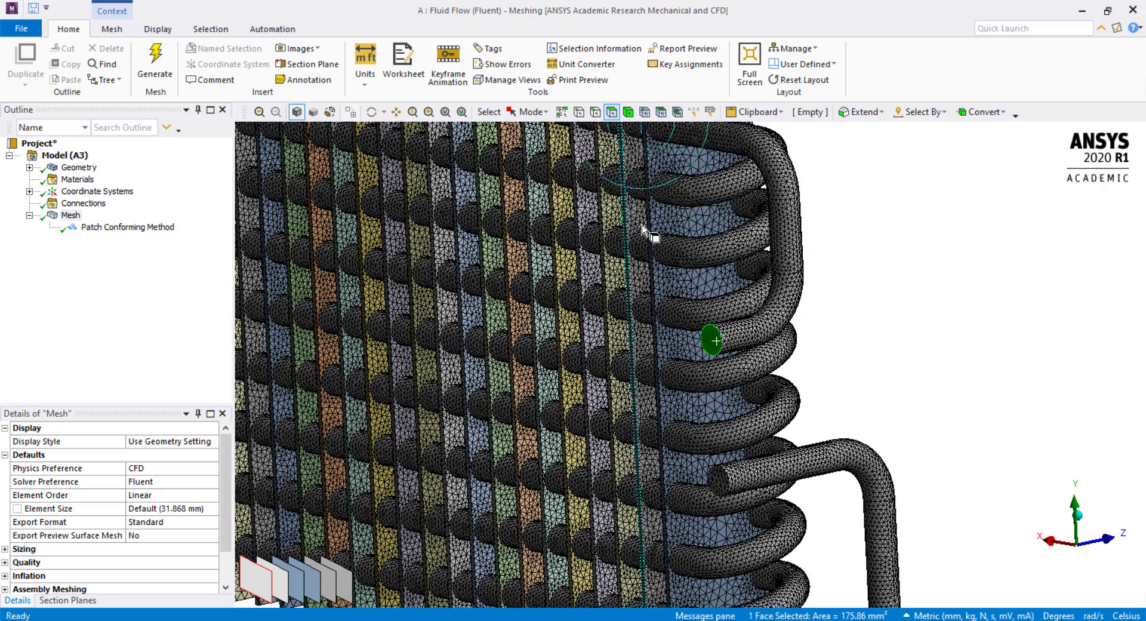
Step: Name one pipe end face 'inlet' and the other the outlet
click(866, 366)
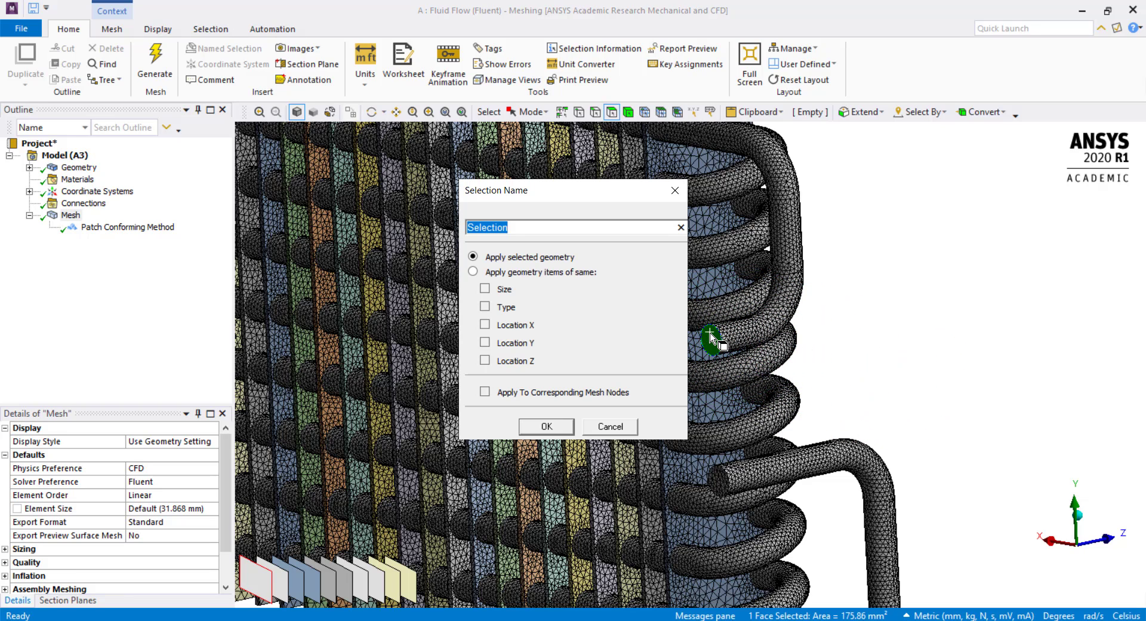
text(inlet)
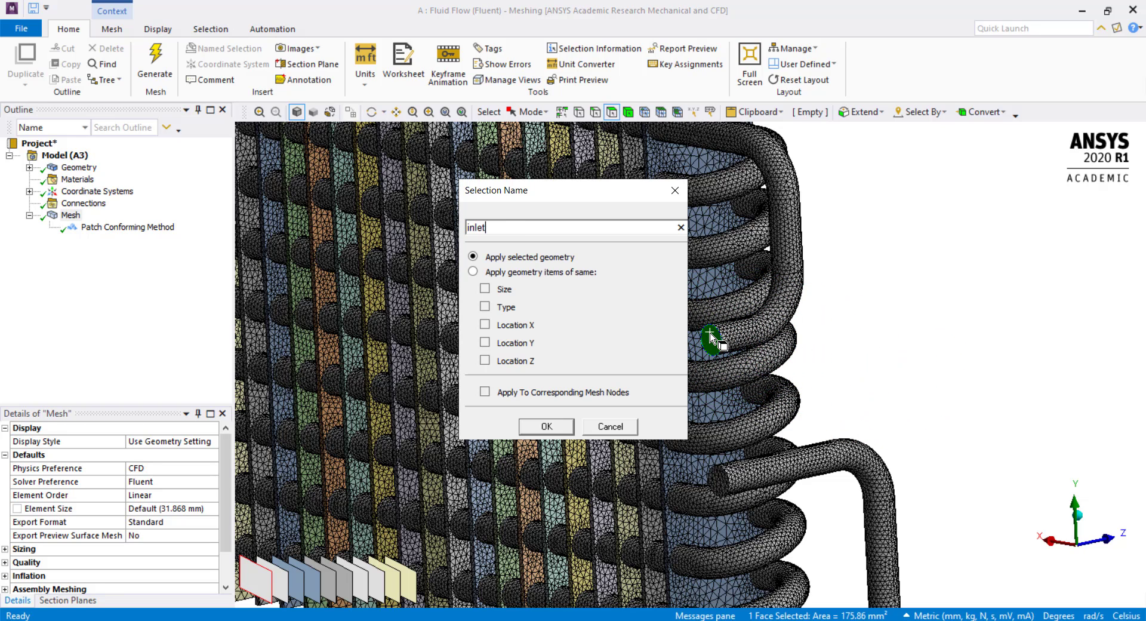
click(545, 427)
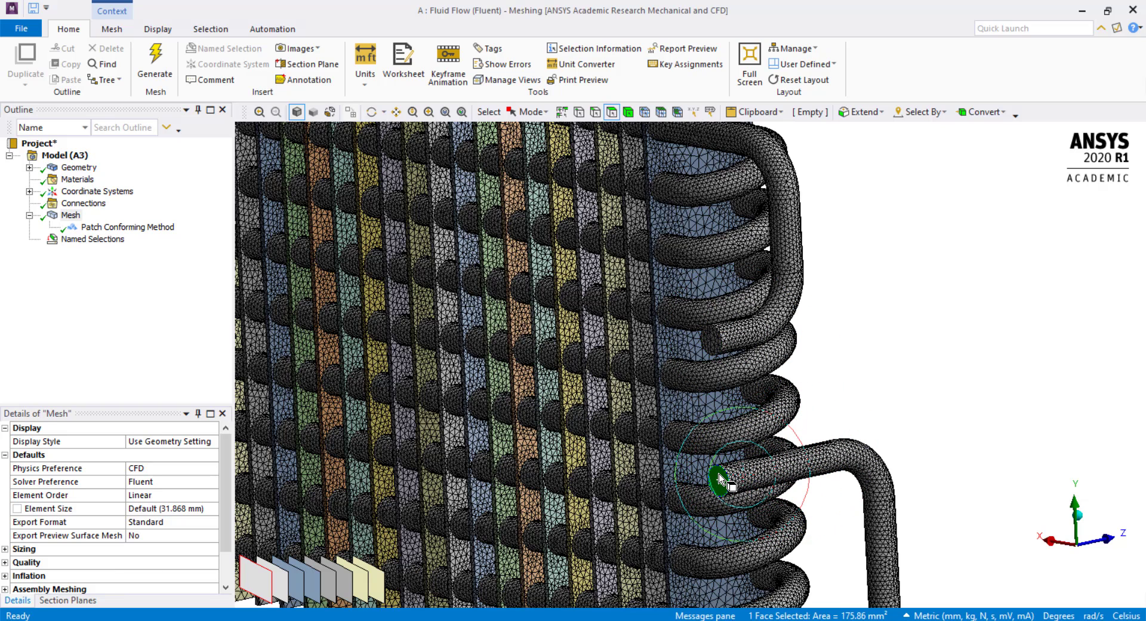
text(out)
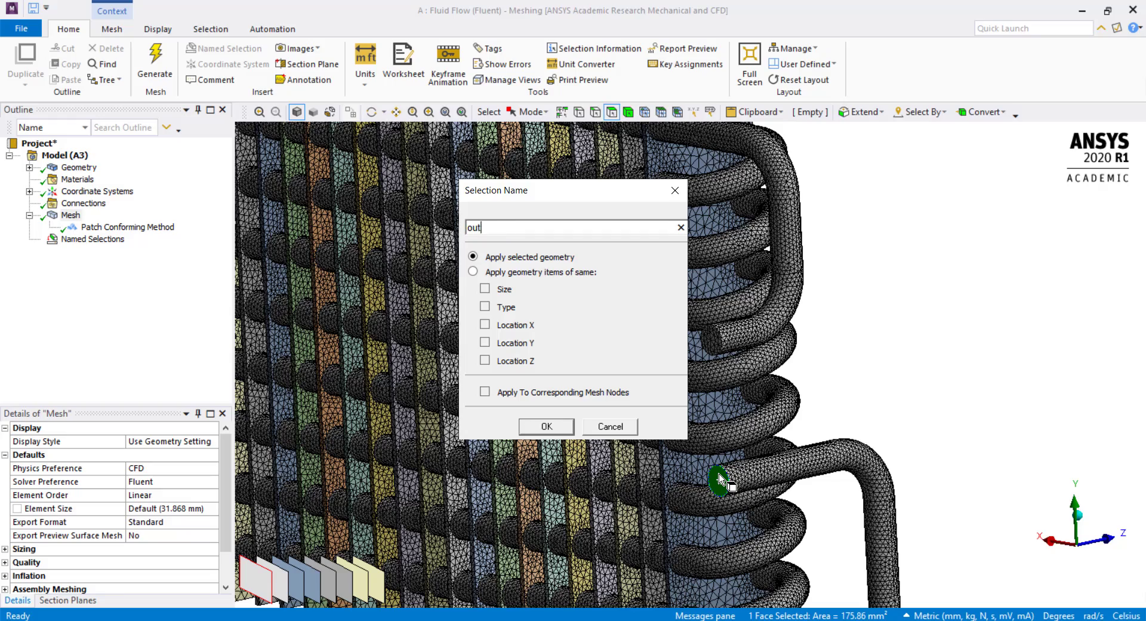
click(545, 426)
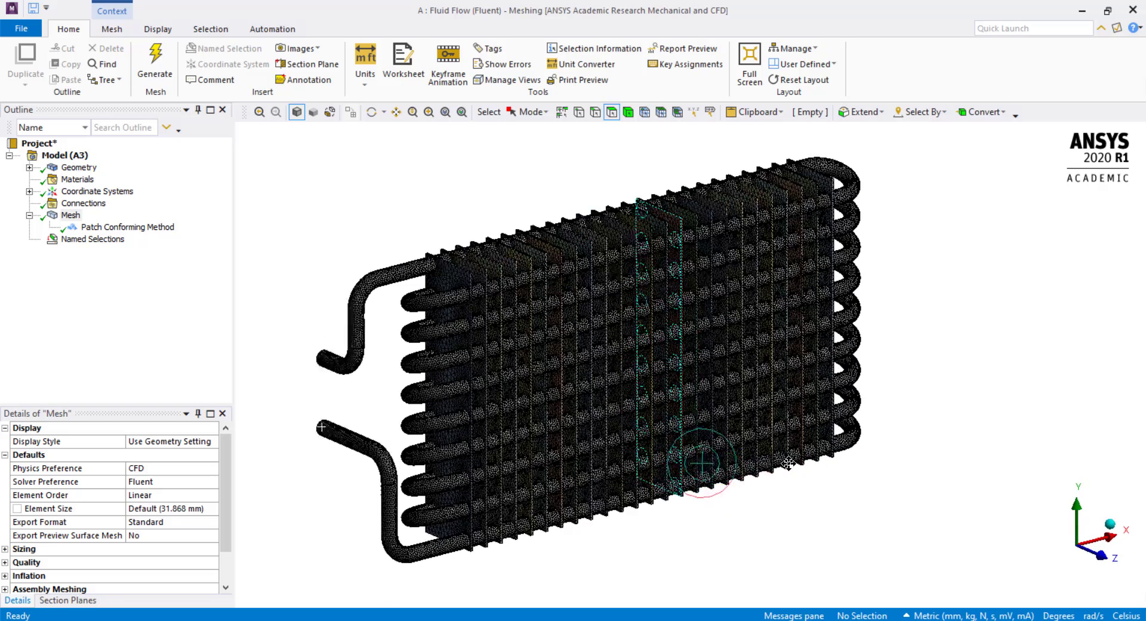
Step: Switch to body selection and name the pipe body 'fluid_pipe'
click(627, 111)
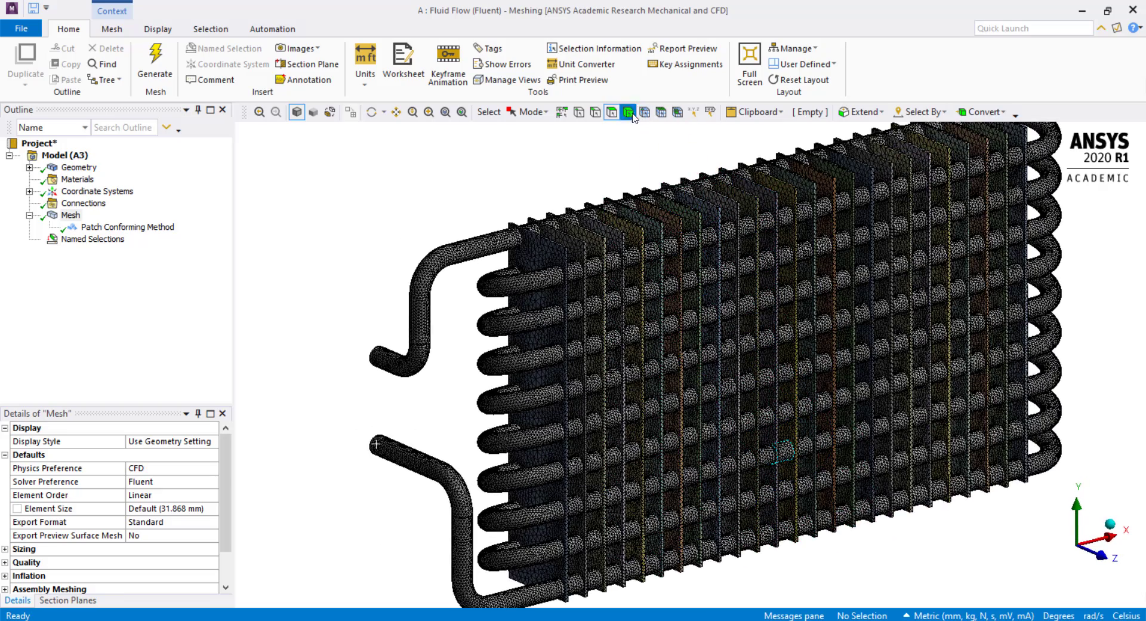
click(628, 111)
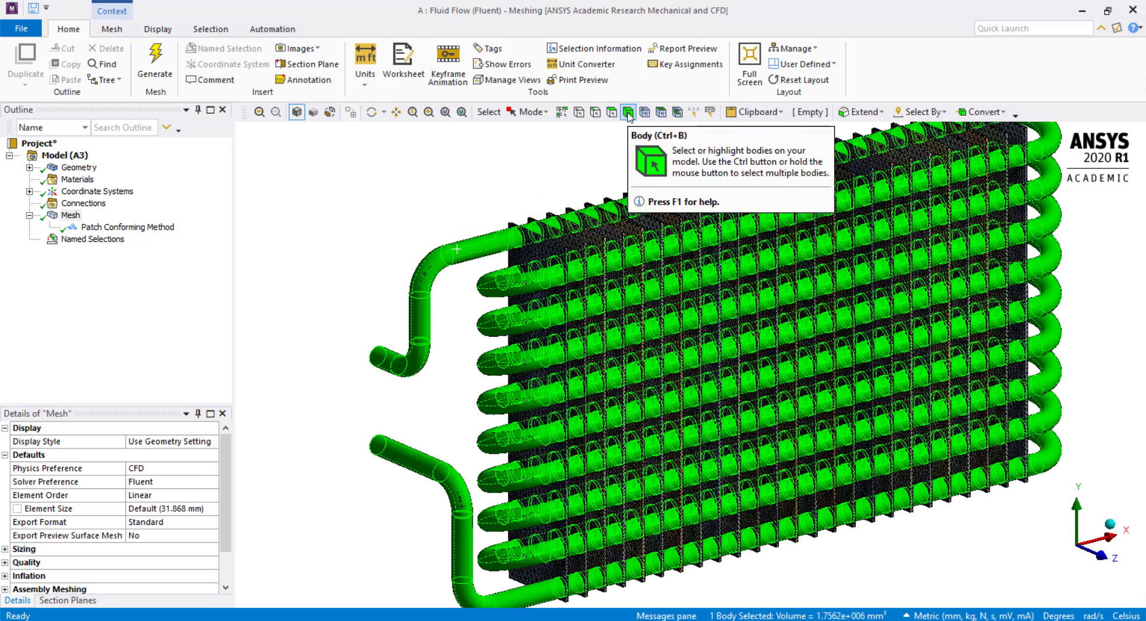
click(627, 112)
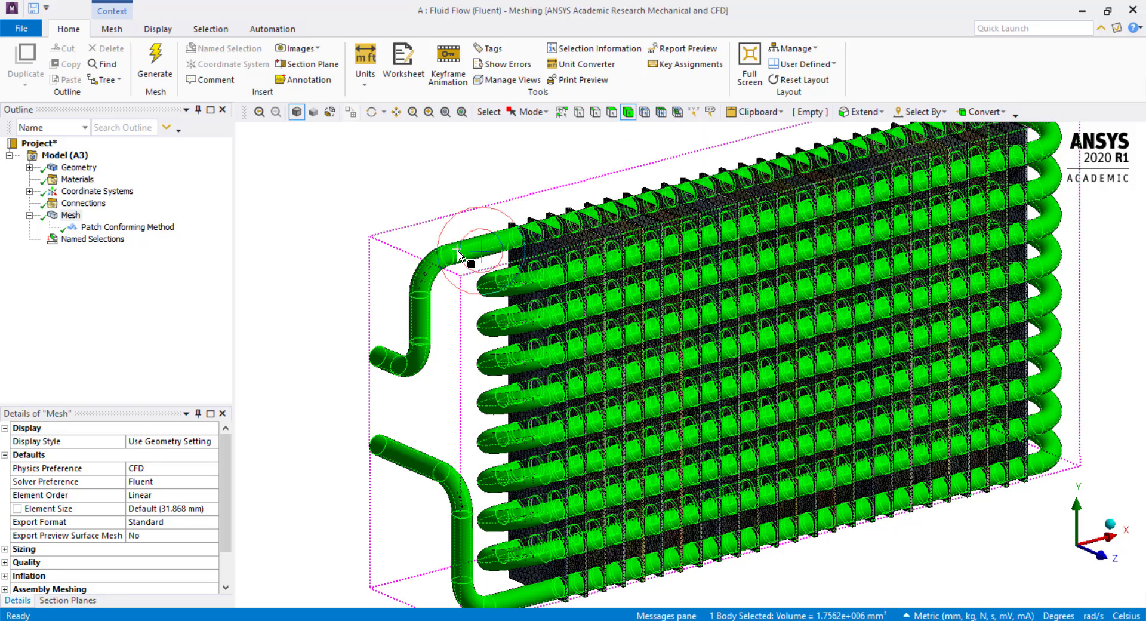
right_click(460, 256)
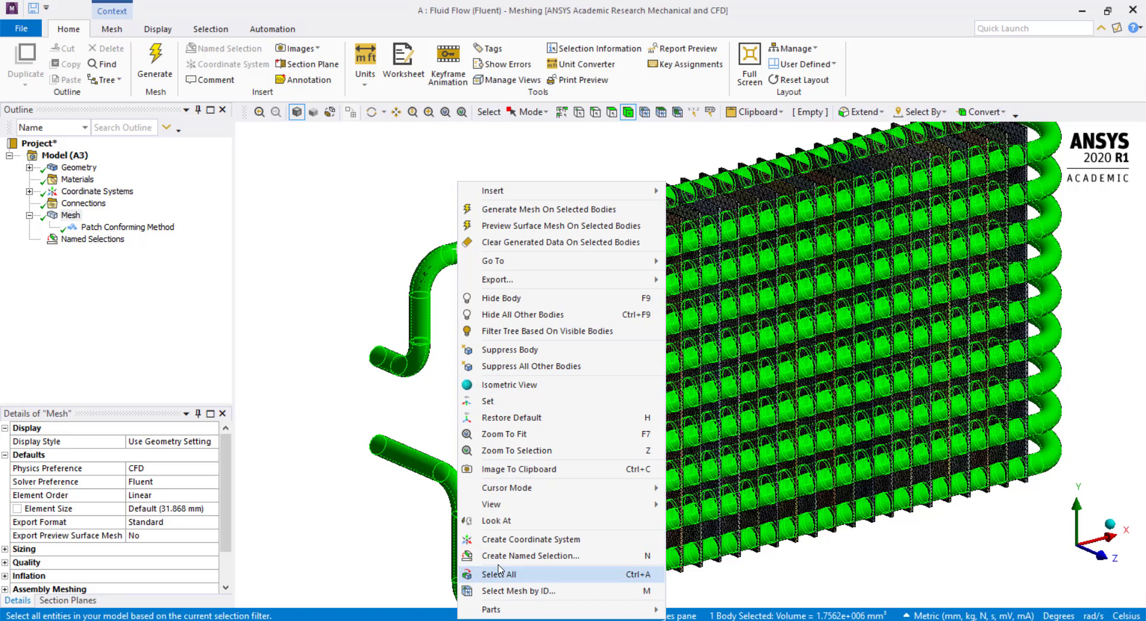
click(530, 556)
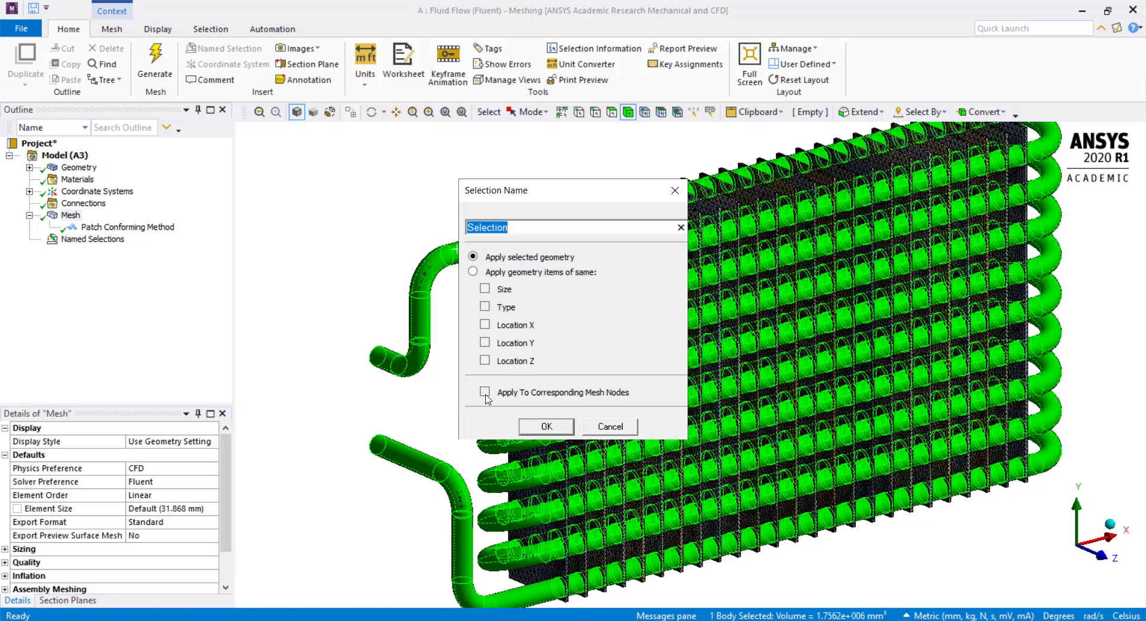
text(fluid_pi)
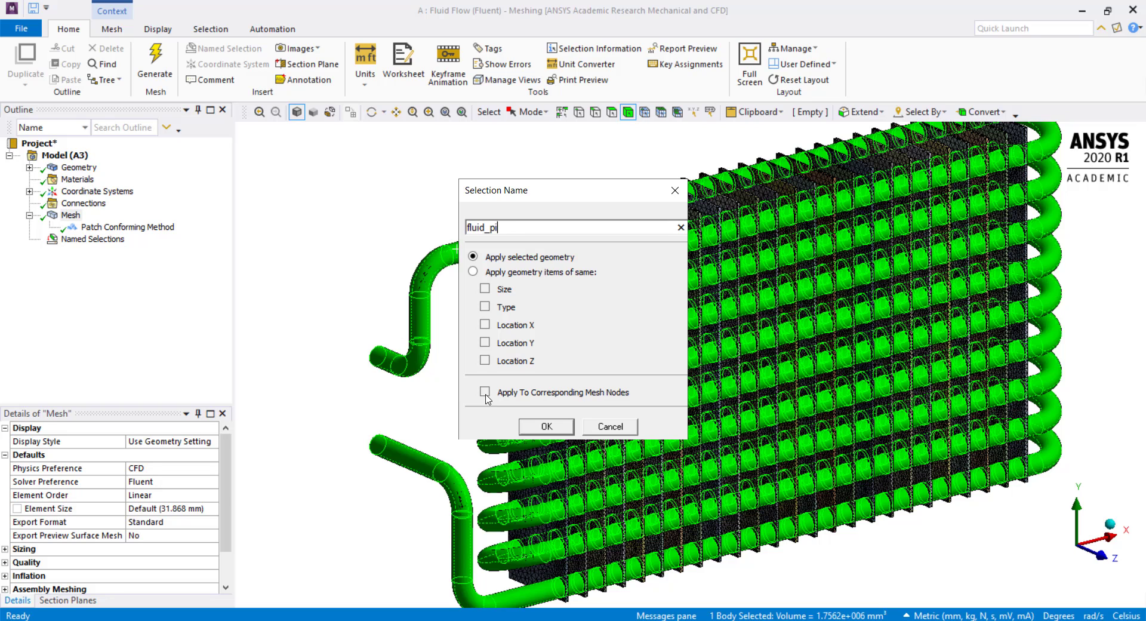
text(pe)
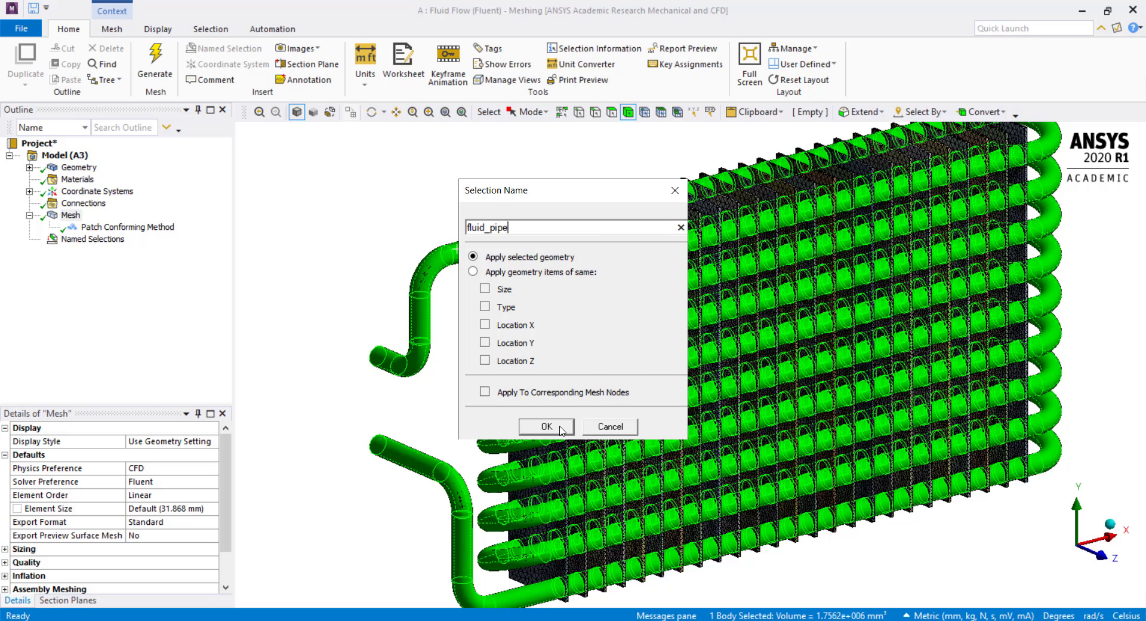
click(545, 426)
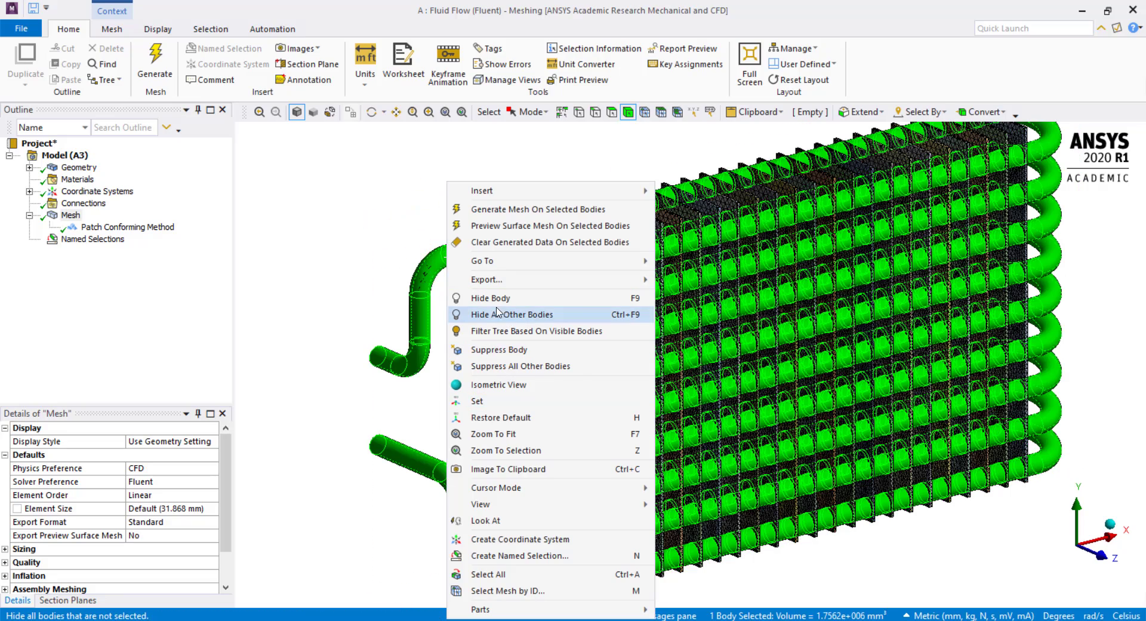
Step: Hide the pipe, name the 25 fin bodies 'solid_fins', then show all bodies
click(512, 314)
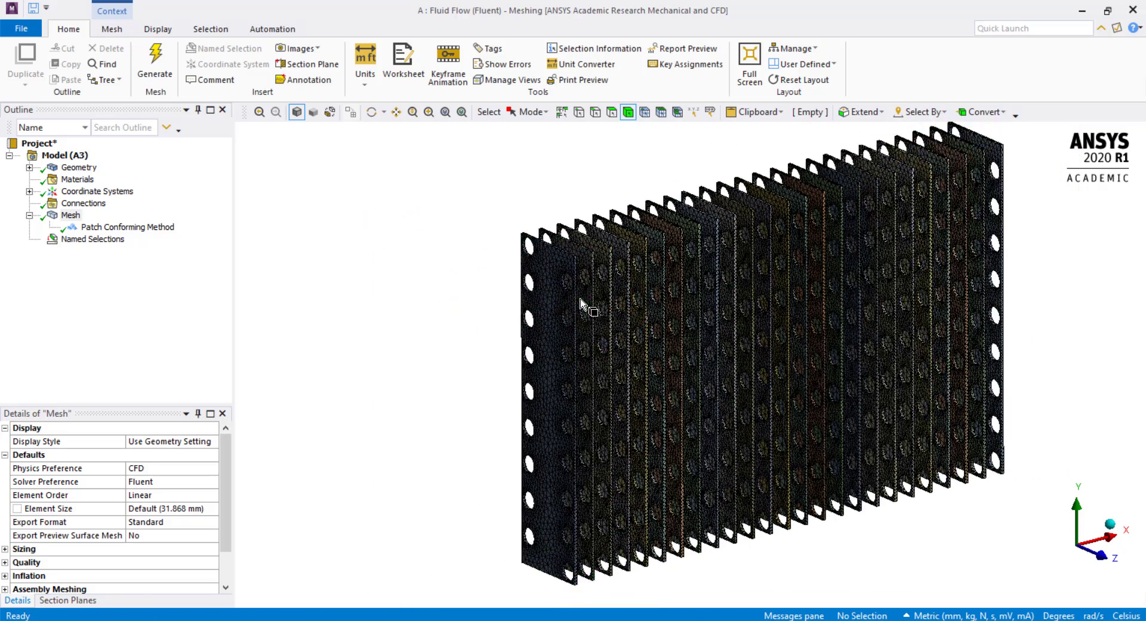
right_click(581, 305)
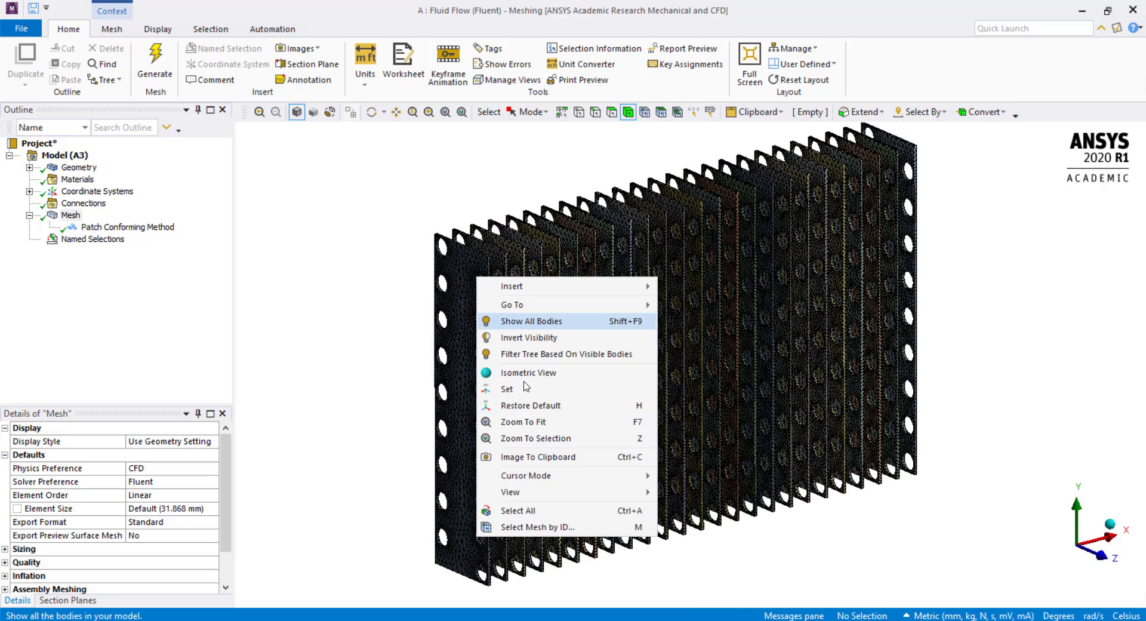
click(531, 322)
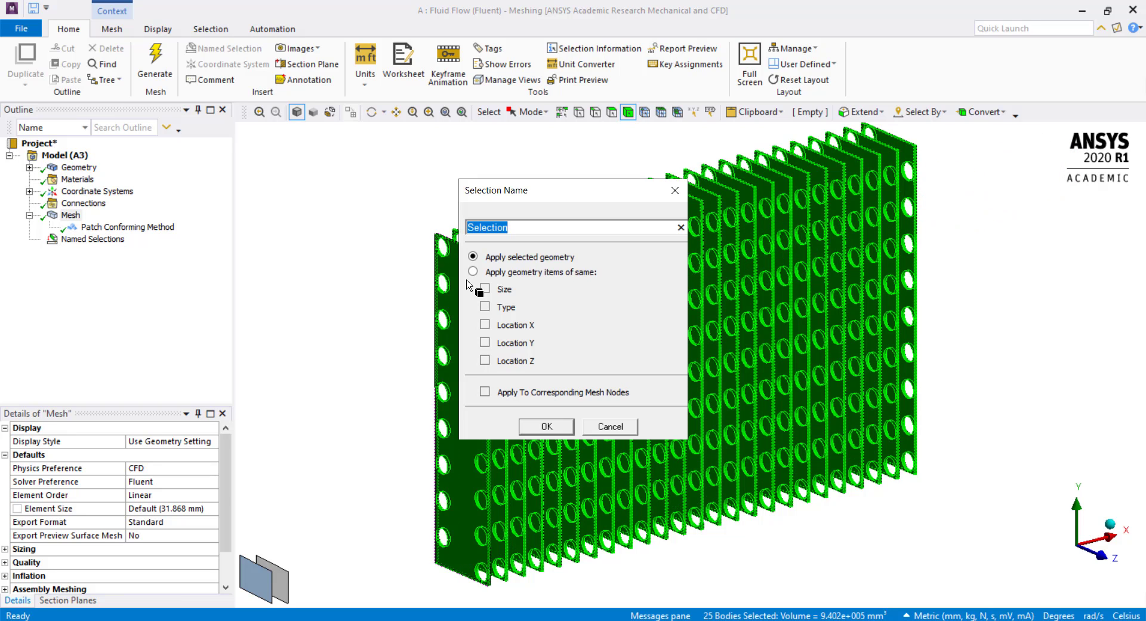
text(solid_fi)
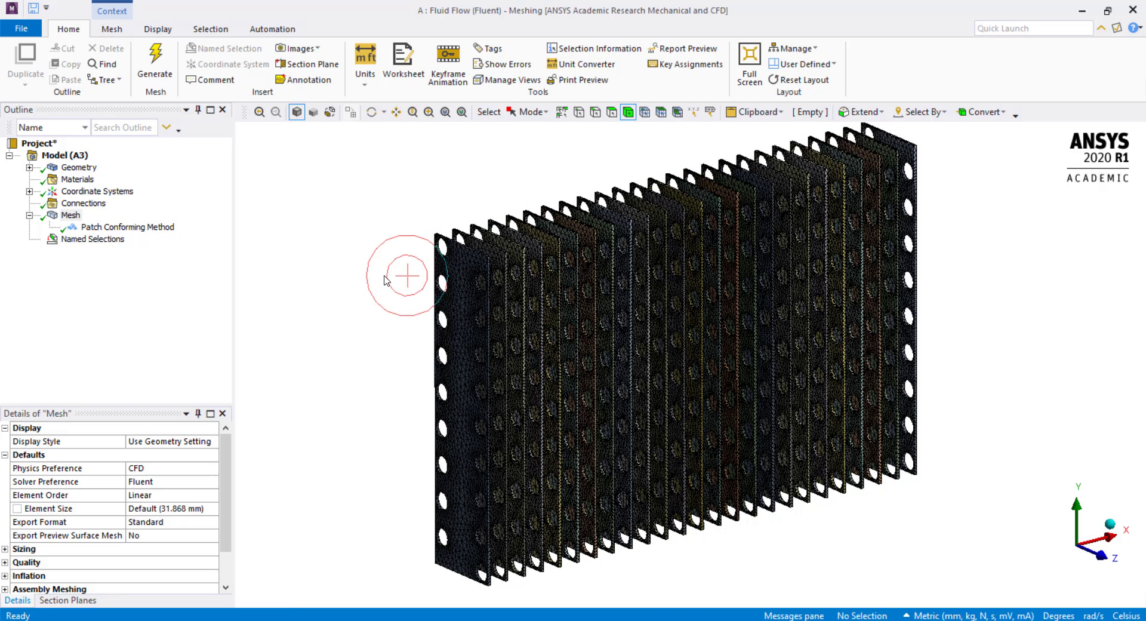
right_click(407, 278)
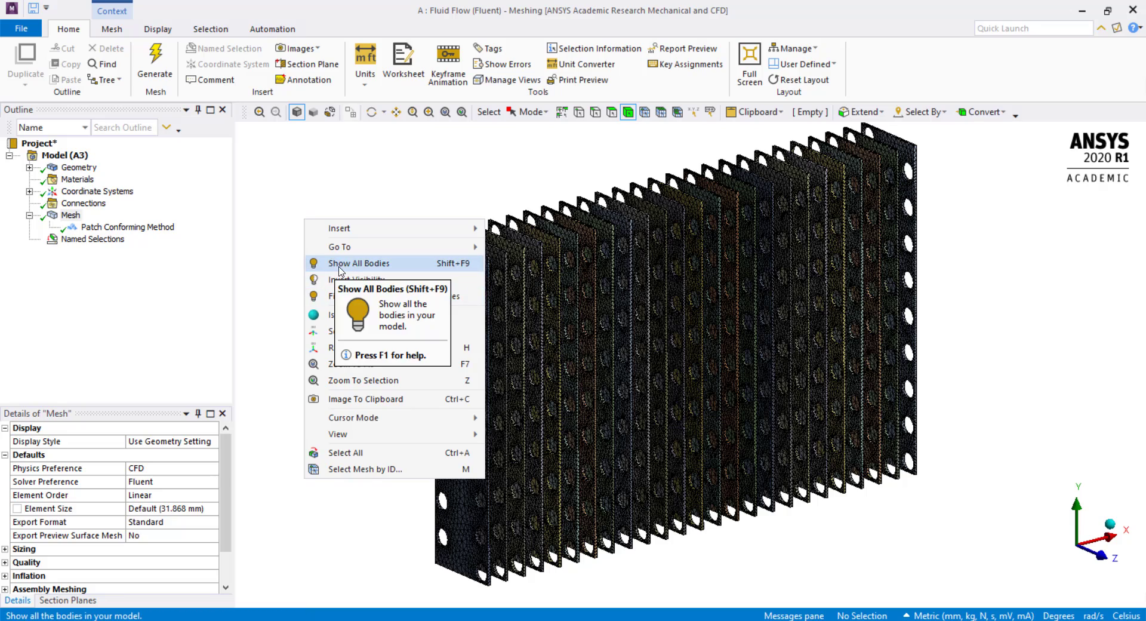
click(359, 263)
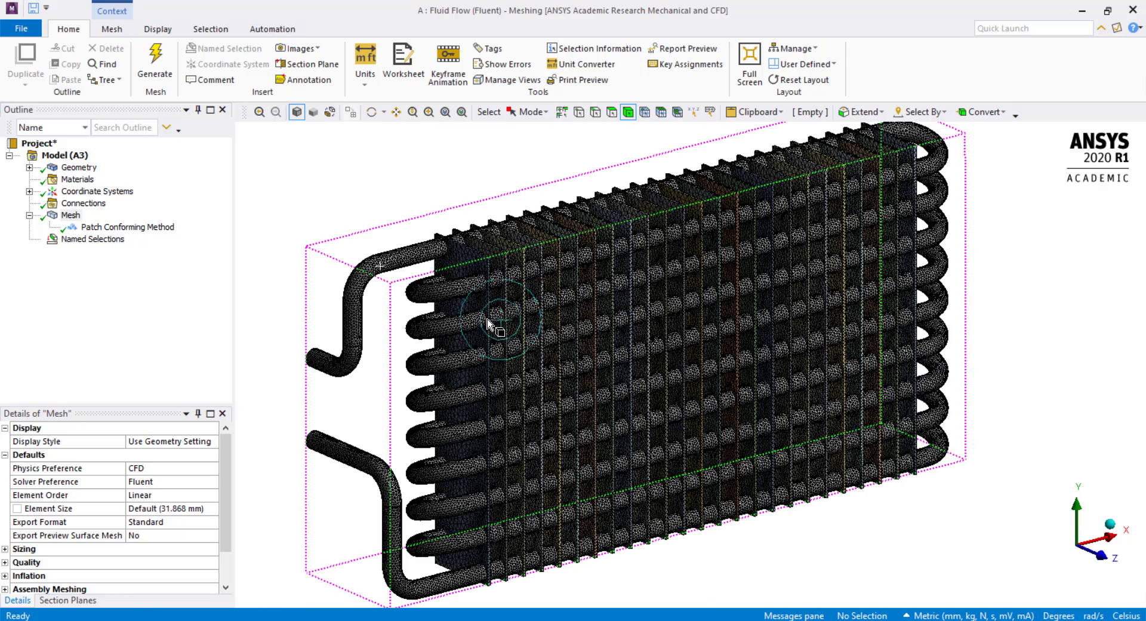
Step: Preview the inlet and solid_fins named selections on the radiator mesh
drag(489, 324, 369, 329)
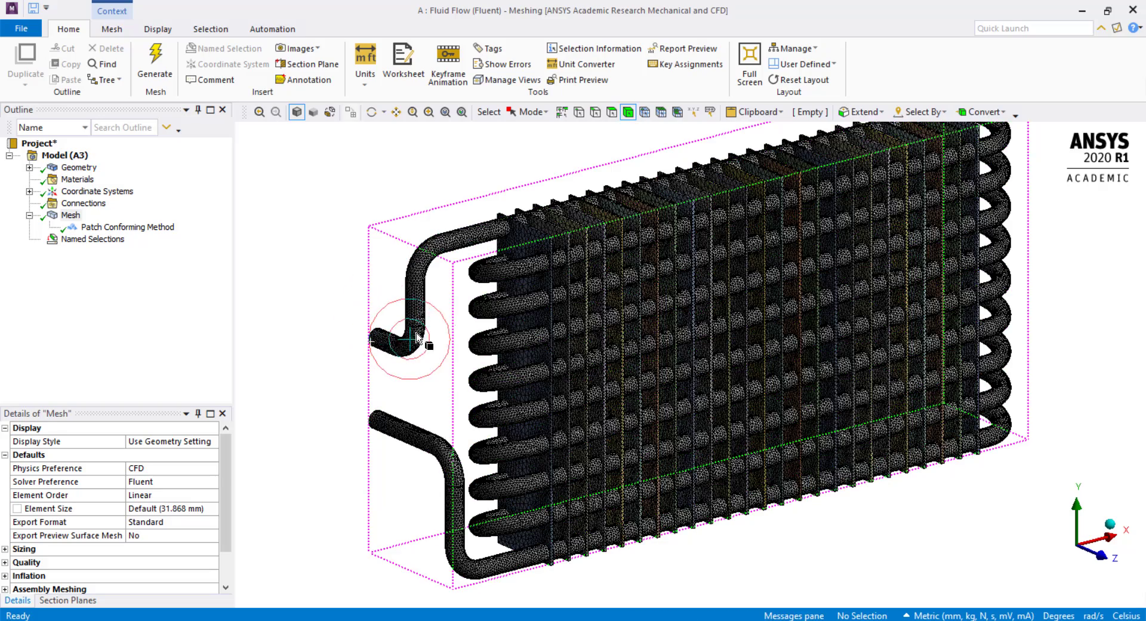
mouse_move(494, 241)
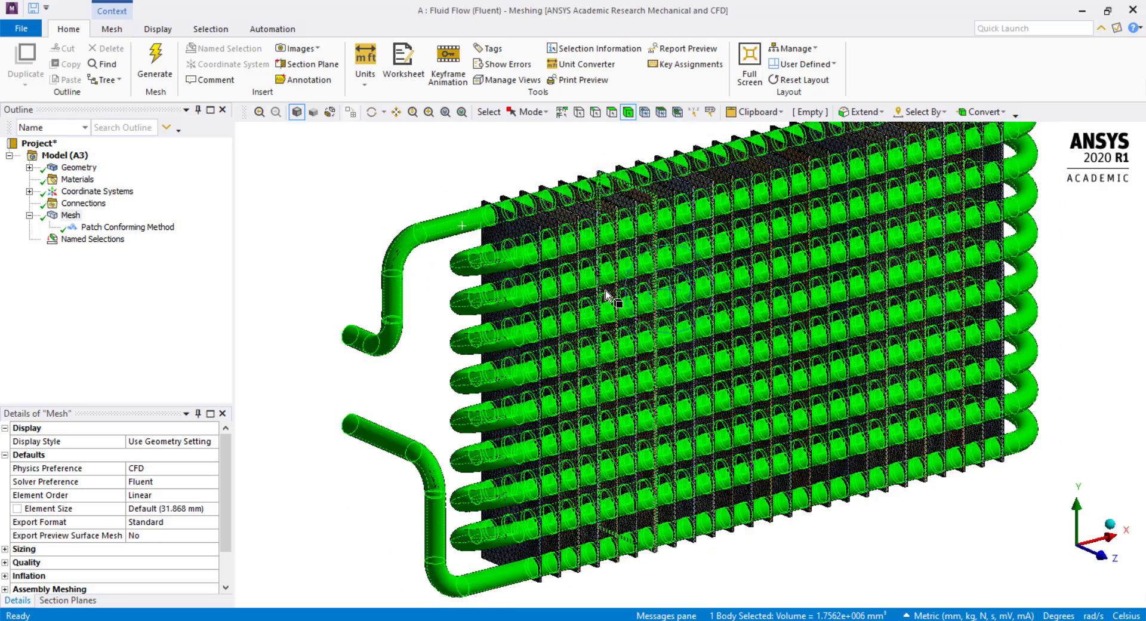
click(512, 234)
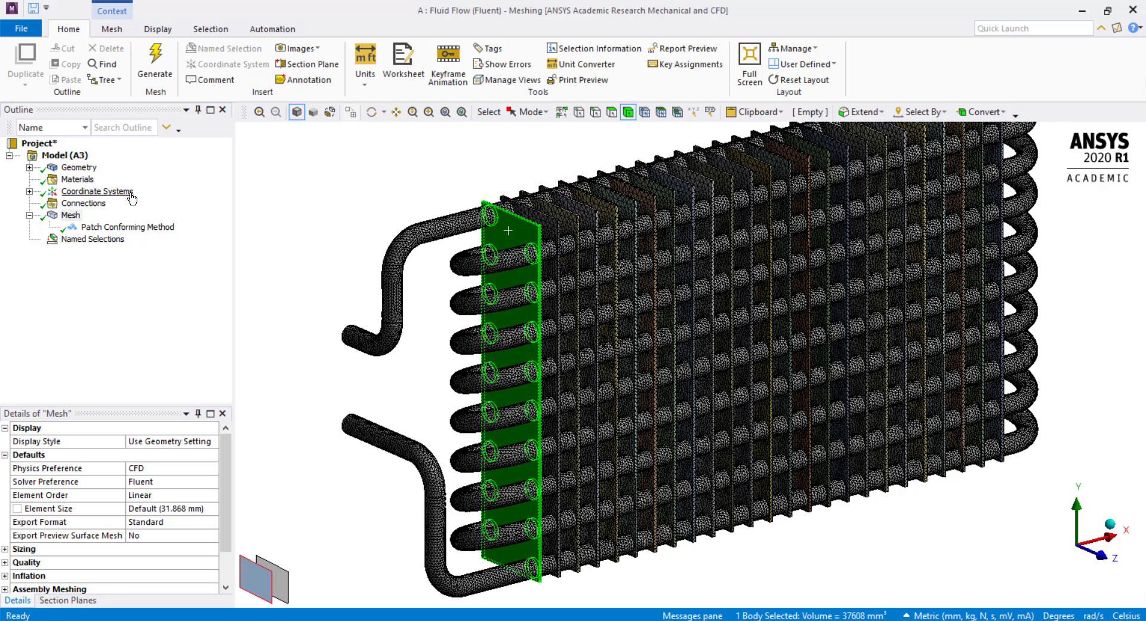
click(89, 250)
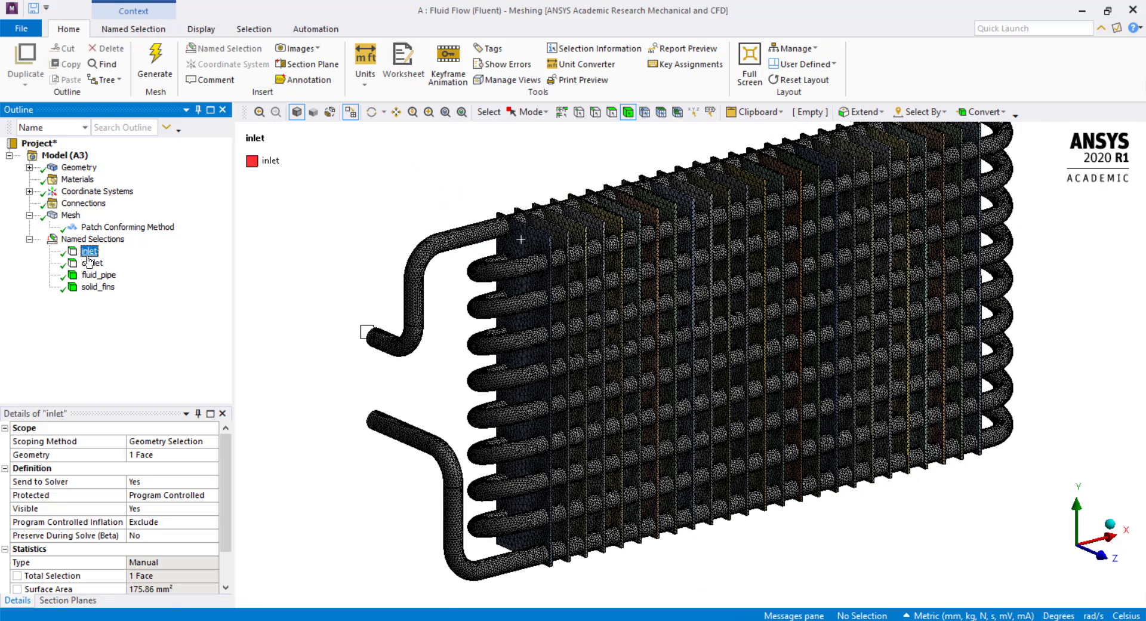
click(98, 286)
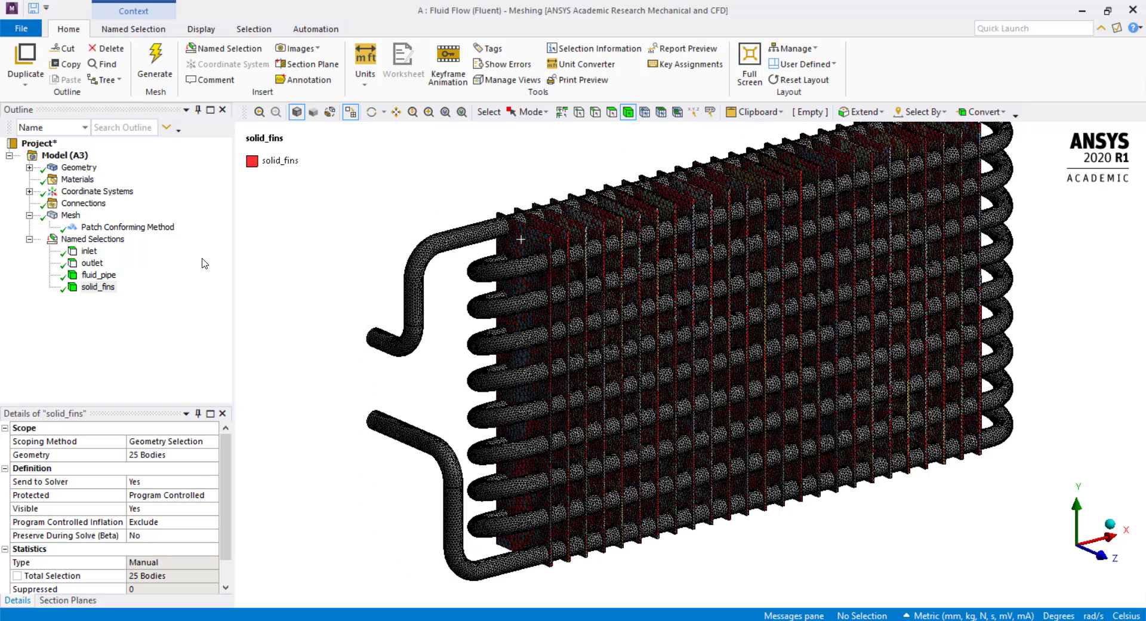
Step: Launch Fluent from the radiator Setup cell with Double Precision and 4 solver processes
right_click(70, 214)
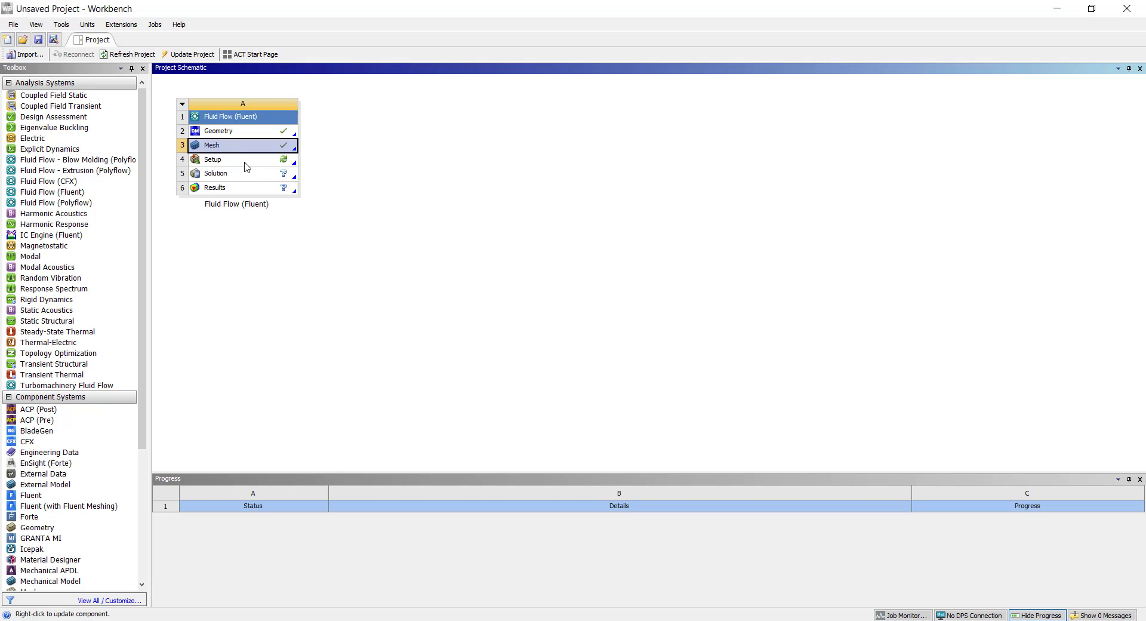
right_click(213, 159)
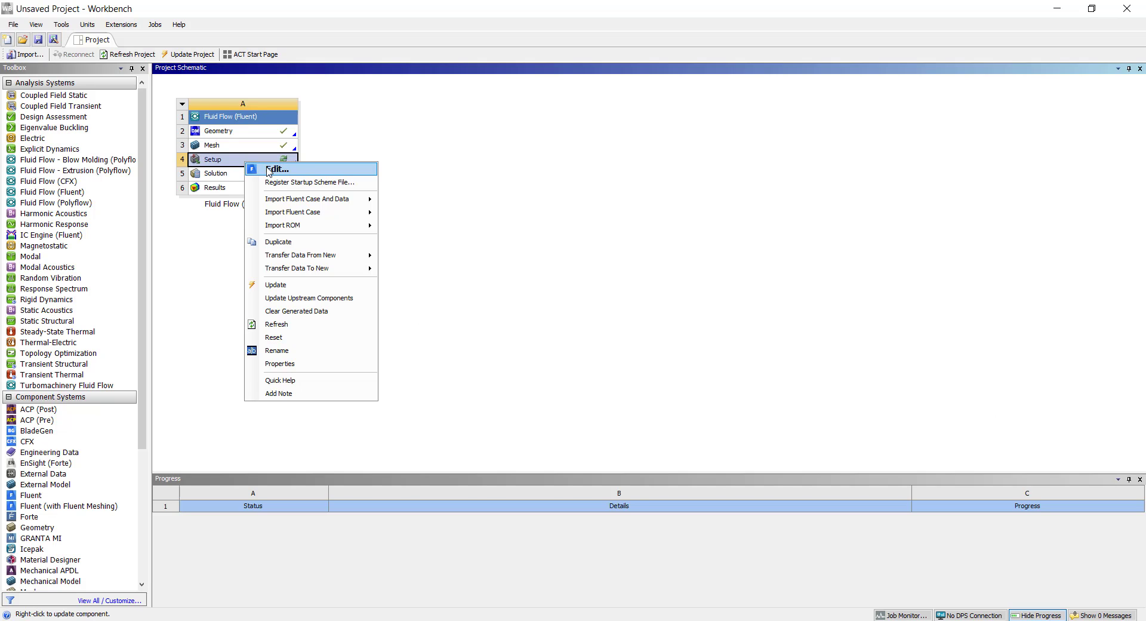
click(277, 169)
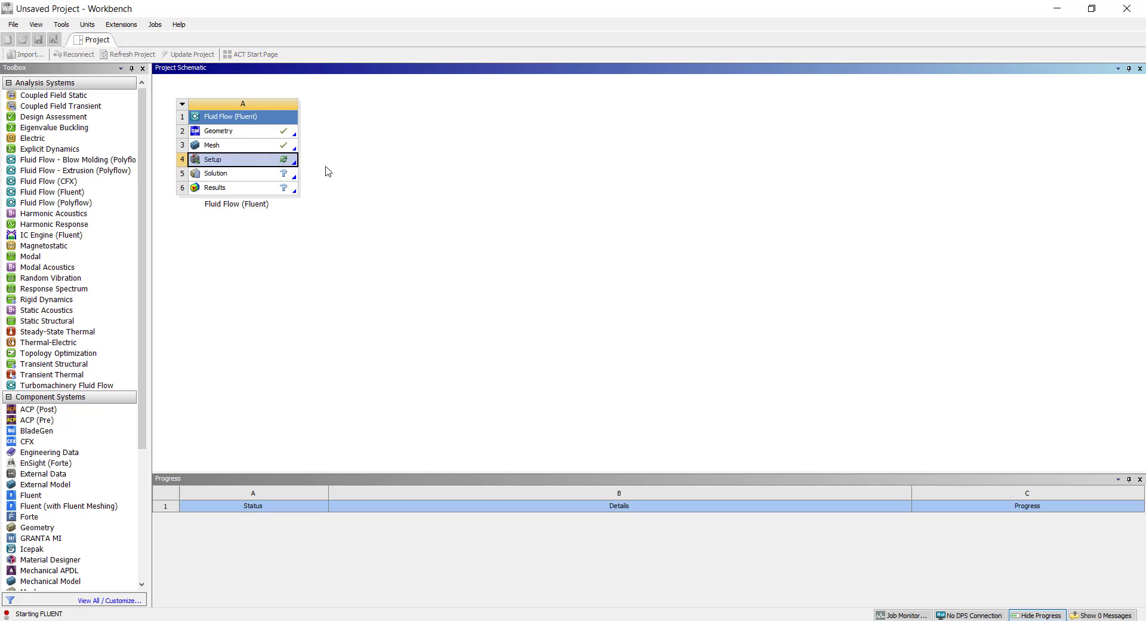
double_click(213, 160)
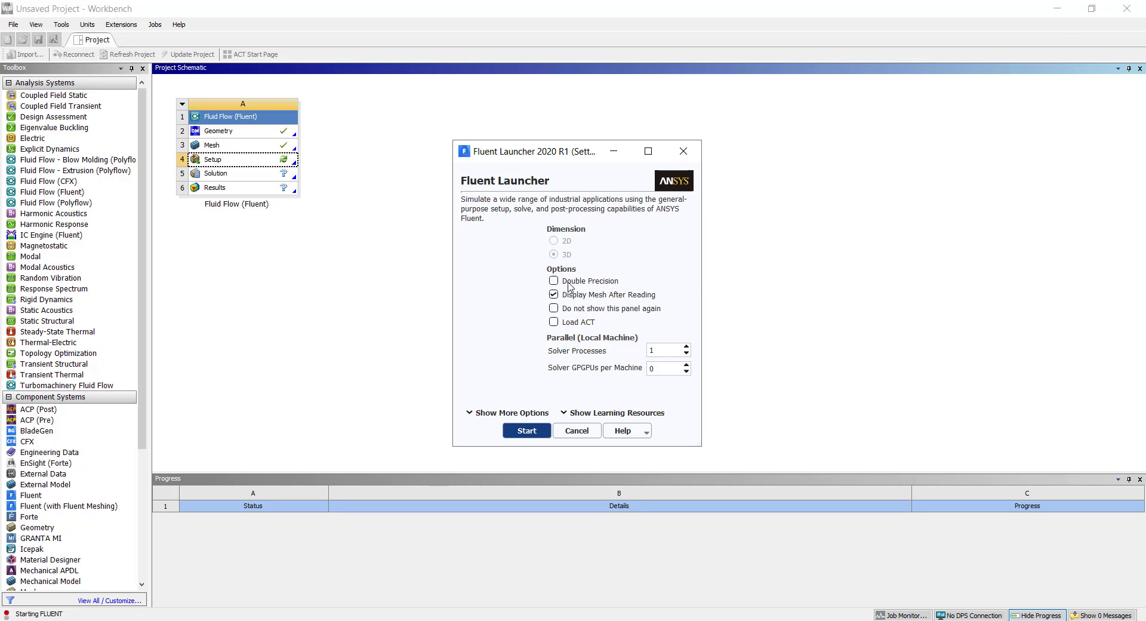
click(554, 280)
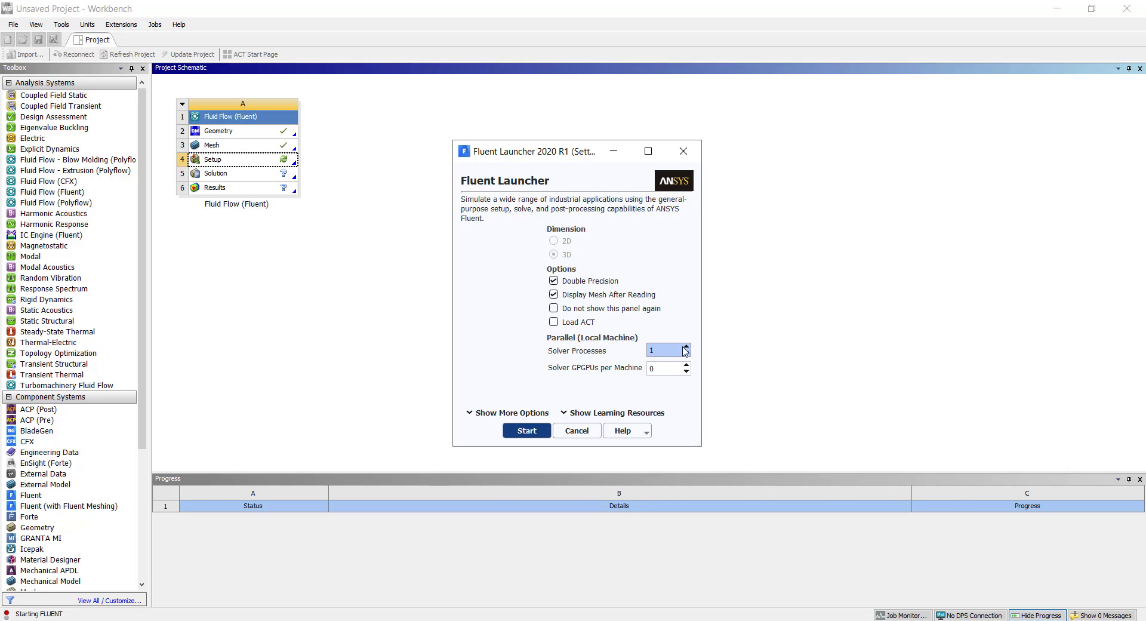
text(4)
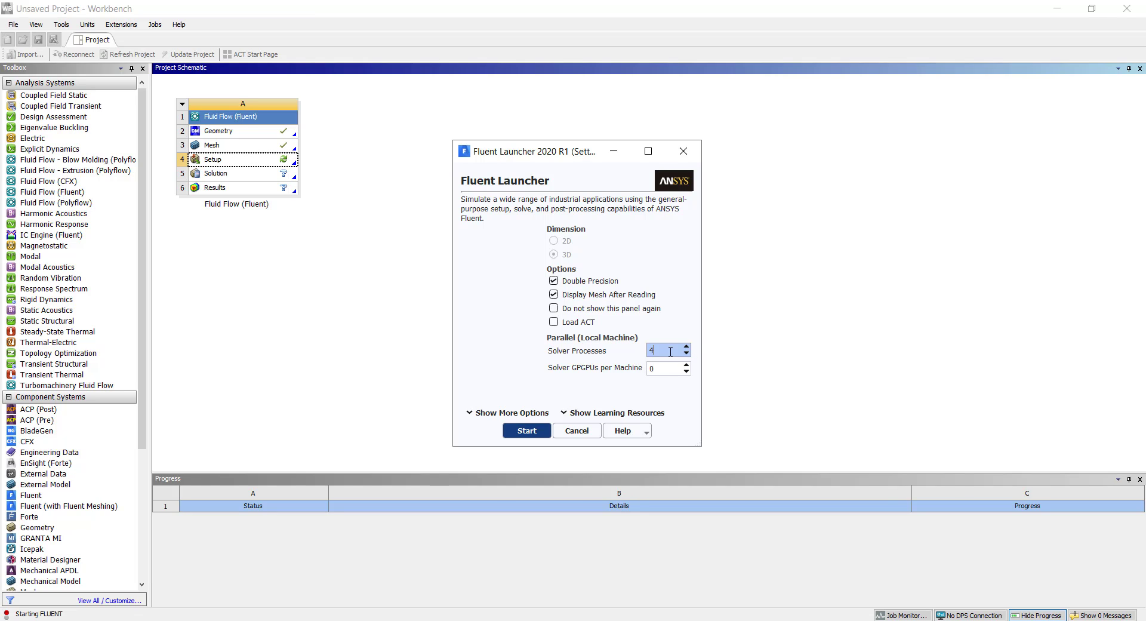
click(525, 430)
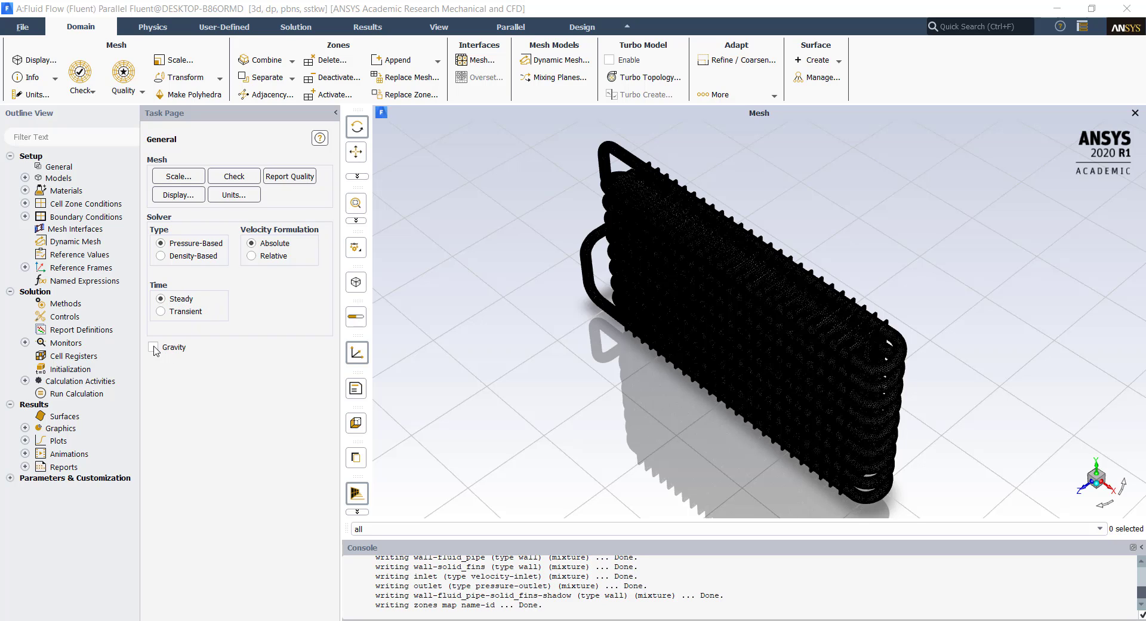
Step: Enable gravity with Y at -9.81 m/s² and turn on the energy equation
click(153, 347)
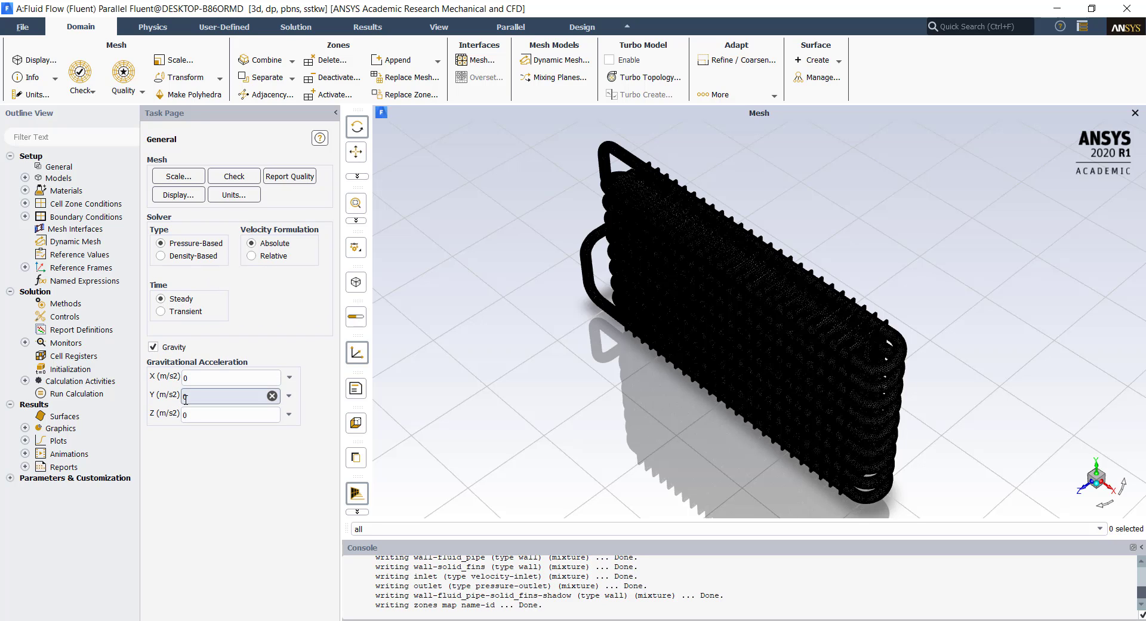
text(-9.81)
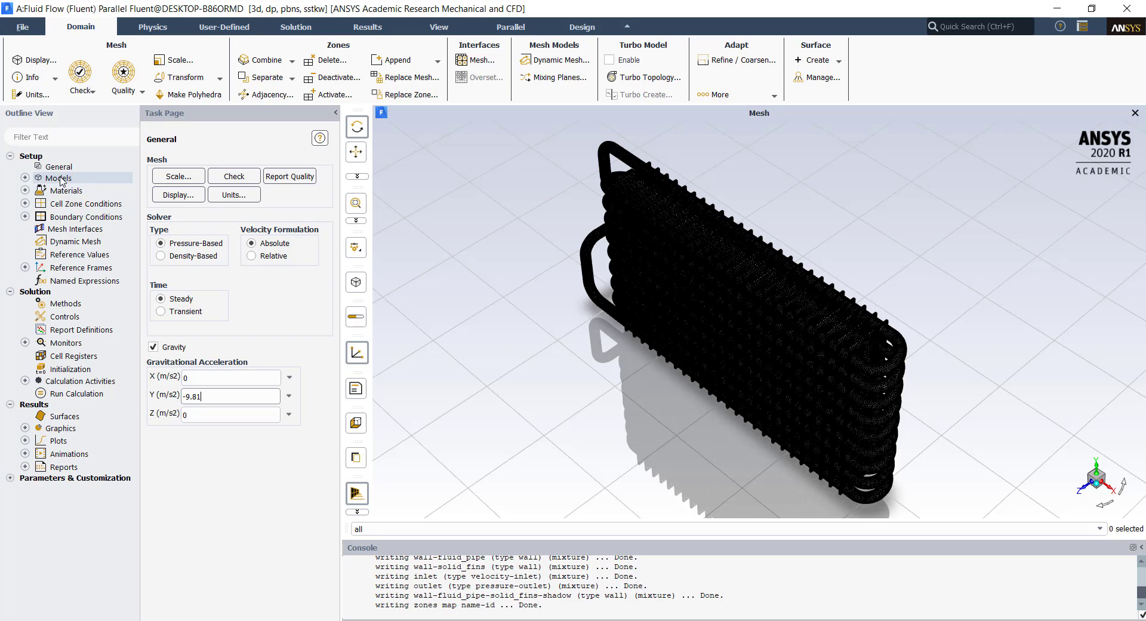
click(59, 178)
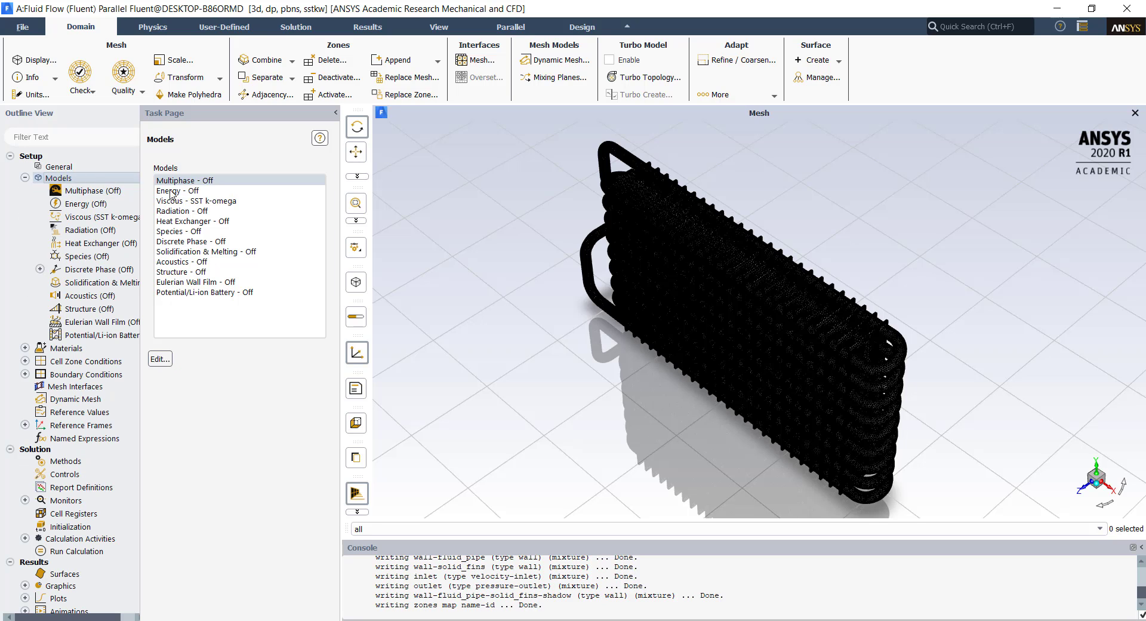
double_click(176, 191)
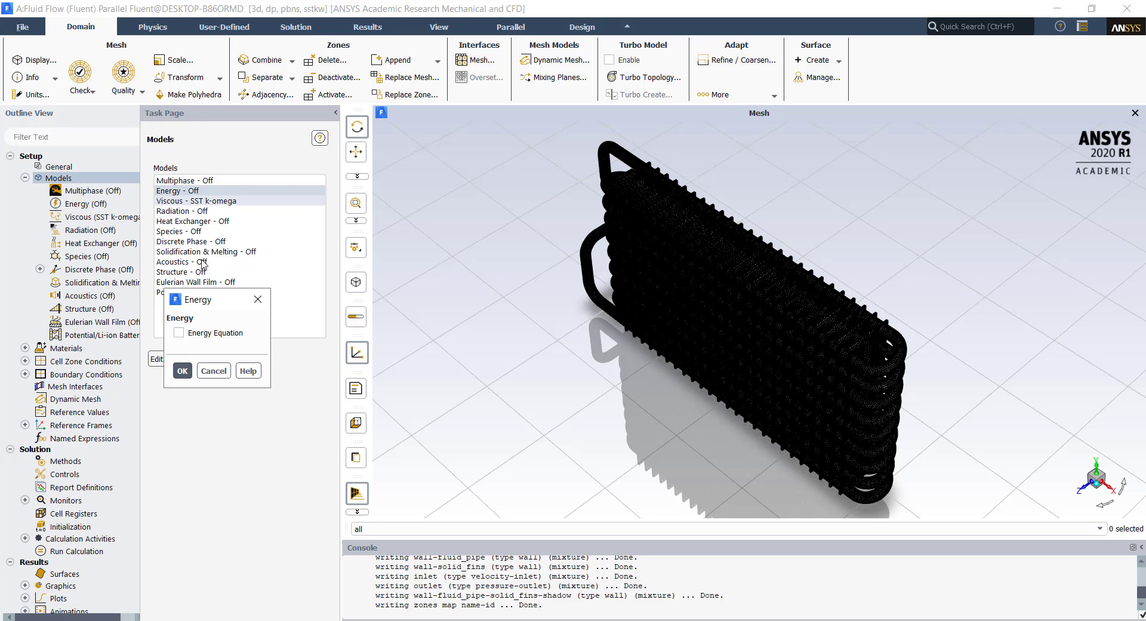
click(179, 333)
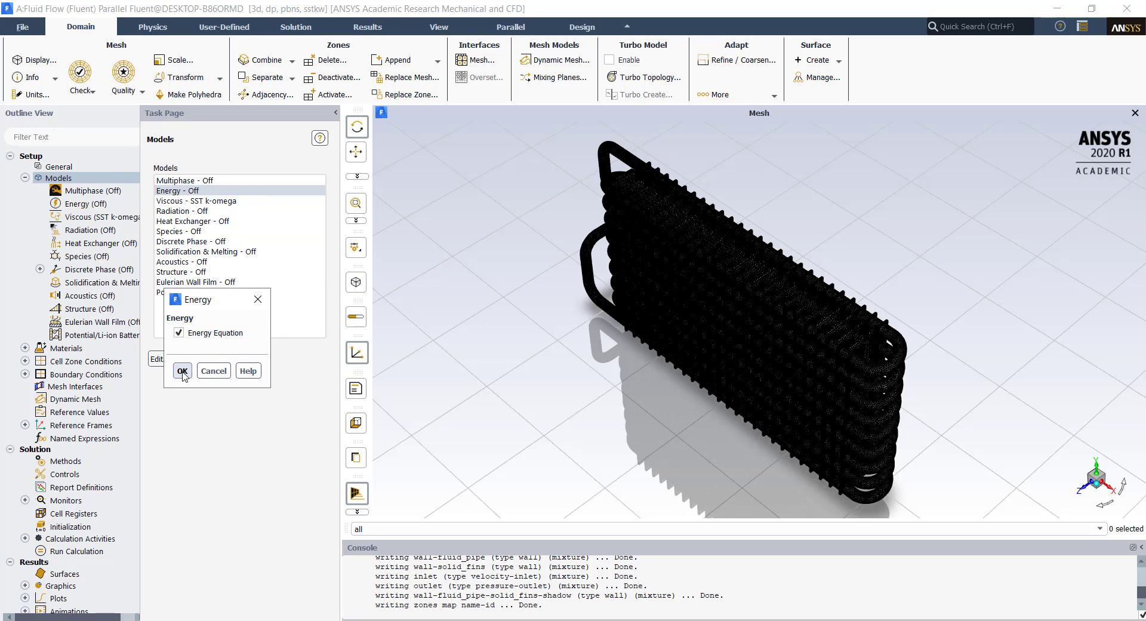
click(182, 371)
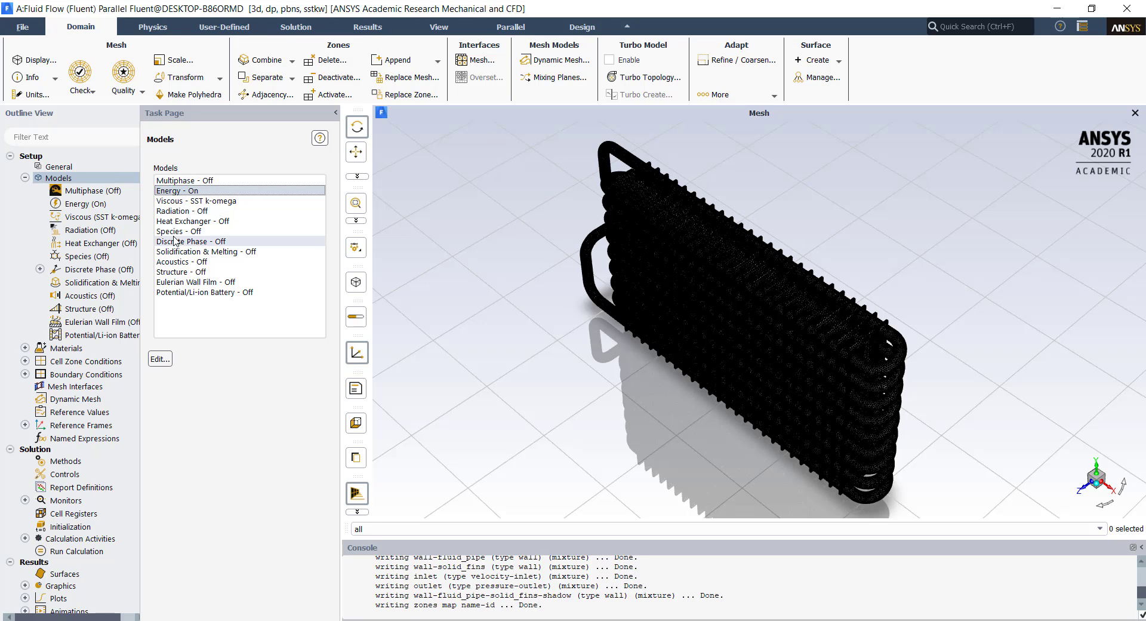
Step: Switch the viscous model to standard k-epsilon
click(200, 201)
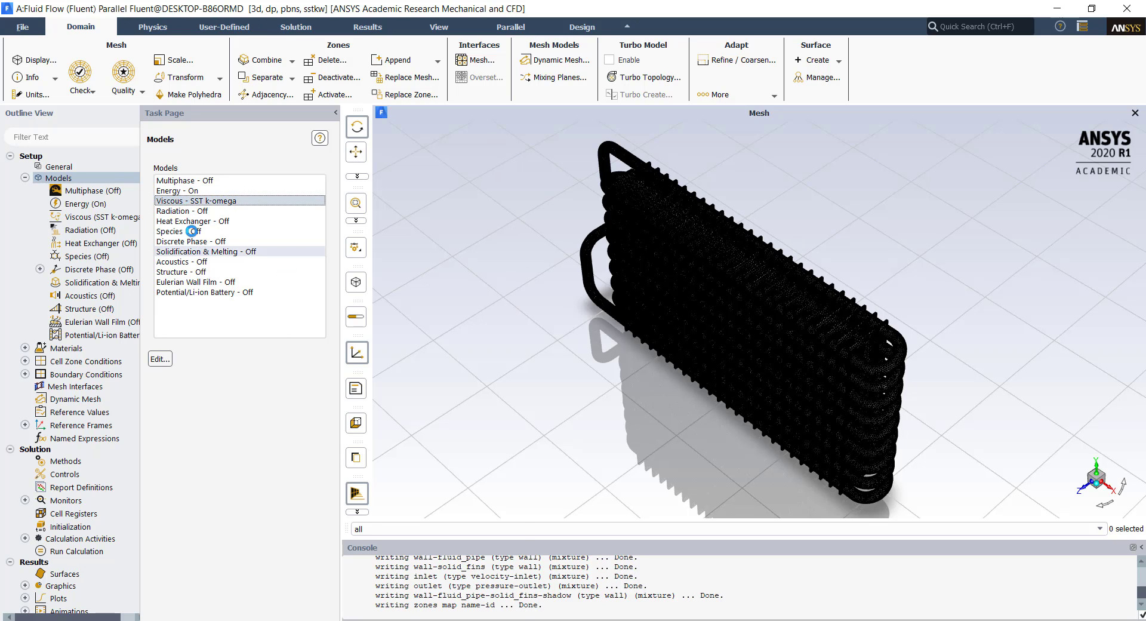
double_click(212, 201)
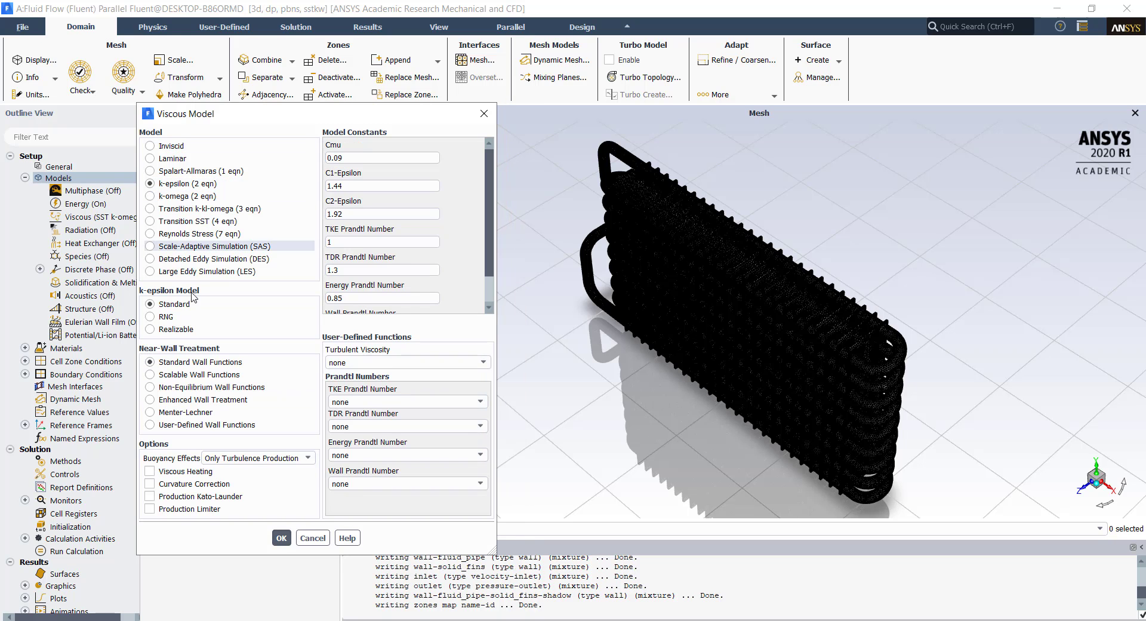
click(150, 233)
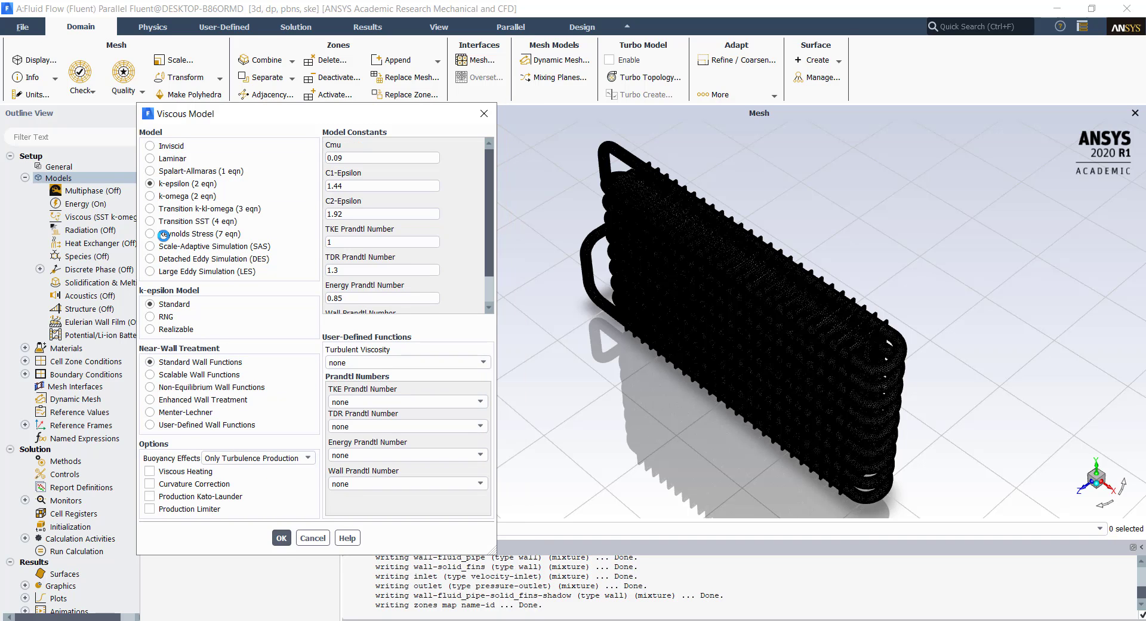
click(281, 537)
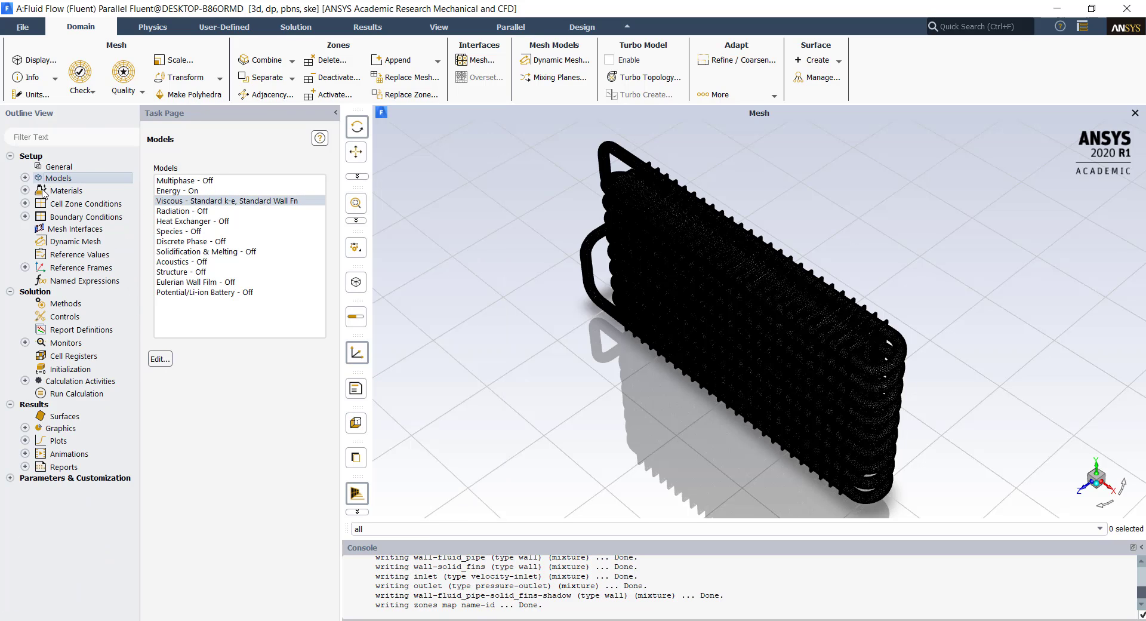
Step: Copy water-liquid (h2o<l>) from the Fluent materials database into the case
click(66, 190)
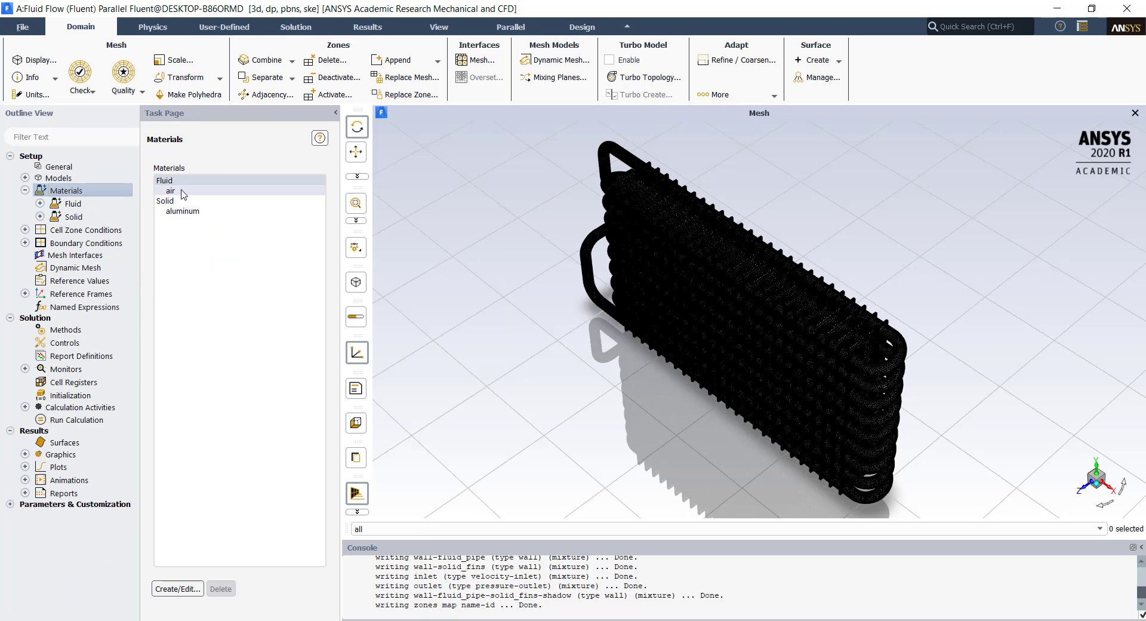
click(171, 191)
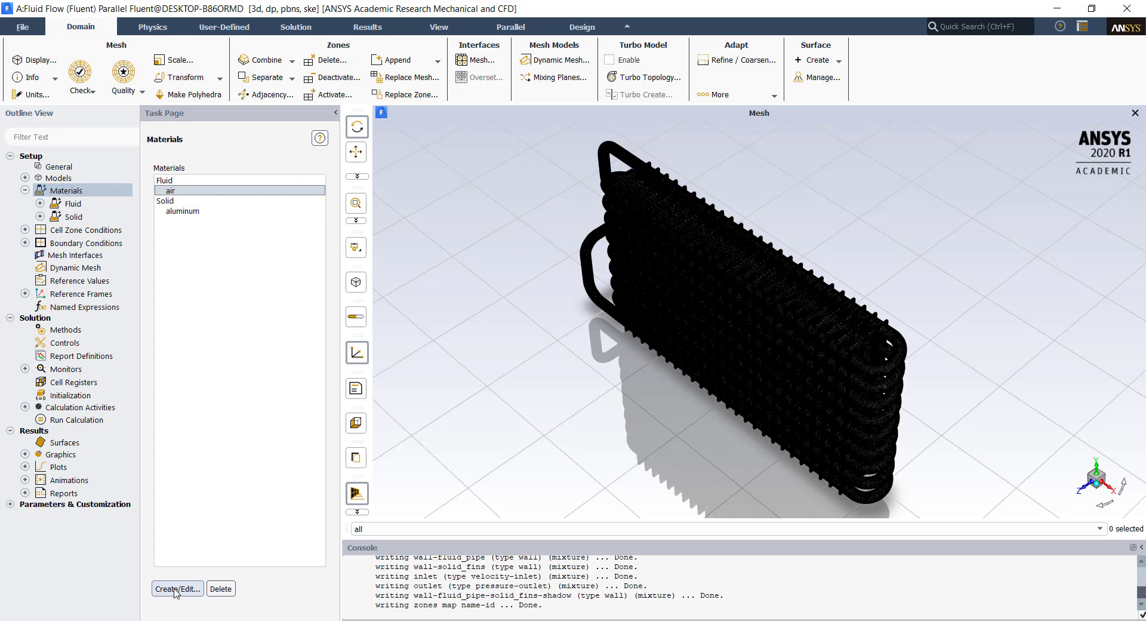
click(177, 588)
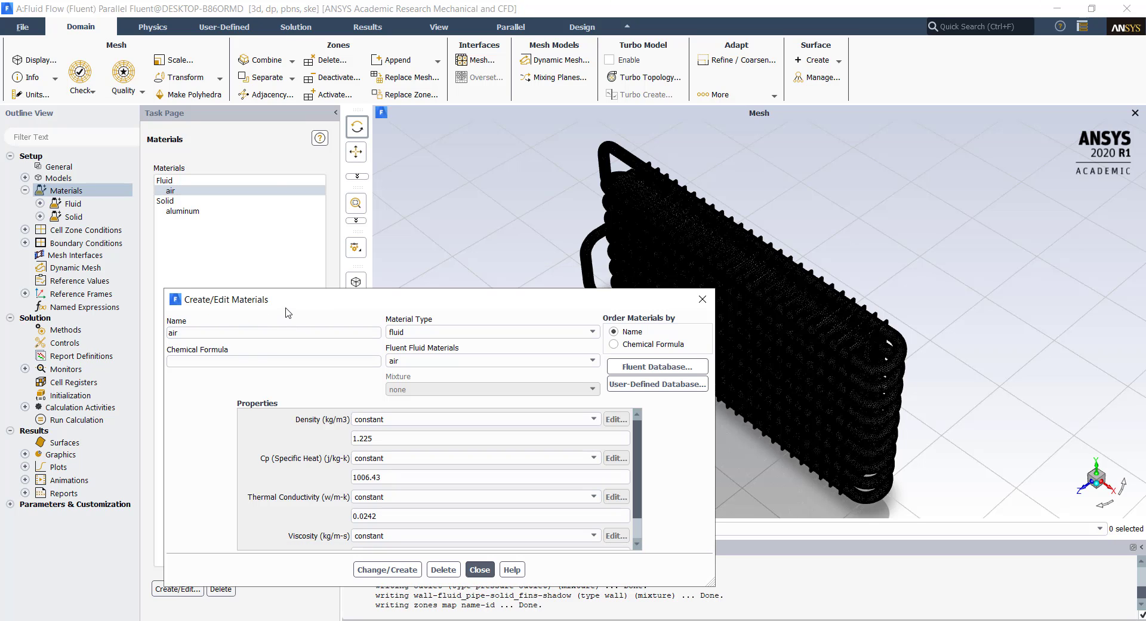
drag(226, 298, 198, 113)
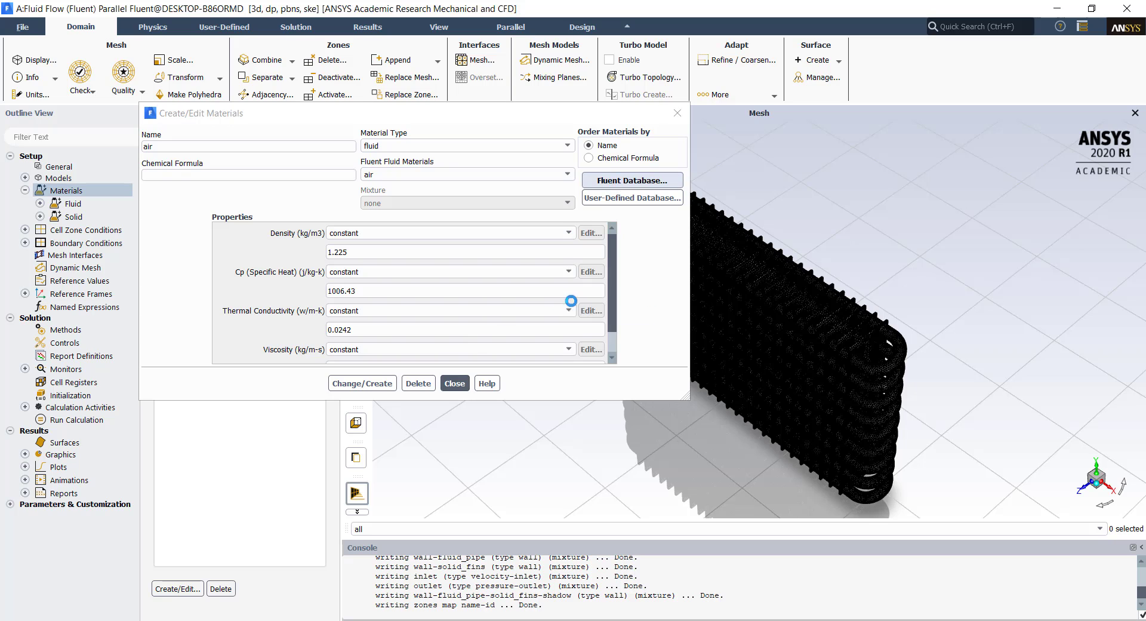
click(631, 180)
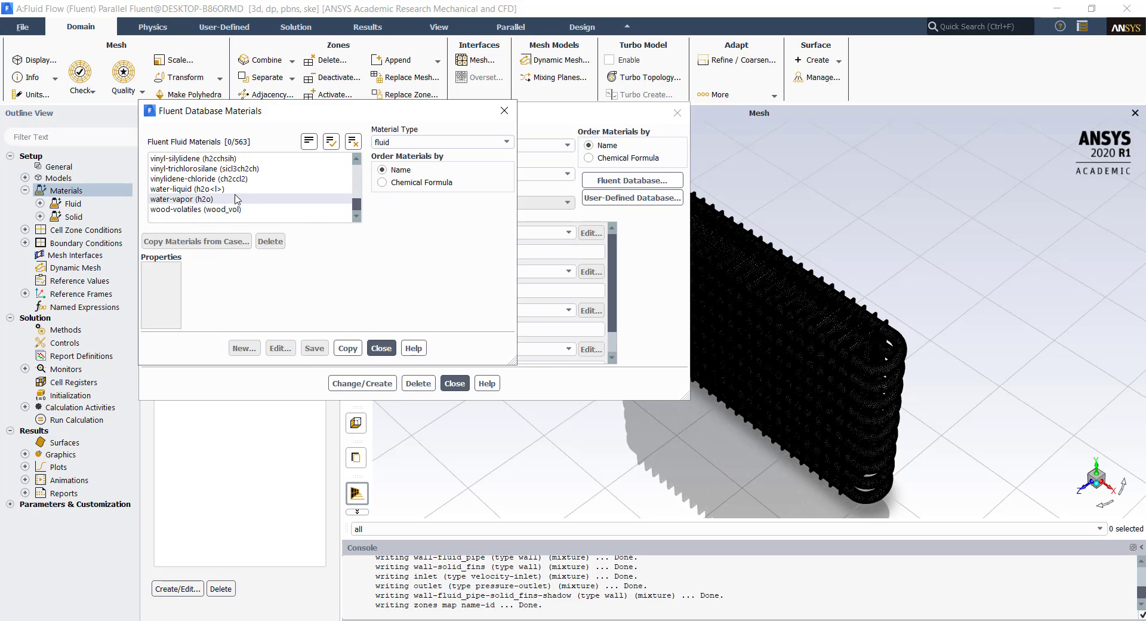
click(186, 188)
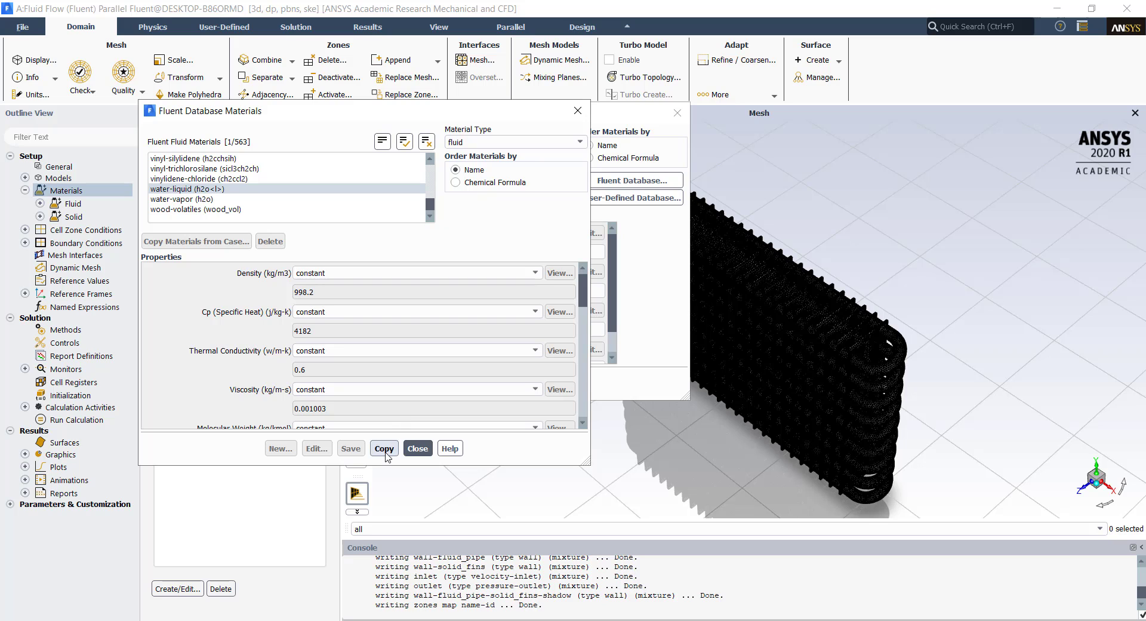
click(384, 449)
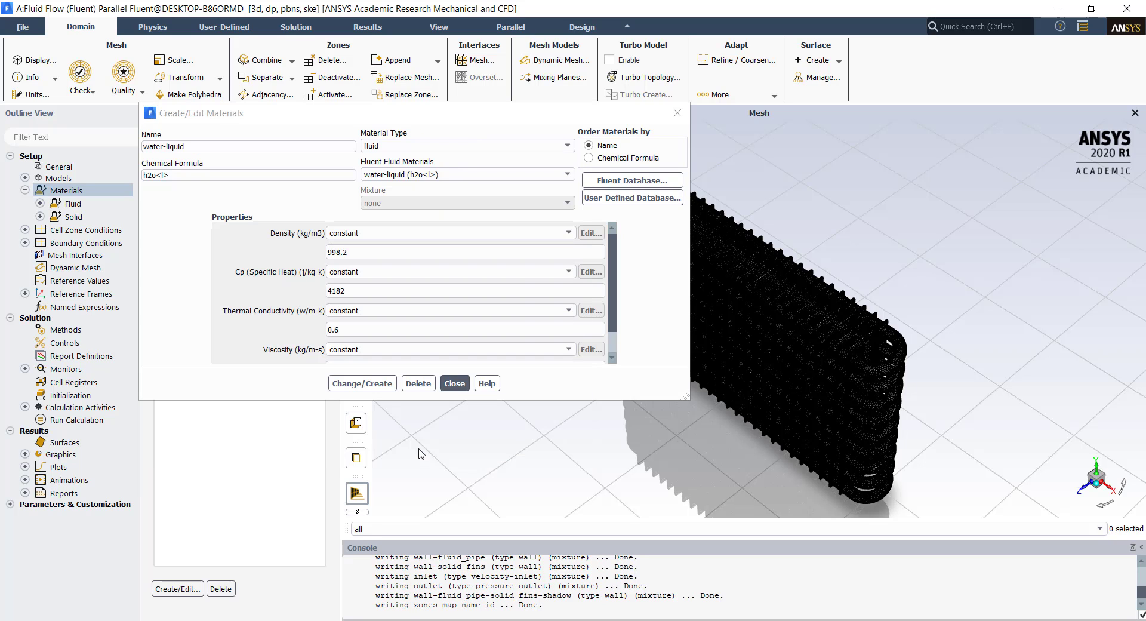
click(454, 383)
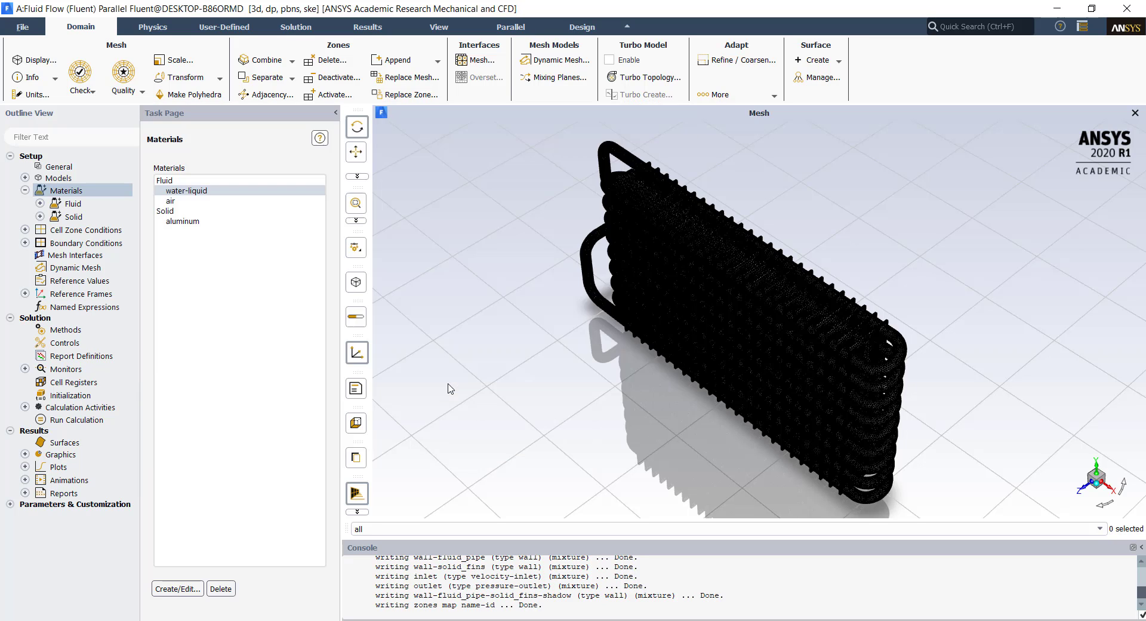
Step: Set the fluid_pipe zone material to water-liquid and keep solid_fins as aluminum
click(186, 190)
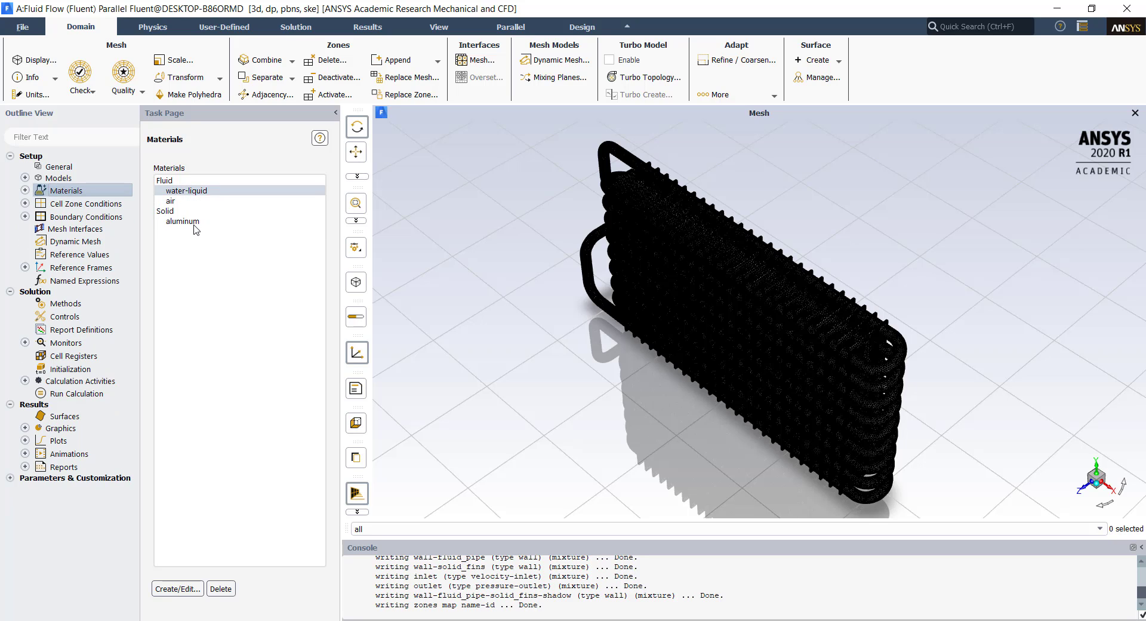
click(183, 221)
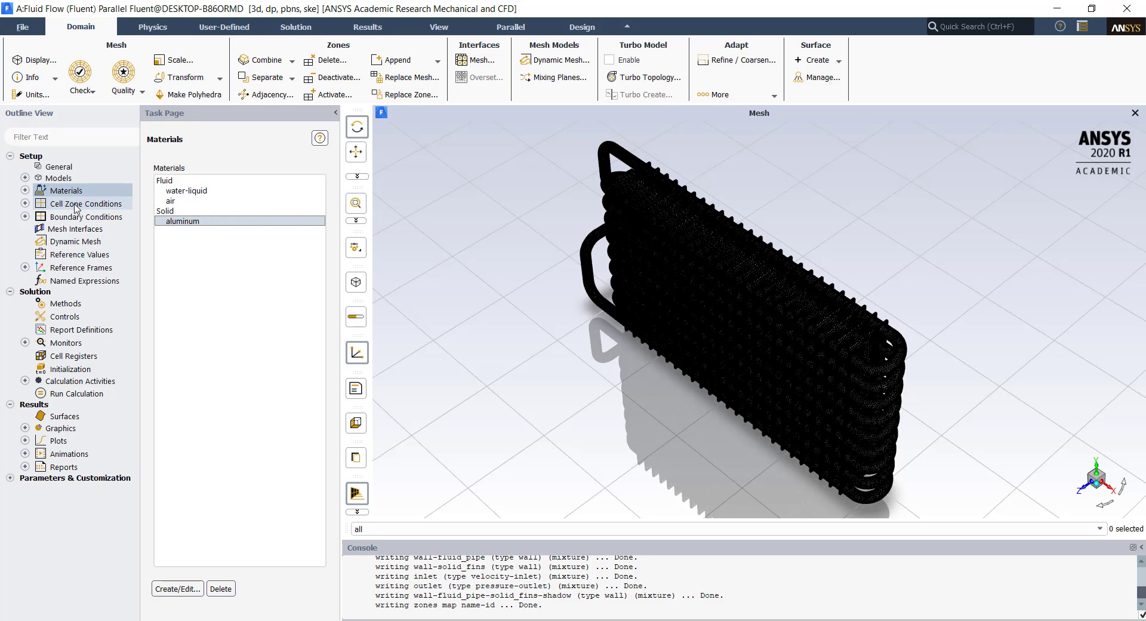
click(86, 203)
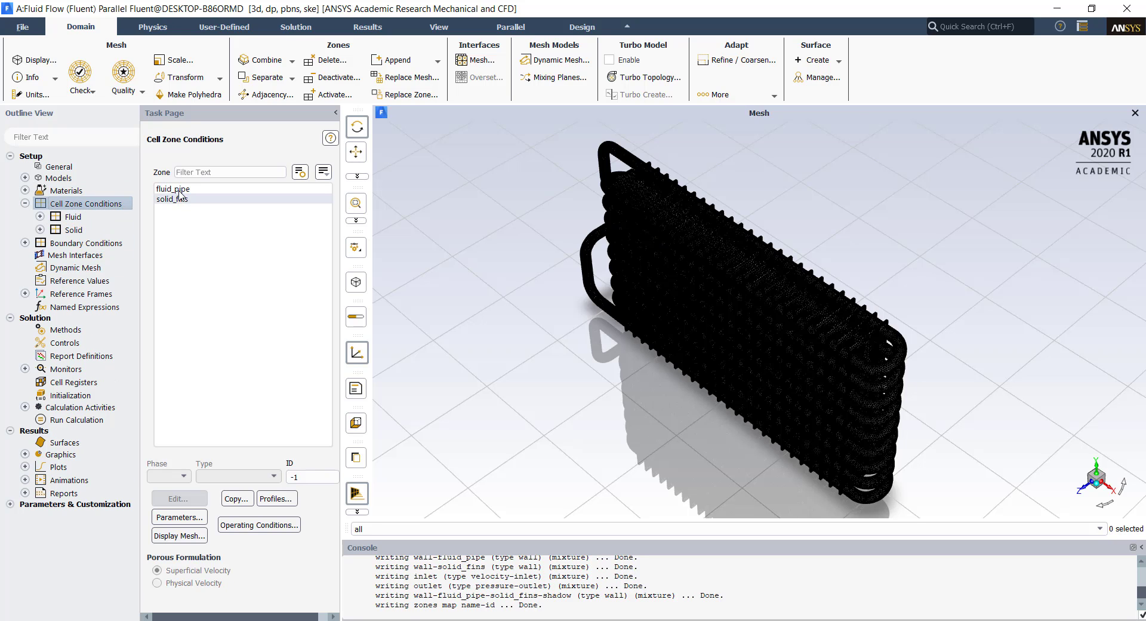
click(174, 189)
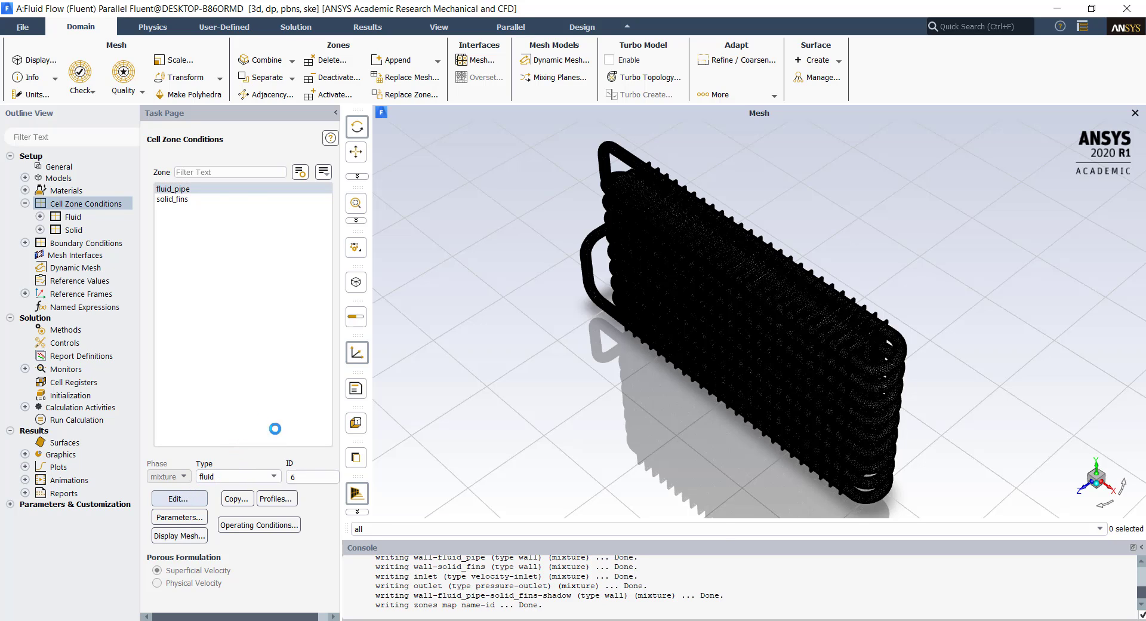
click(179, 498)
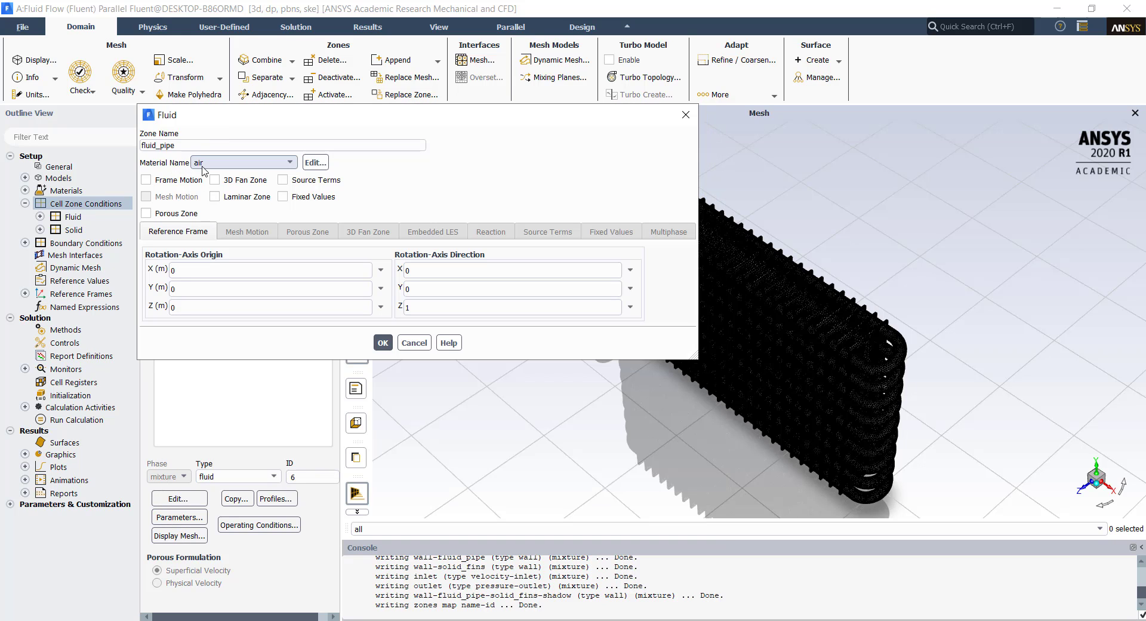
click(241, 162)
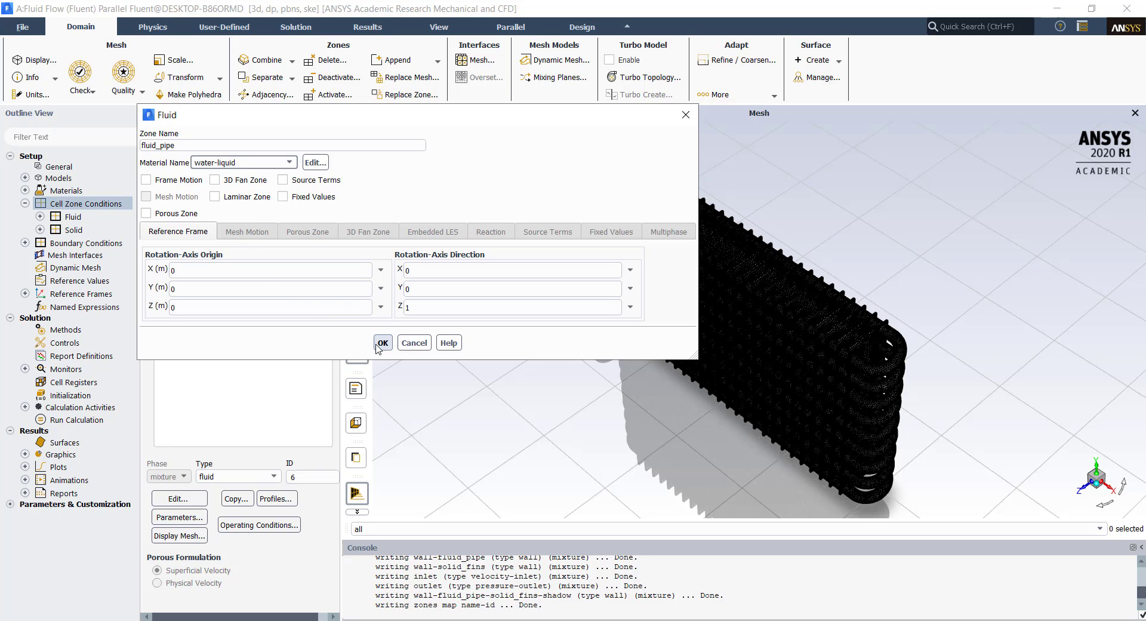
click(382, 342)
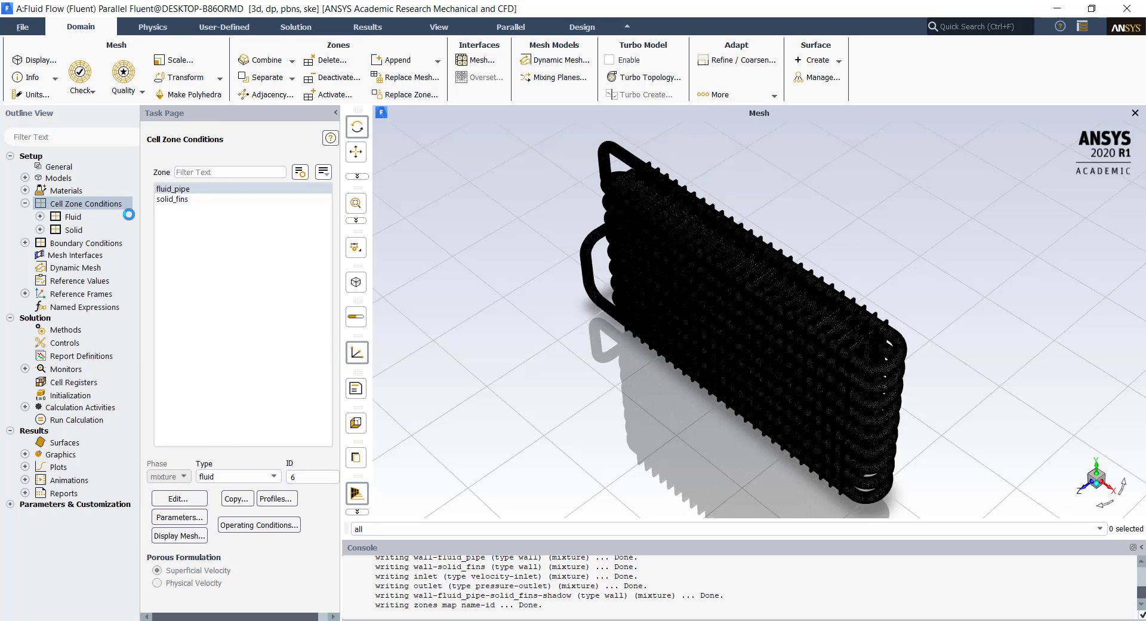
click(173, 199)
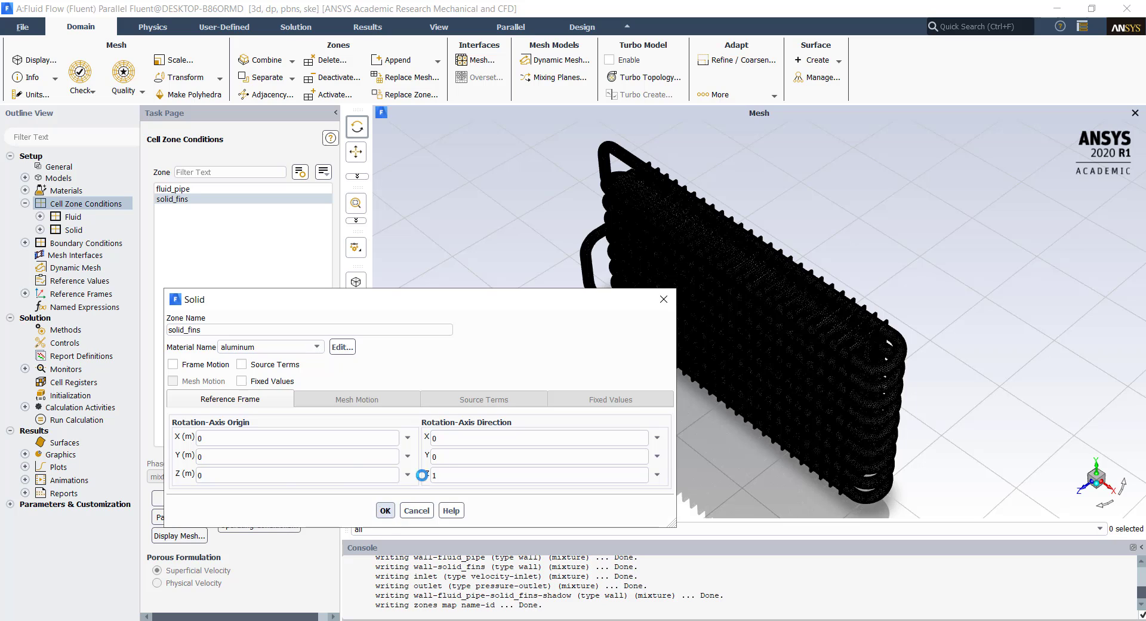
click(385, 509)
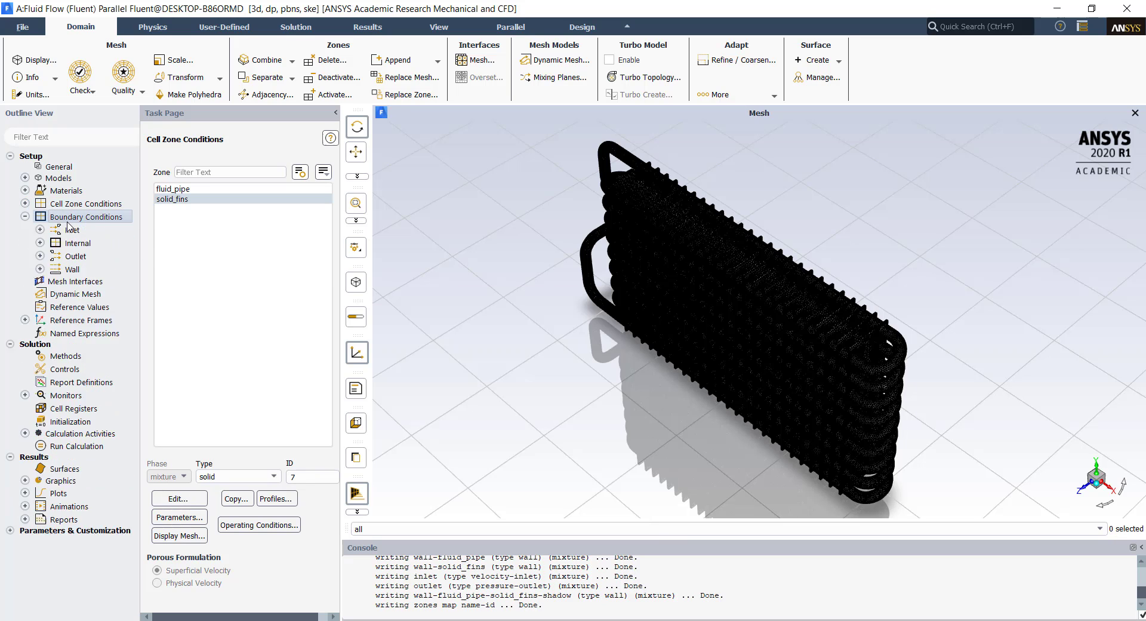
Step: Set the inlet velocity magnitude to 0.5 m/s and temperature to 373 K
click(87, 217)
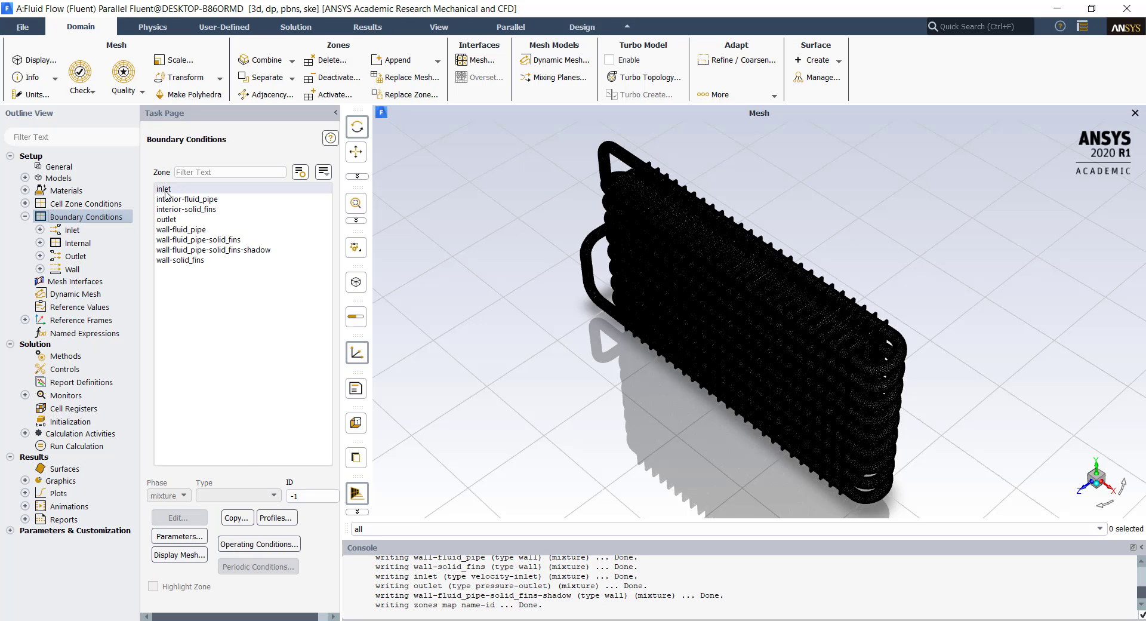
click(163, 188)
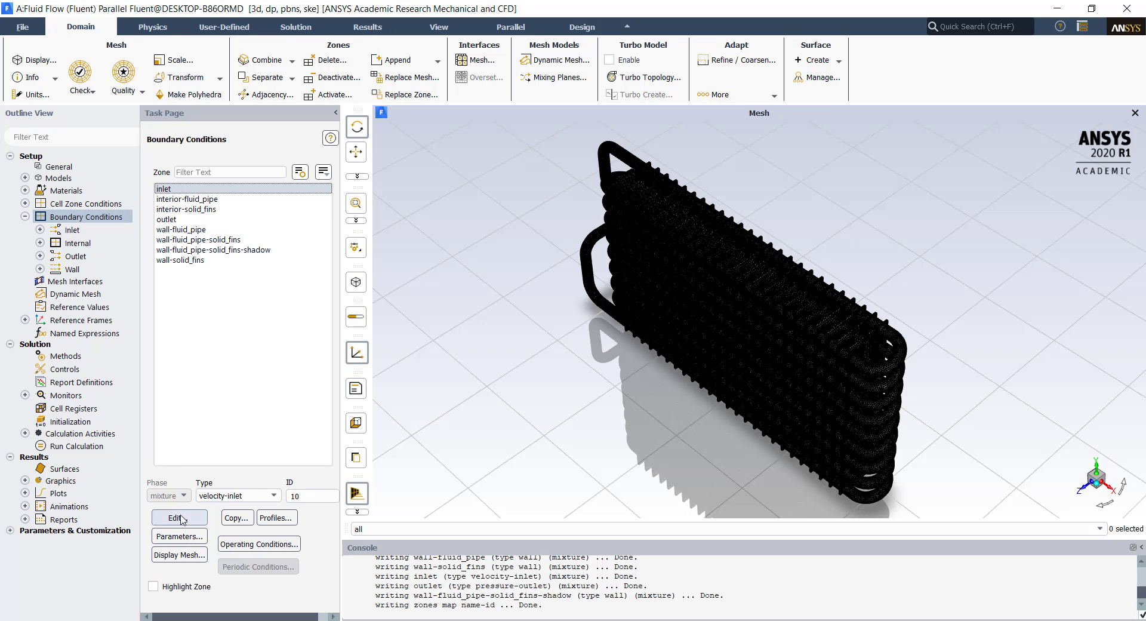
click(179, 518)
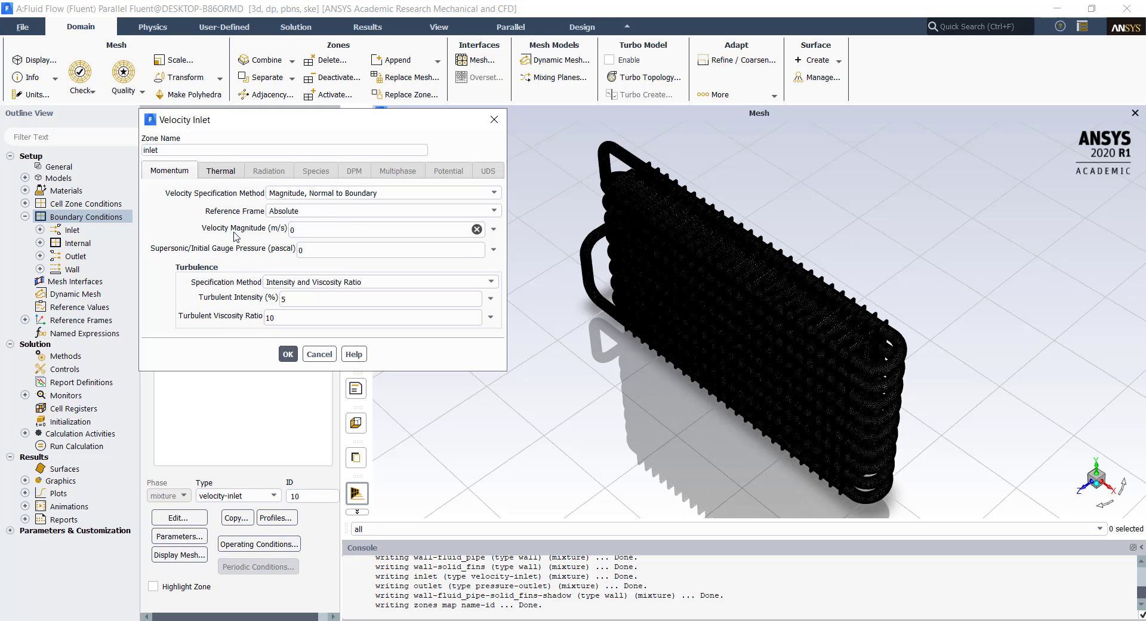
click(380, 229)
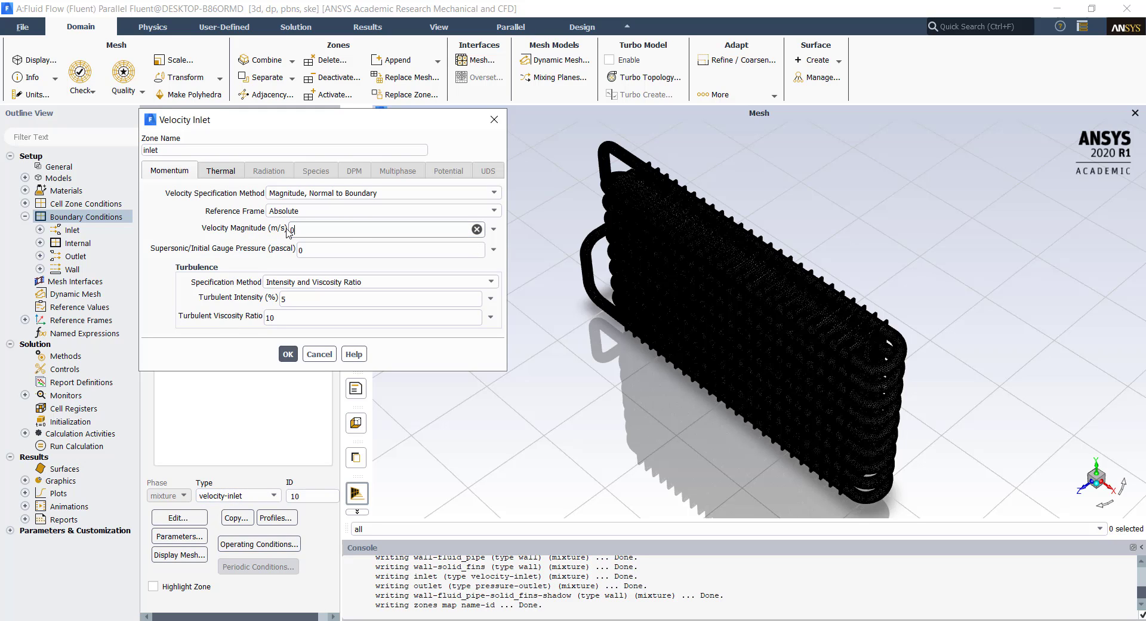
text(0.5)
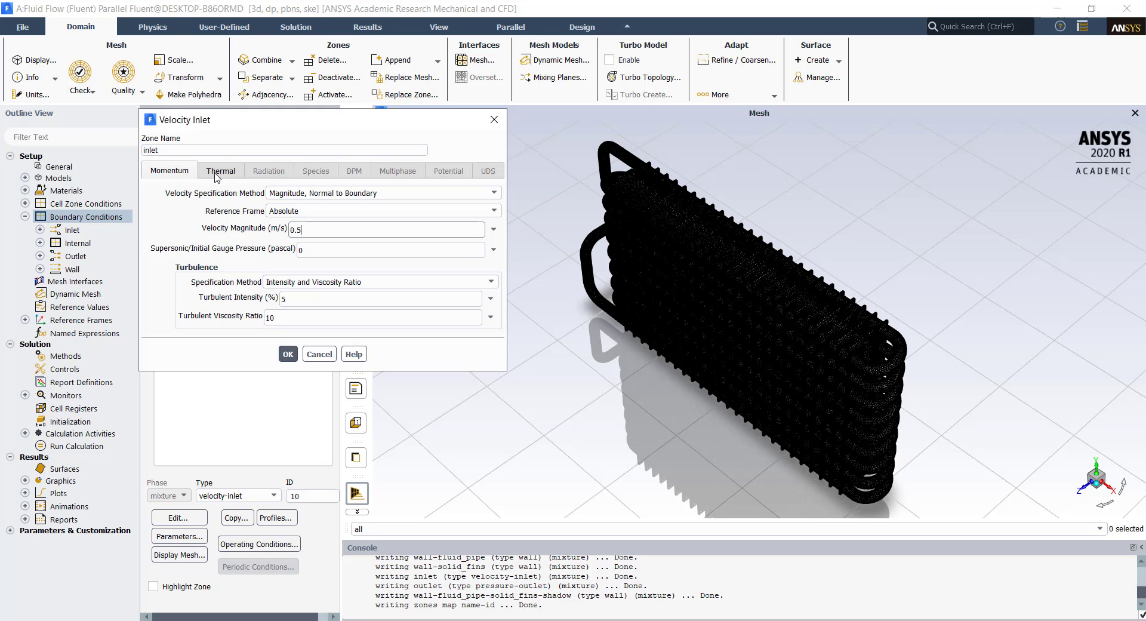
click(220, 170)
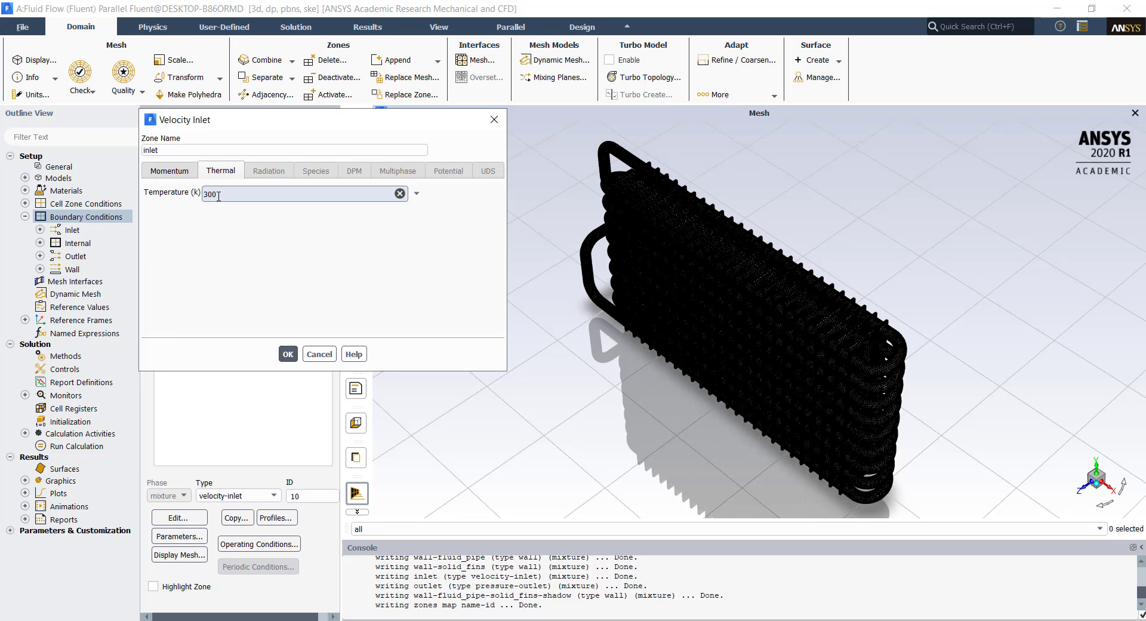
text(3)
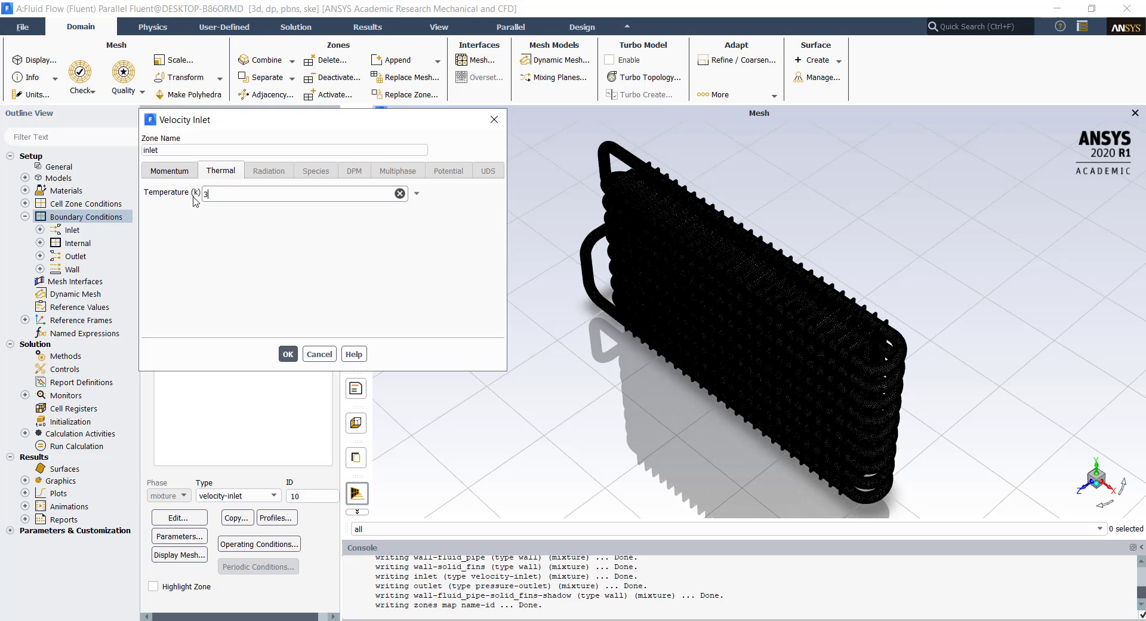
text(73)
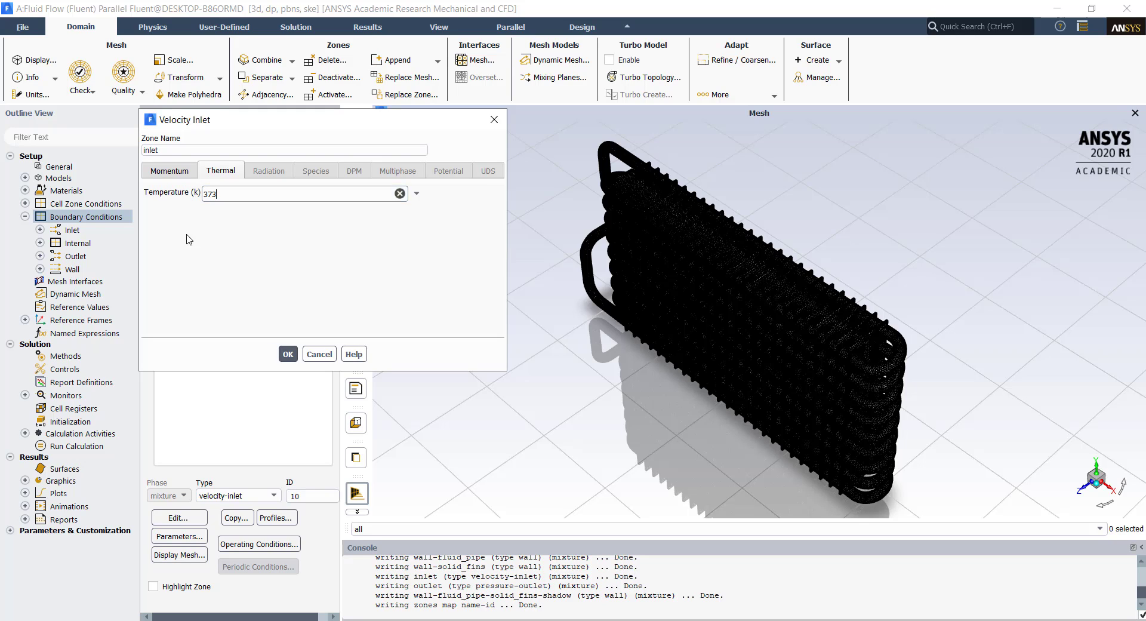
click(287, 354)
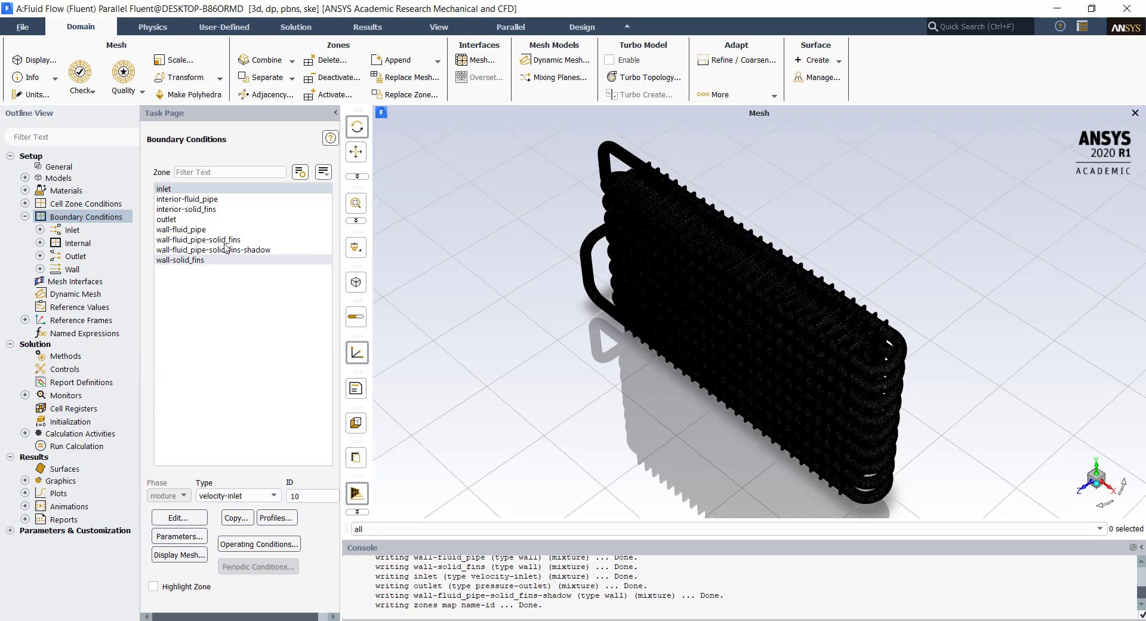
click(166, 219)
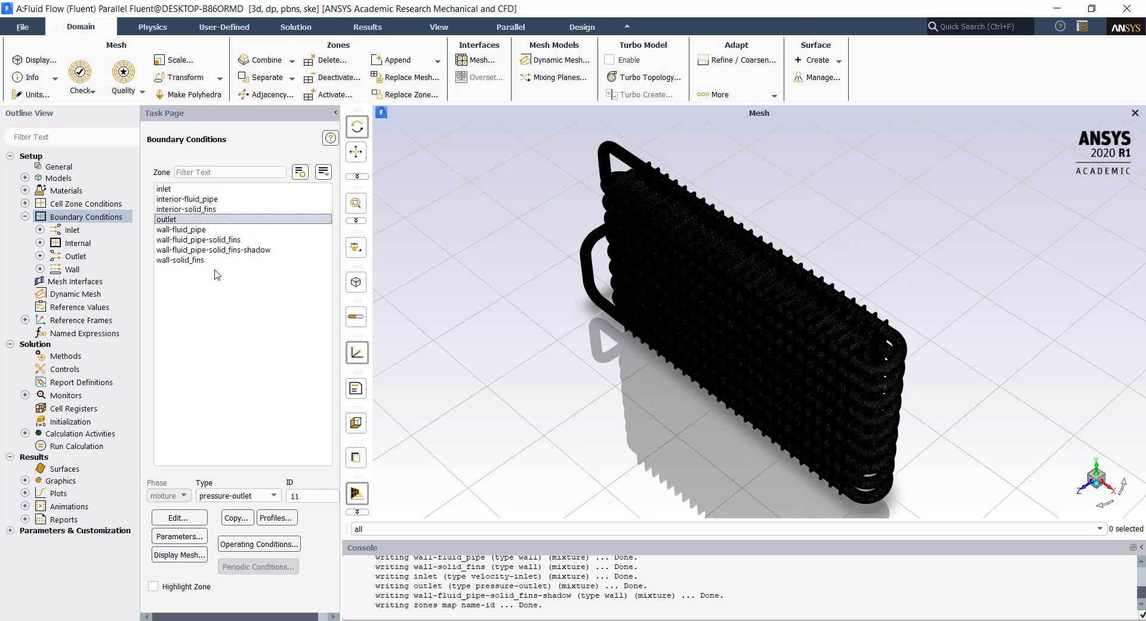
mouse_move(803, 389)
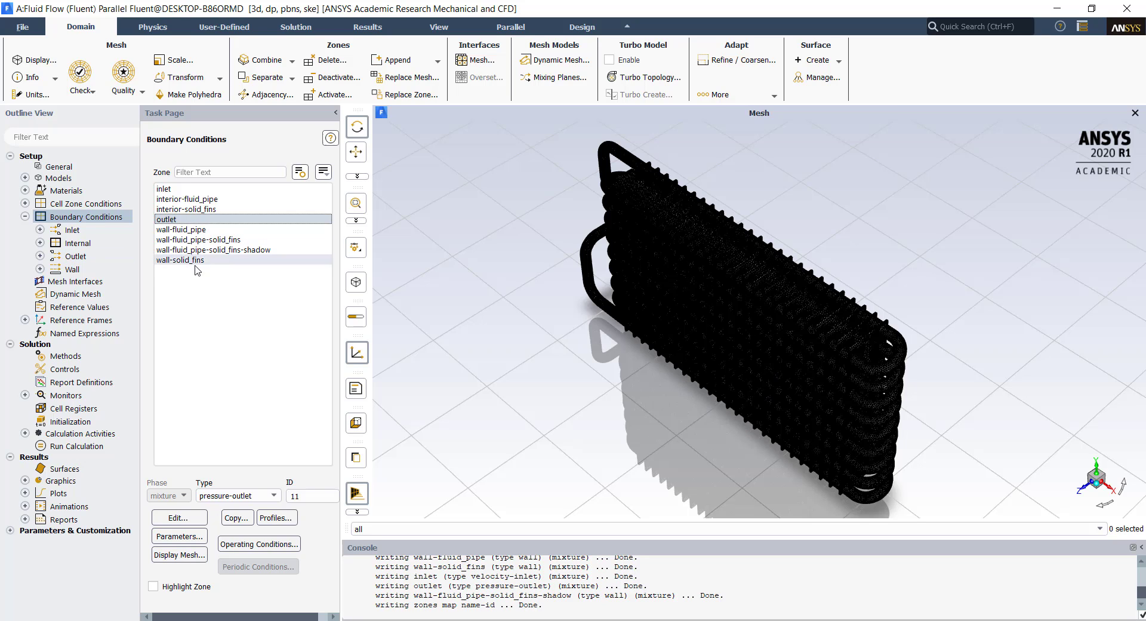
Step: Set wall-solid_fins to convection with a 120 W/m²K heat transfer coefficient
click(180, 260)
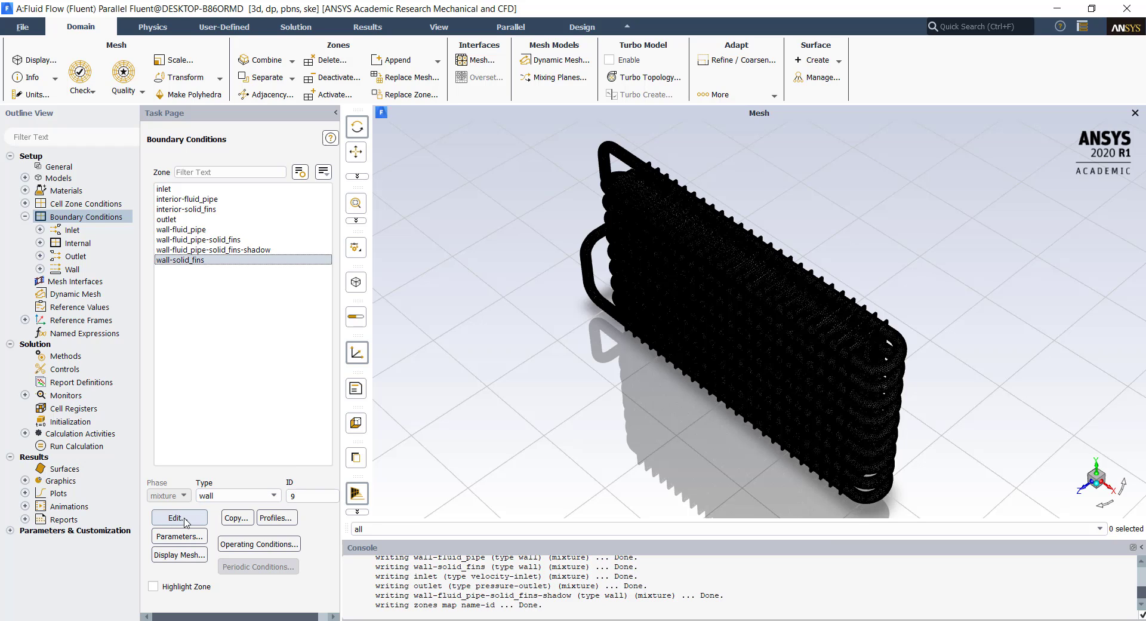
click(179, 517)
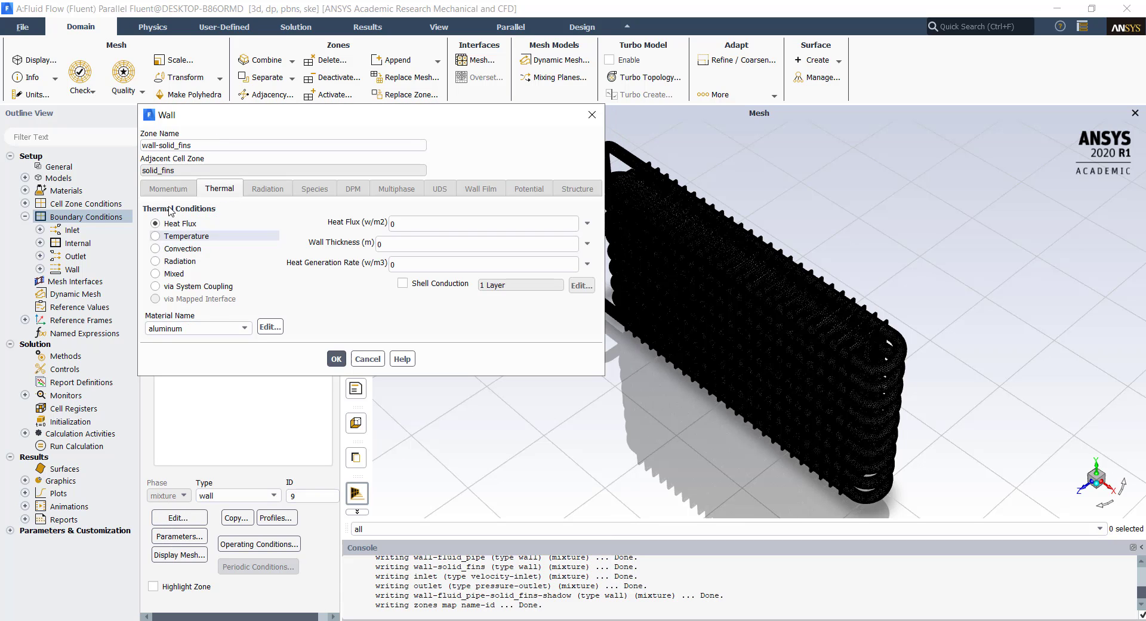
click(156, 248)
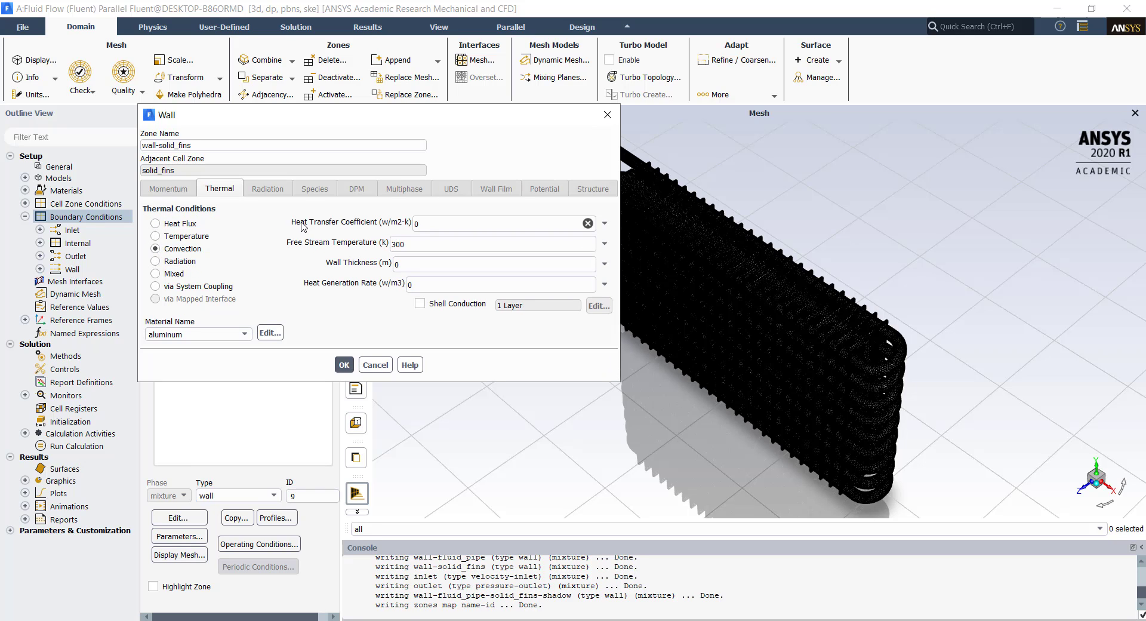
click(498, 223)
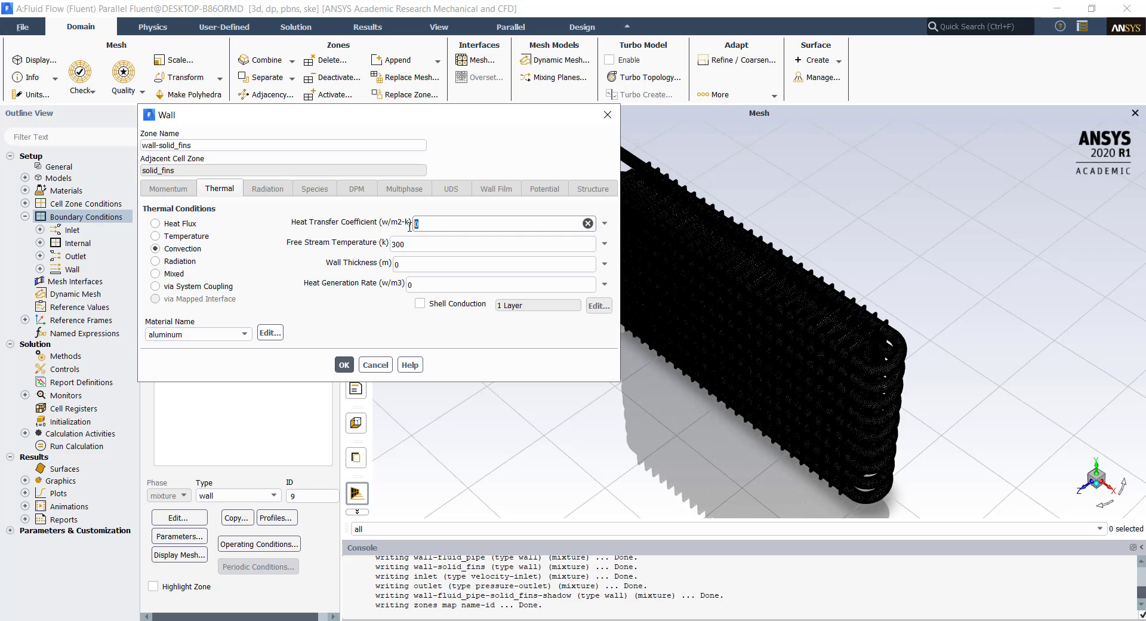
text(120)
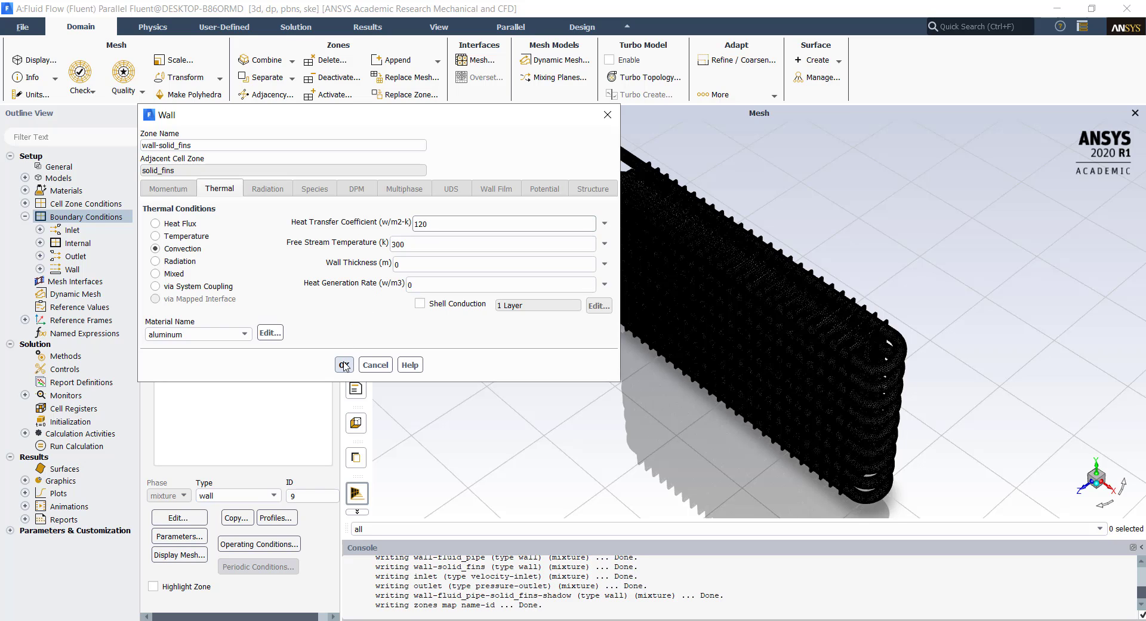
click(344, 364)
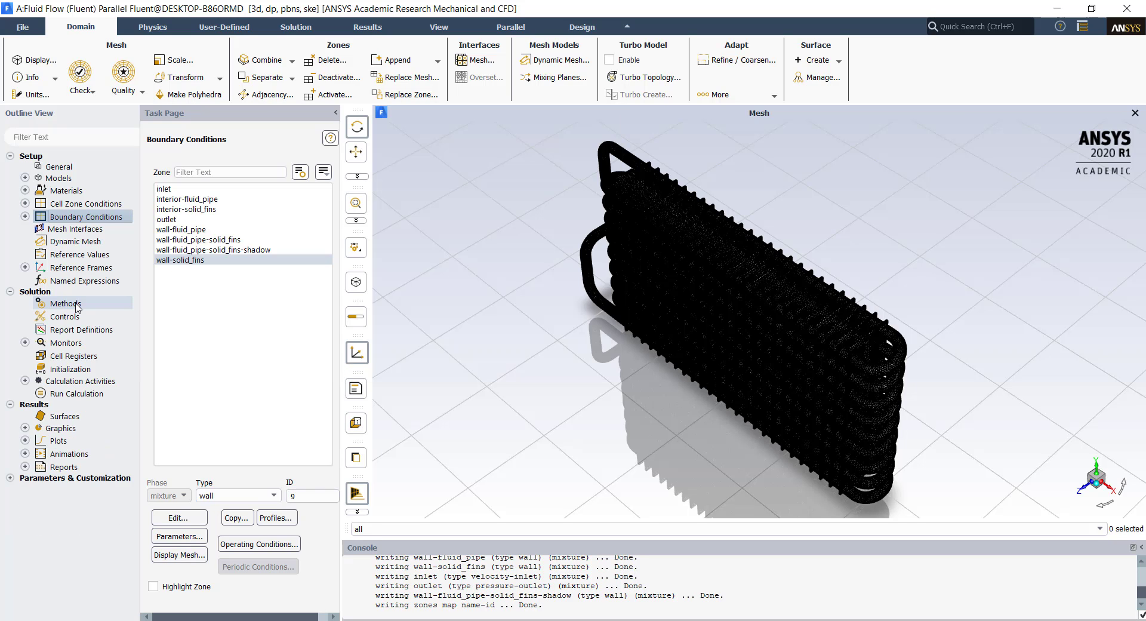
Step: View the coupled pseudo-transient solution methods and bring up the report definitions list
click(66, 303)
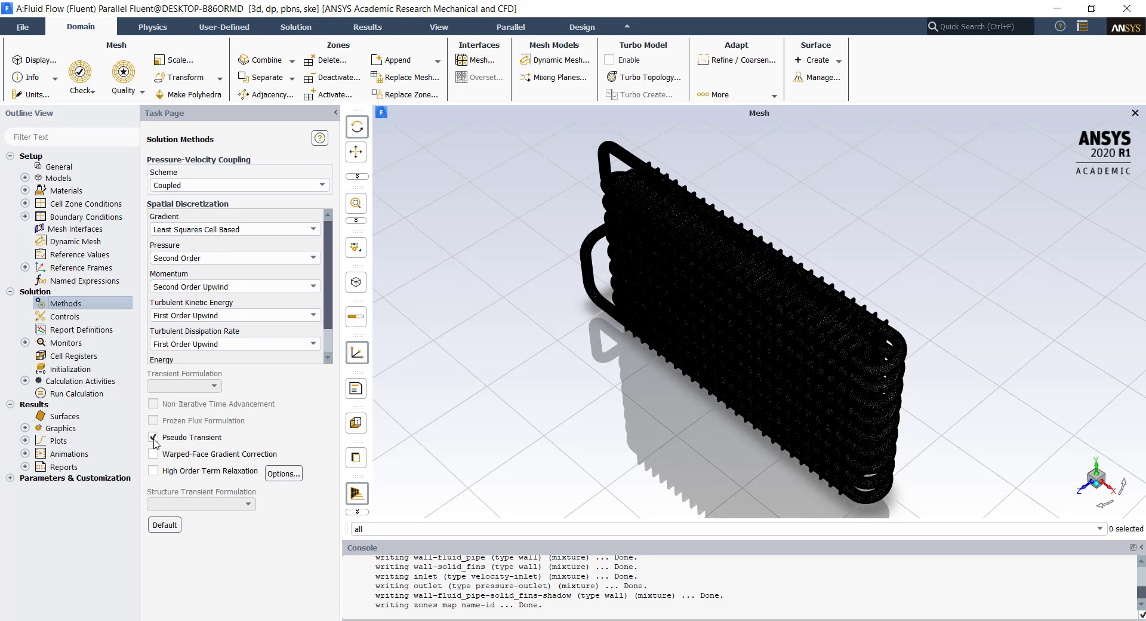
click(154, 437)
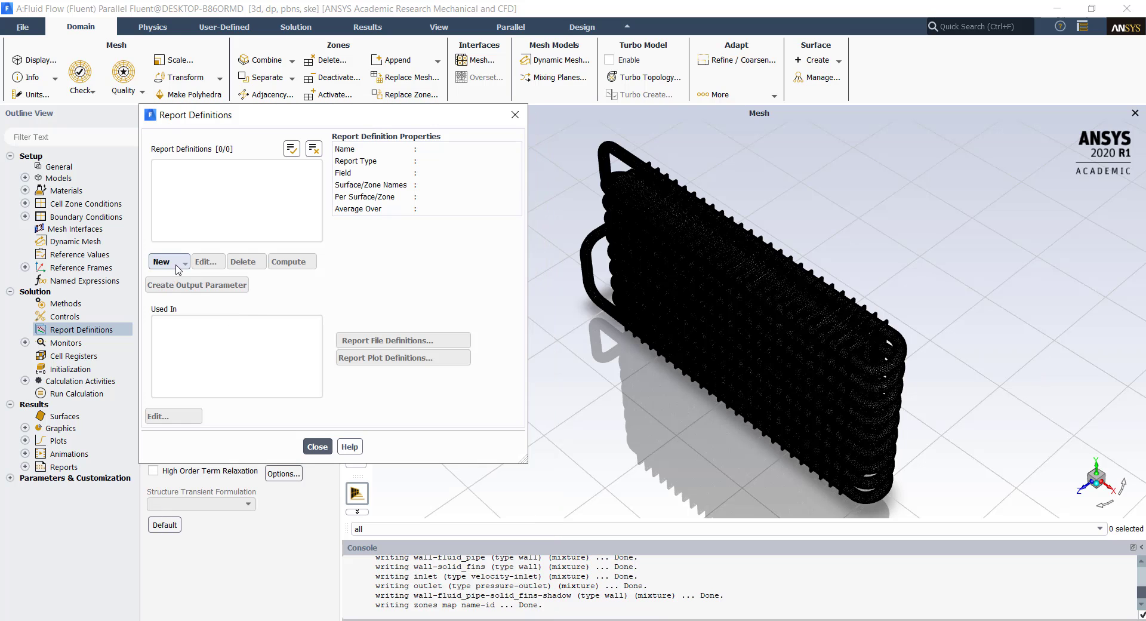
Step: Create the temp_outlet area-weighted average temperature report on the outlet, written to file and console
click(162, 260)
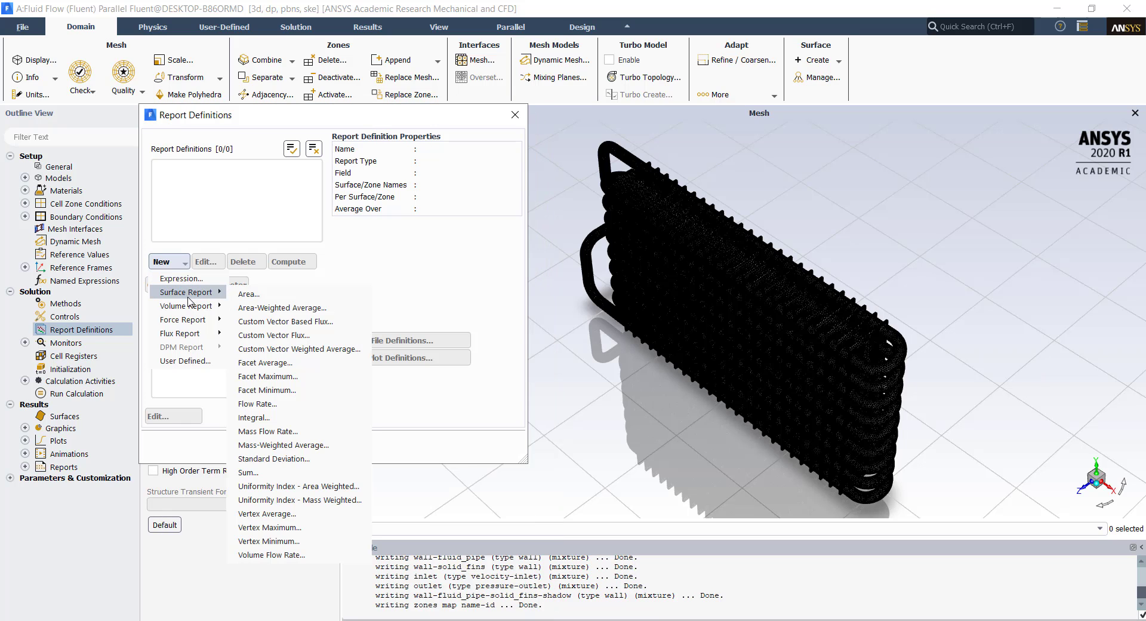
mouse_move(283, 307)
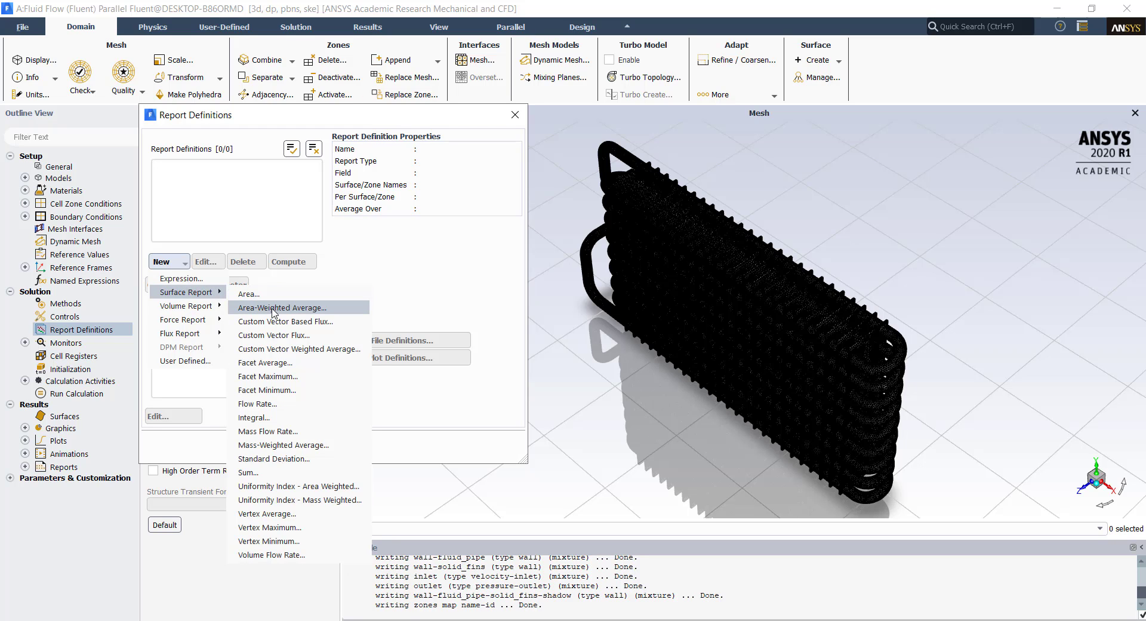
mouse_move(281, 307)
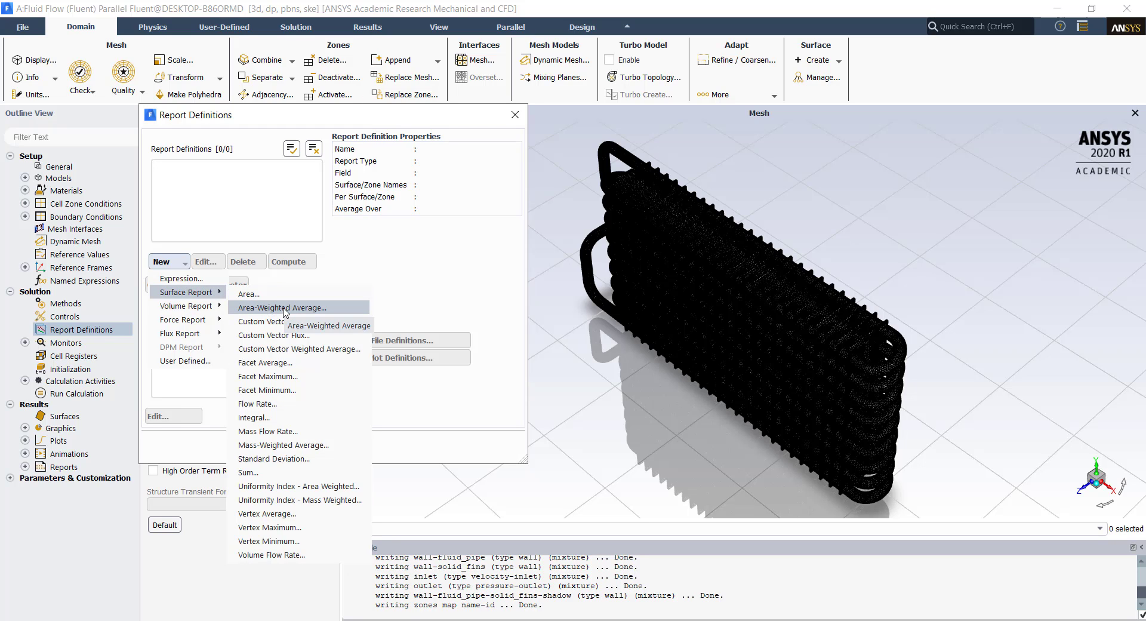
click(278, 307)
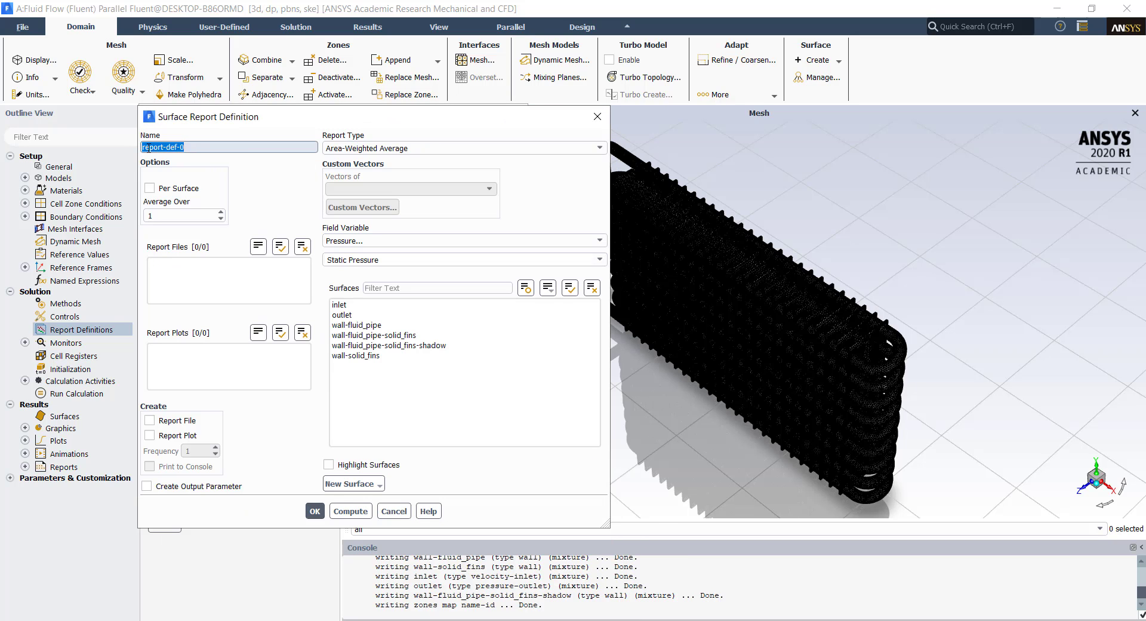
text(temp_outlet)
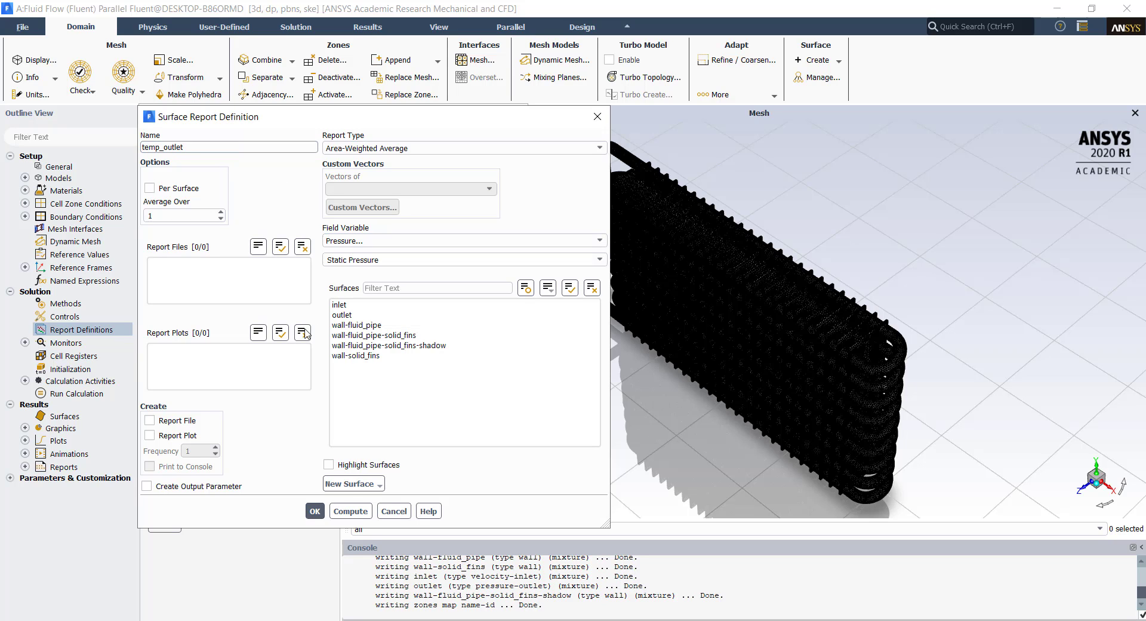
click(342, 315)
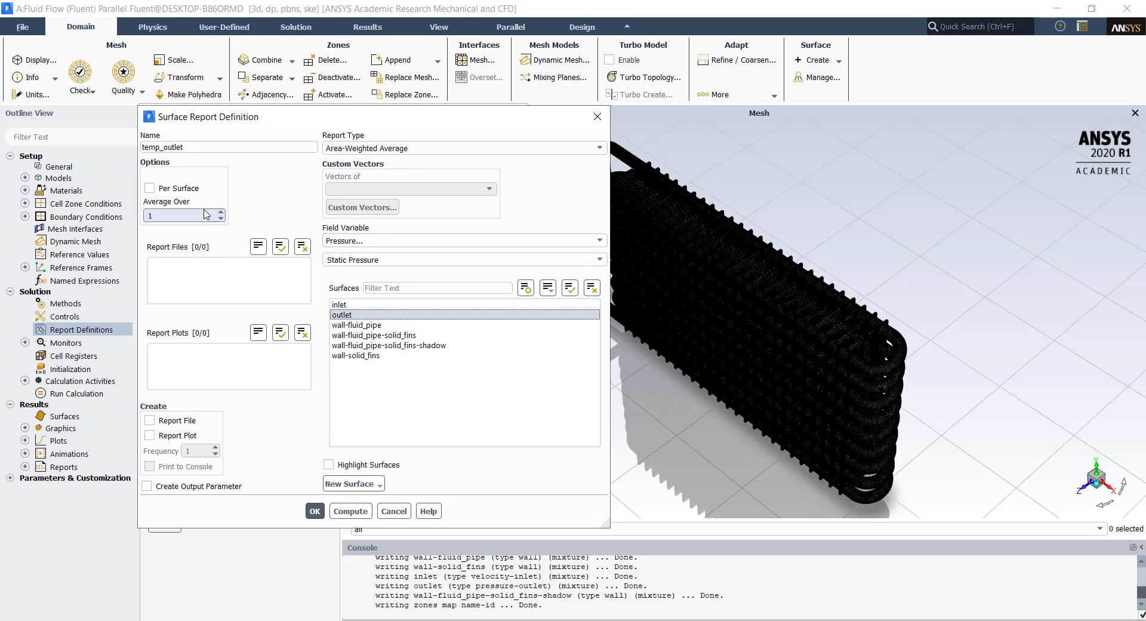
click(600, 241)
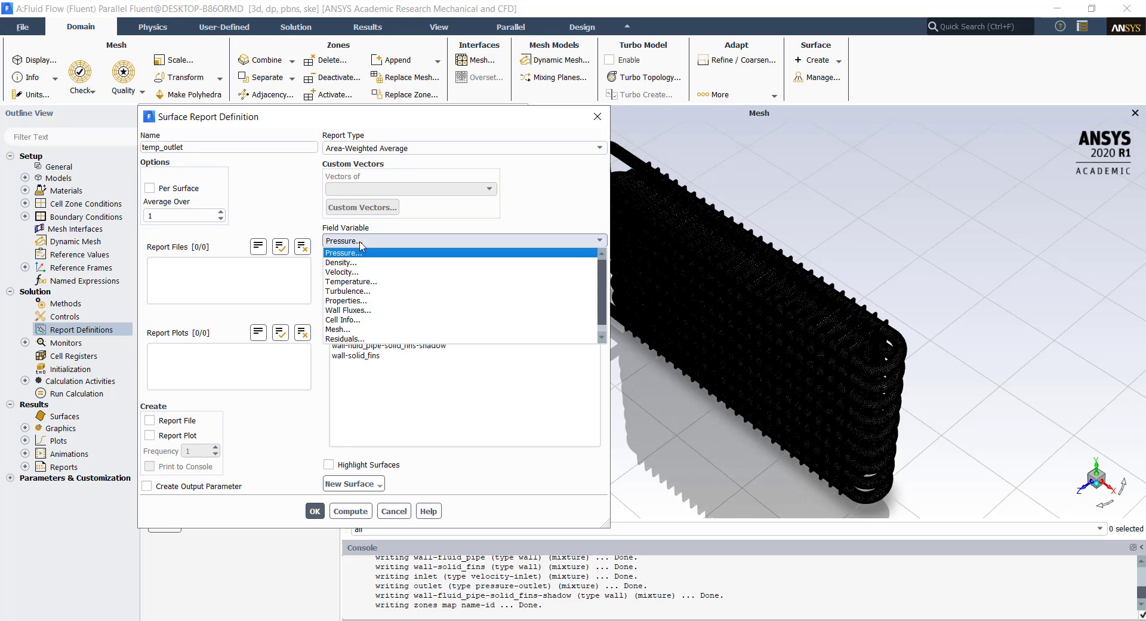
click(351, 282)
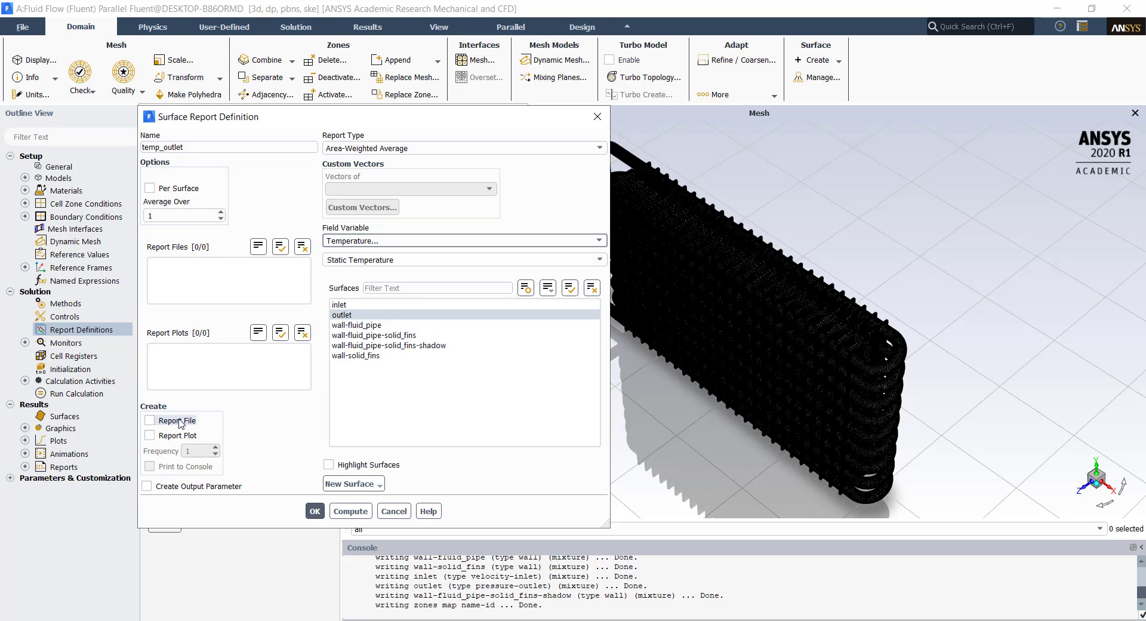
click(150, 421)
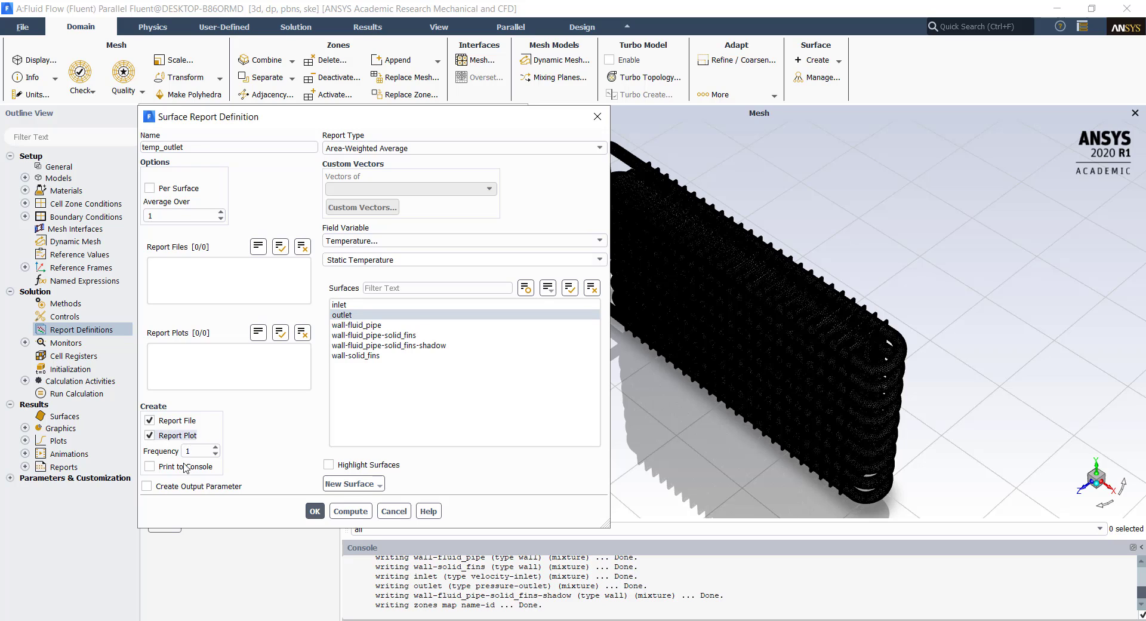
click(150, 467)
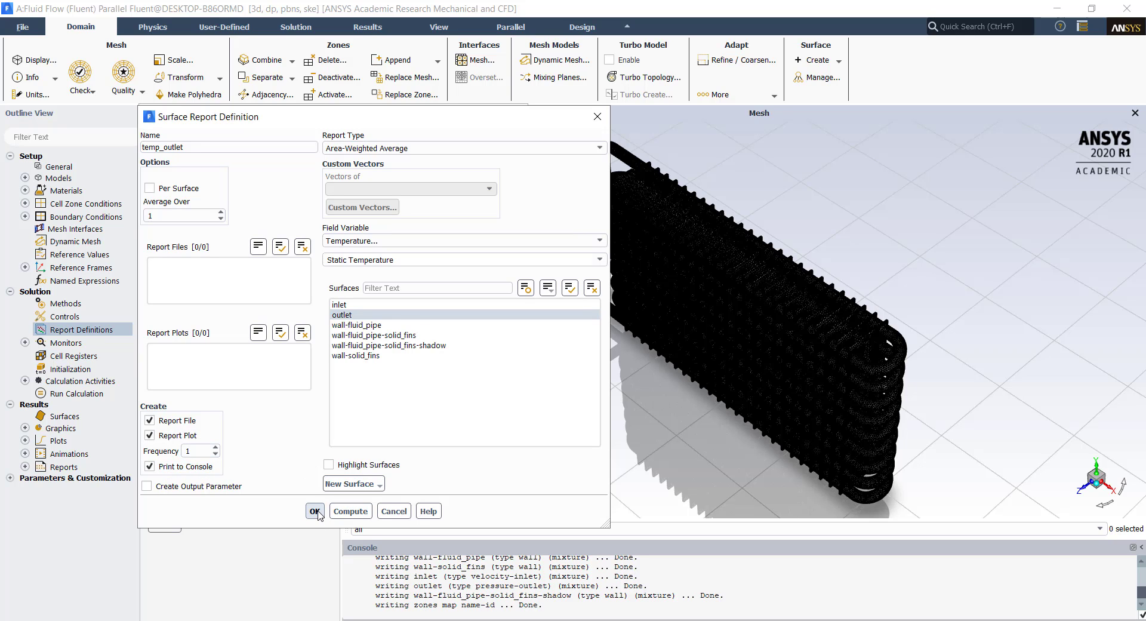
click(315, 510)
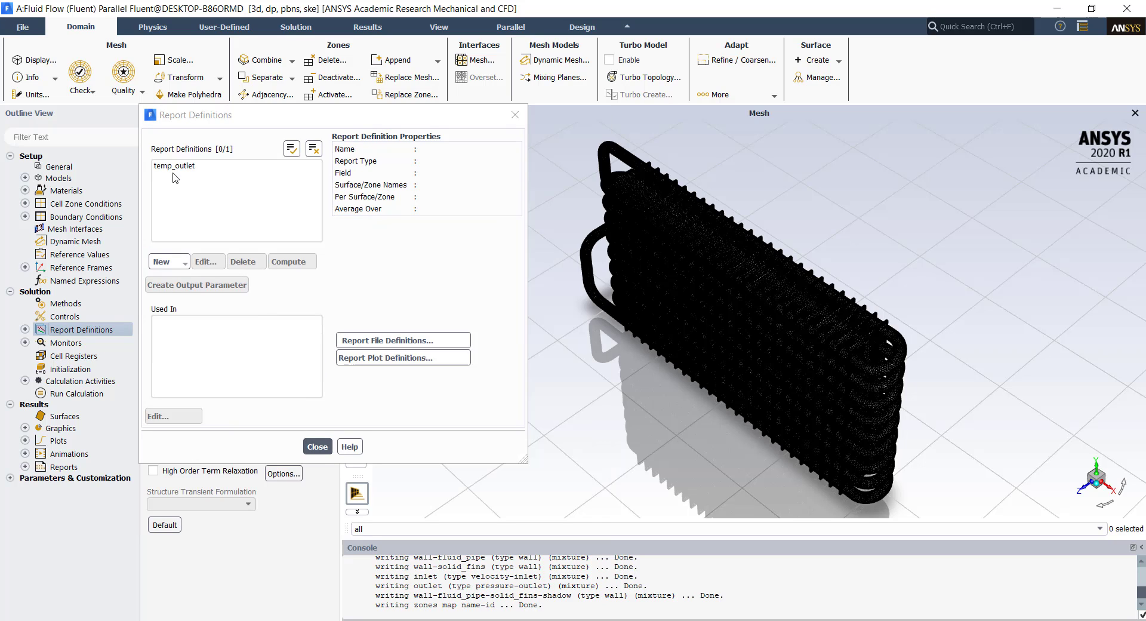
click(174, 166)
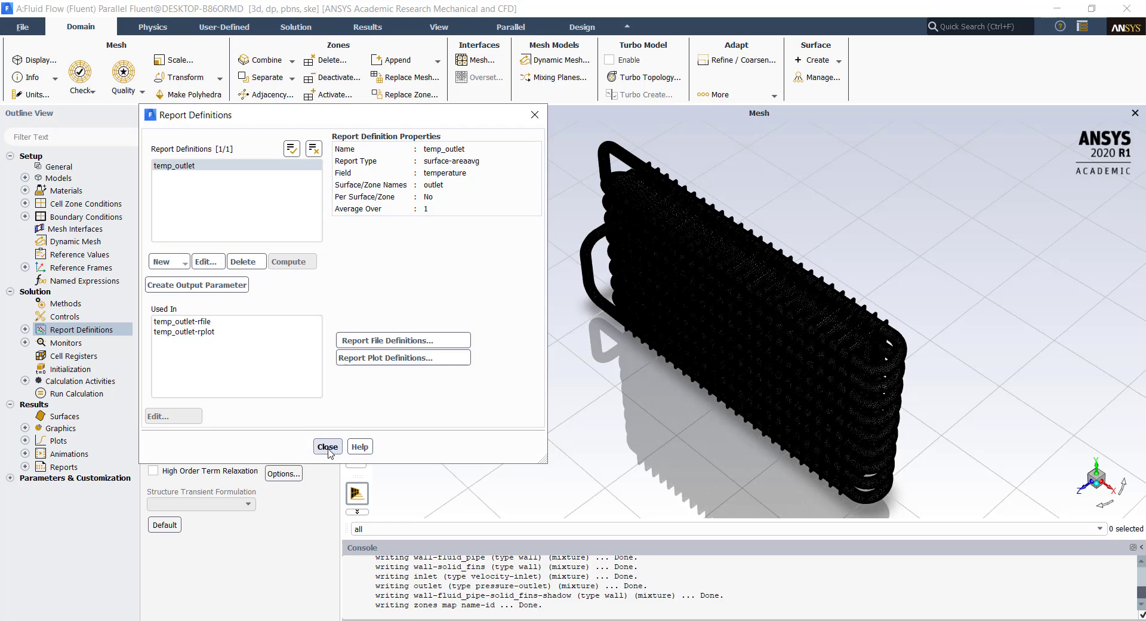
Step: Close the report definitions and run hybrid initialization on the radiator case
click(327, 446)
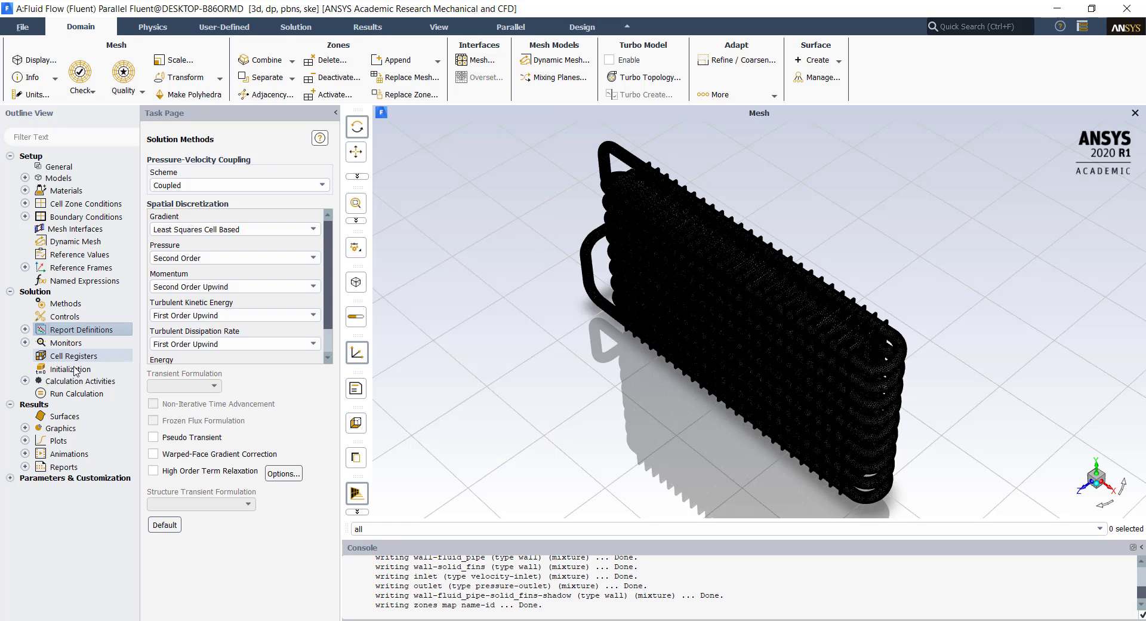
mouse_move(71, 369)
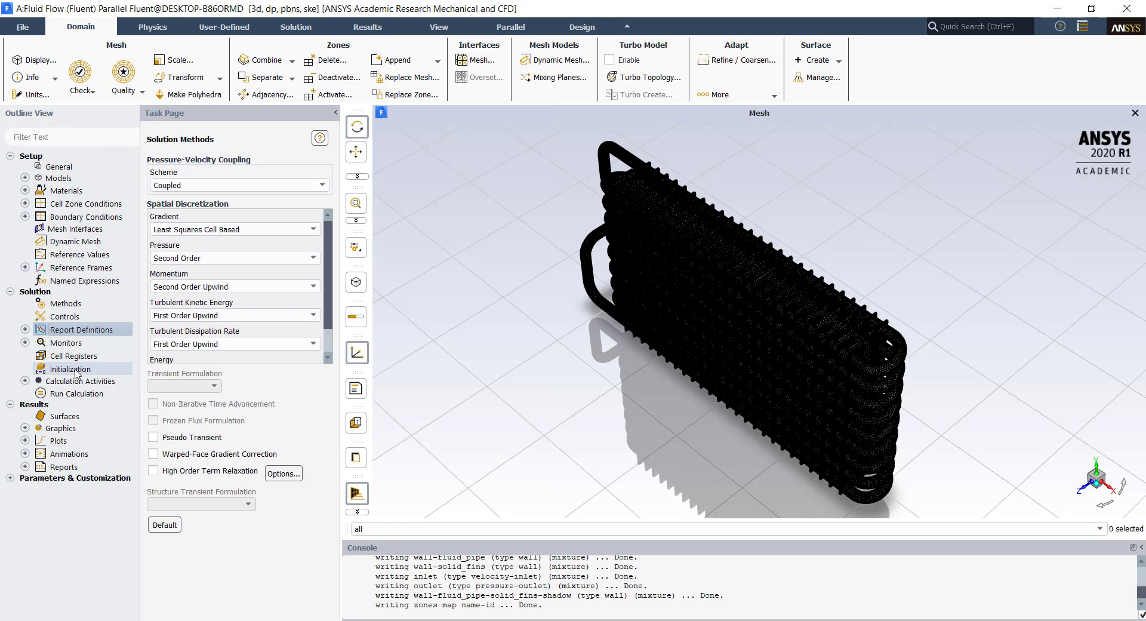
click(71, 368)
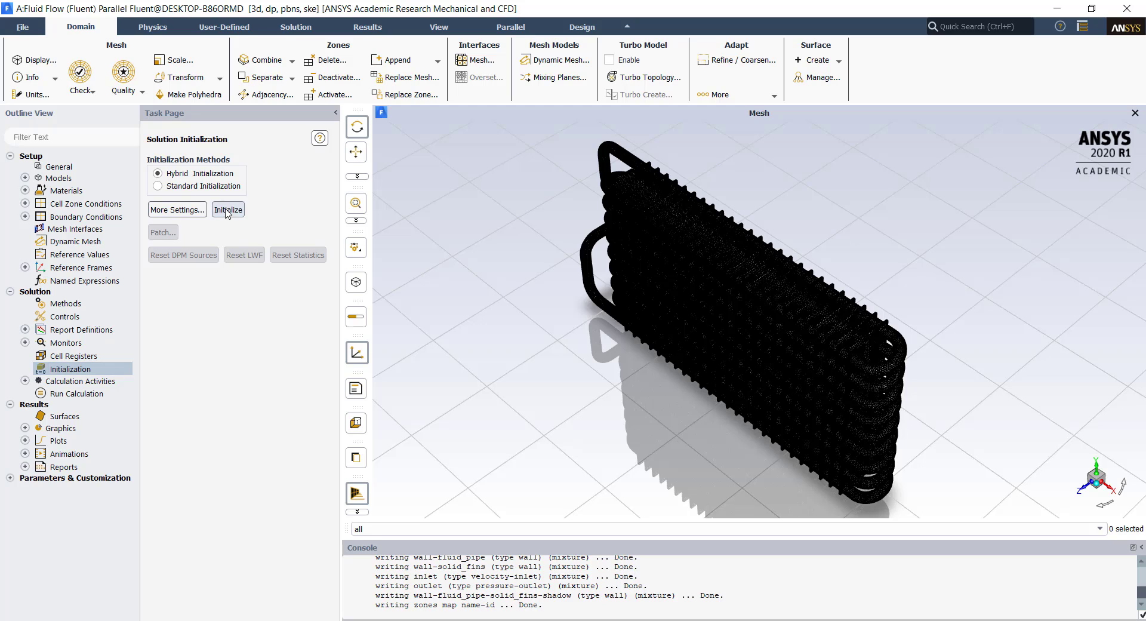
click(227, 209)
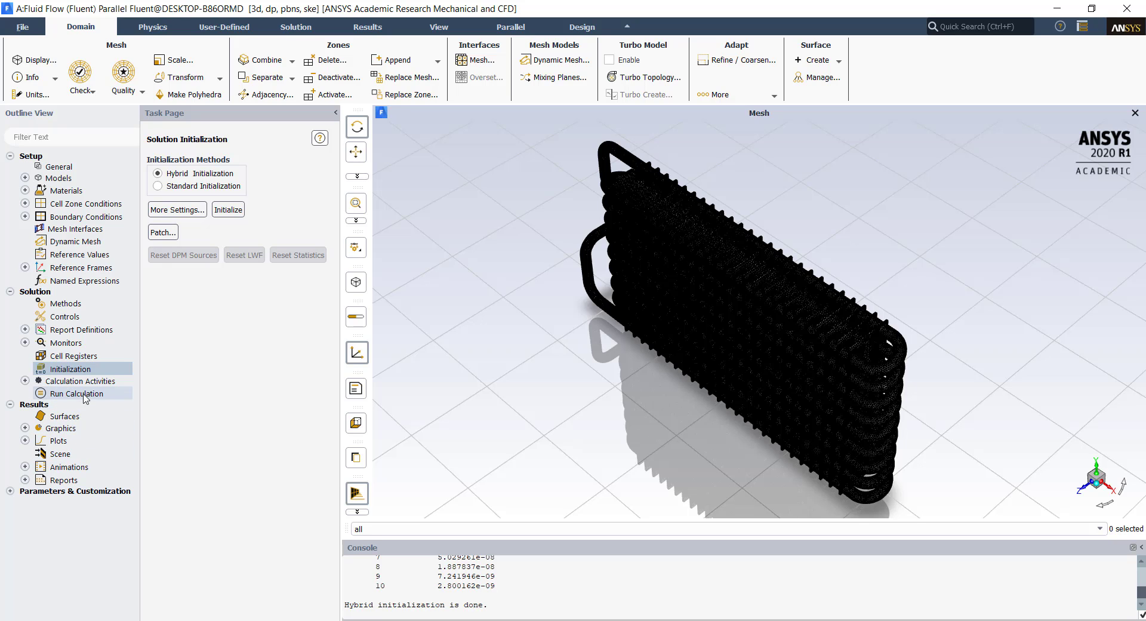
Step: Enter 50 as the number of iterations in Run Calculation
click(74, 393)
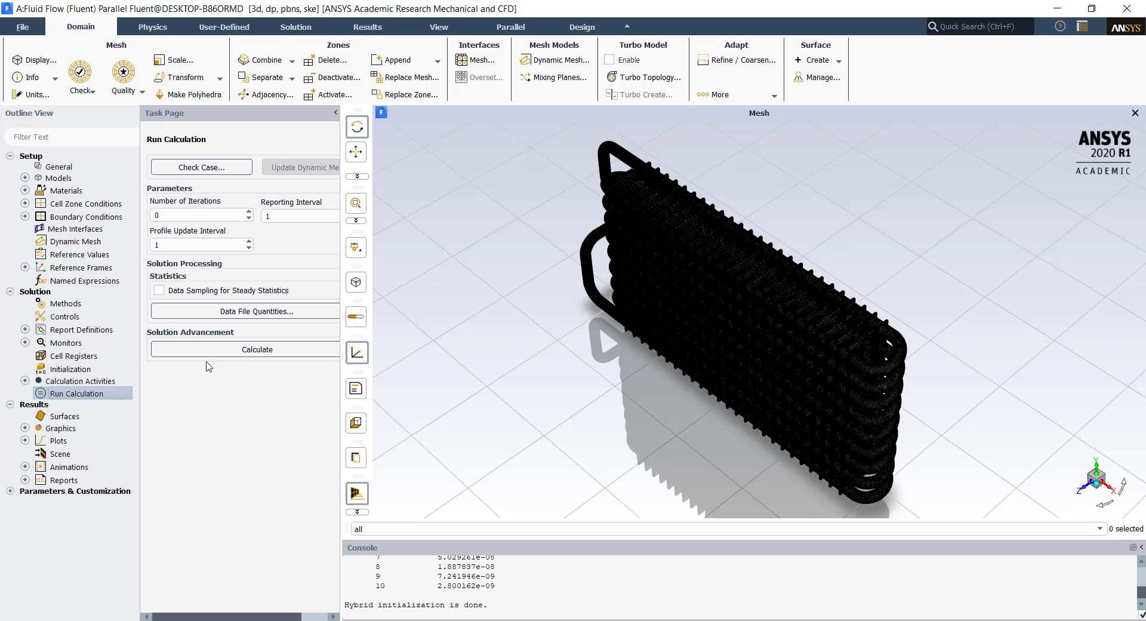
click(202, 214)
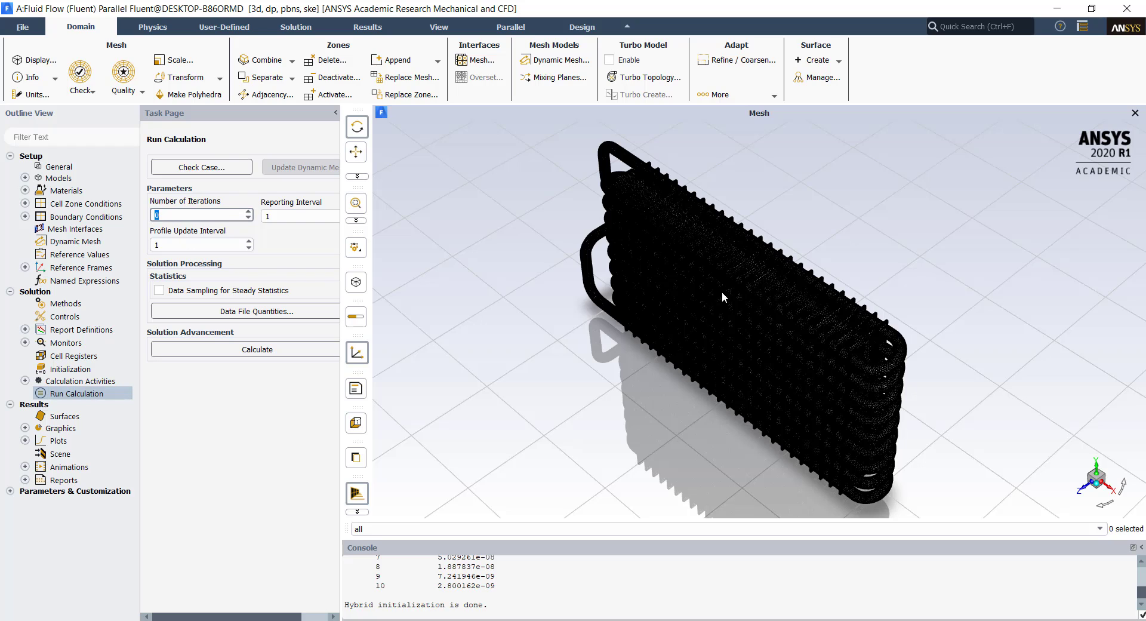
click(201, 215)
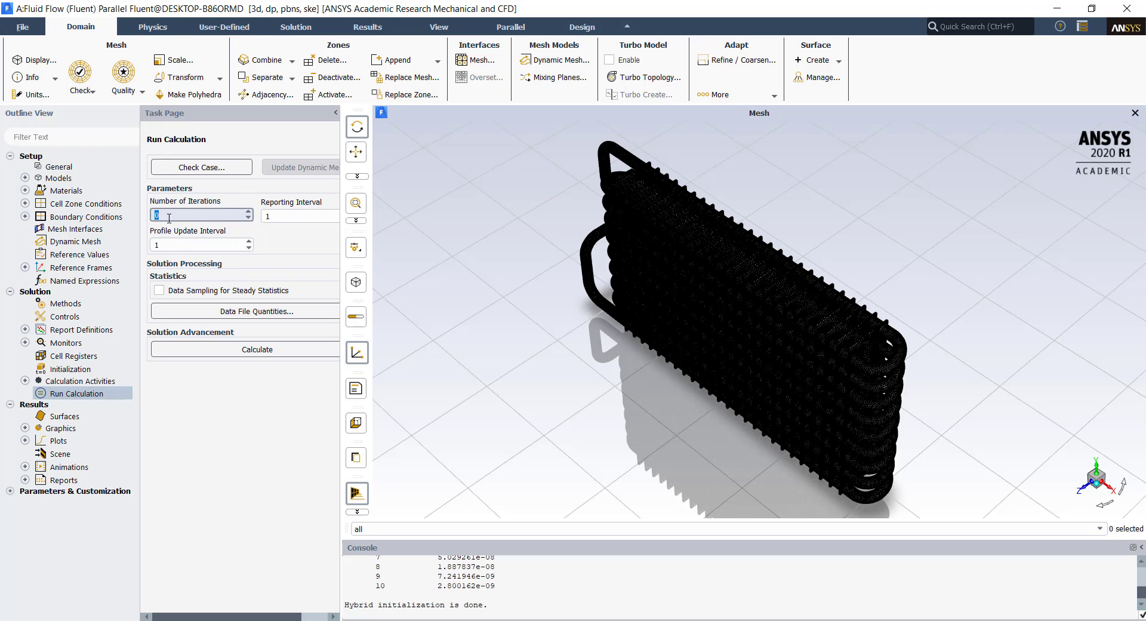
text(50)
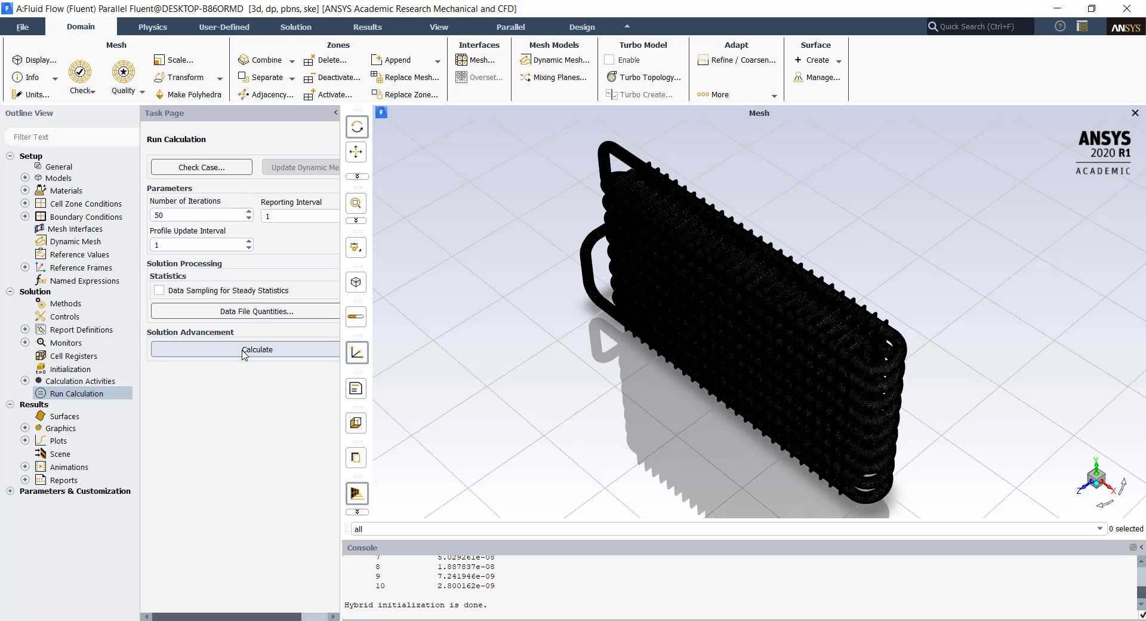
Step: Start the 50-iteration Fluent calculation
click(257, 349)
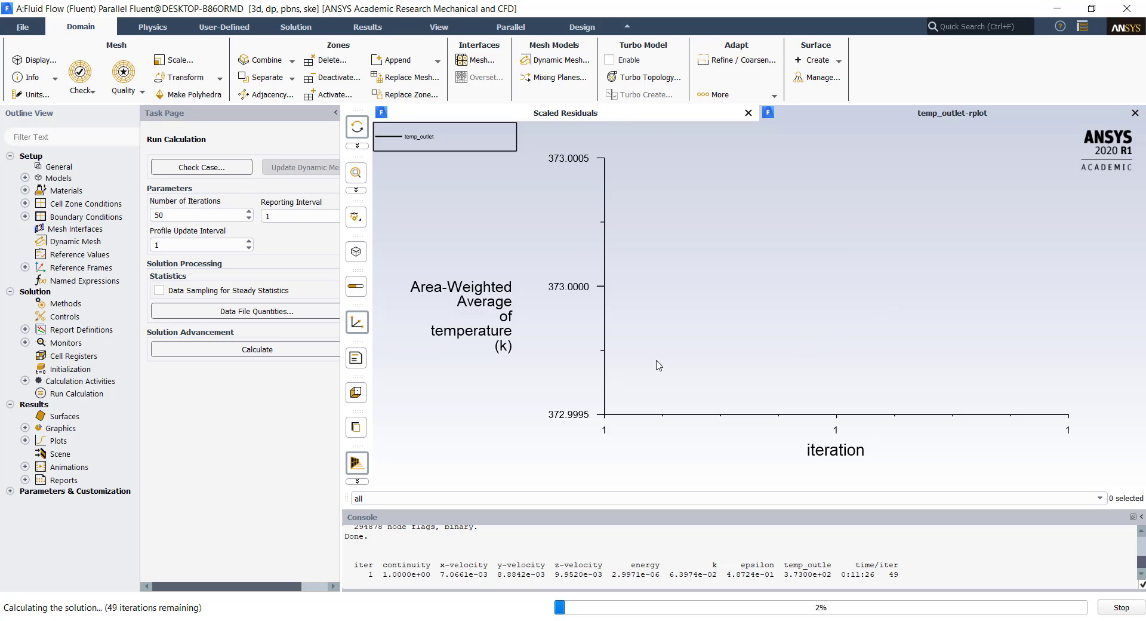
mouse_move(956, 120)
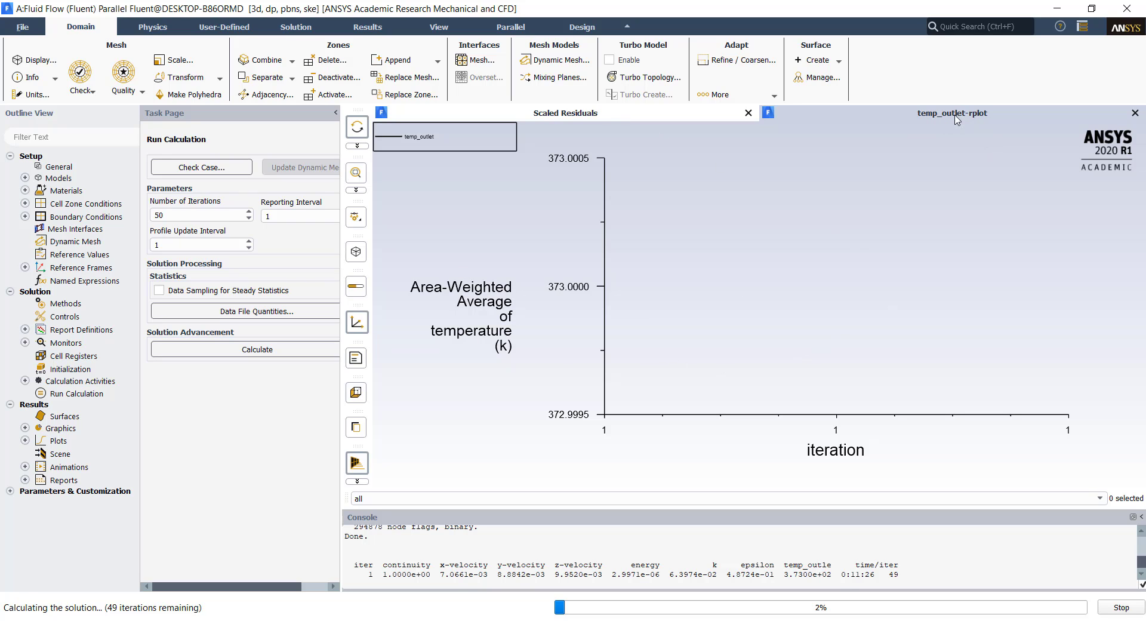
mouse_move(612, 129)
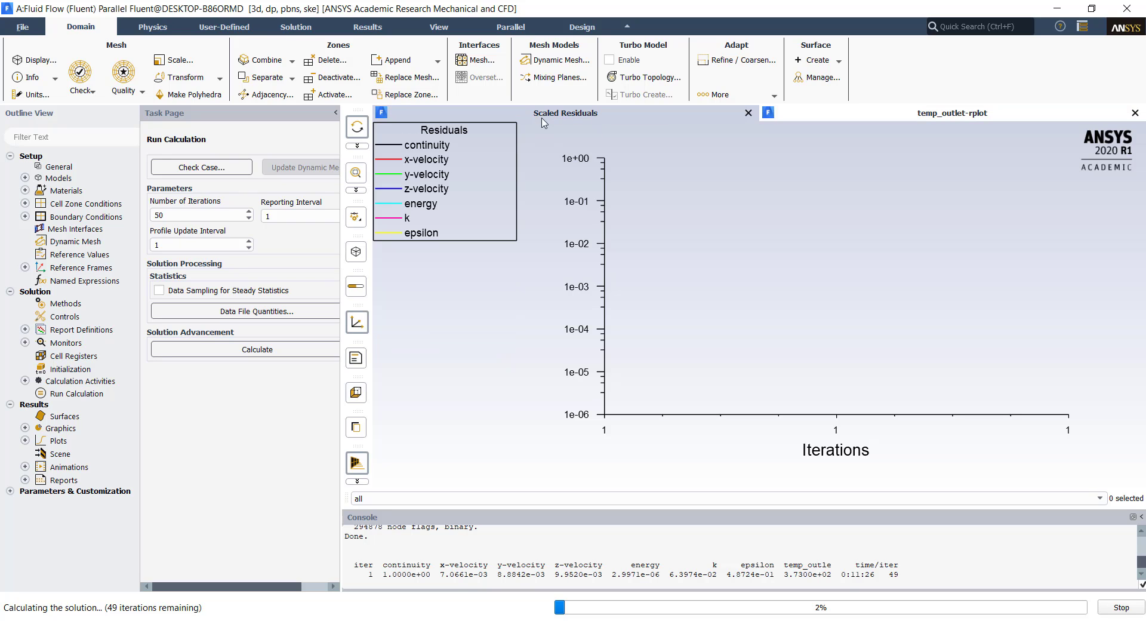
mouse_move(723, 374)
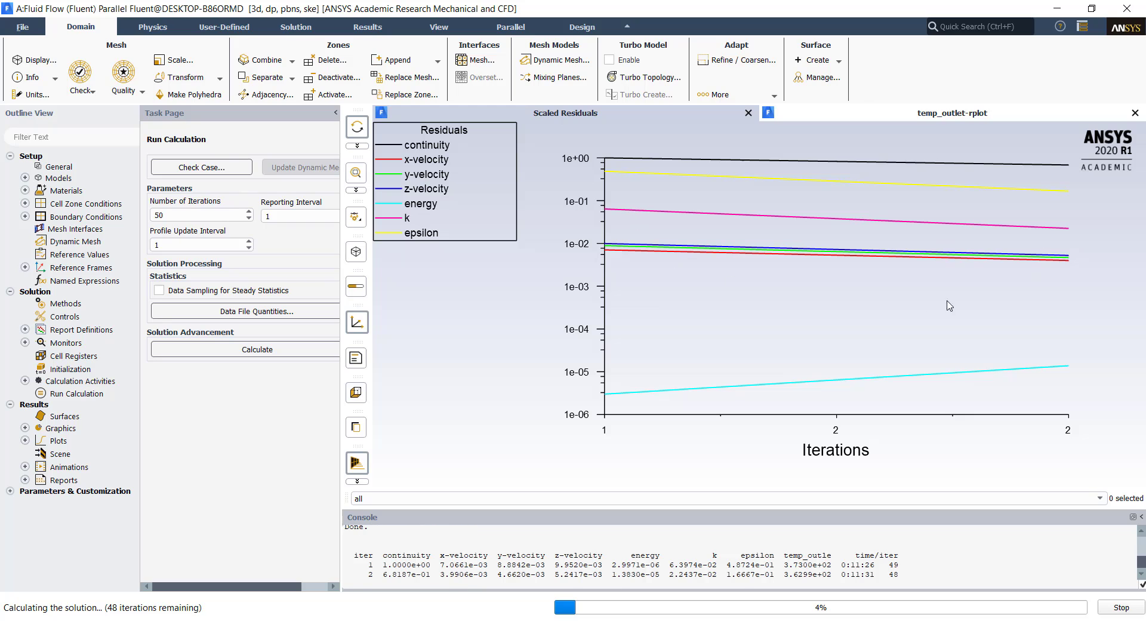
mouse_move(889, 296)
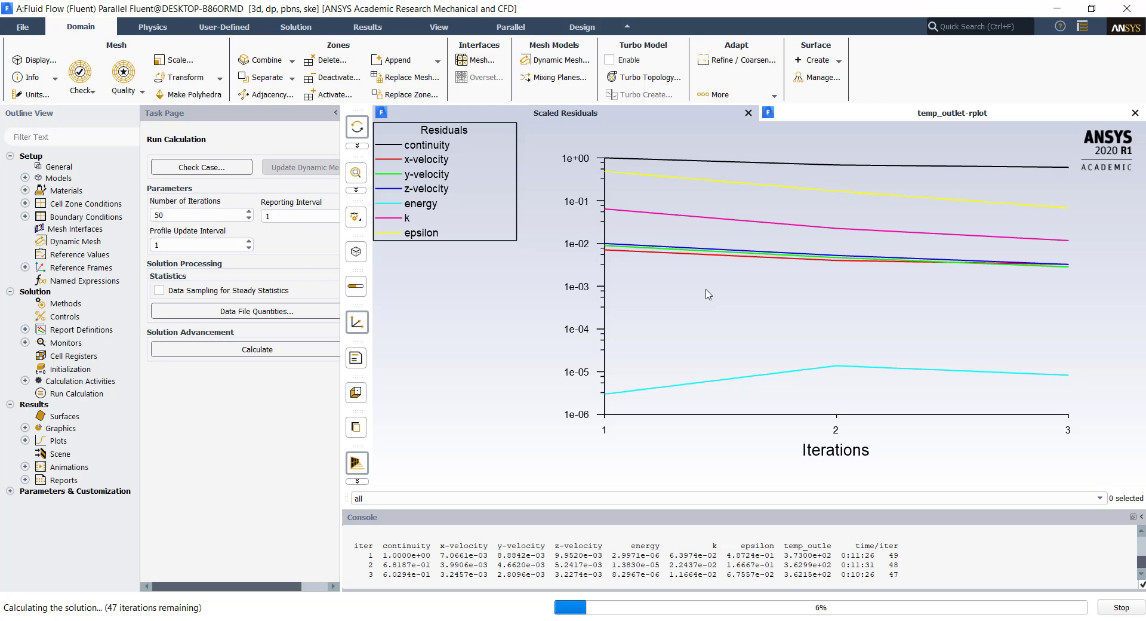
mouse_move(499, 558)
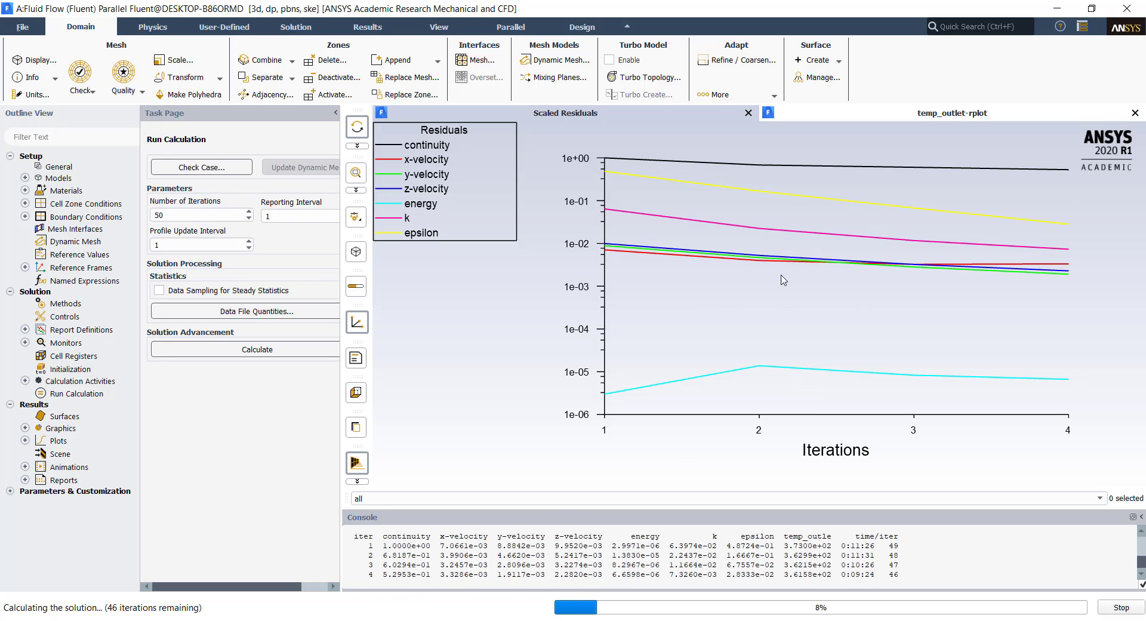
mouse_move(789, 257)
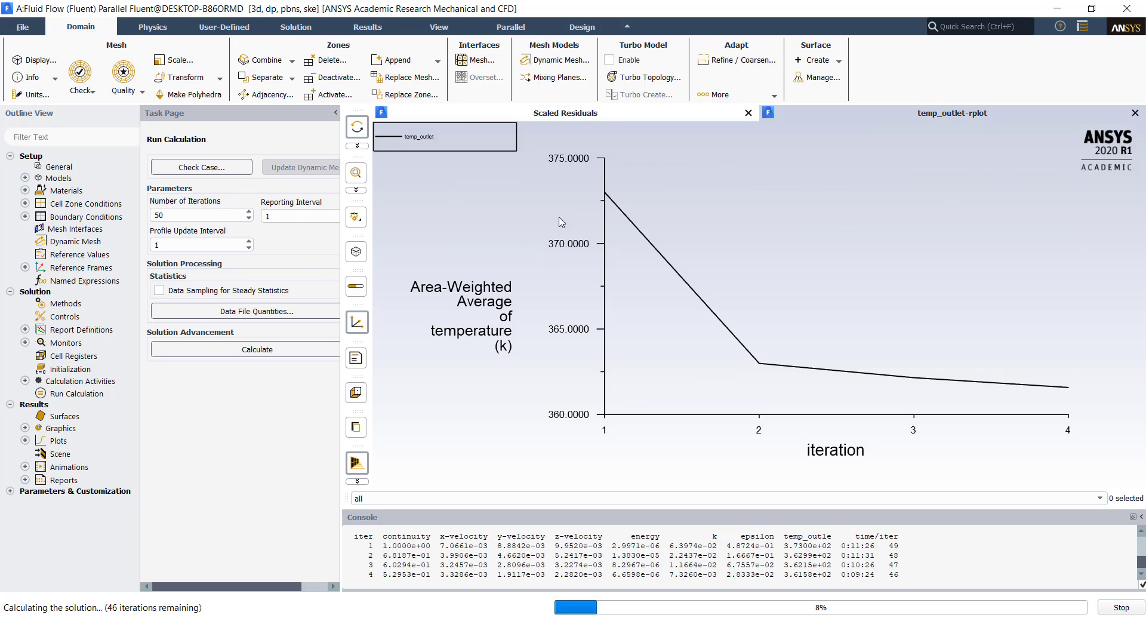
mouse_move(1072, 409)
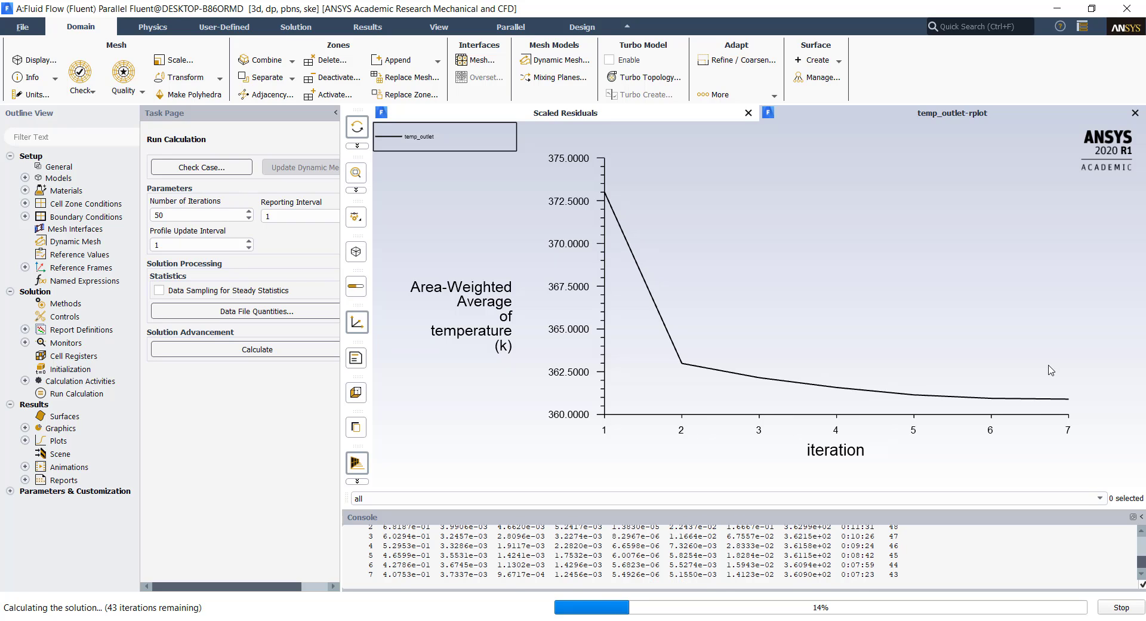
mouse_move(1051, 390)
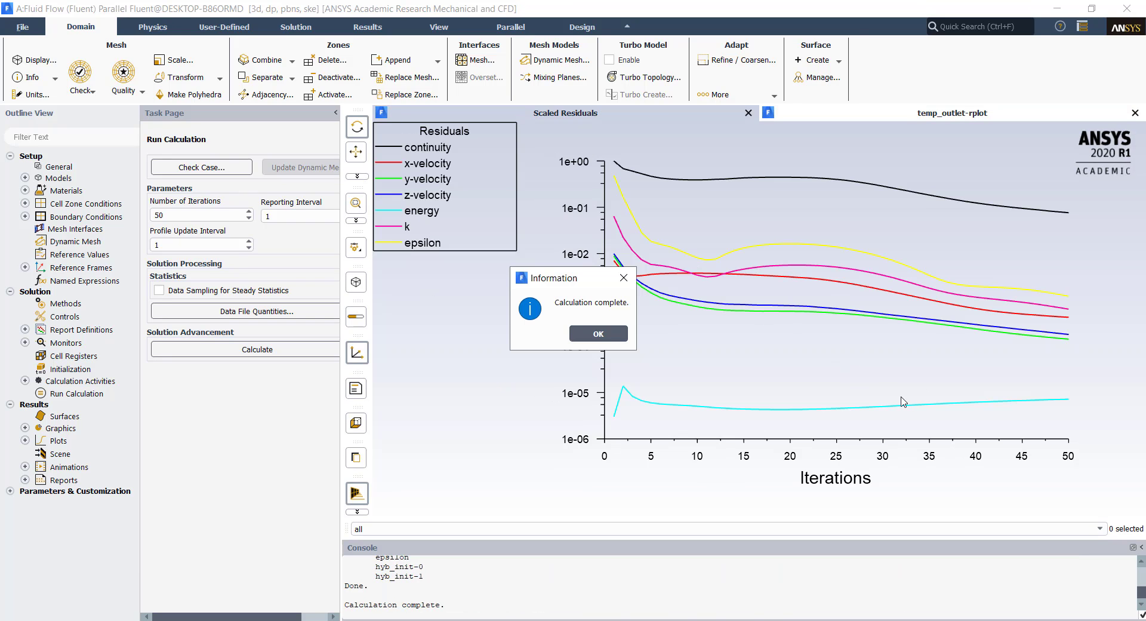
mouse_move(603, 364)
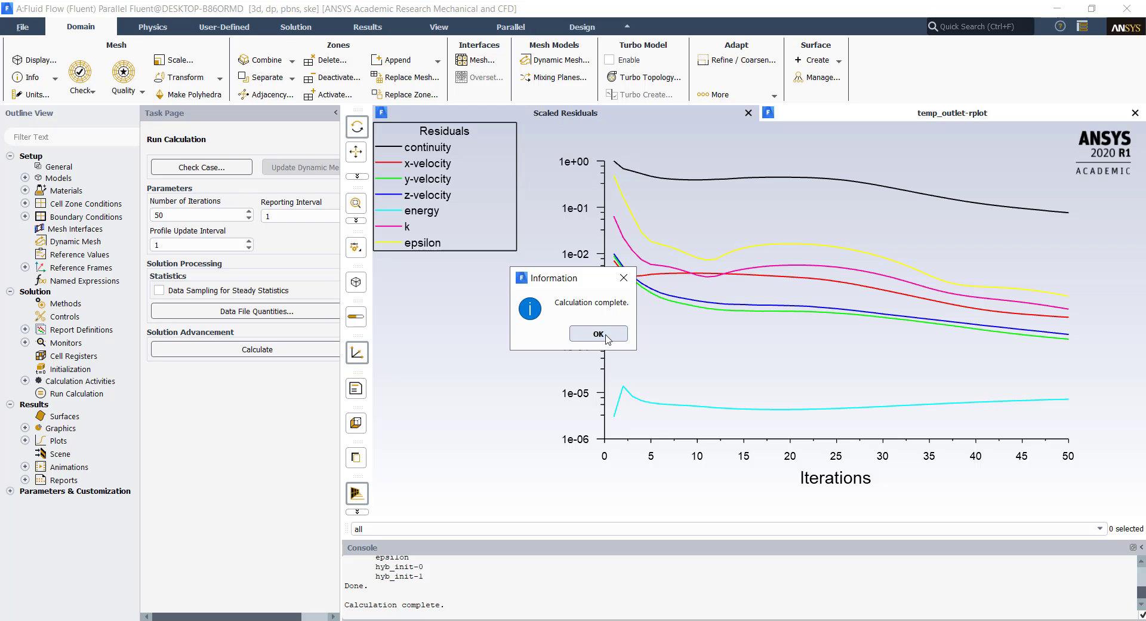
Step: Dismiss the completion message and launch CFD-Post from the Results cell
click(598, 334)
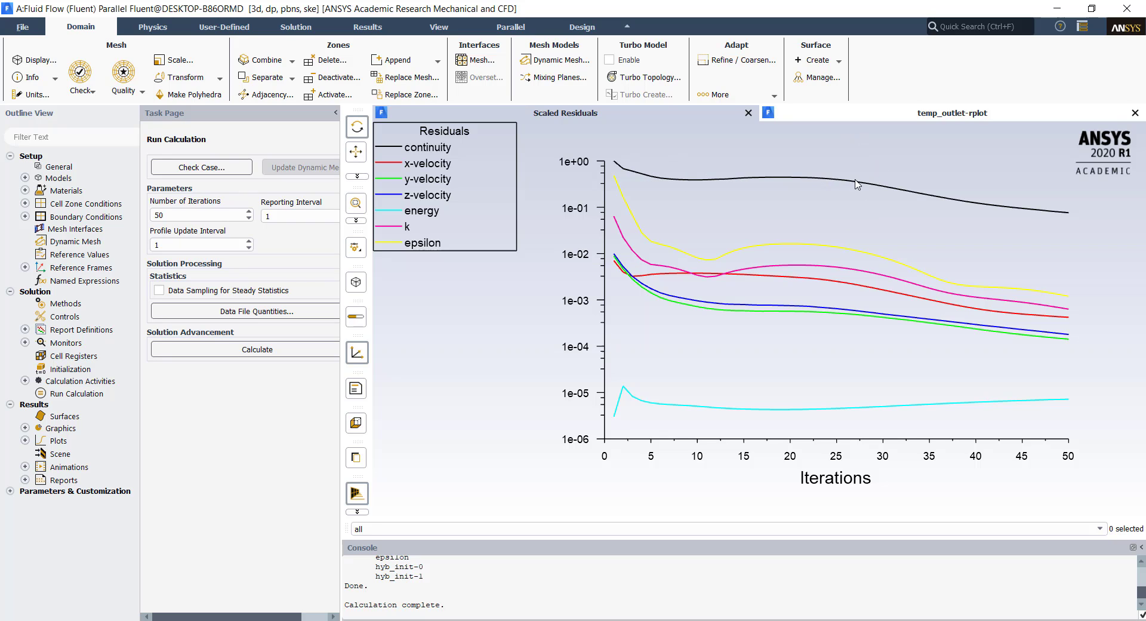
mouse_move(1069, 219)
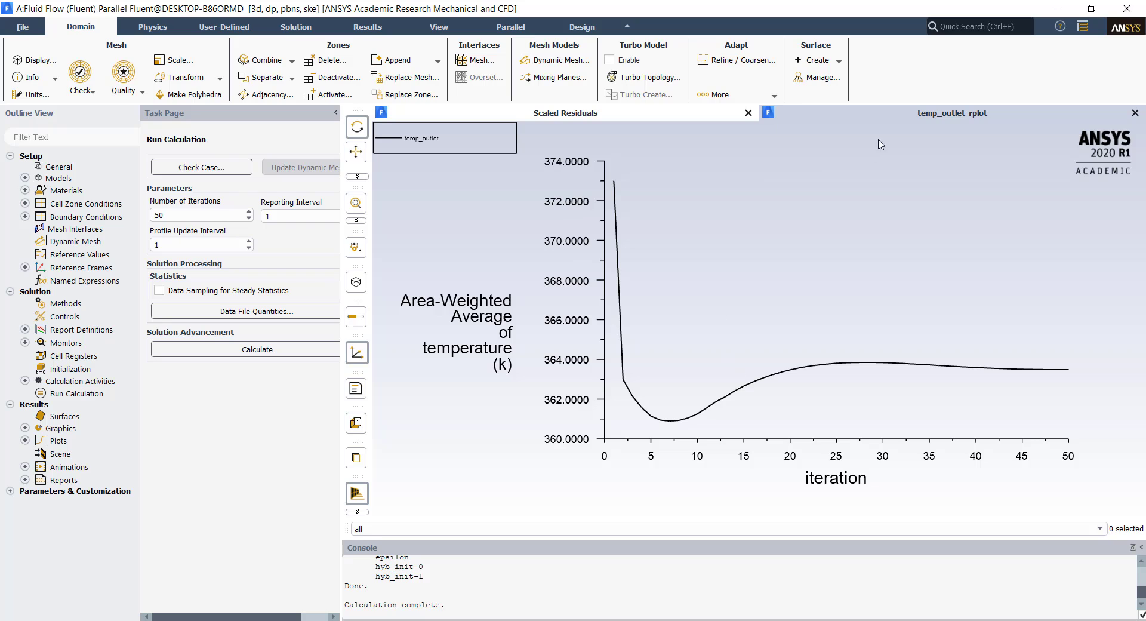
mouse_move(743, 381)
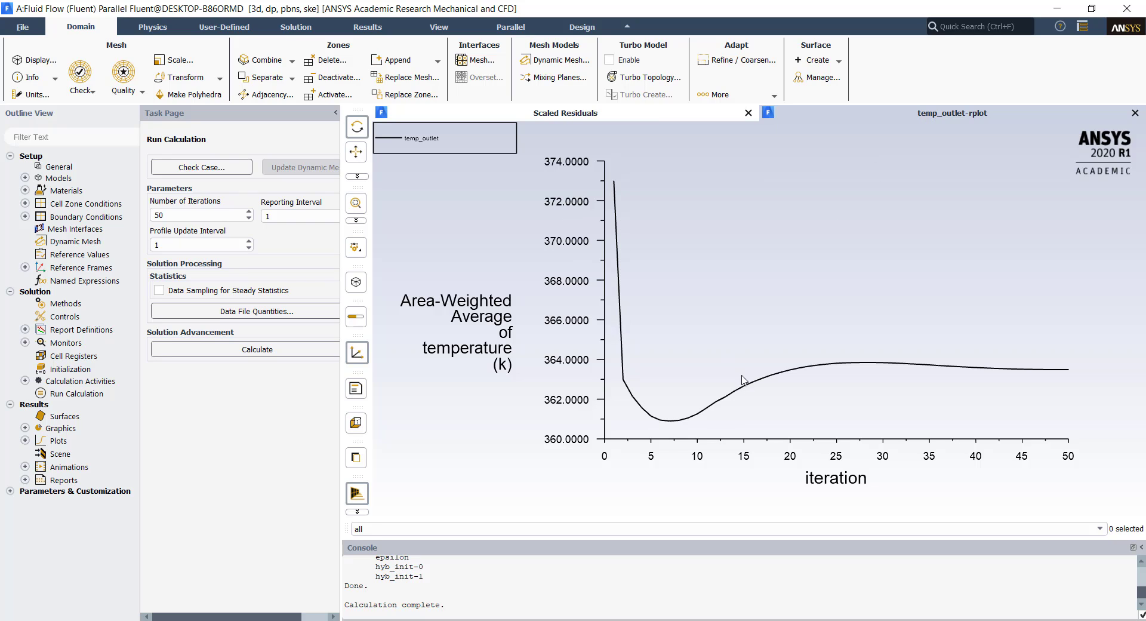
mouse_move(1071, 370)
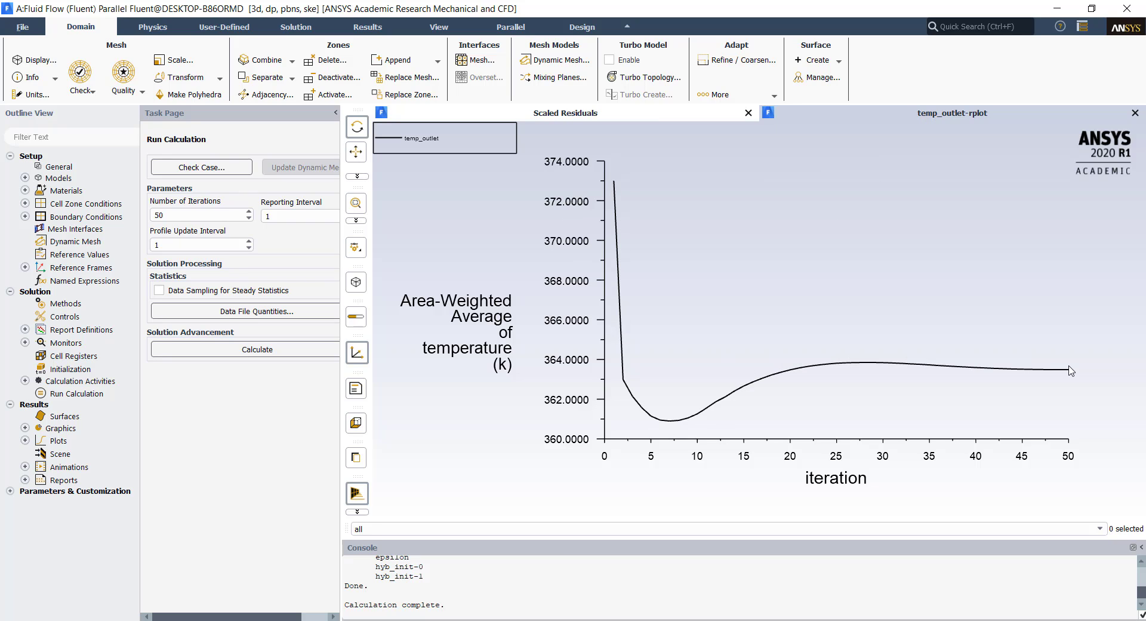
mouse_move(623, 191)
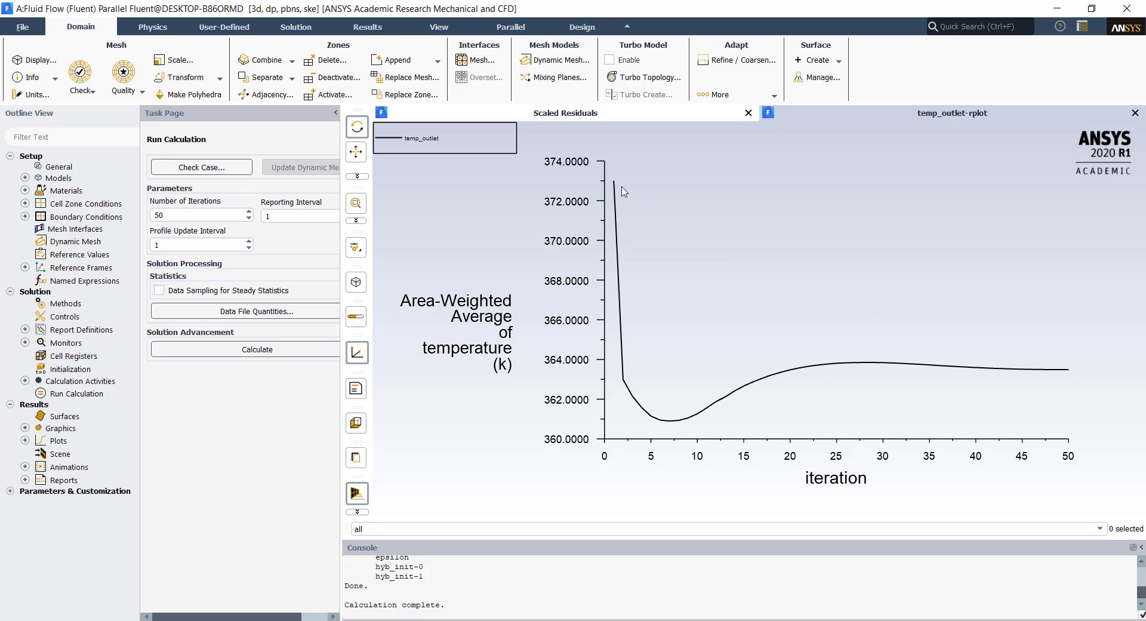
mouse_move(633, 410)
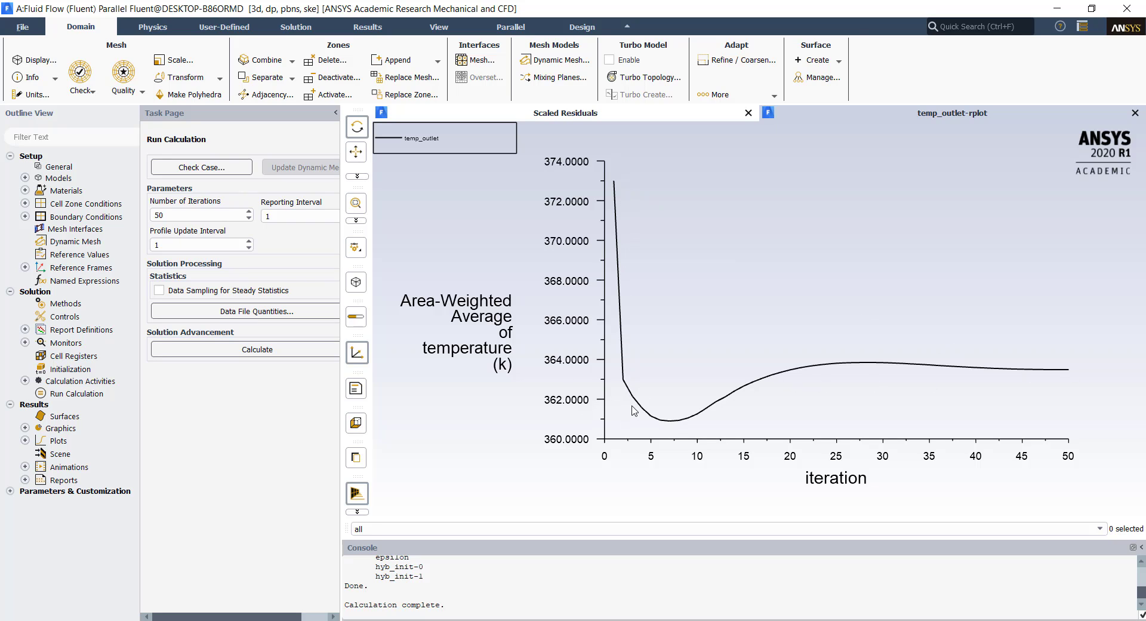
mouse_move(735, 391)
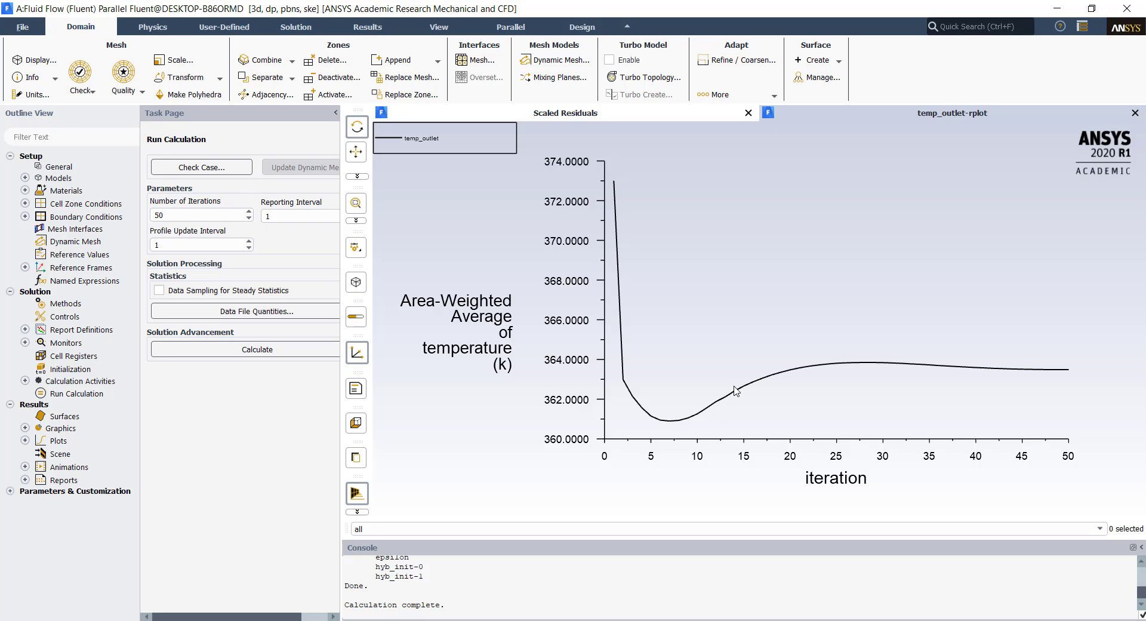
mouse_move(636, 256)
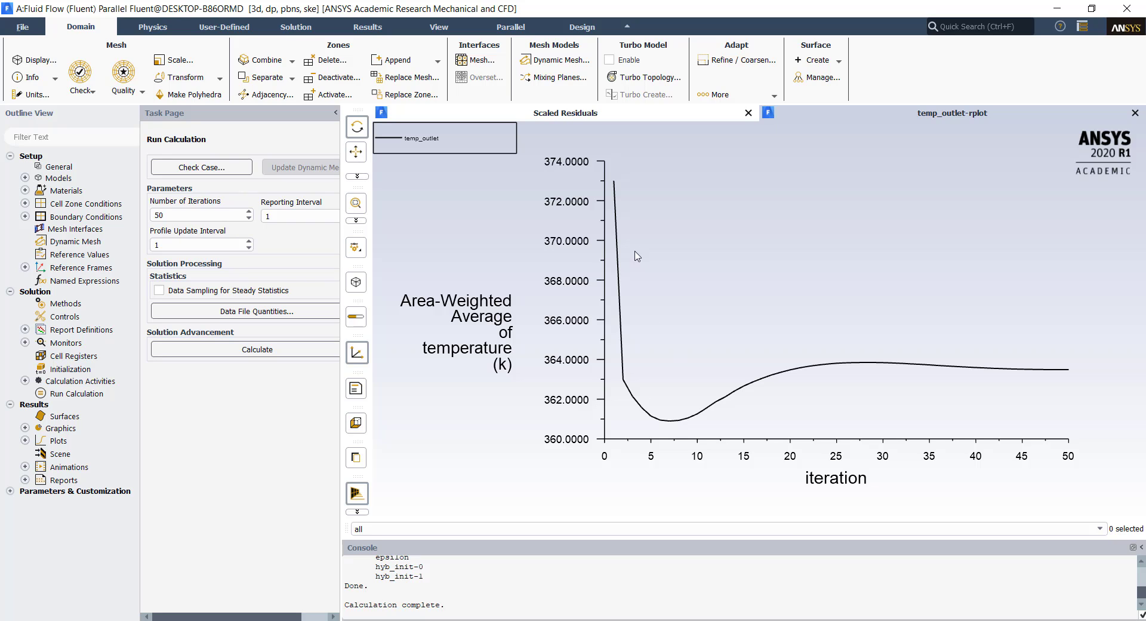
mouse_move(800, 367)
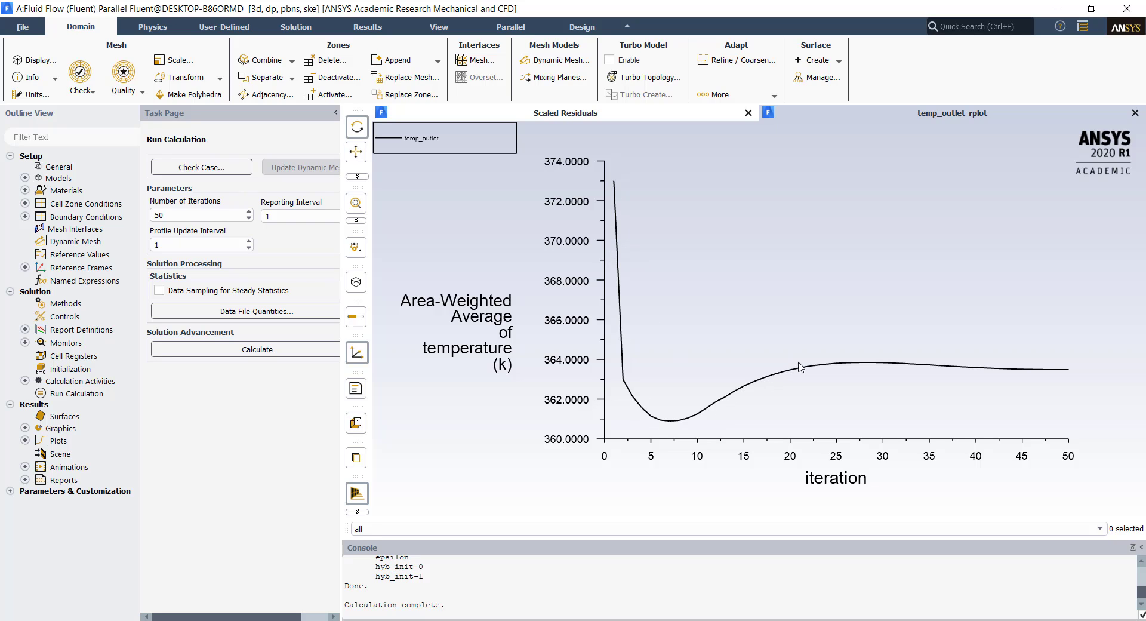
mouse_move(750, 291)
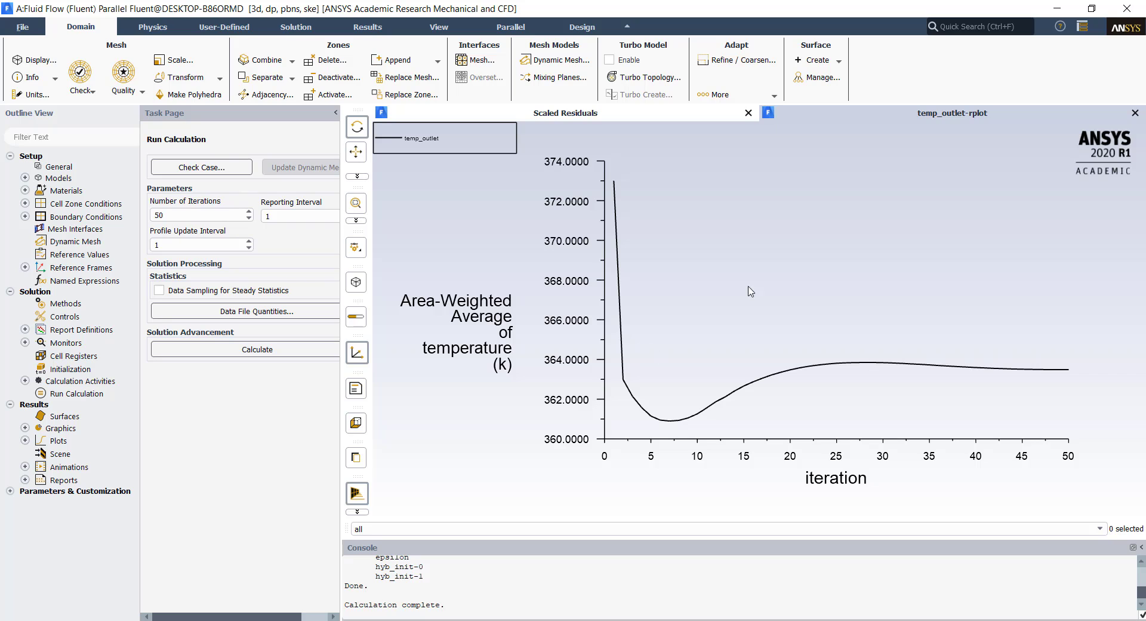
mouse_move(687, 352)
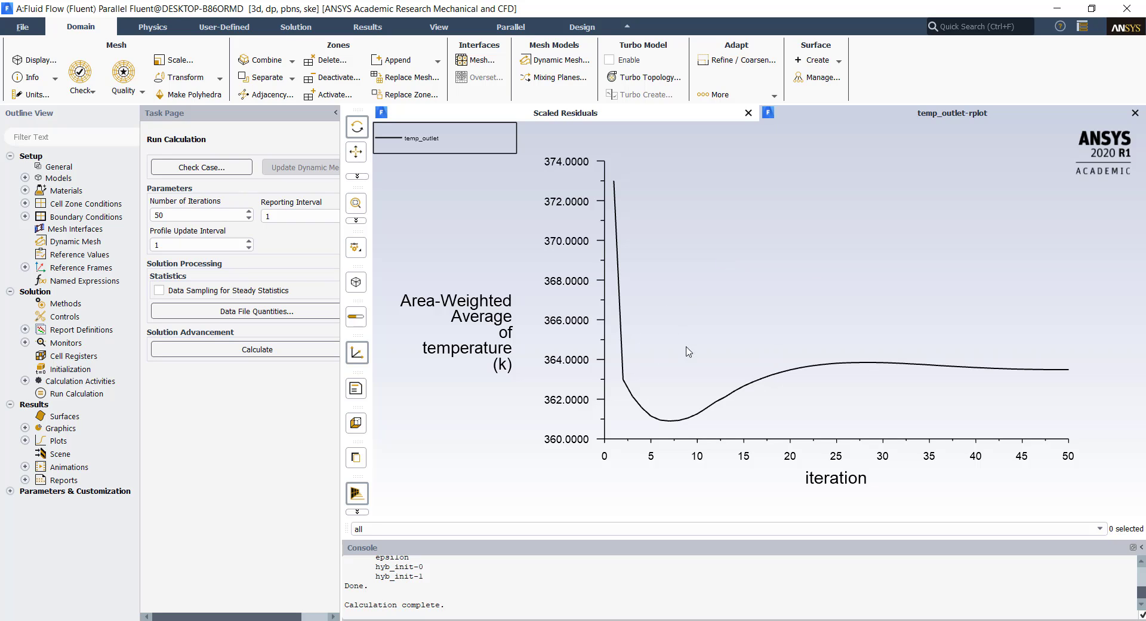
mouse_move(678, 495)
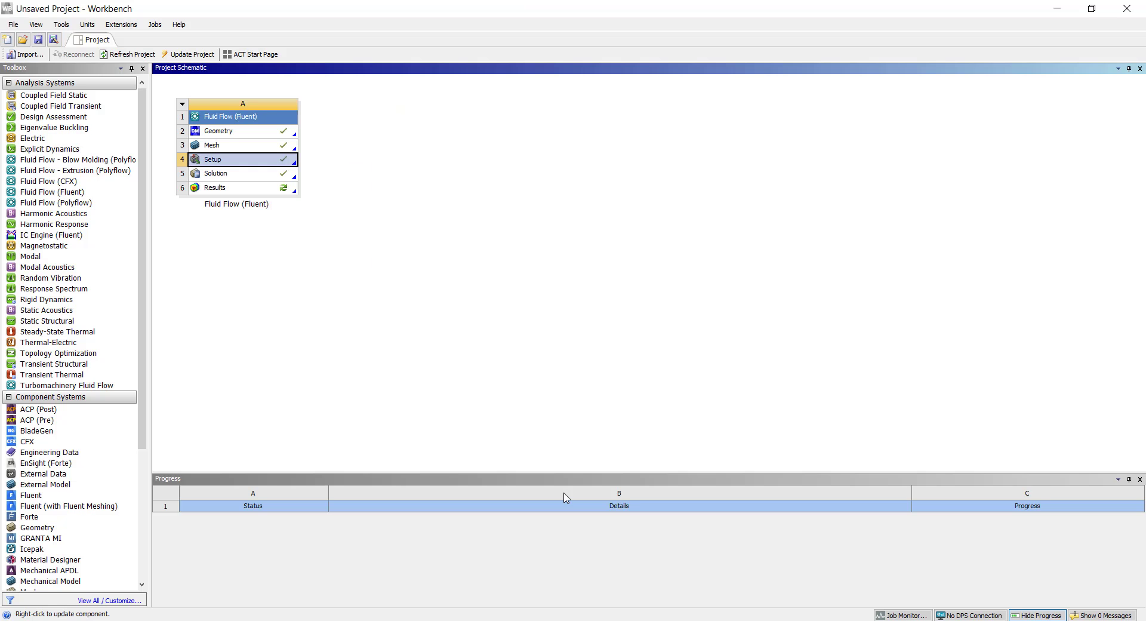
right_click(215, 188)
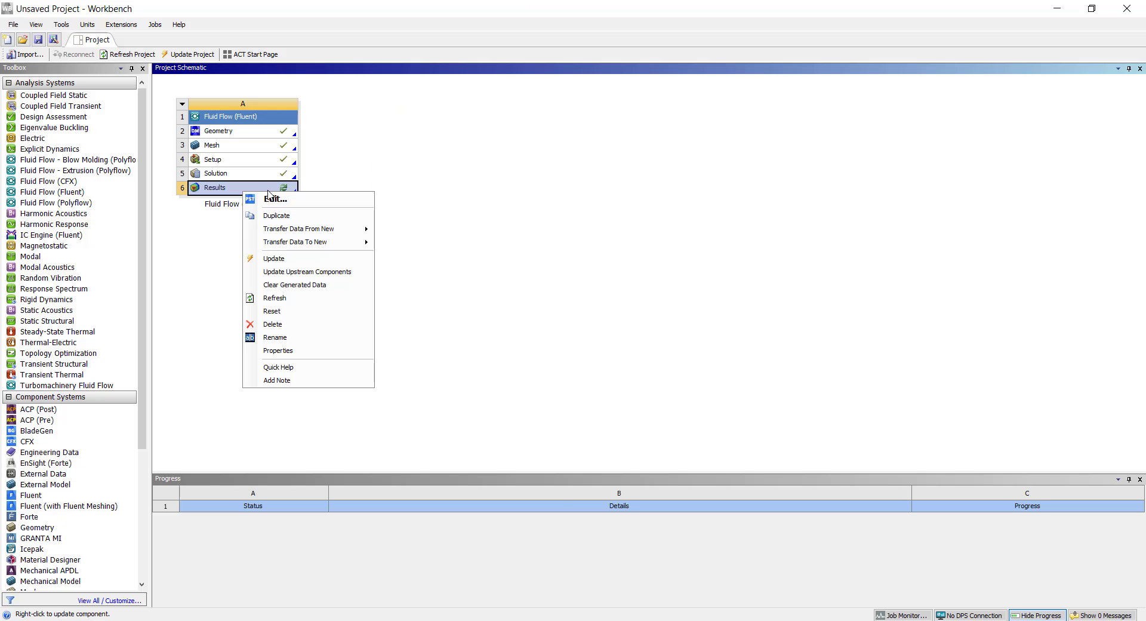
click(274, 199)
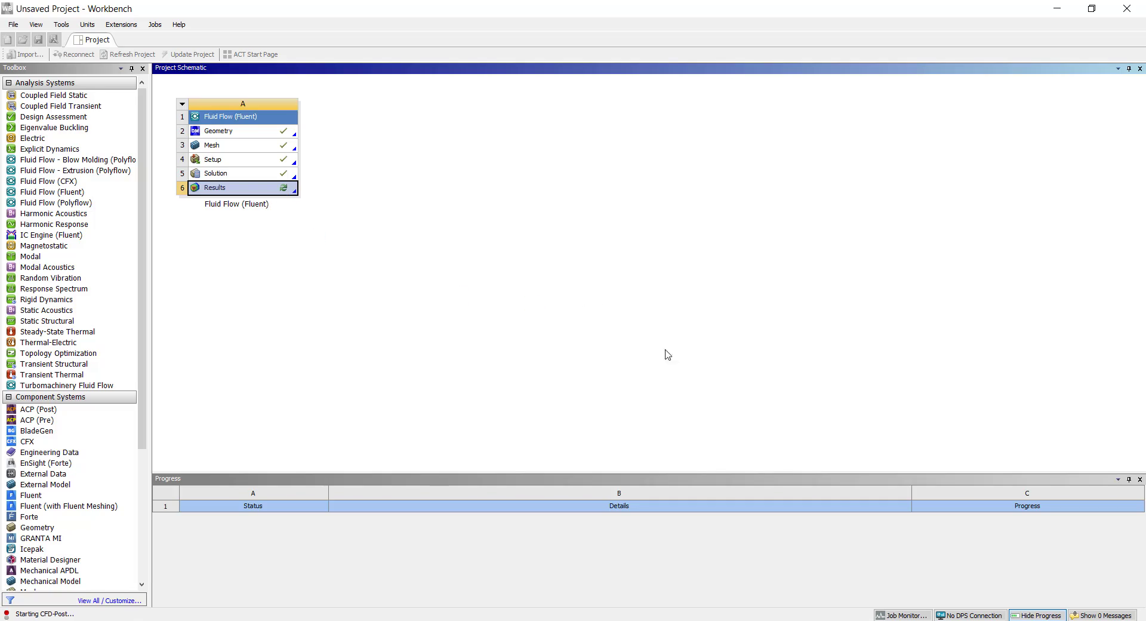
Step: Open the results and orbit the radiator wireframe to an angled view
double_click(215, 188)
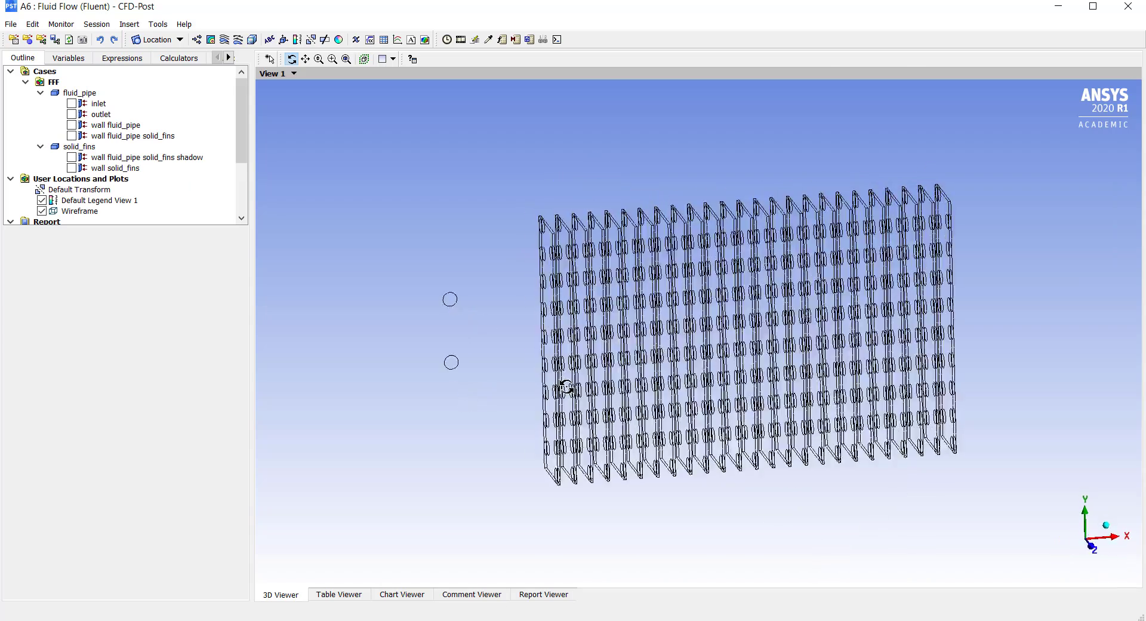
drag(567, 387, 479, 322)
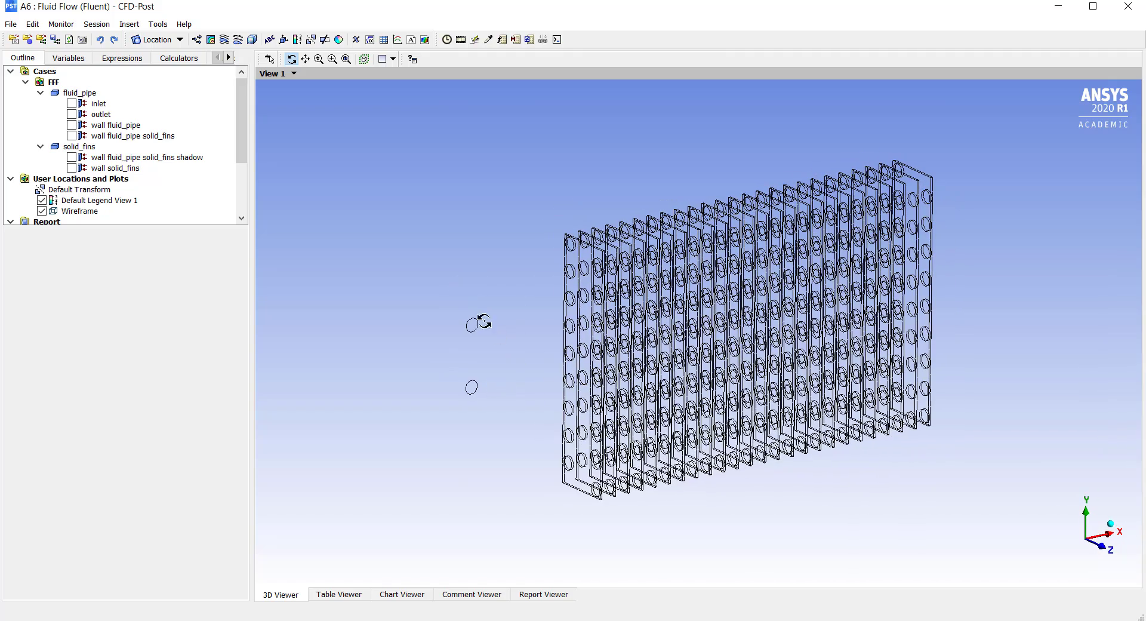
mouse_move(671, 244)
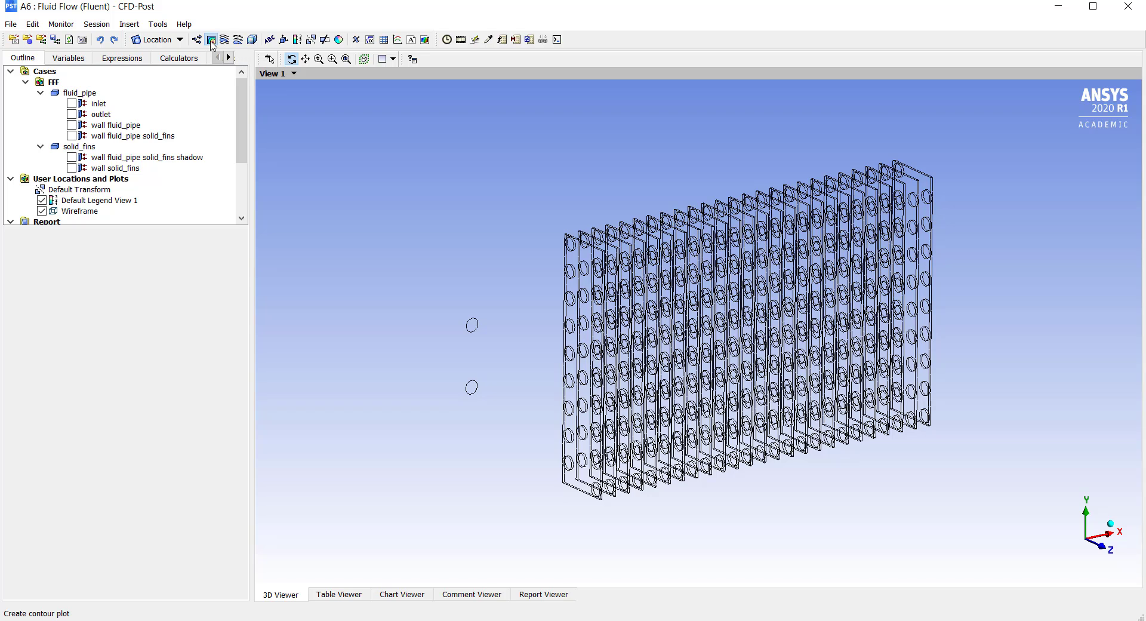
Step: Insert Contour 1 located on the wall solid_fins and wall fluid_pipe surfaces
click(211, 39)
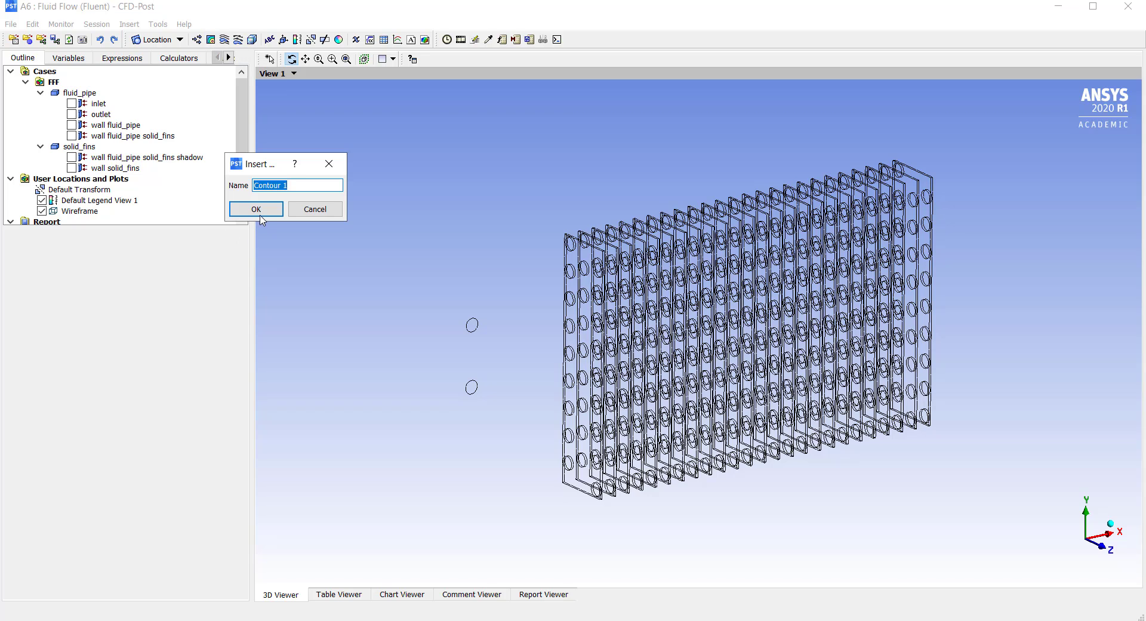
click(255, 209)
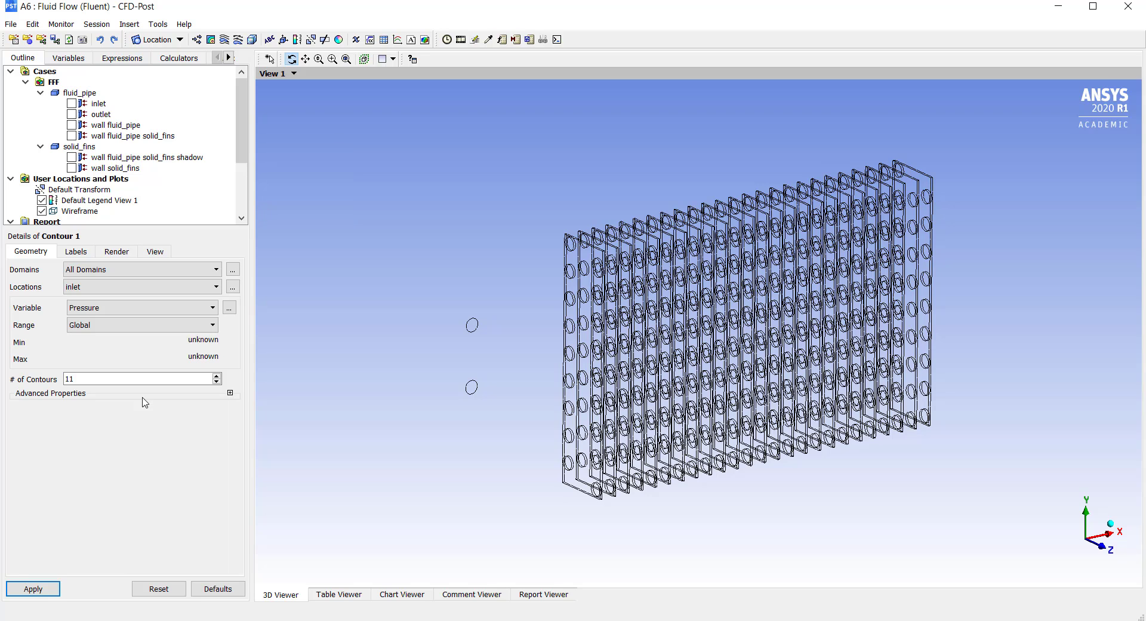
click(135, 286)
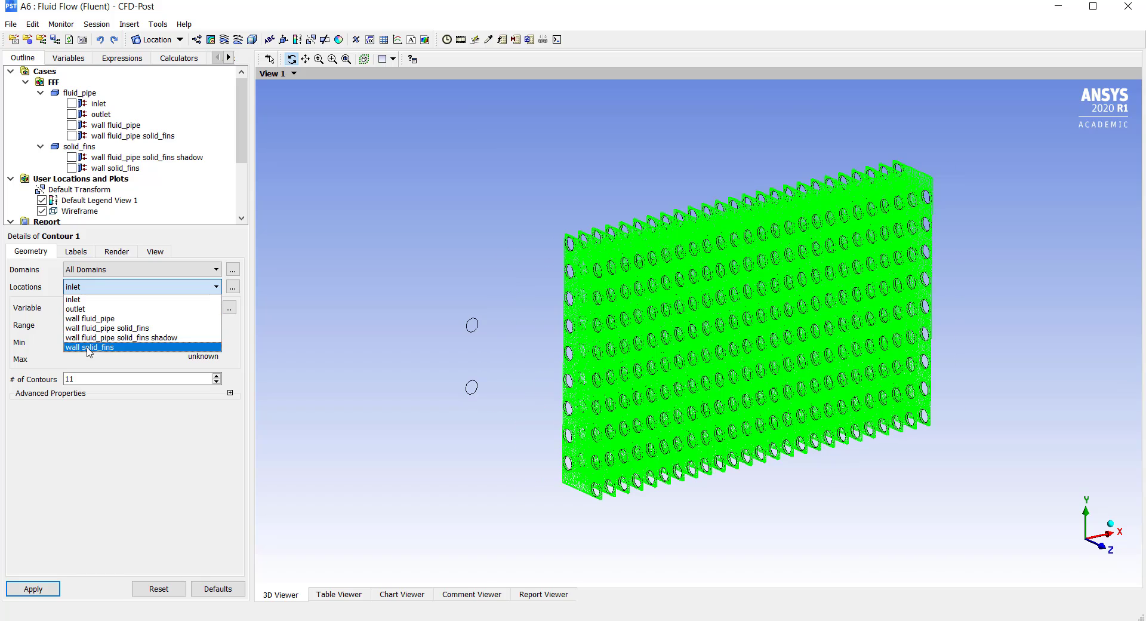
click(91, 348)
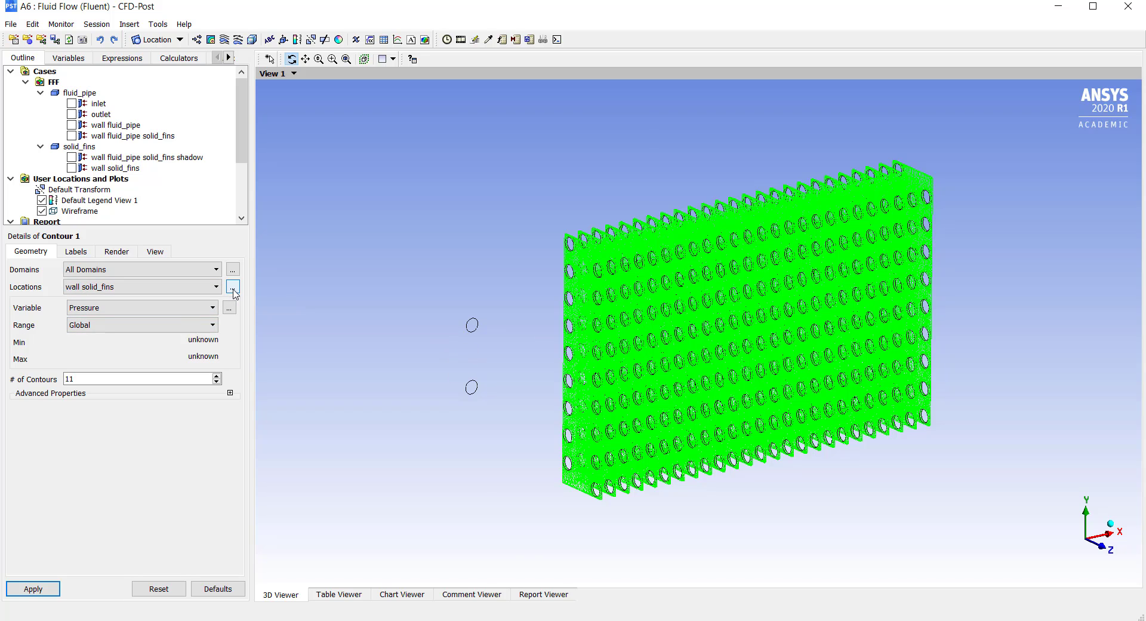
click(233, 286)
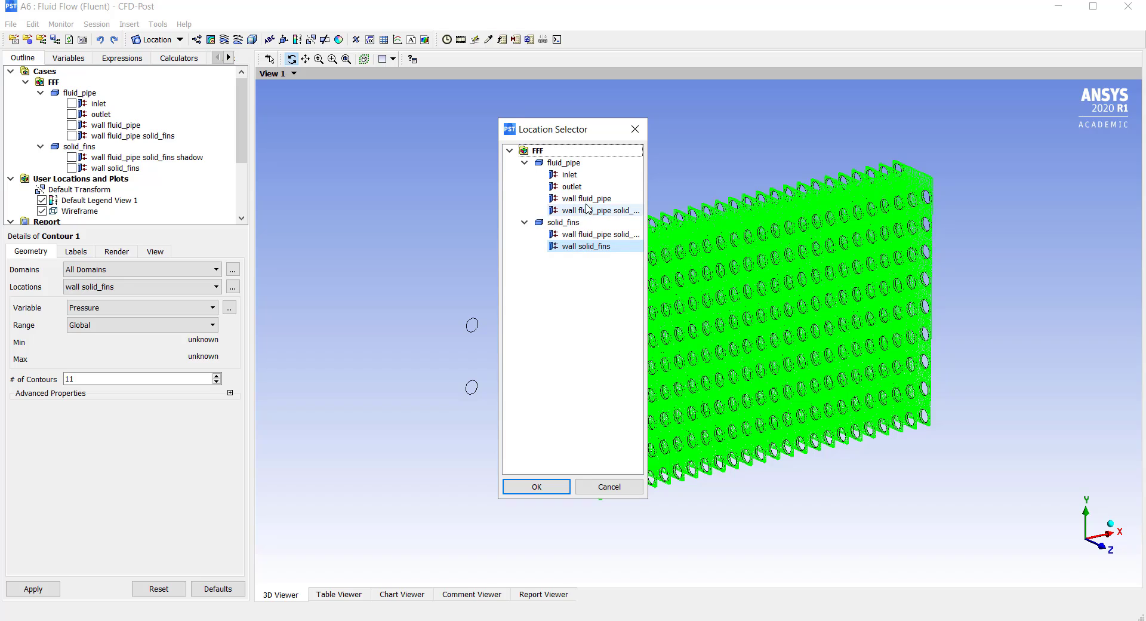
click(586, 198)
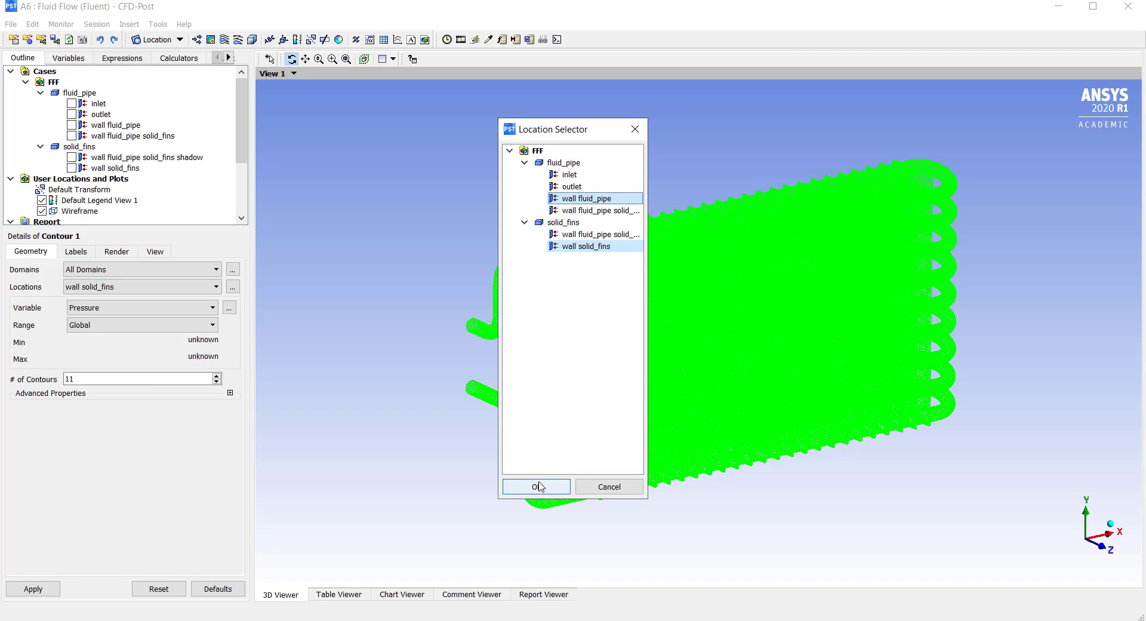
click(535, 487)
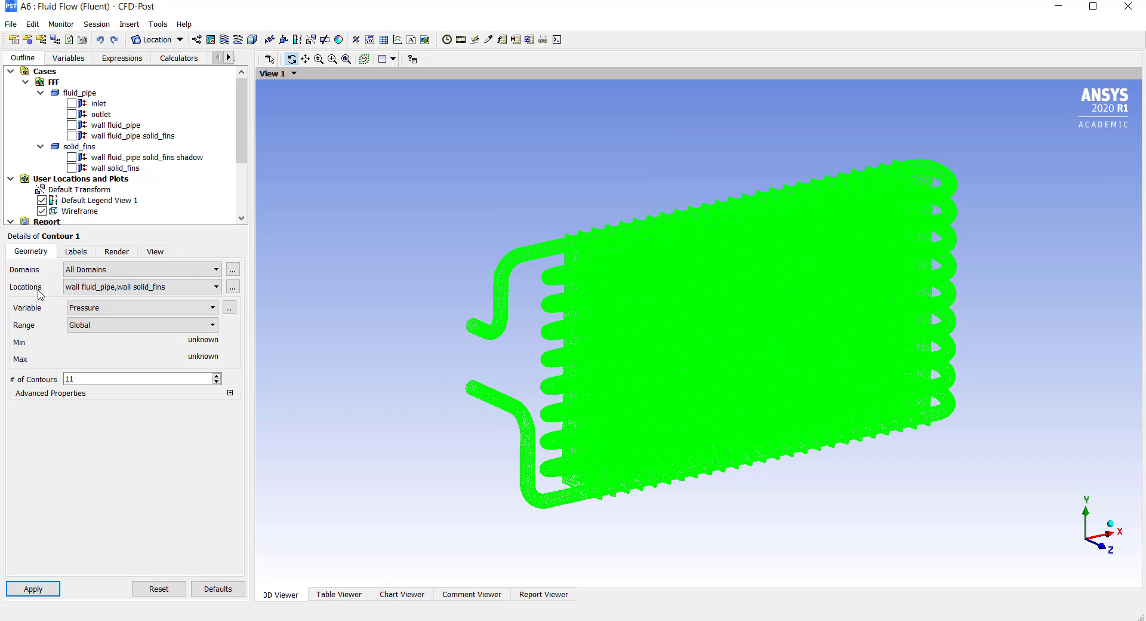
Step: Set Contour 1's variable to Temperature with a Local range
click(139, 286)
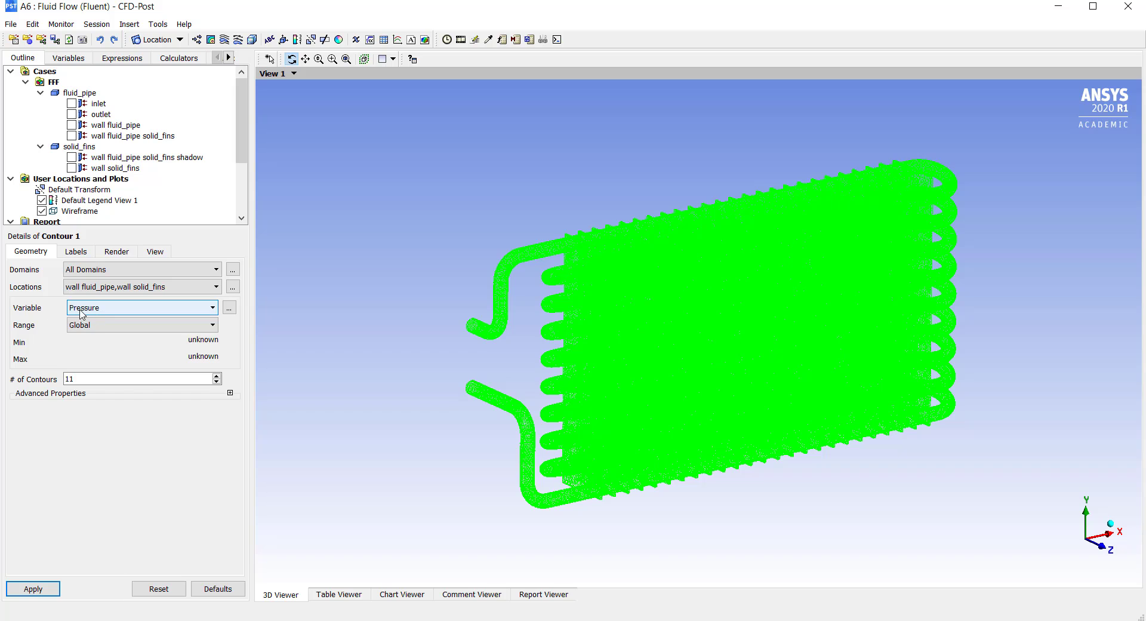
click(139, 307)
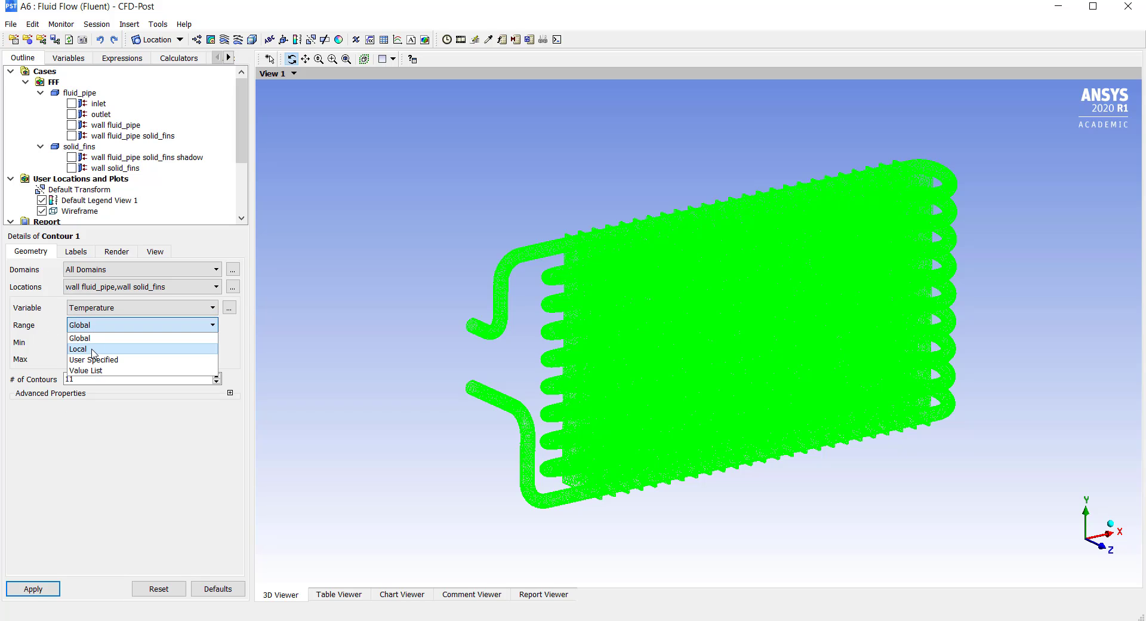
click(77, 349)
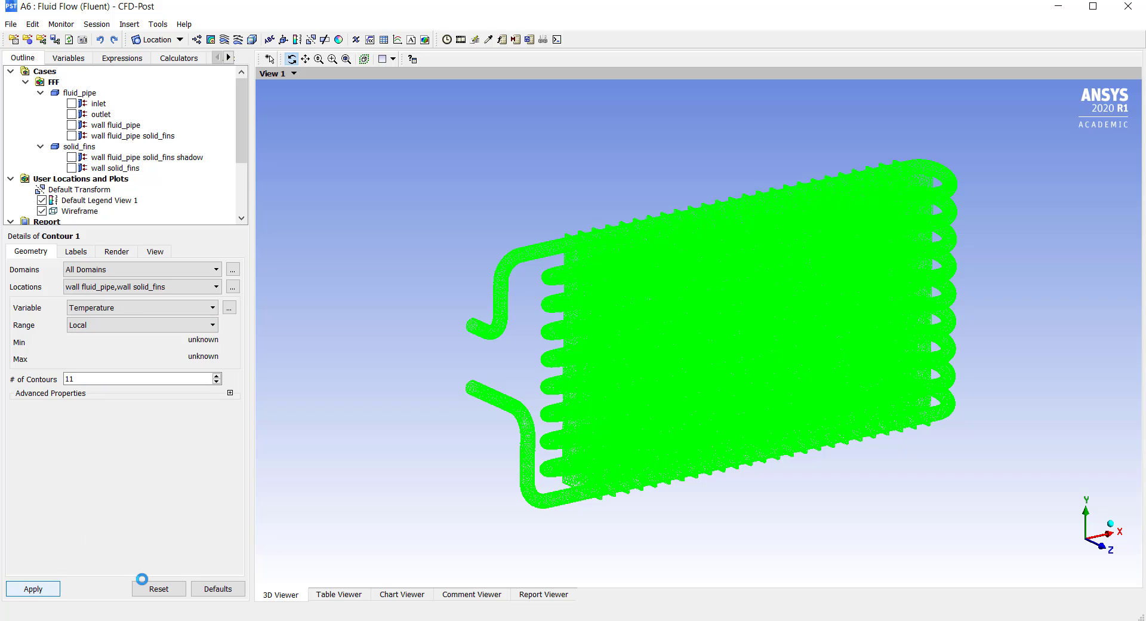
Step: Apply Contour 1 and redraw it with 110 temperature levels
click(32, 588)
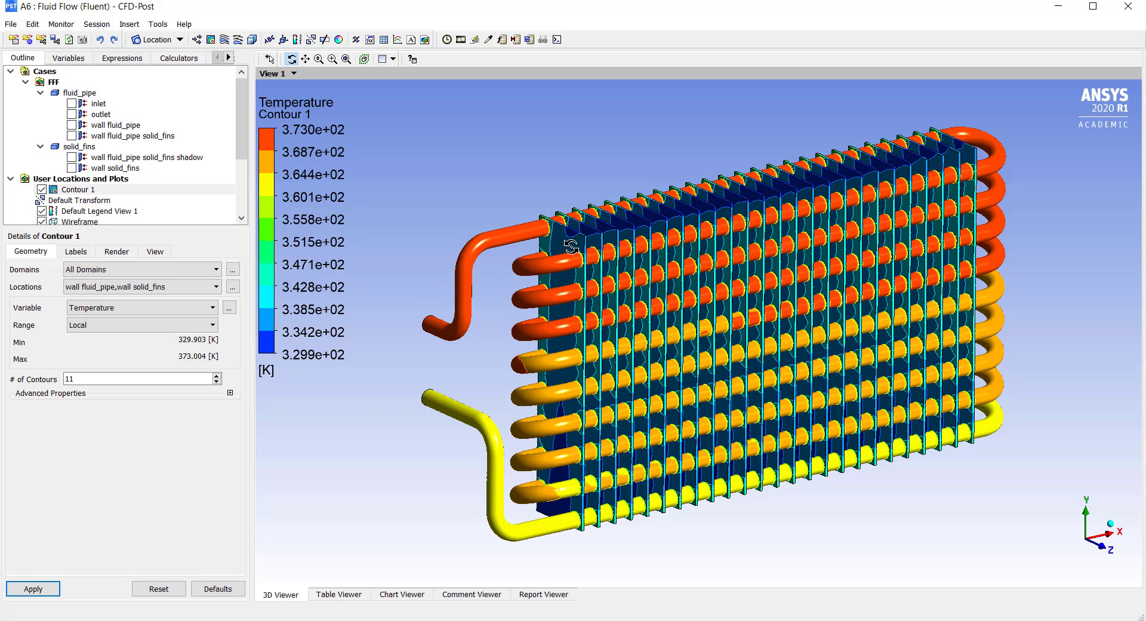
mouse_move(775, 195)
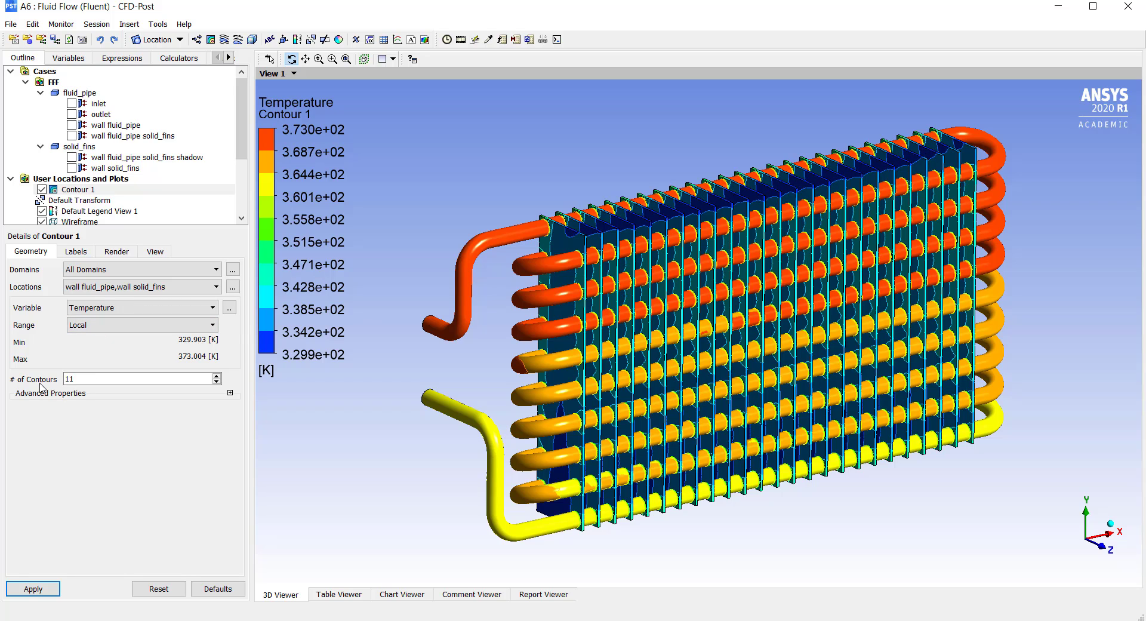
click(139, 379)
text(0)
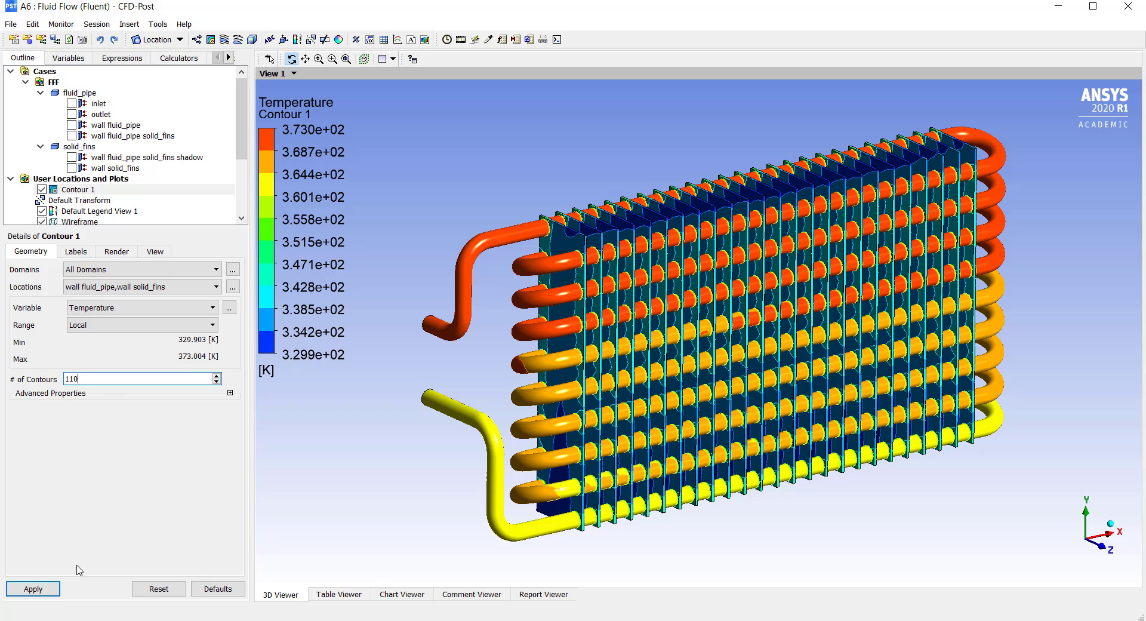
click(32, 589)
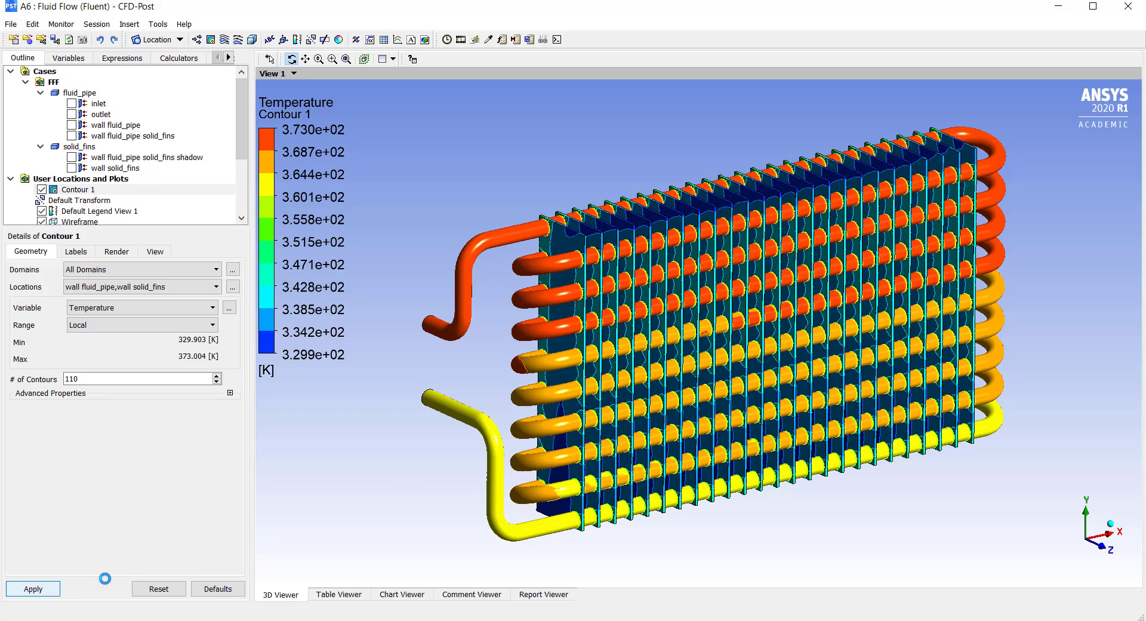
click(33, 588)
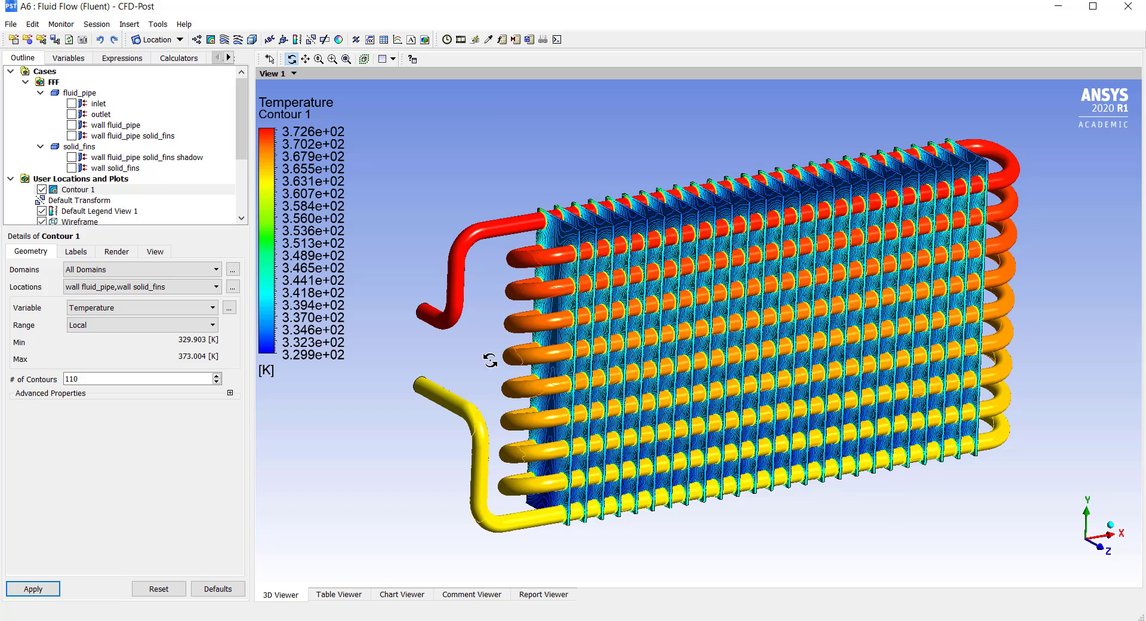
Step: Turn off contour lighting and zoom in on the fin corner and upper pipe bends
click(116, 251)
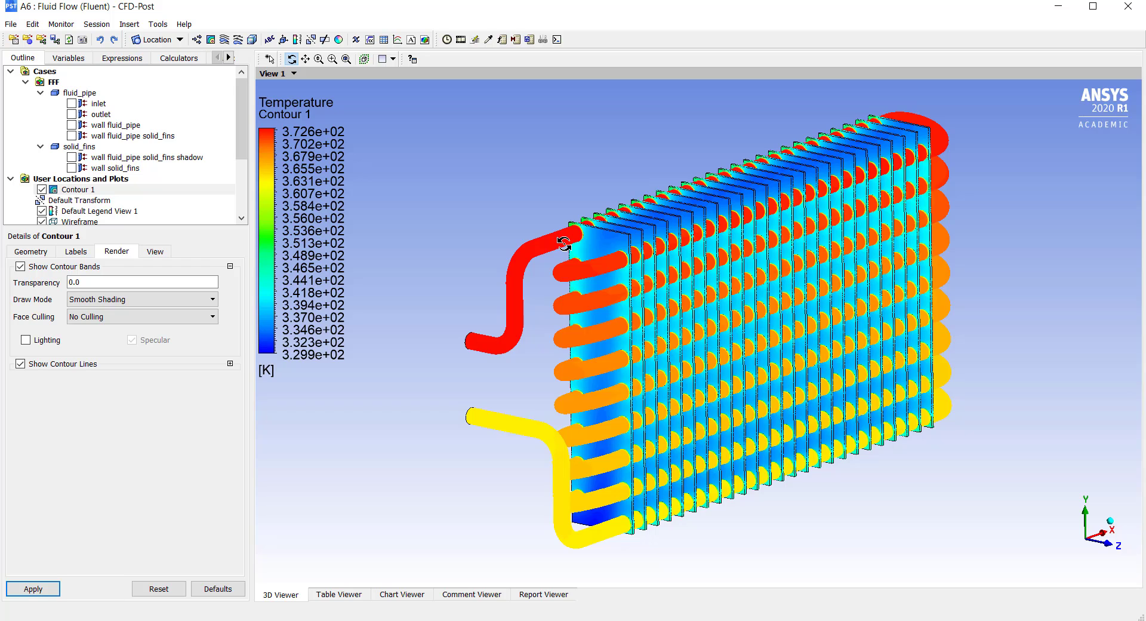
mouse_move(529, 278)
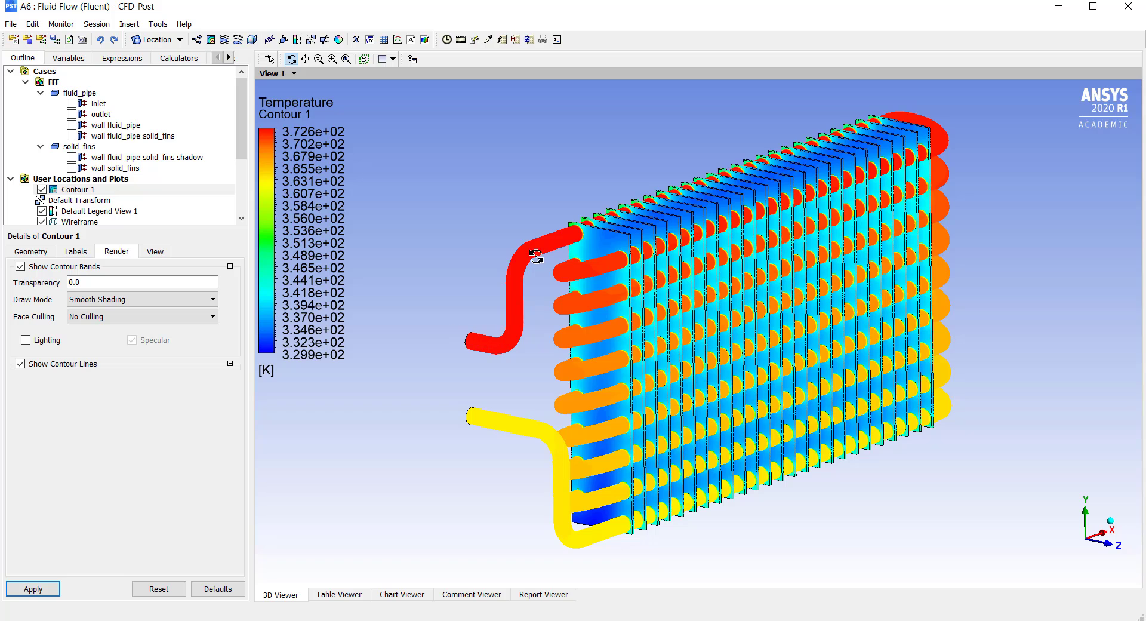
mouse_move(932, 149)
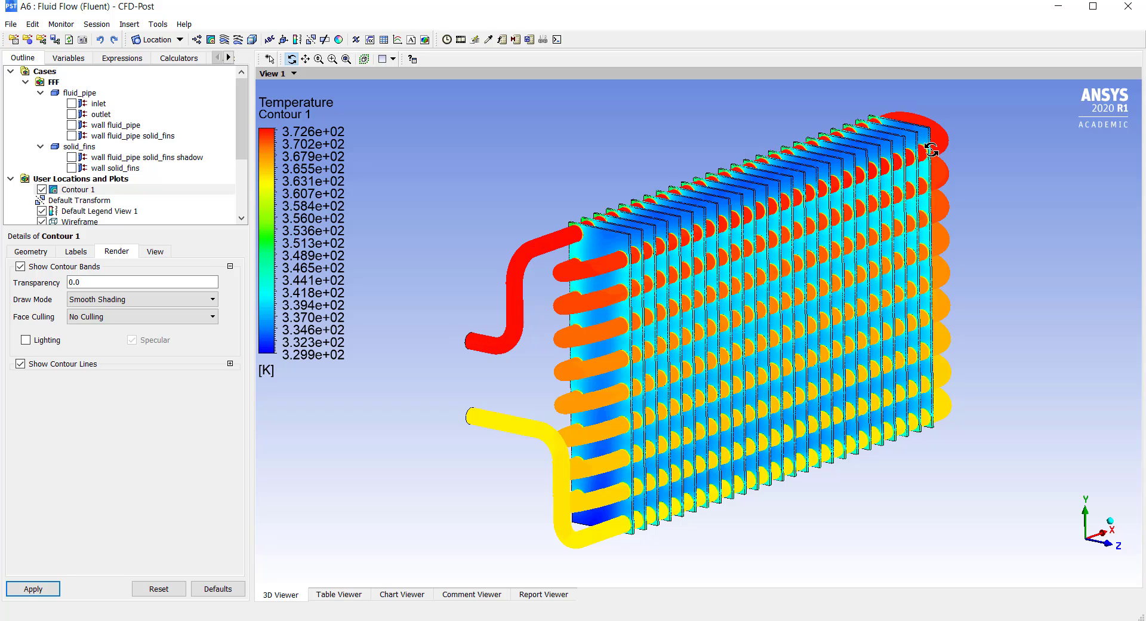
mouse_move(811, 215)
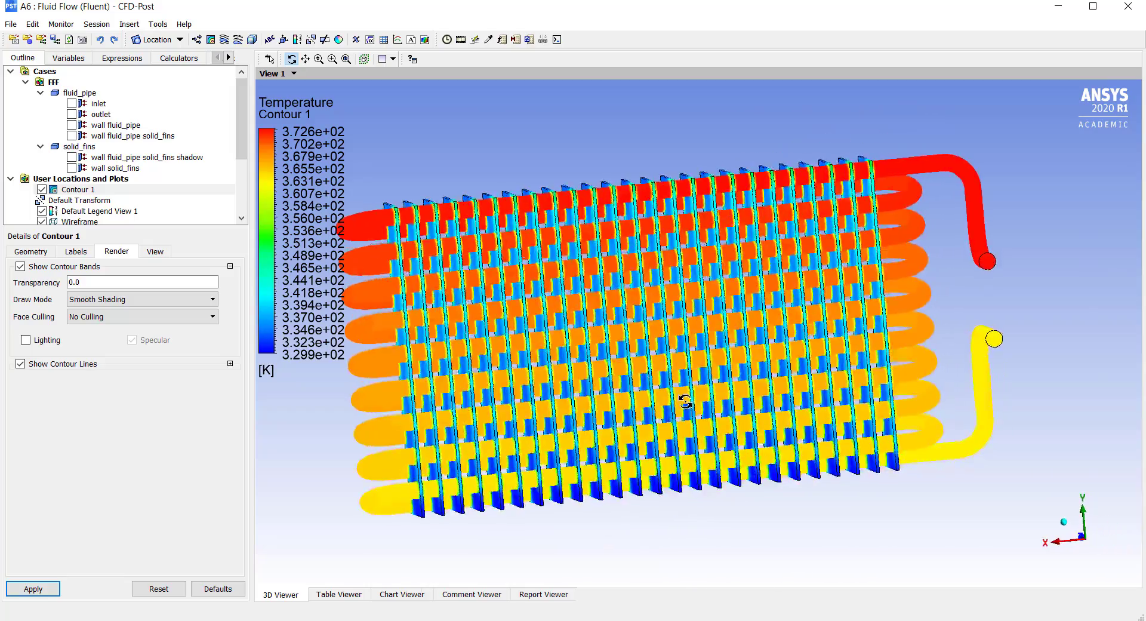
drag(686, 401, 631, 406)
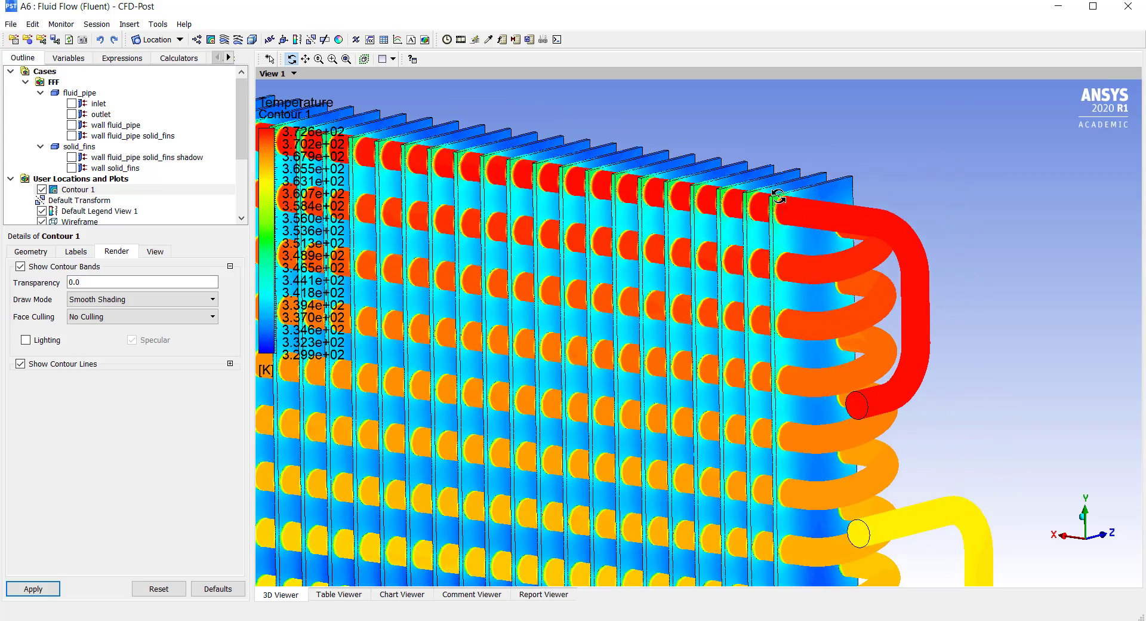
drag(775, 198, 797, 202)
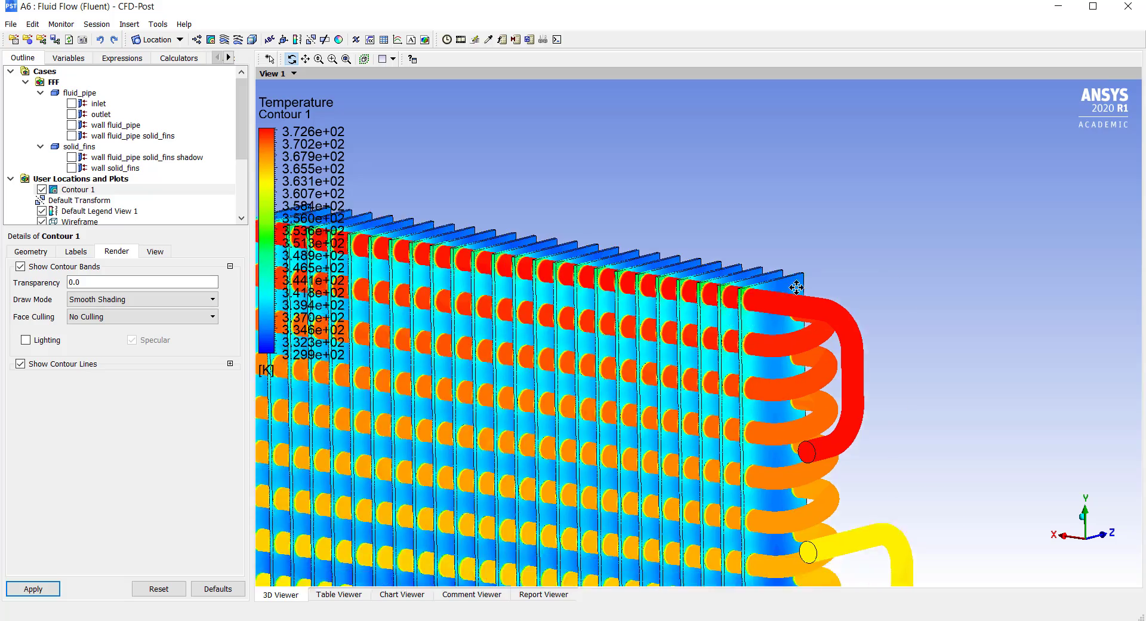
Step: Orbit around the pipe bends, outlet and radiator front to inspect the contour
drag(797, 286, 779, 346)
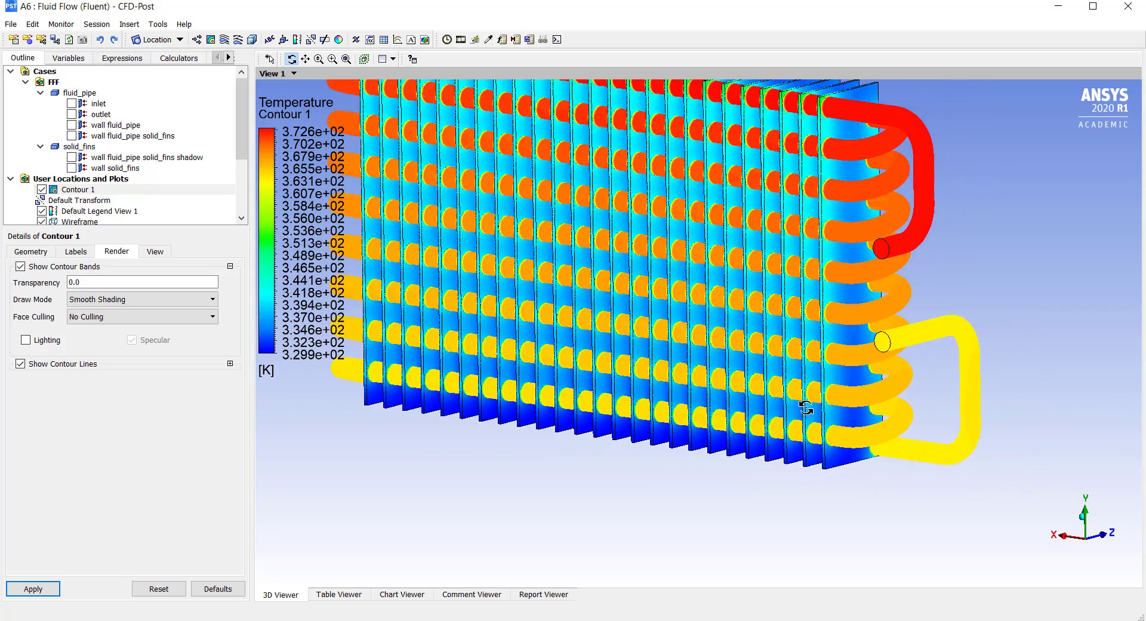
drag(805, 407, 709, 406)
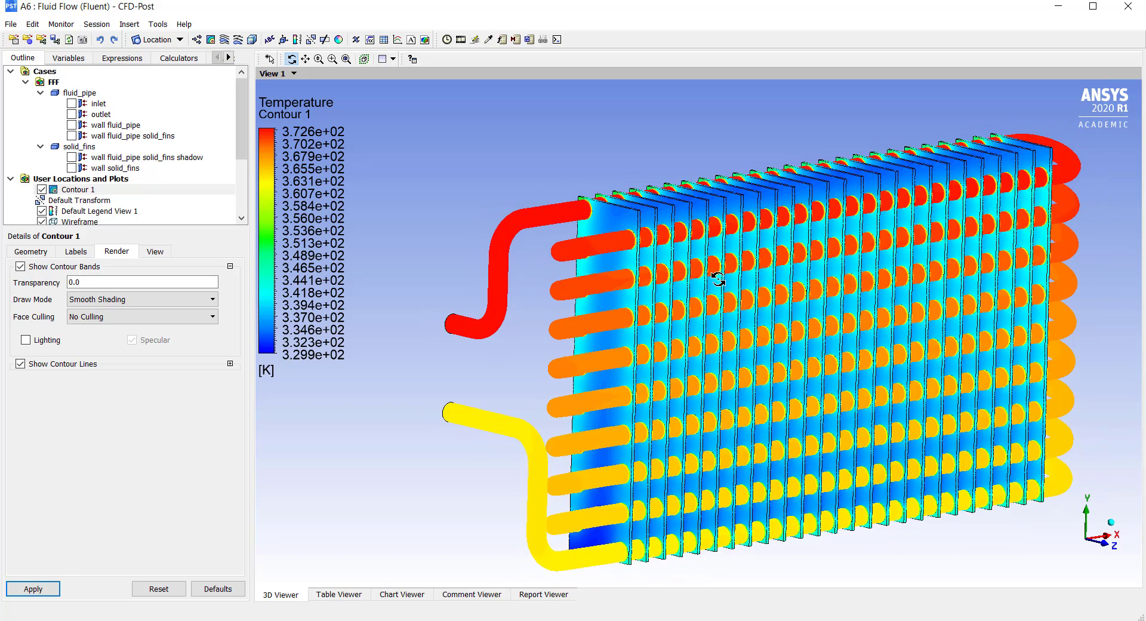
drag(719, 279, 455, 297)
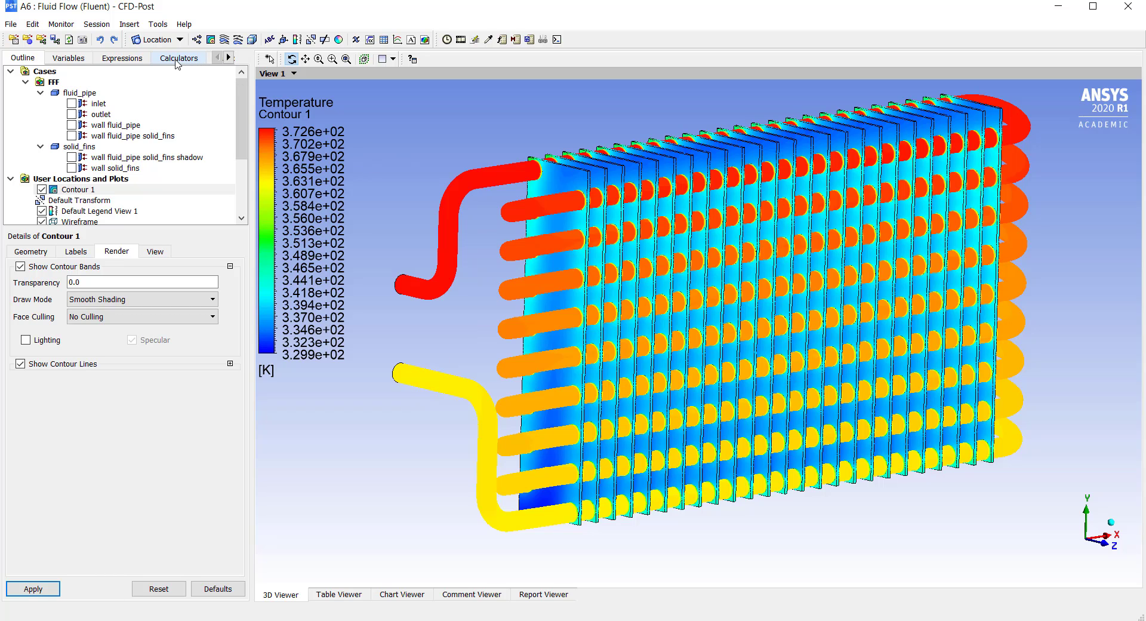
Step: Compute areaAve Temperature at the inlet in the Function Calculator, giving 373 K
click(179, 58)
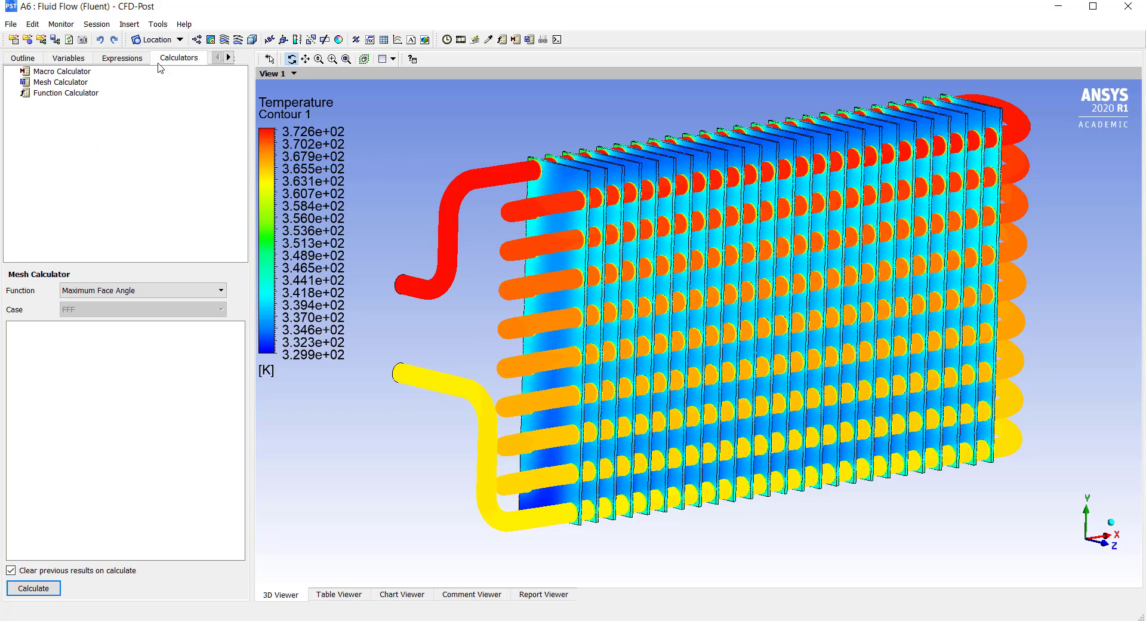
click(65, 93)
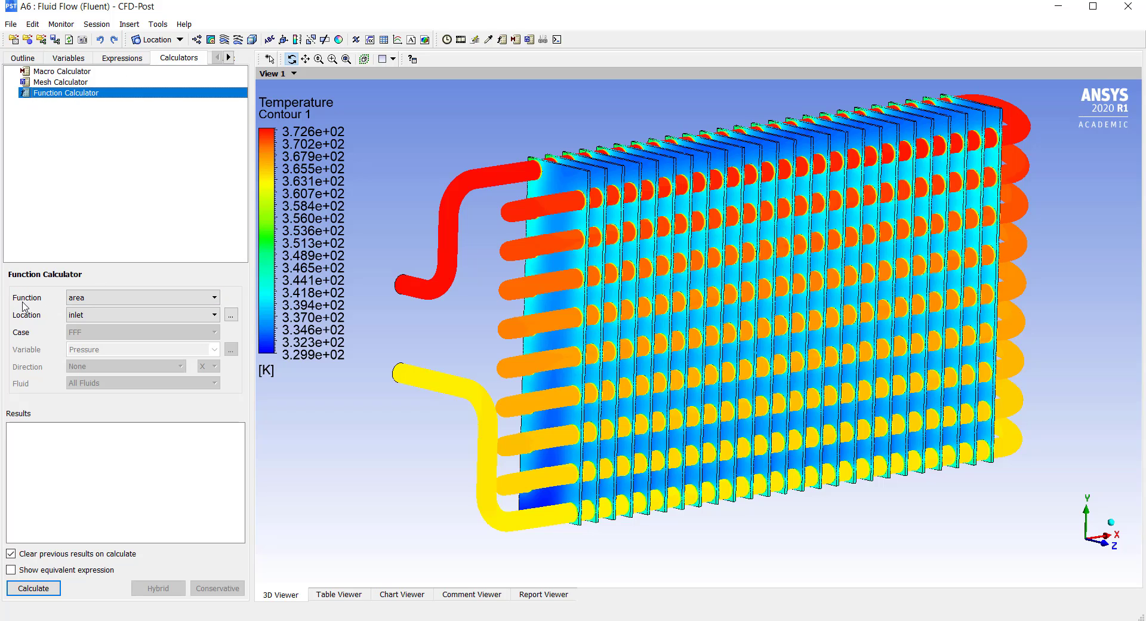
click(139, 297)
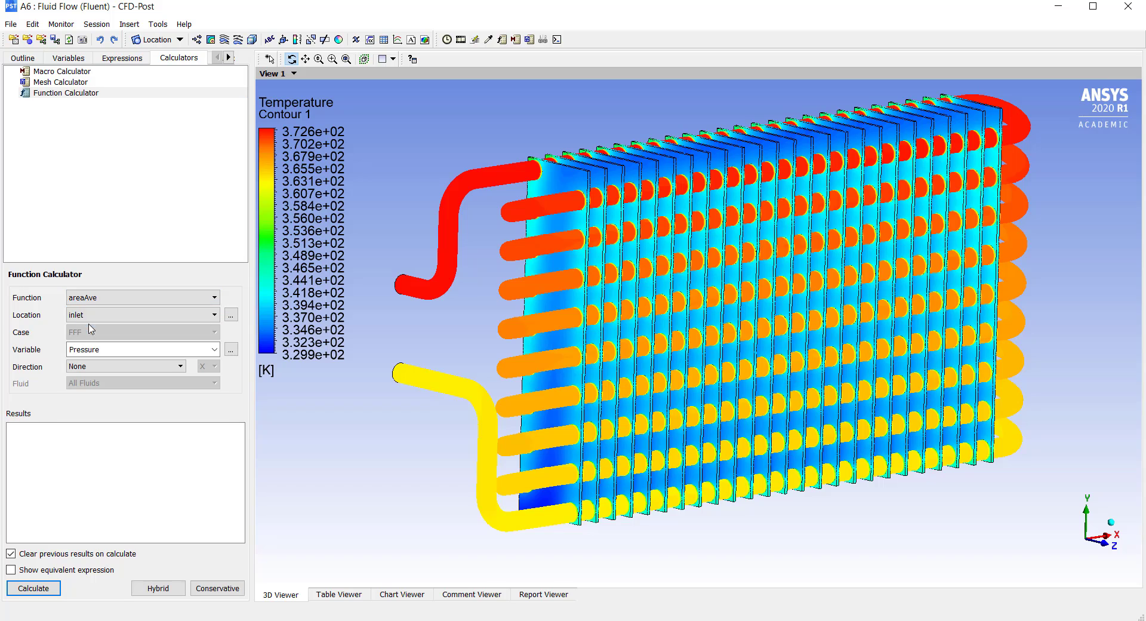
mouse_move(34, 328)
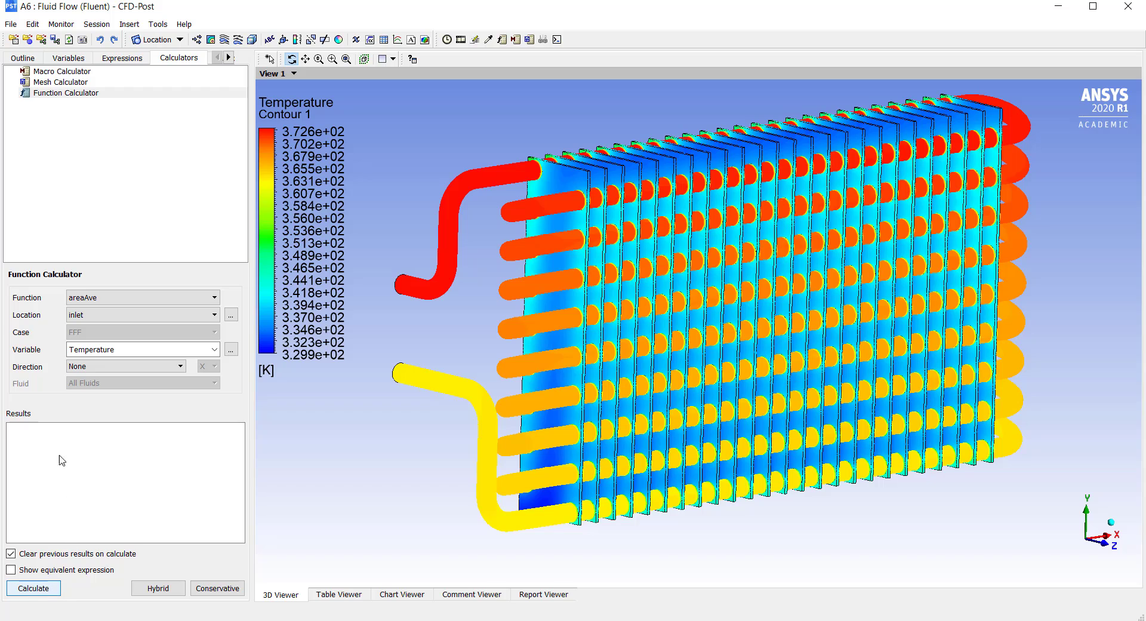
click(33, 588)
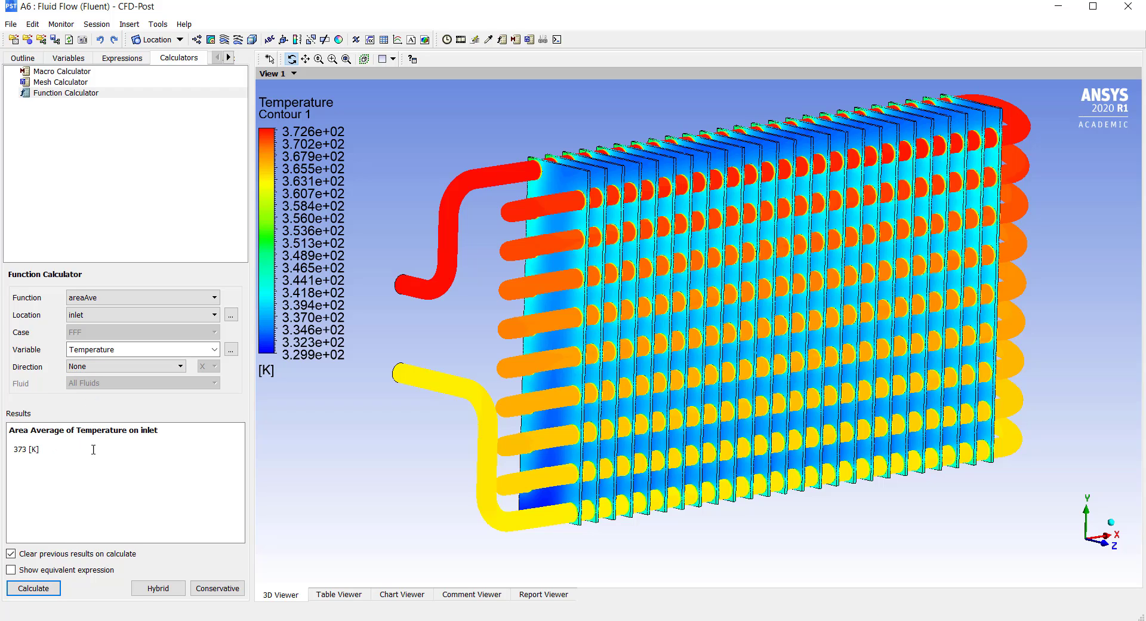
double_click(17, 449)
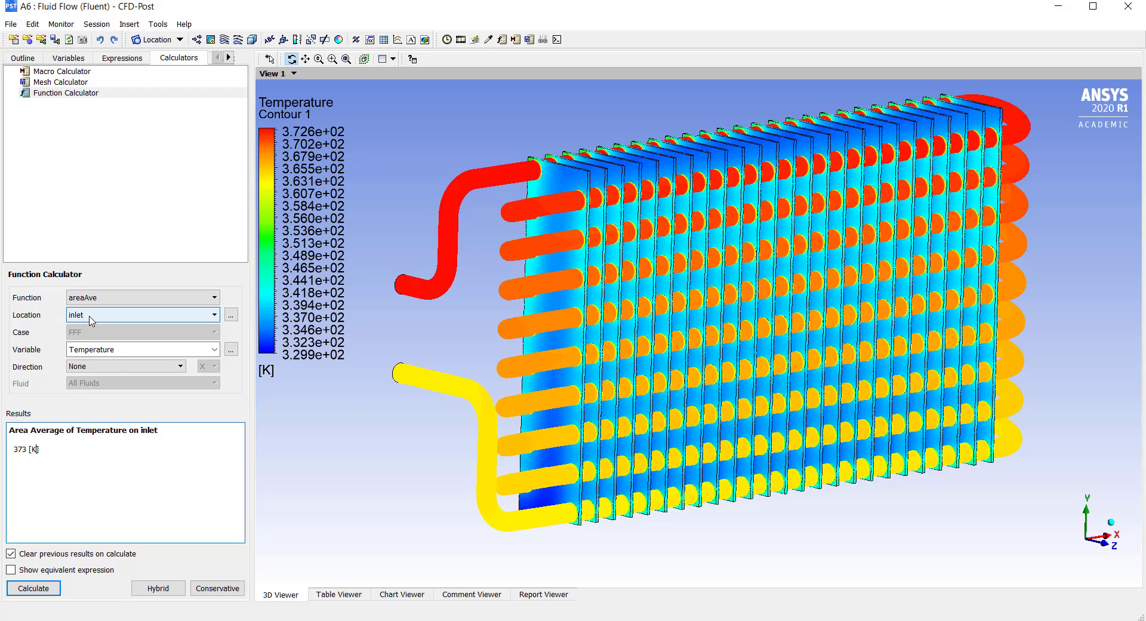
Step: Recalculate areaAve Temperature at the outlet, giving 363.485 K, then orbit the model
click(139, 314)
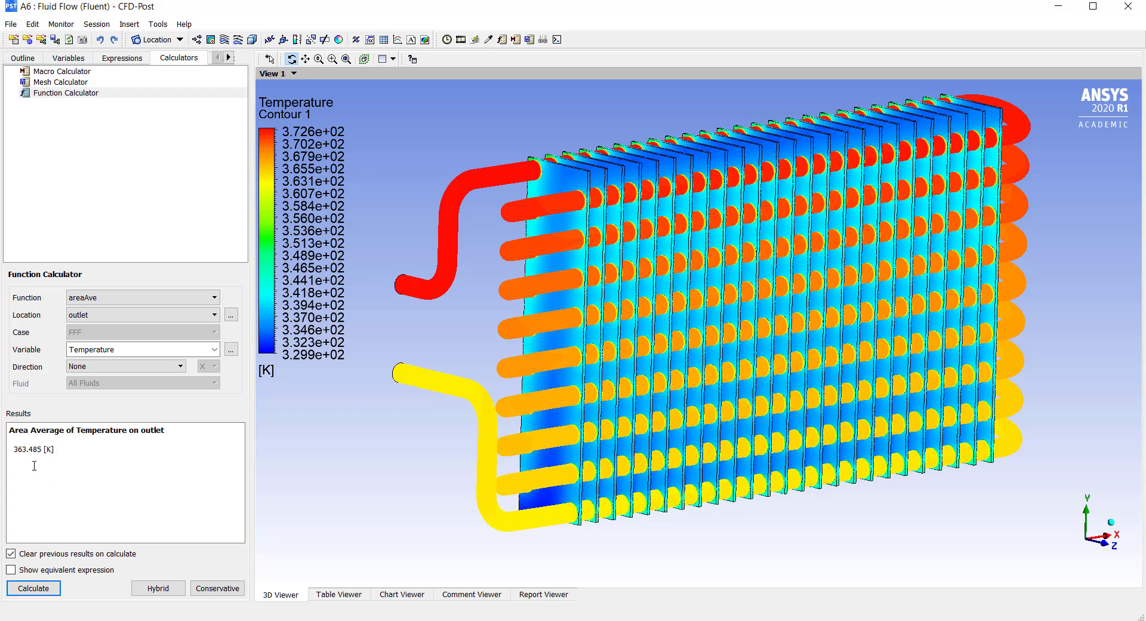
double_click(28, 449)
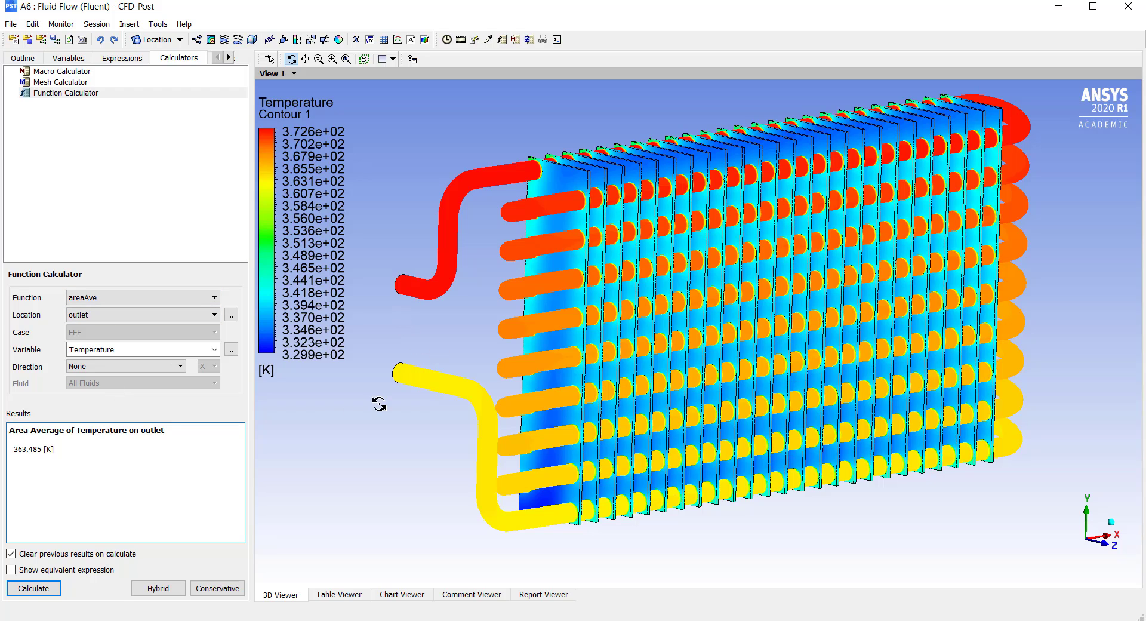
mouse_move(110, 375)
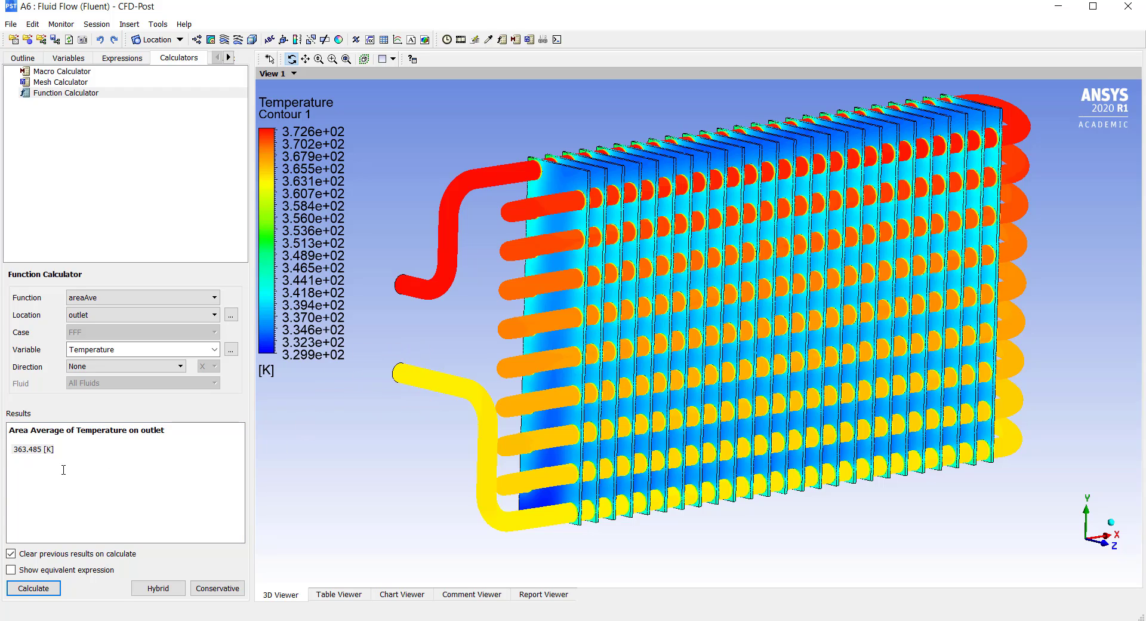
mouse_move(356, 426)
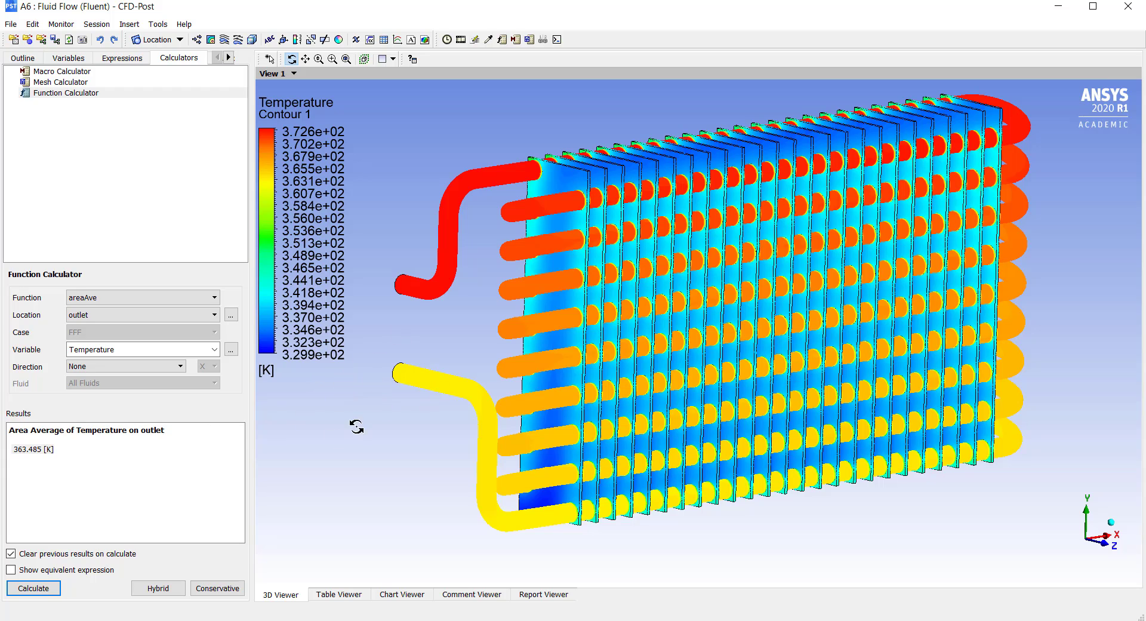
mouse_move(390, 355)
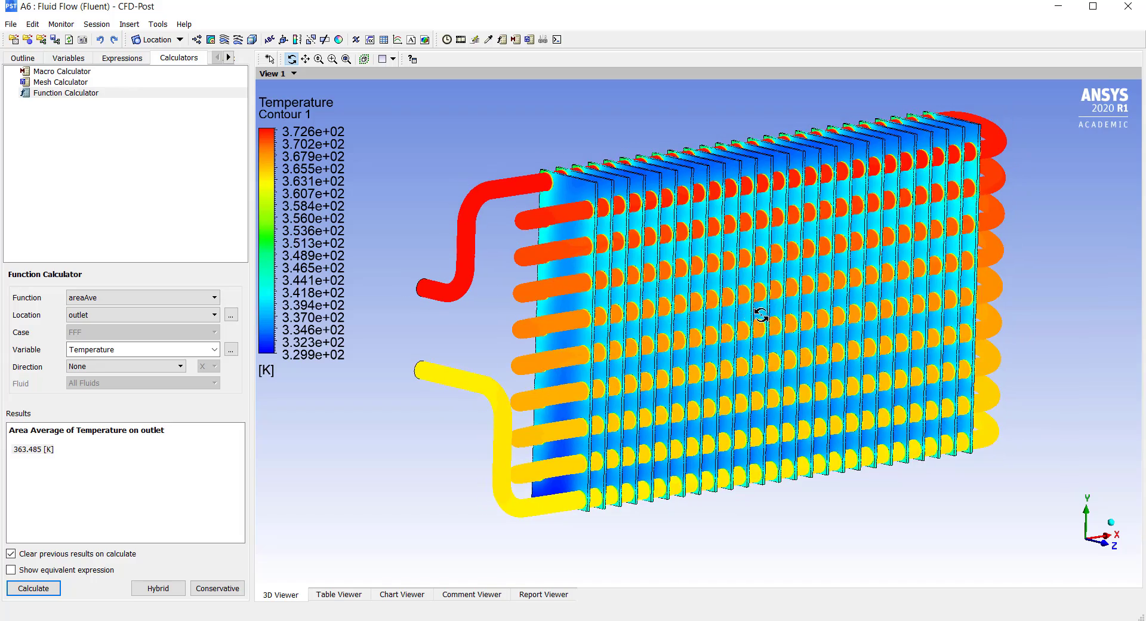
drag(761, 316, 628, 366)
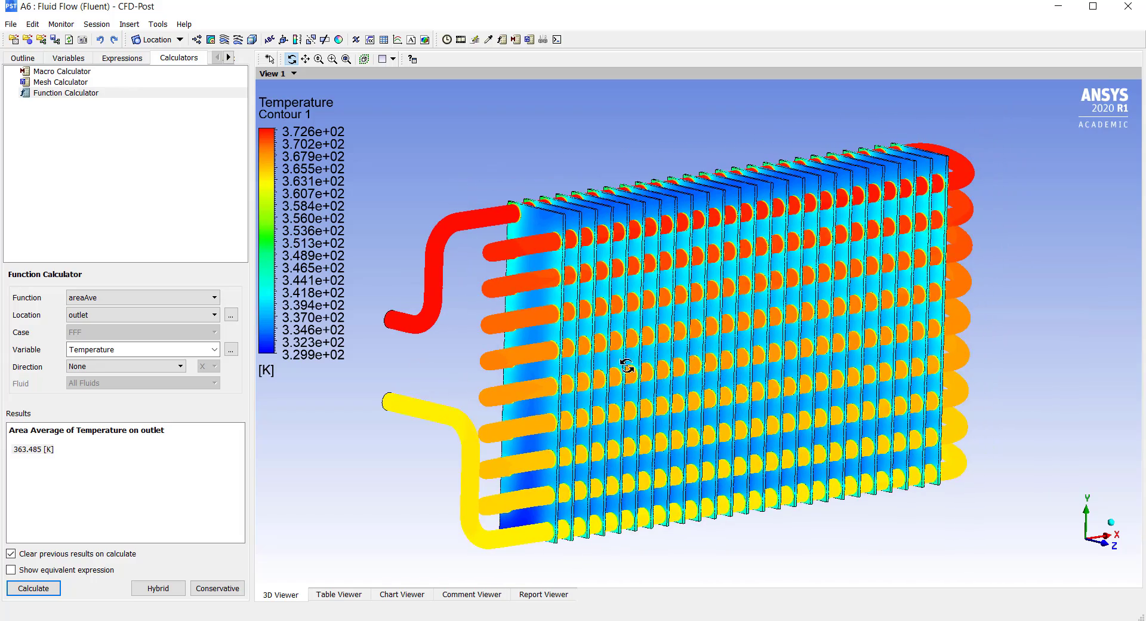